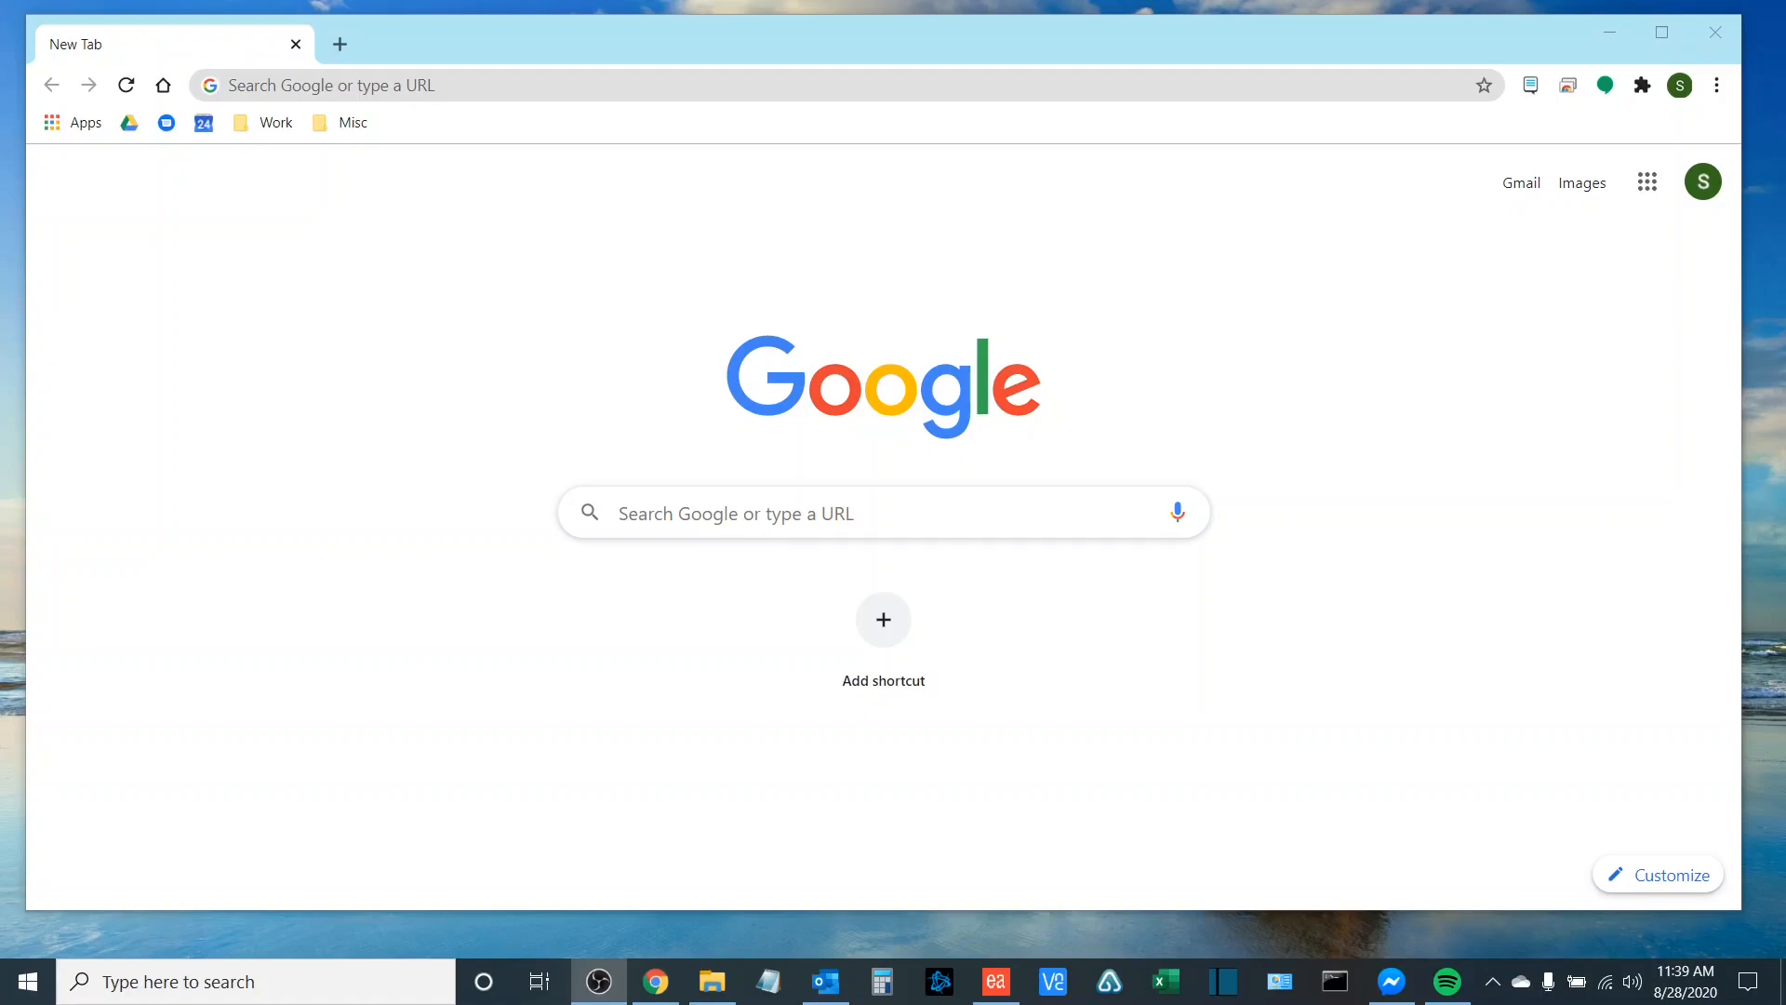
mouse_move(525, 303)
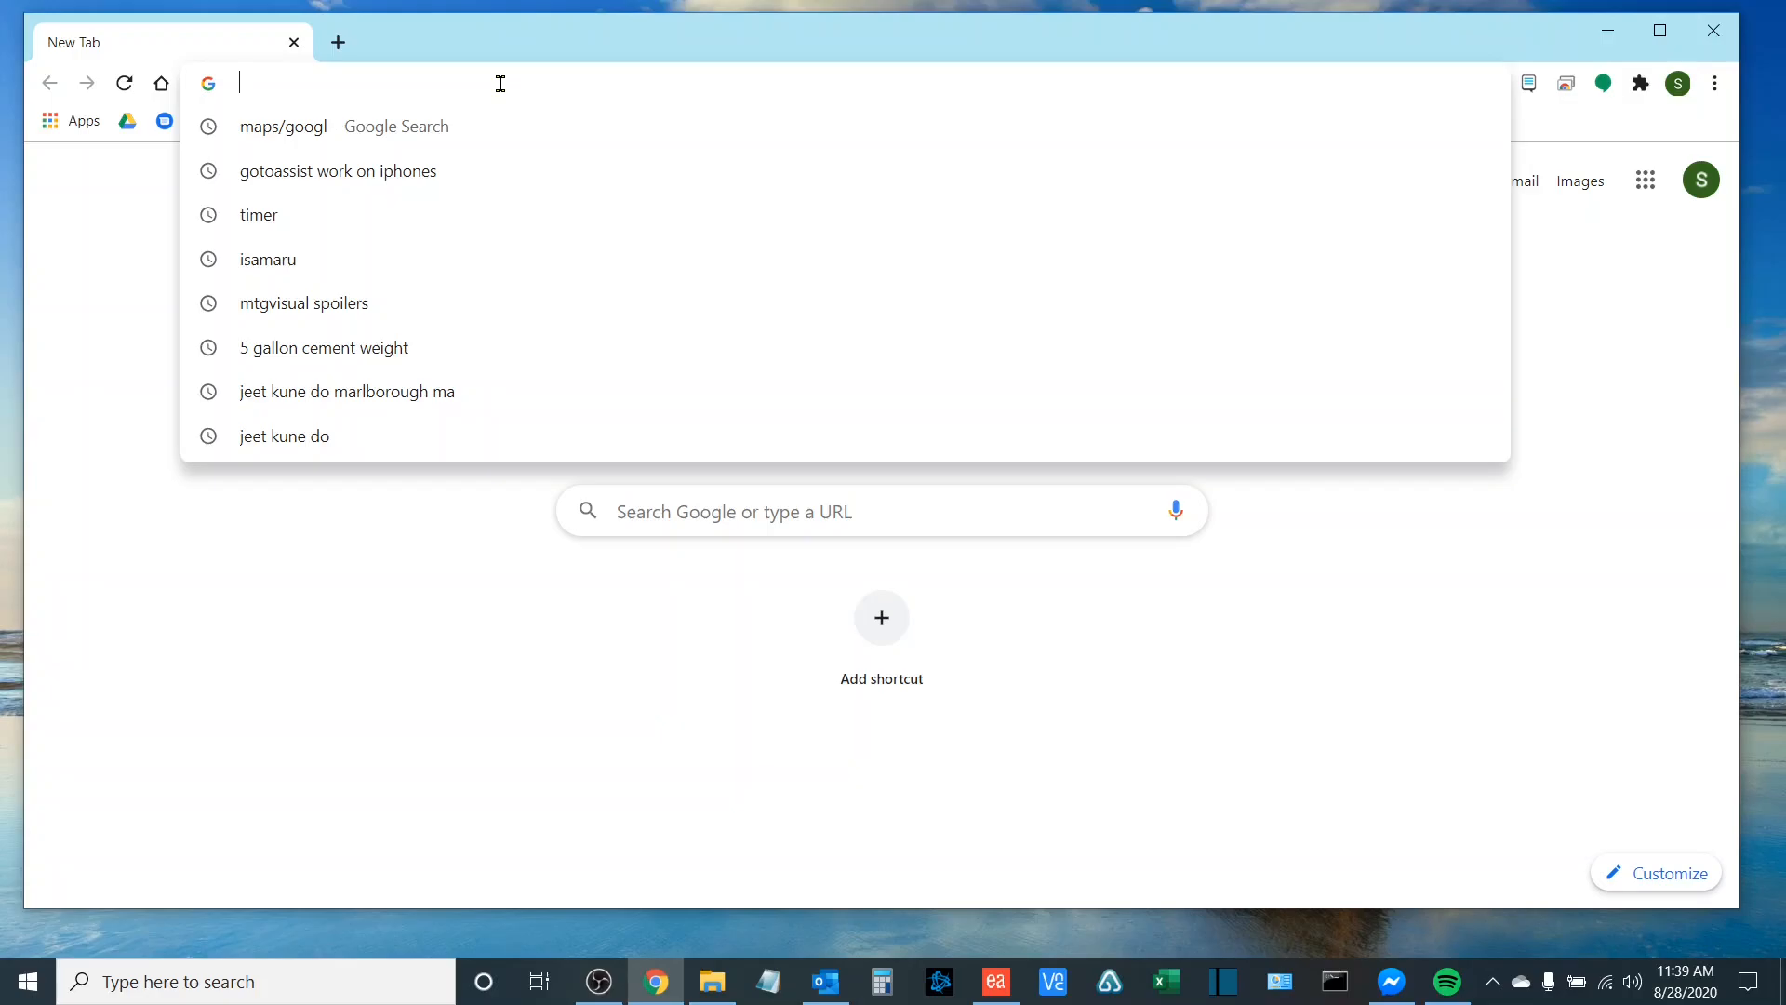
- Search for 'Kyocera PRint drive' to reach the Kyocera Download Center page
type("Kyocera")
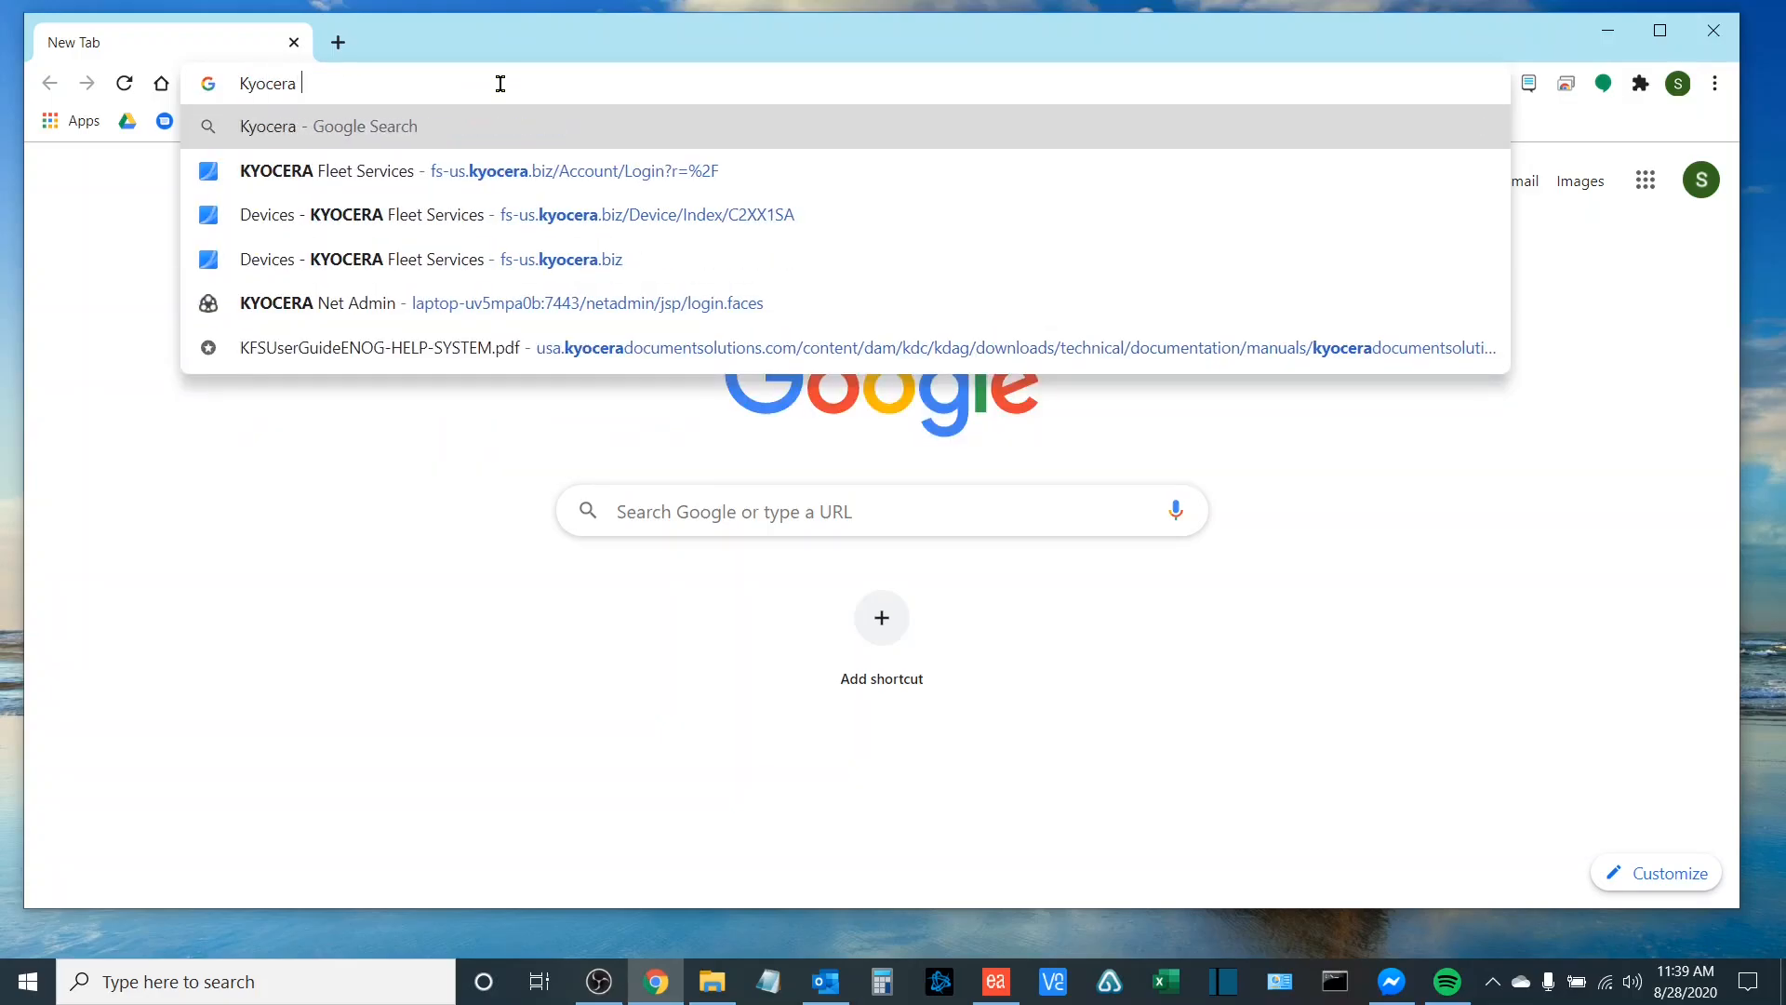
type("PRint drive")
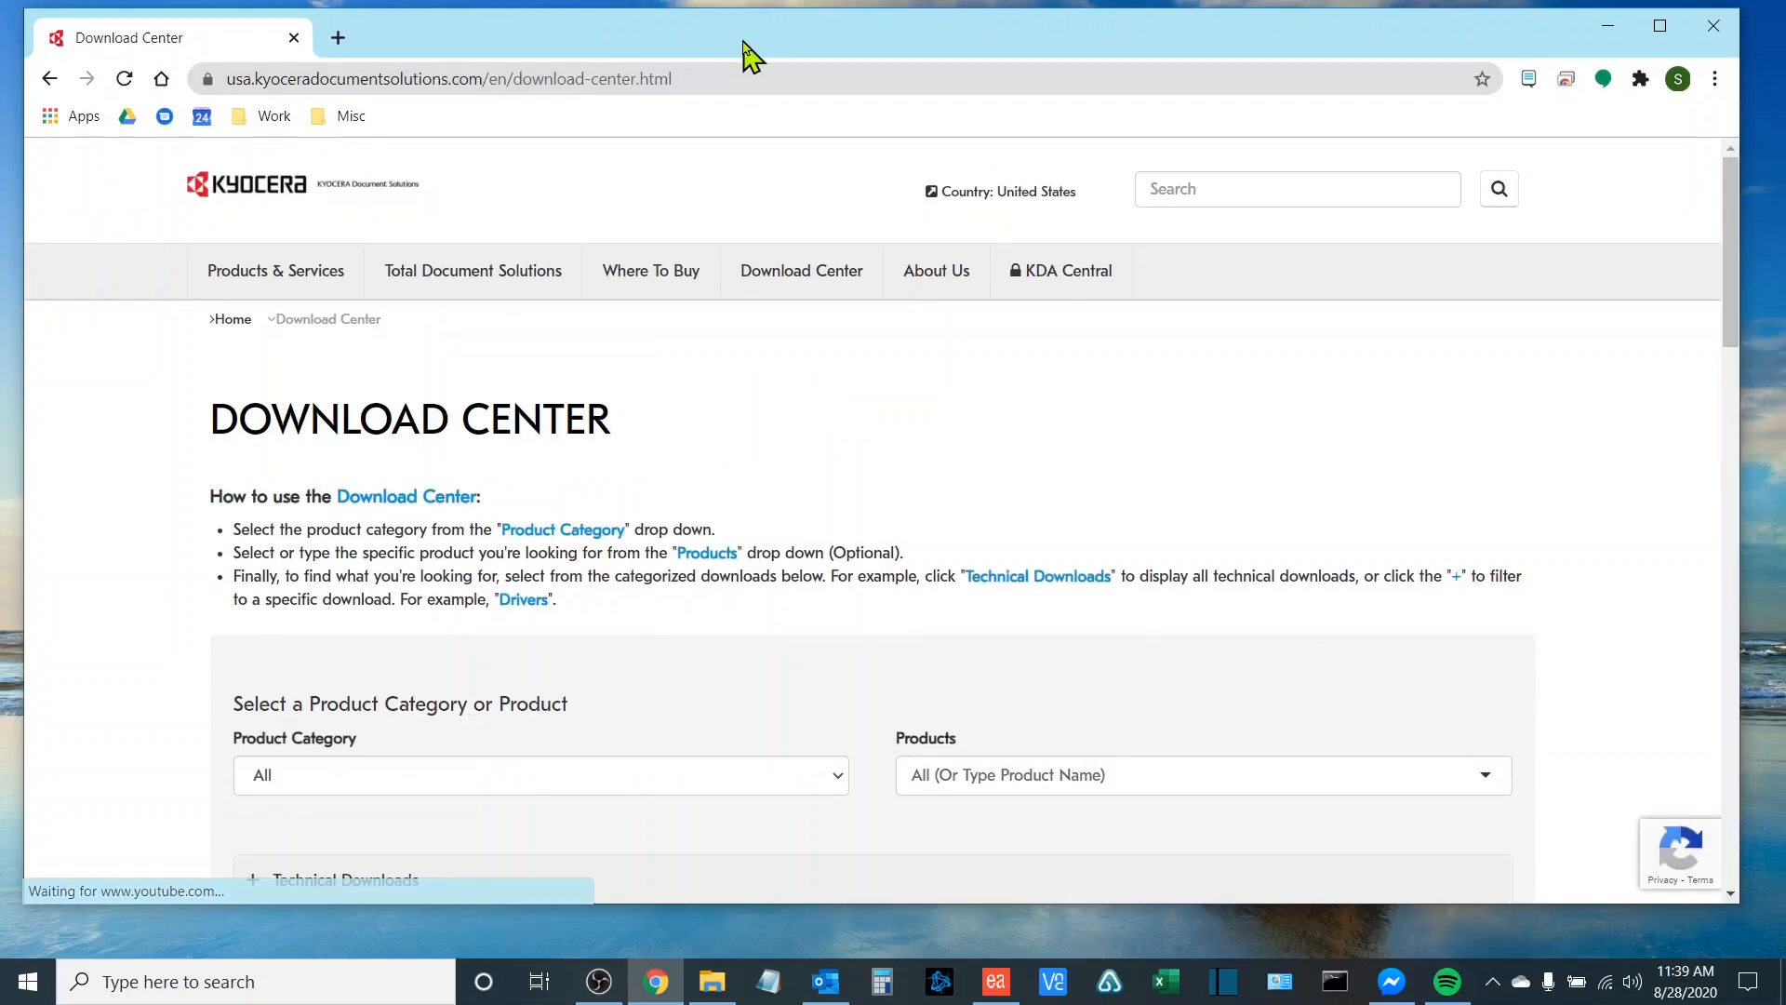
- Choose the A3 MFPs category and the TASKalfa 5052ci product in the download filters
scroll("down", 3)
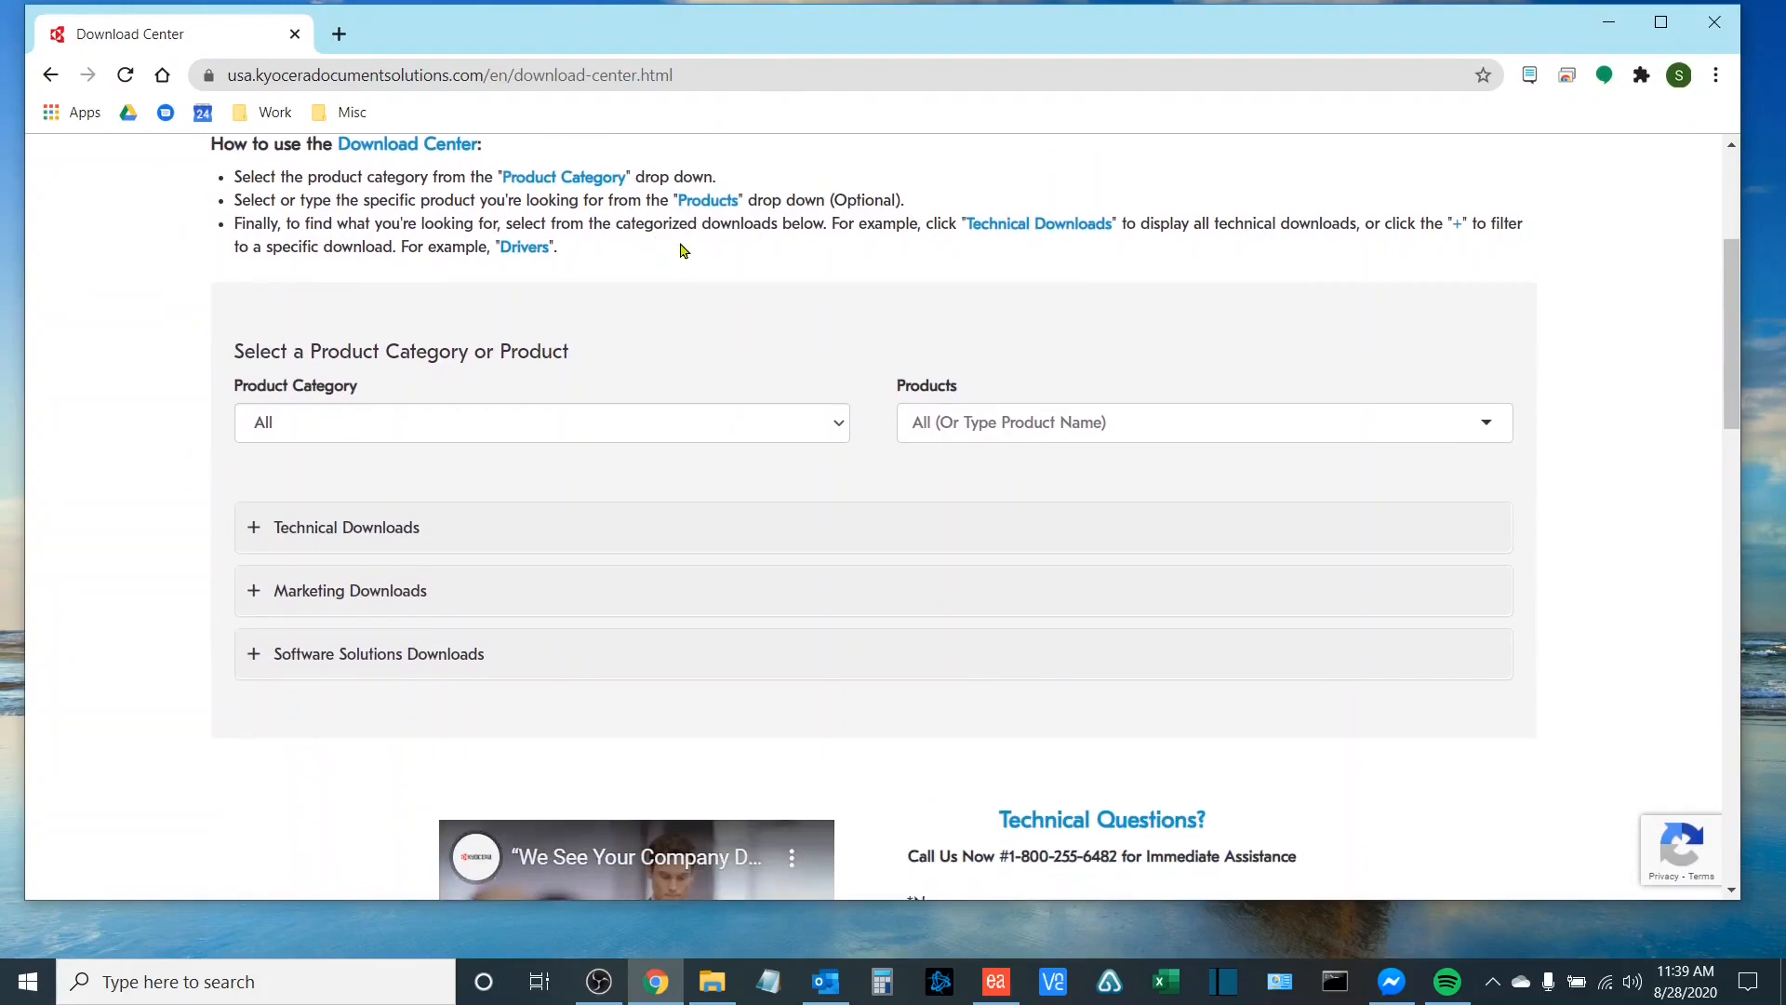
left_click(539, 422)
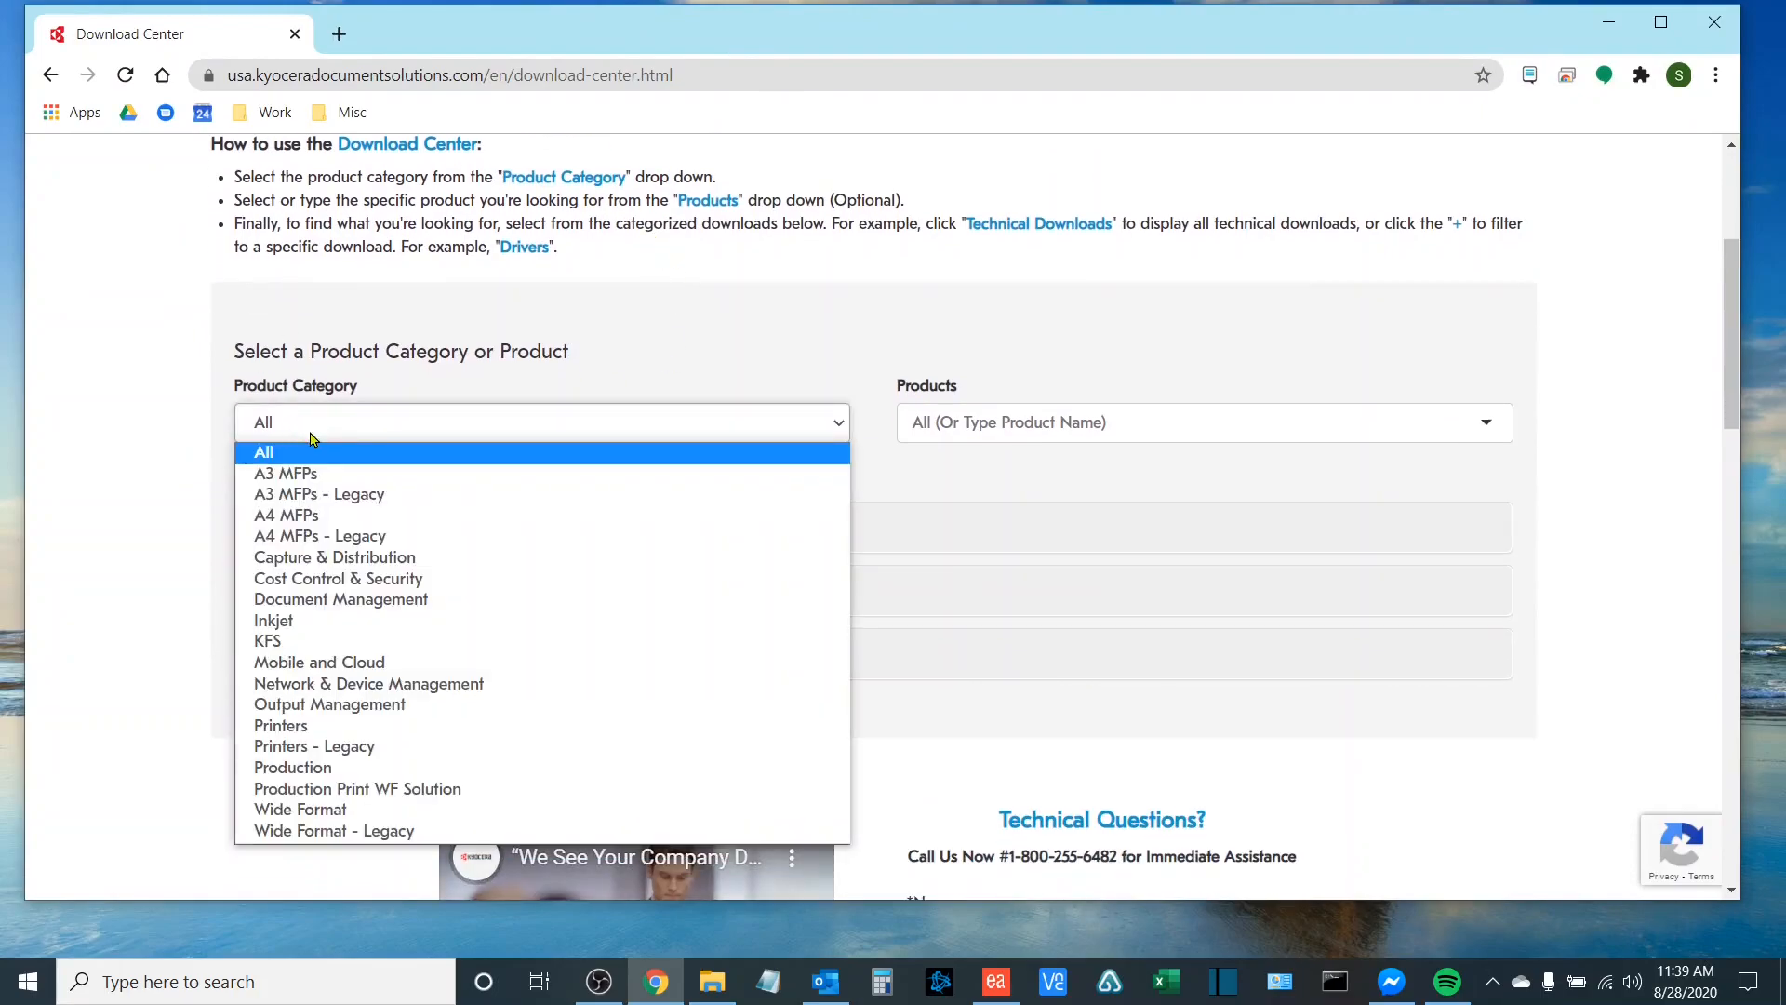
mouse_move(287, 515)
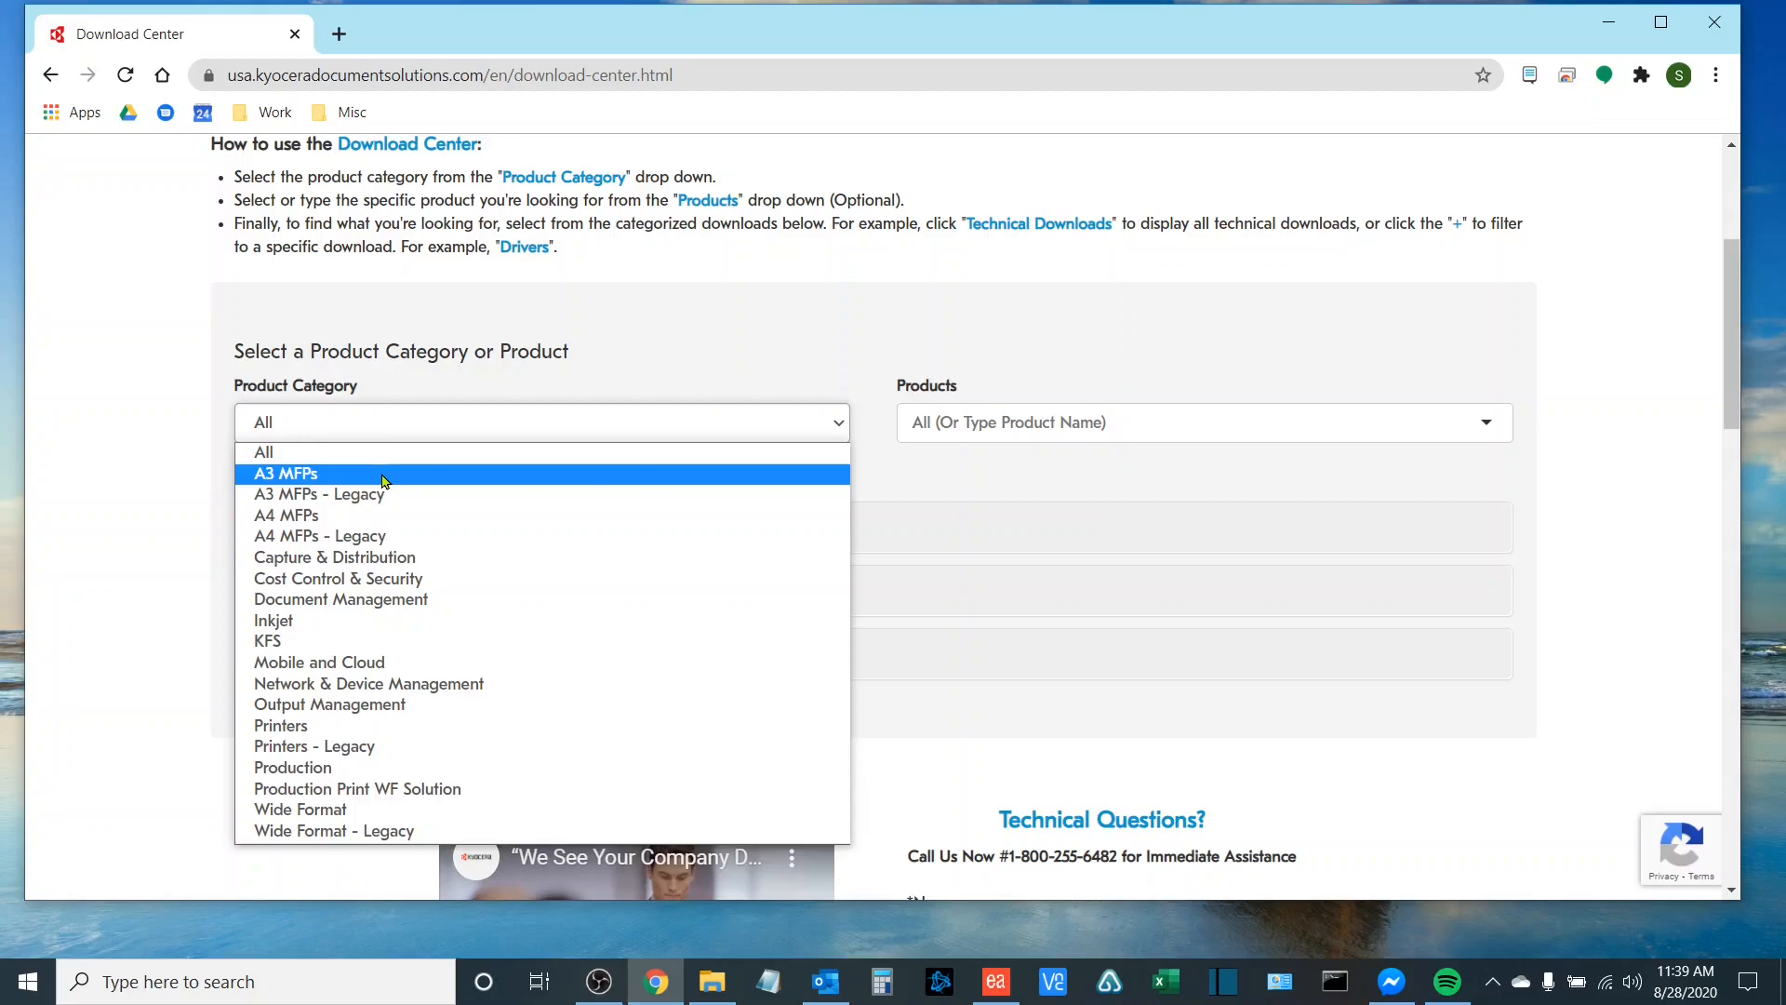
mouse_move(573, 480)
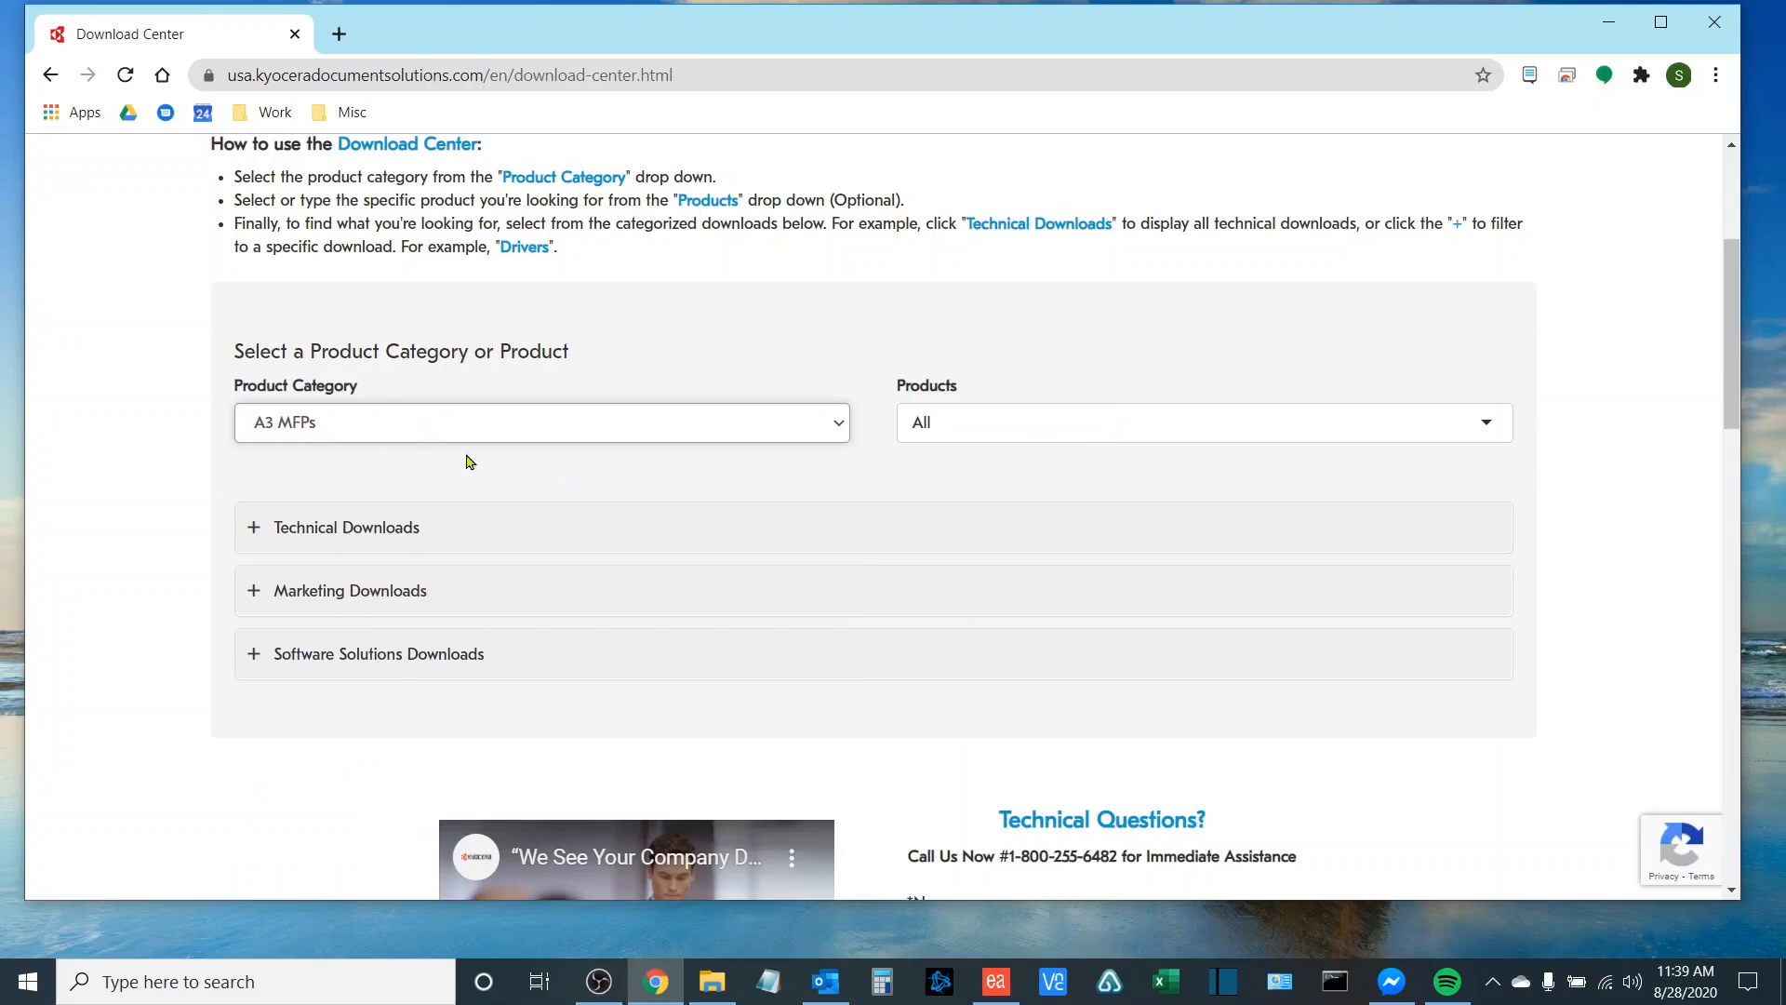
left_click(1196, 422)
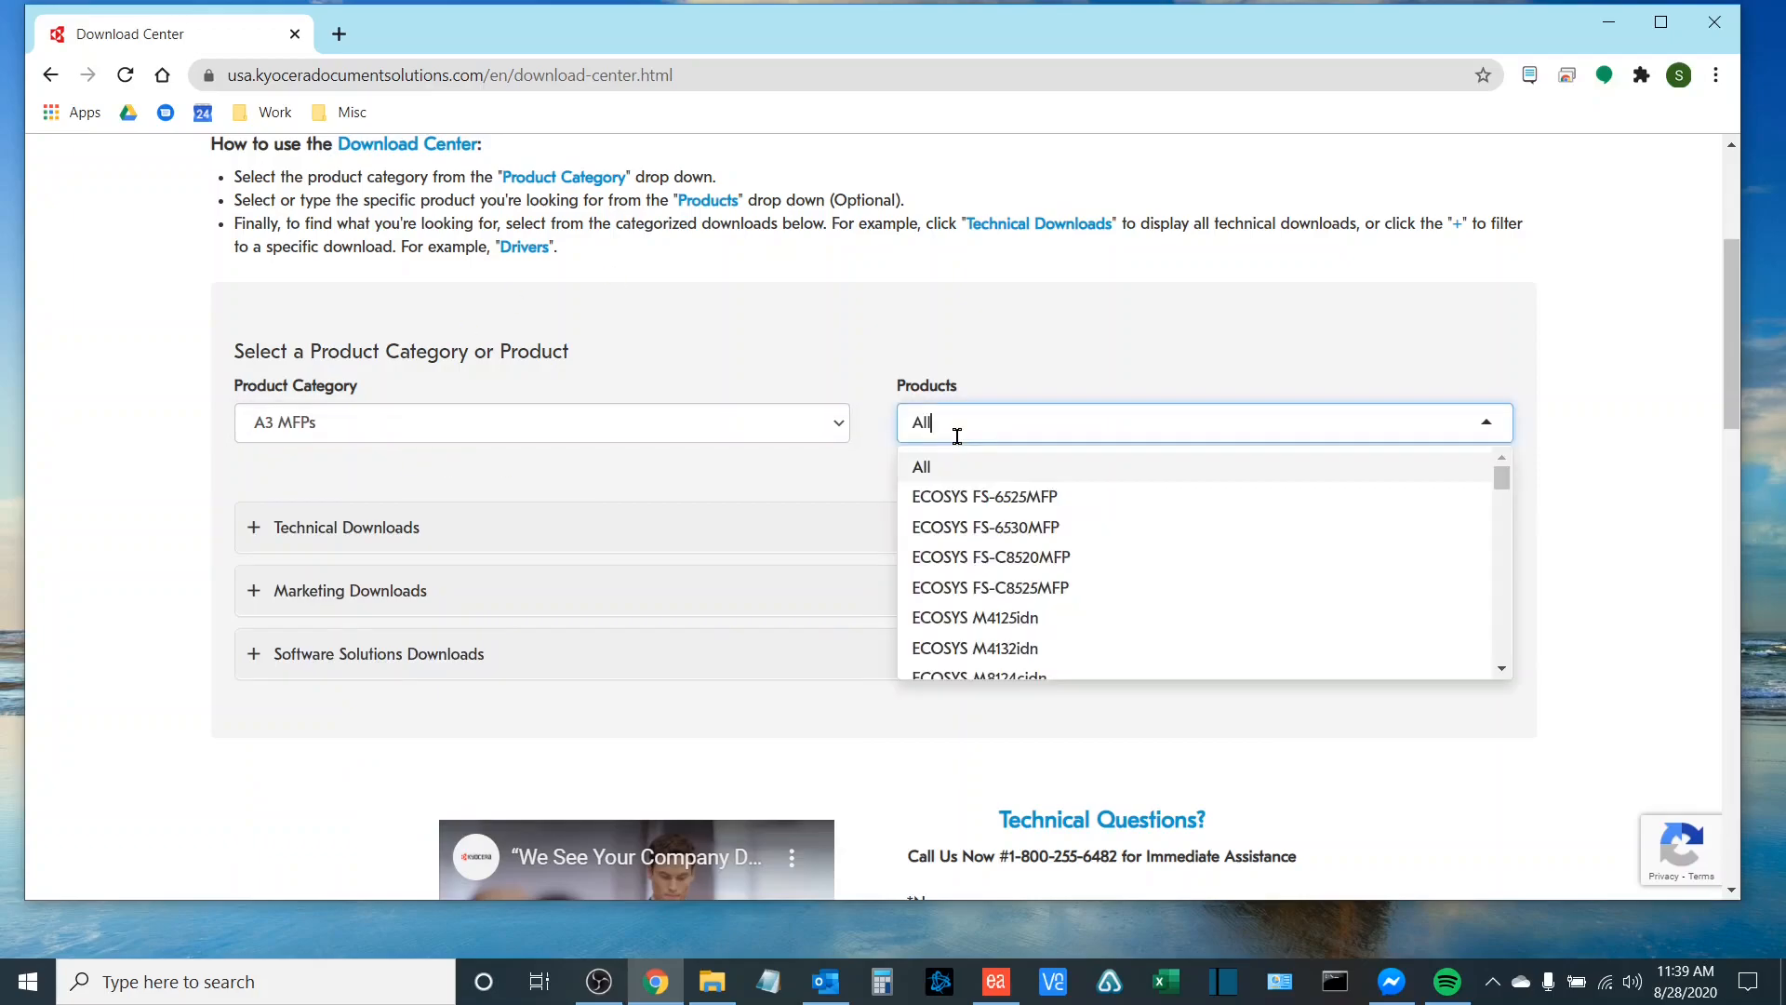
scroll("down", 3)
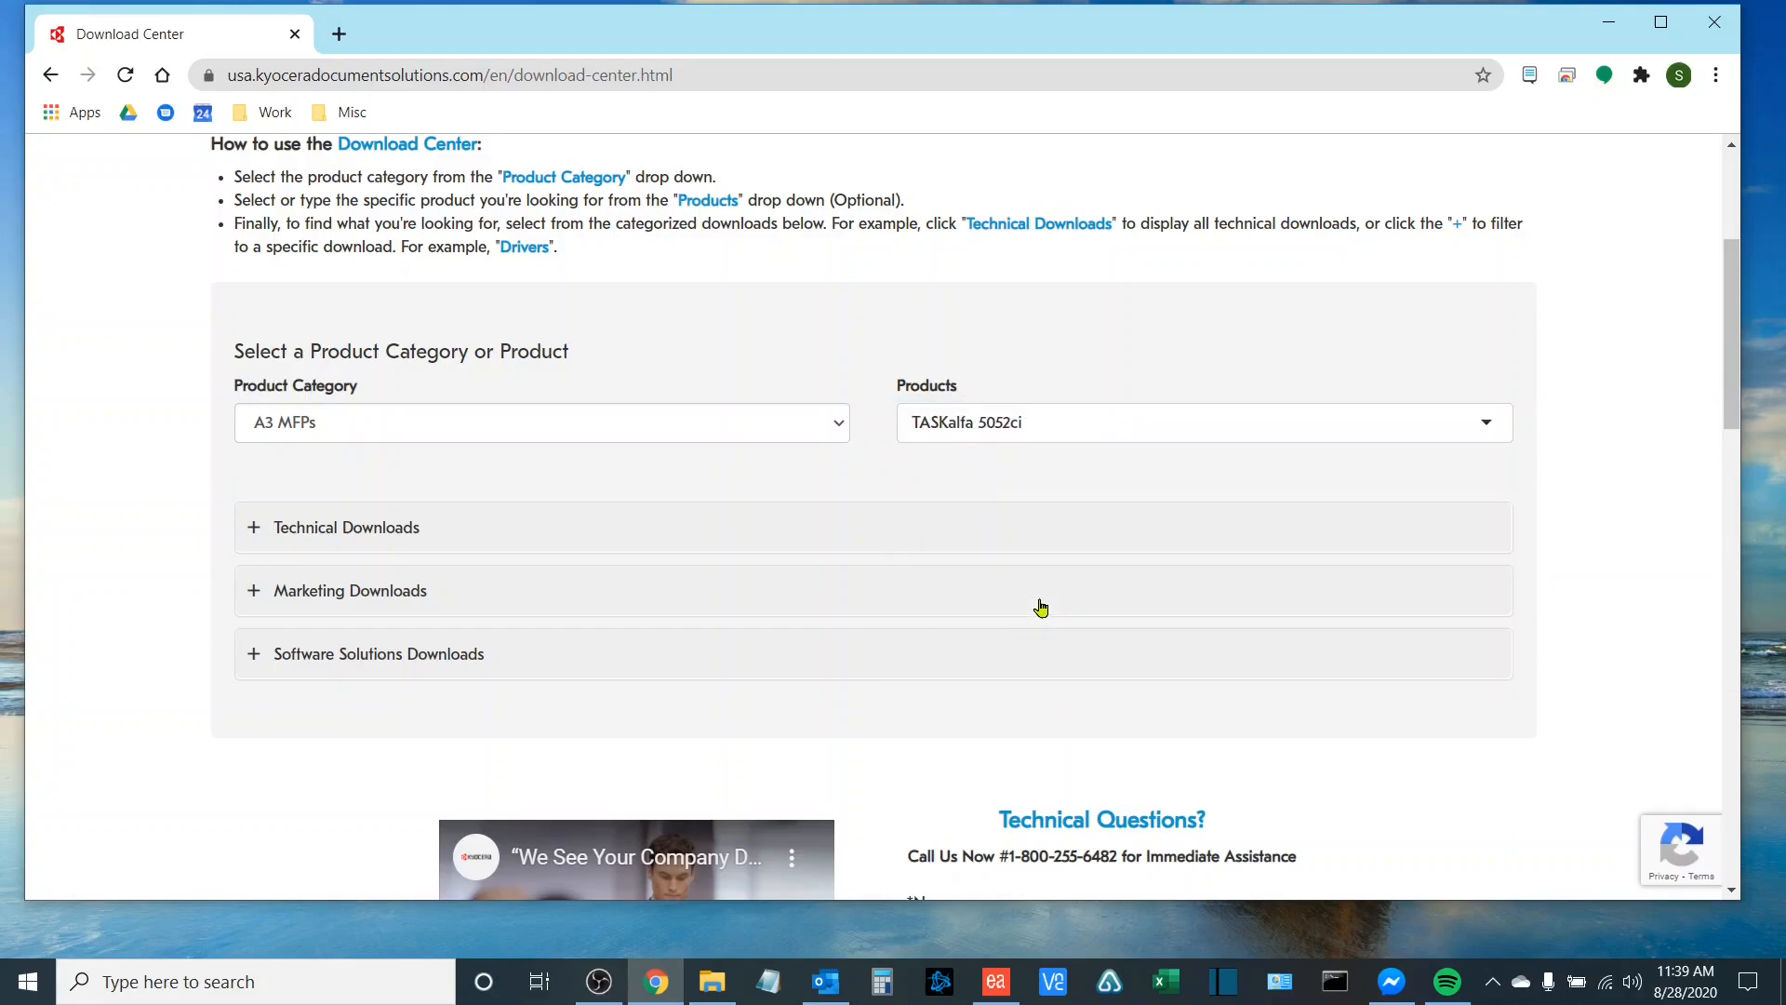
mouse_move(983, 342)
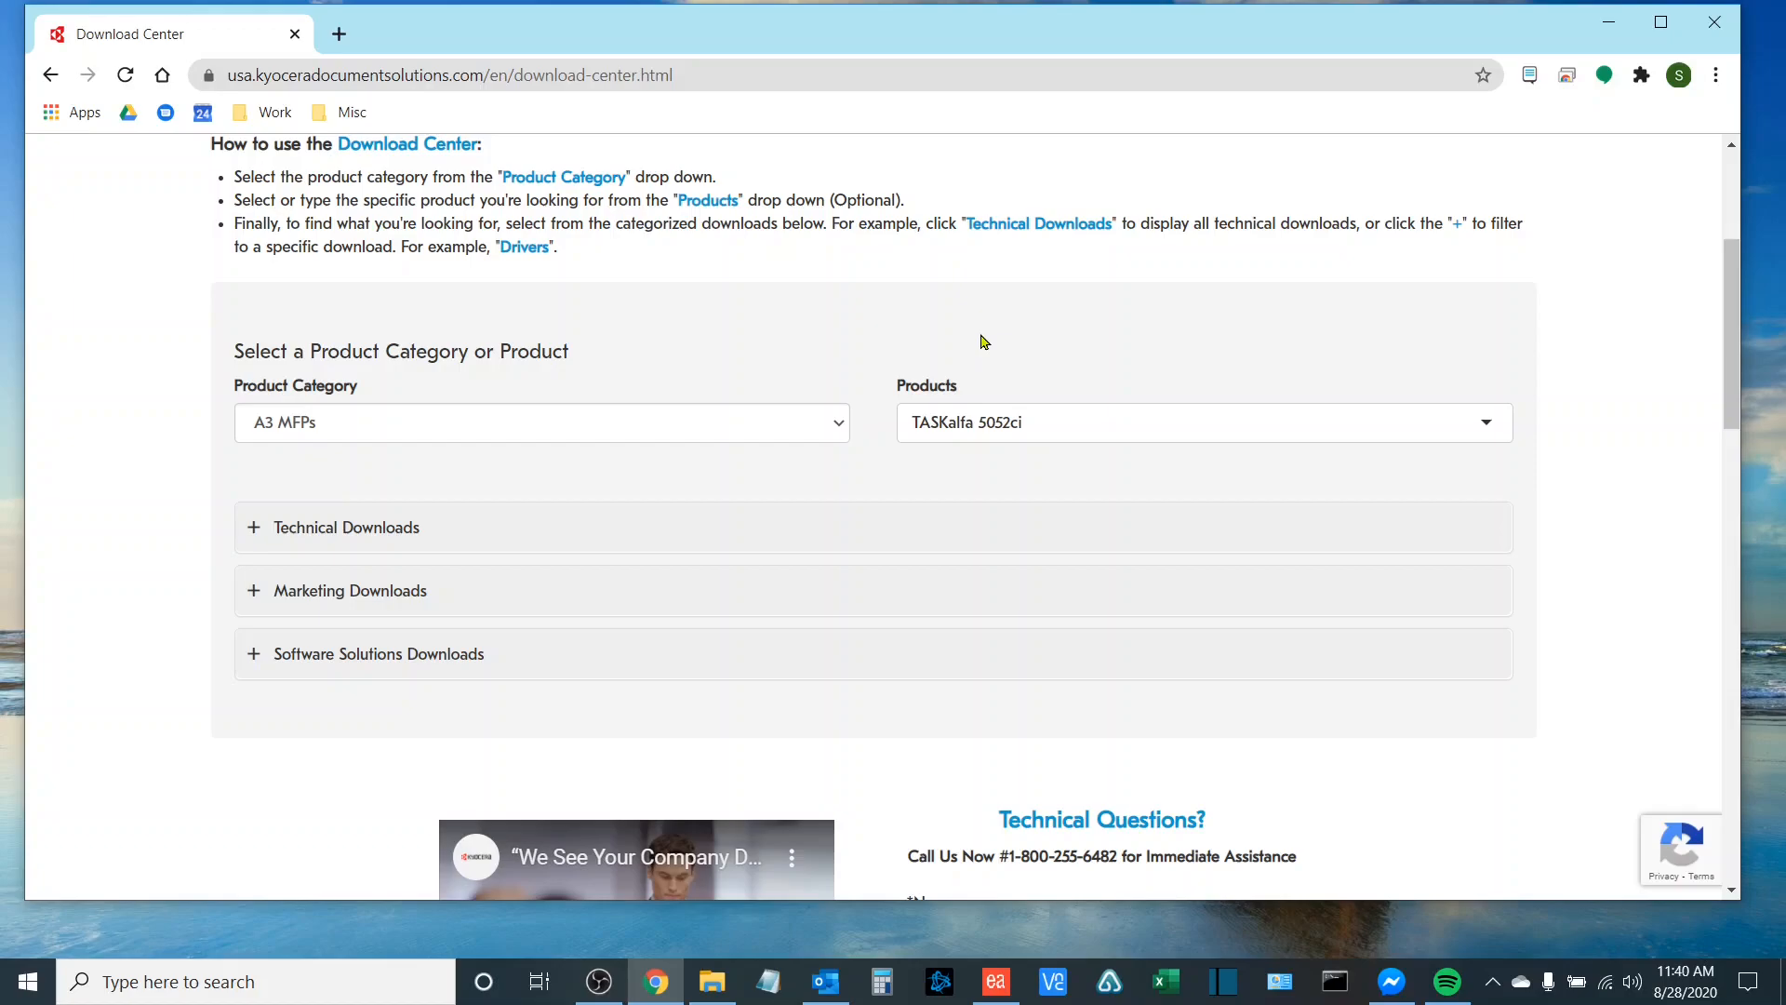
mouse_move(45, 641)
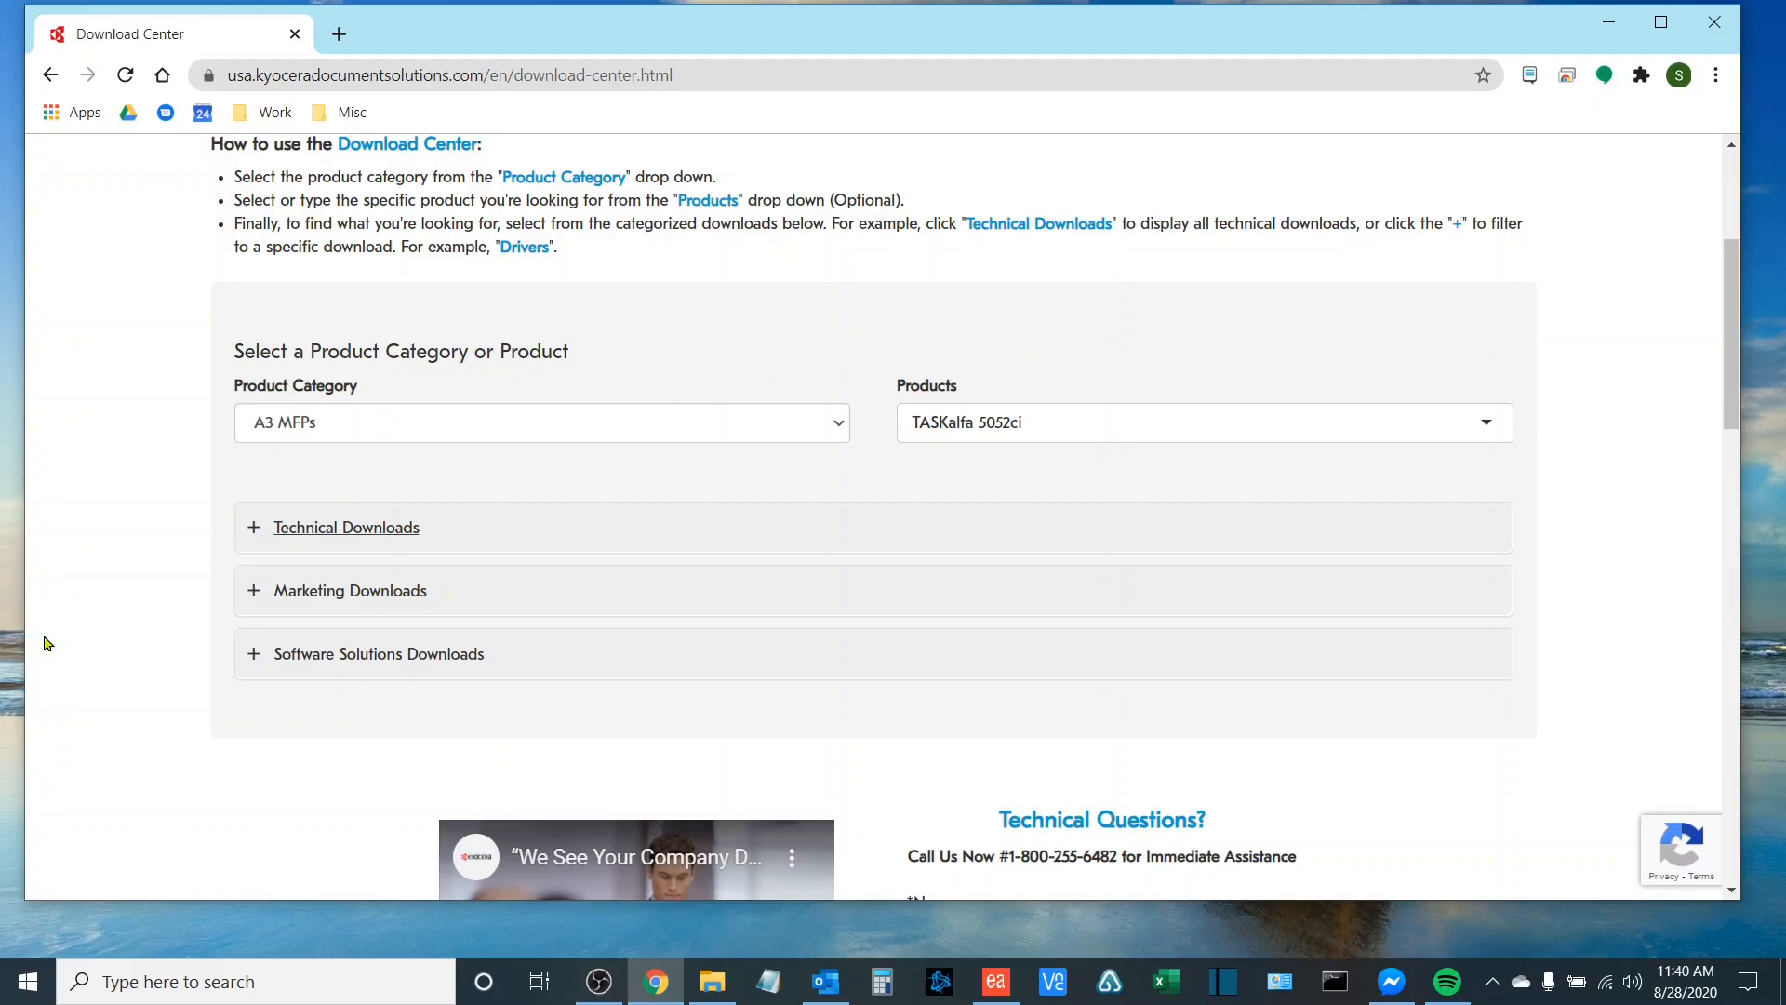
- Download KX Print Driver 8.0.1329 from Technical Downloads, saving it to the Desktop
left_click(253, 534)
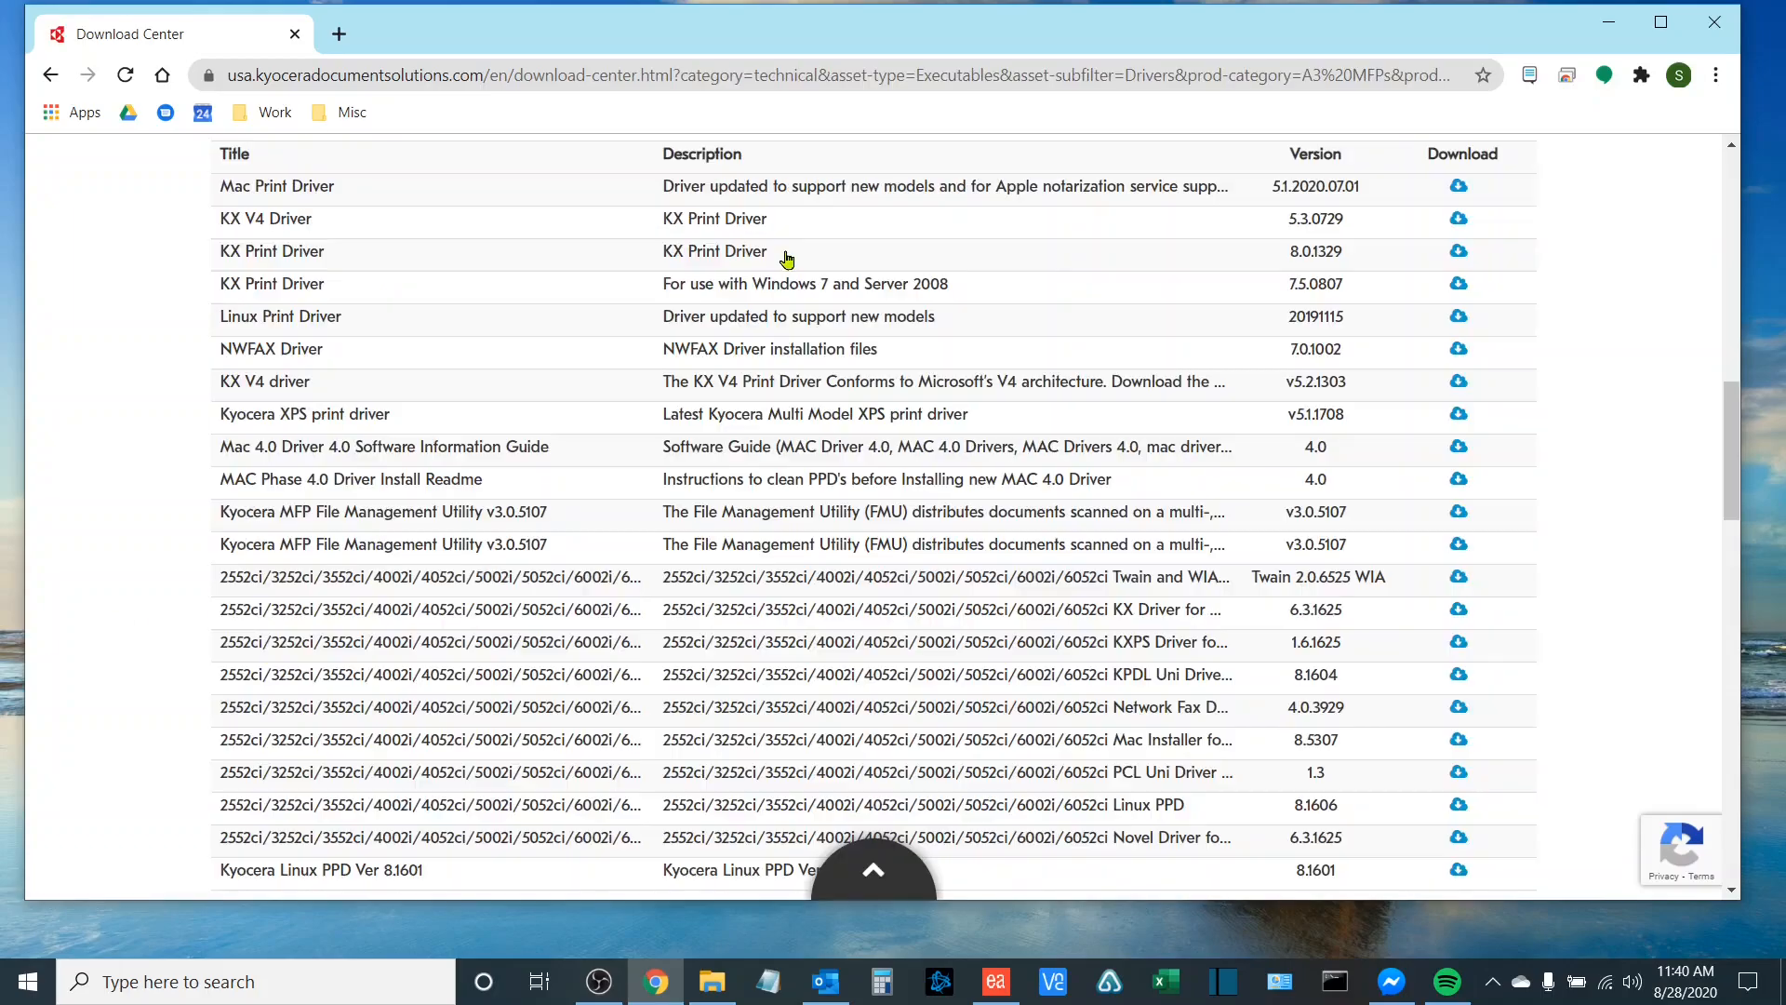
double_click(714, 252)
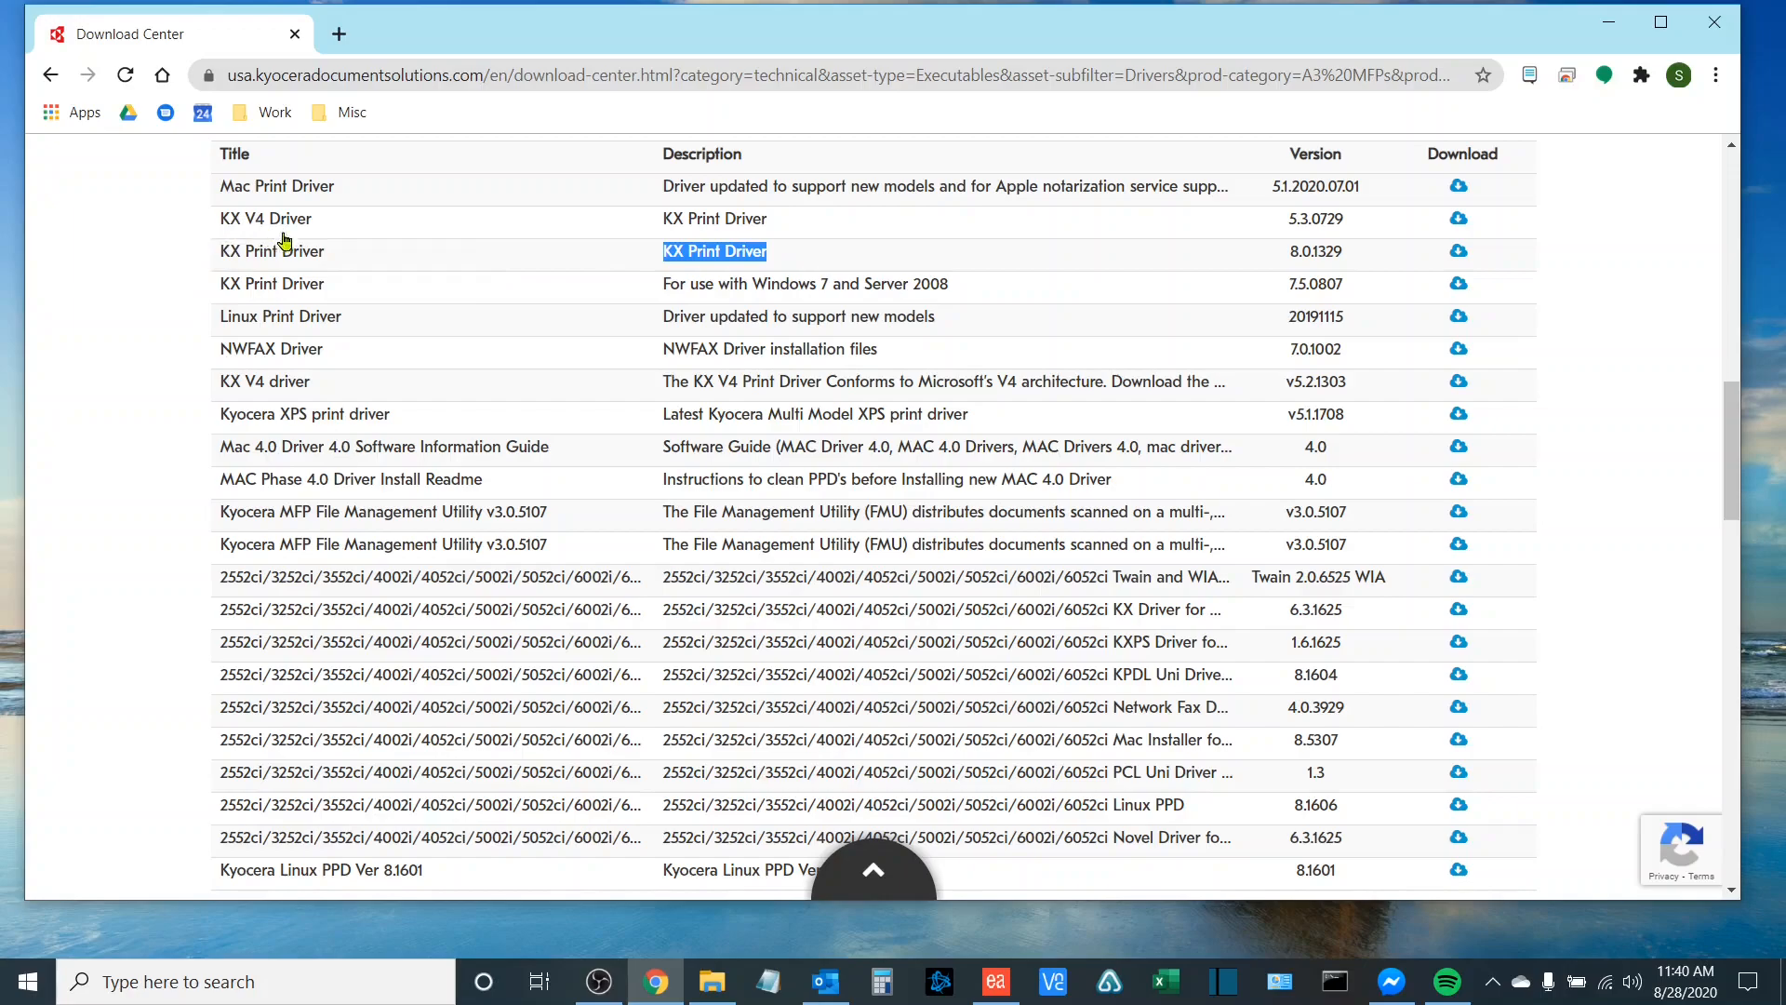
mouse_move(216, 234)
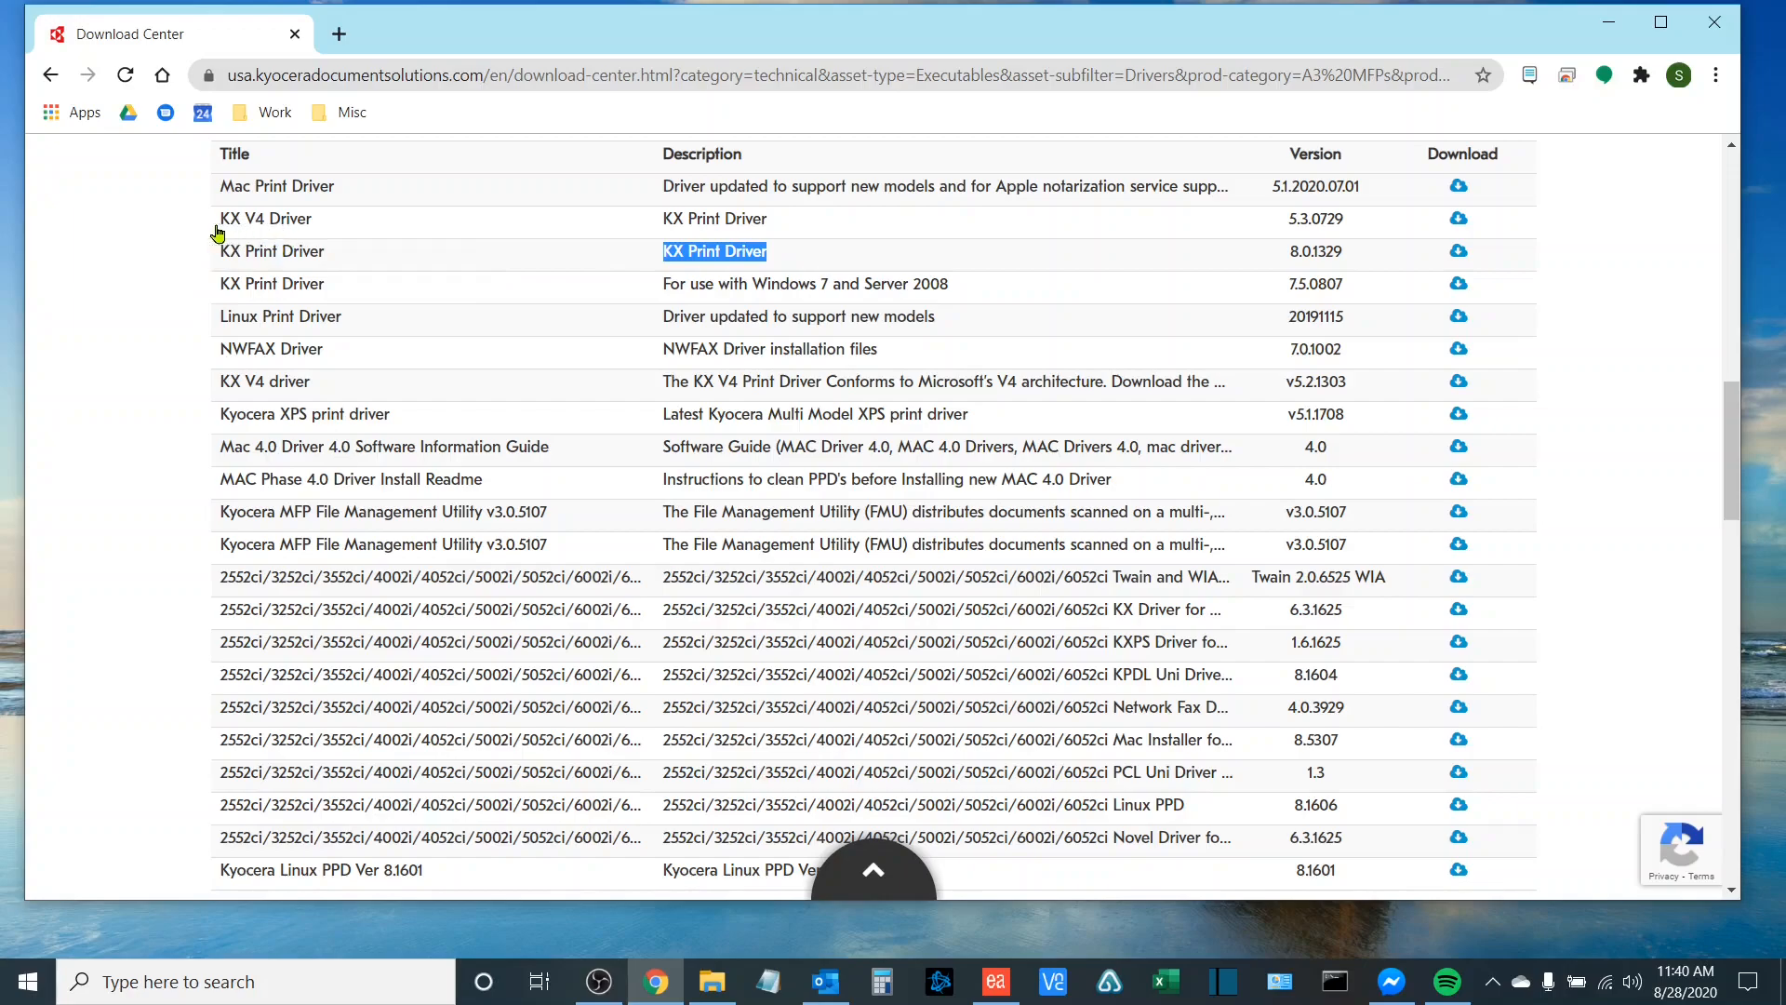
mouse_move(257, 285)
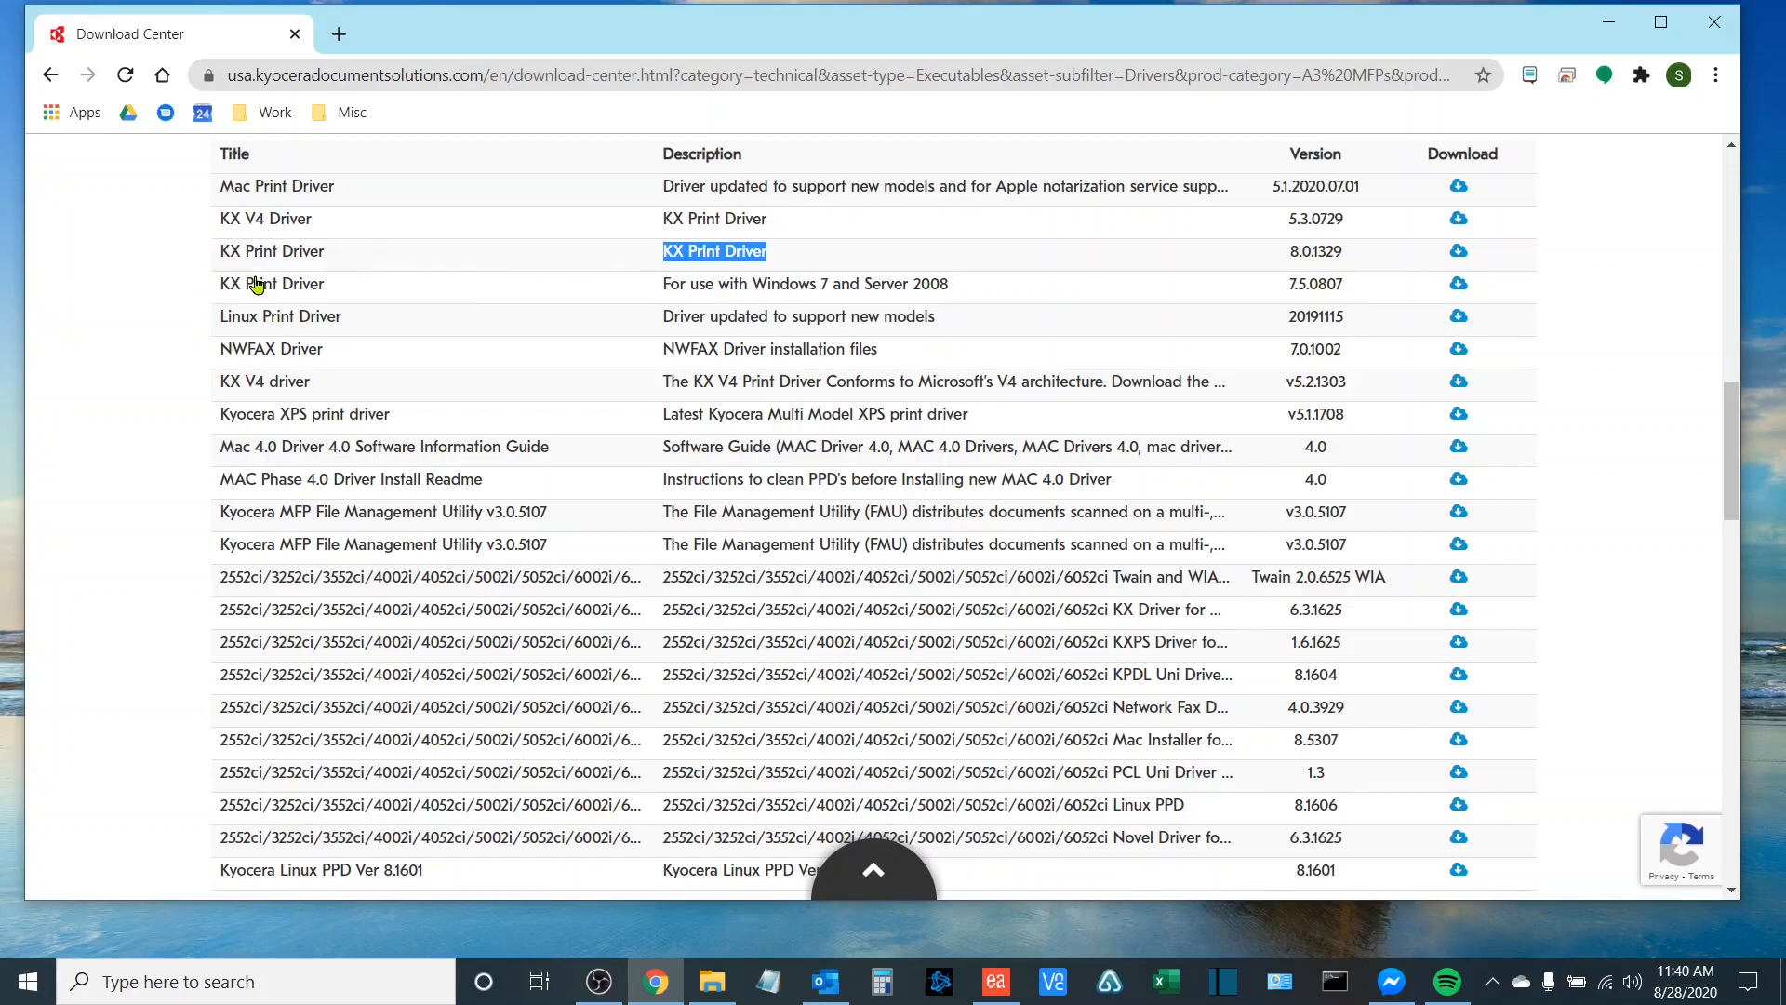
mouse_move(272, 283)
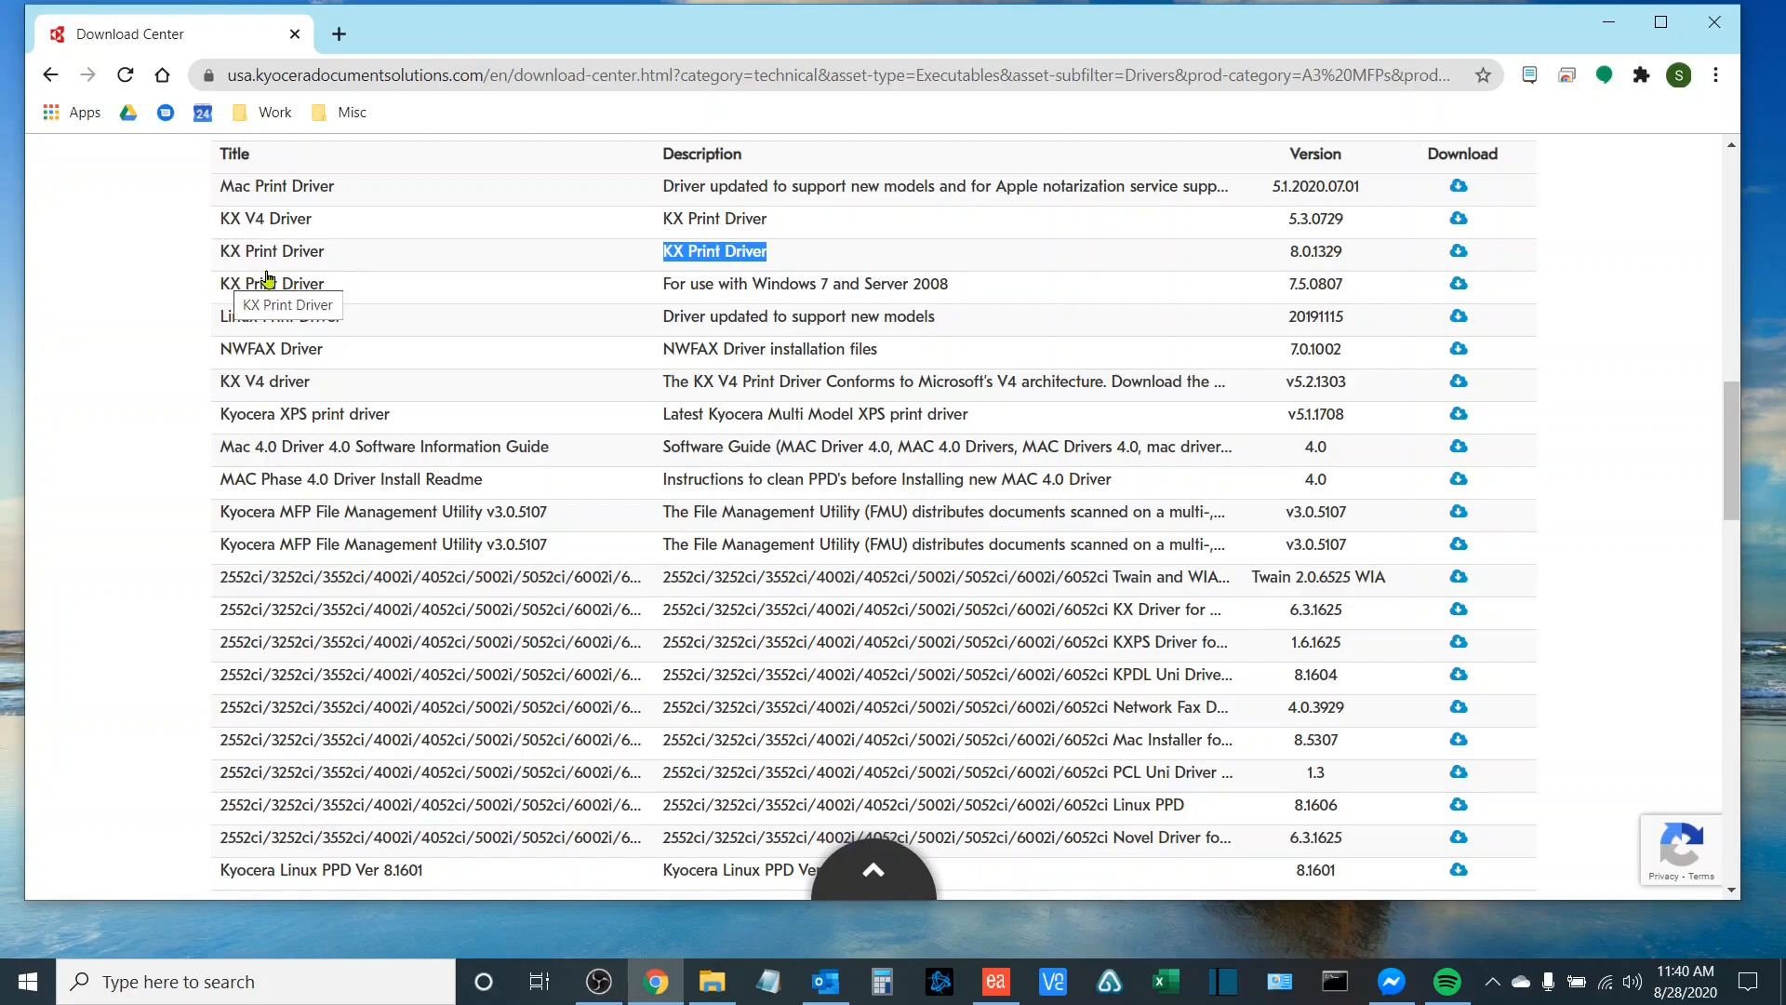
mouse_move(253, 281)
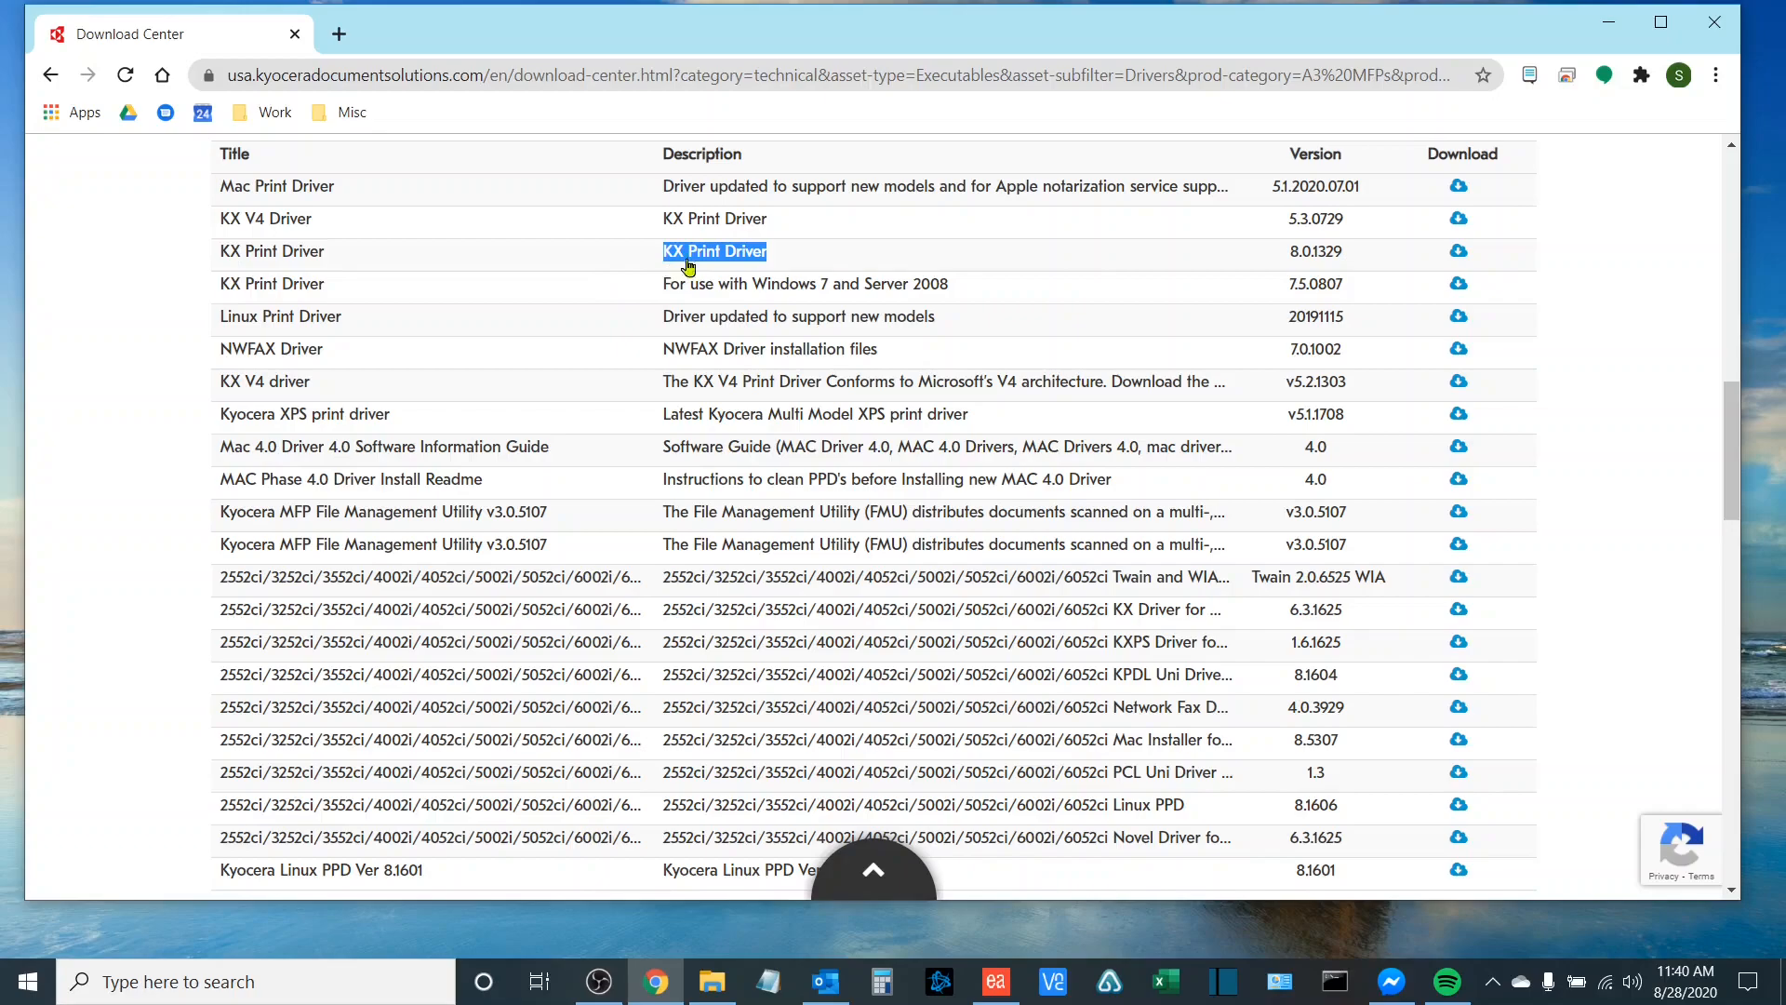
mouse_move(1310, 278)
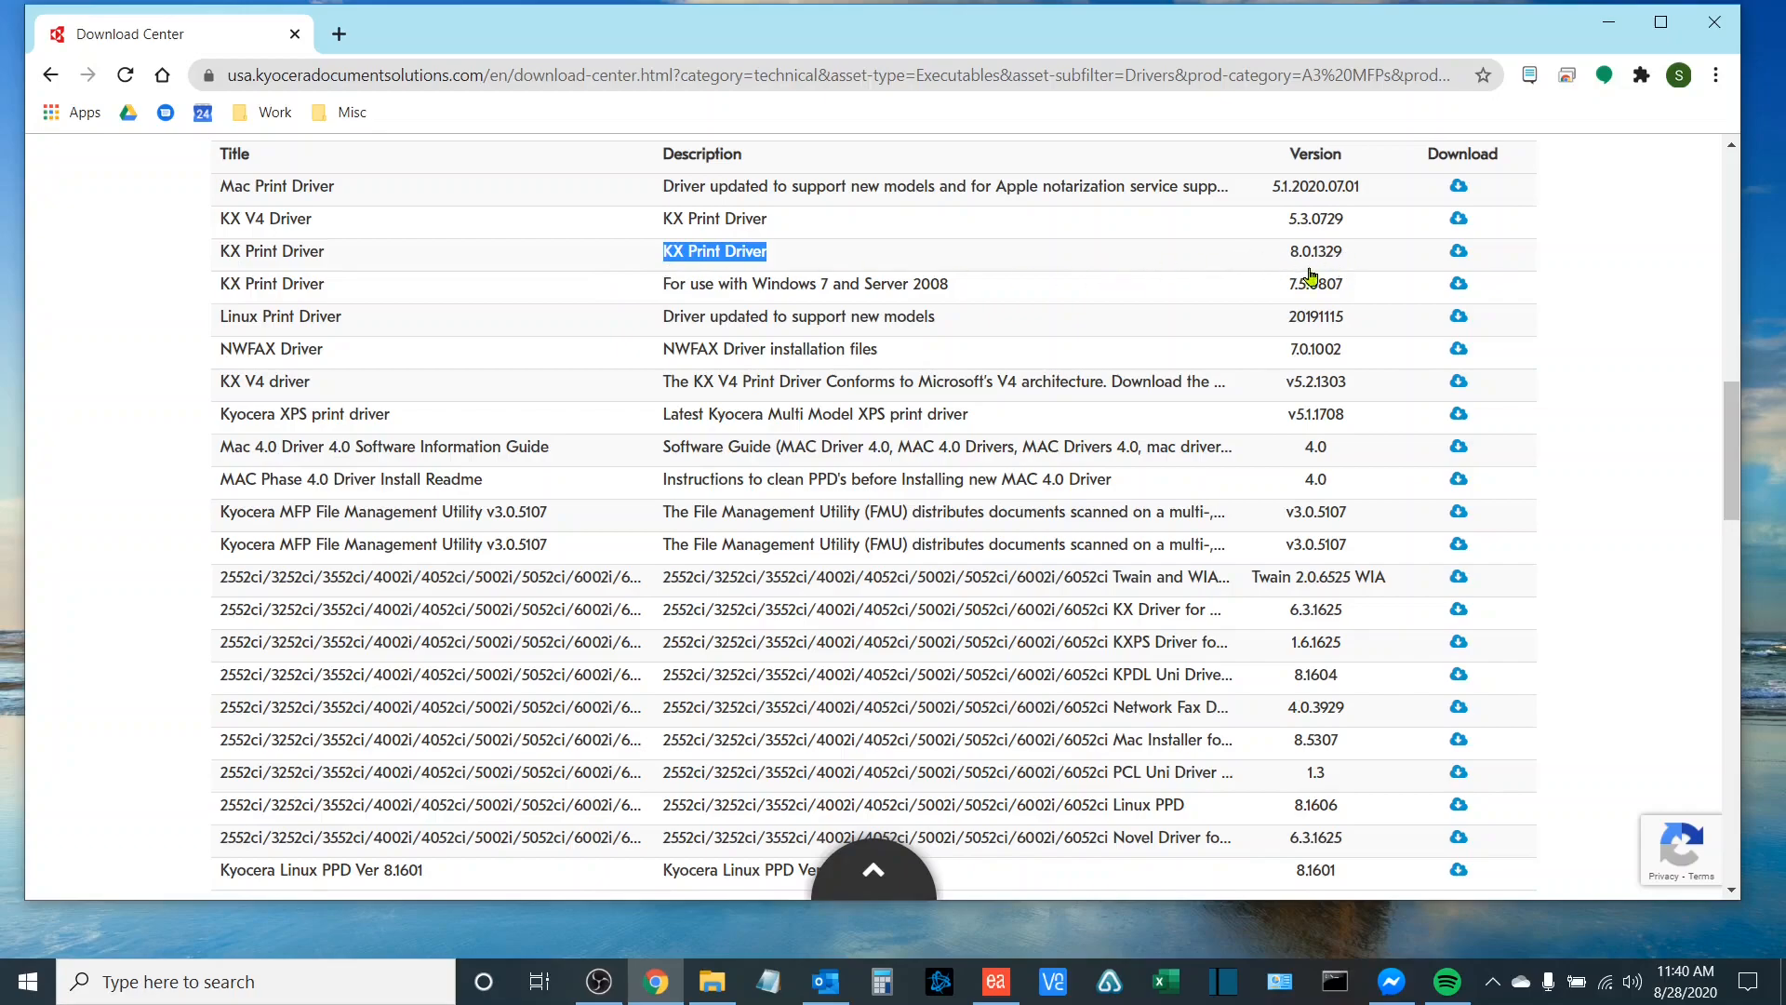
mouse_move(1308, 268)
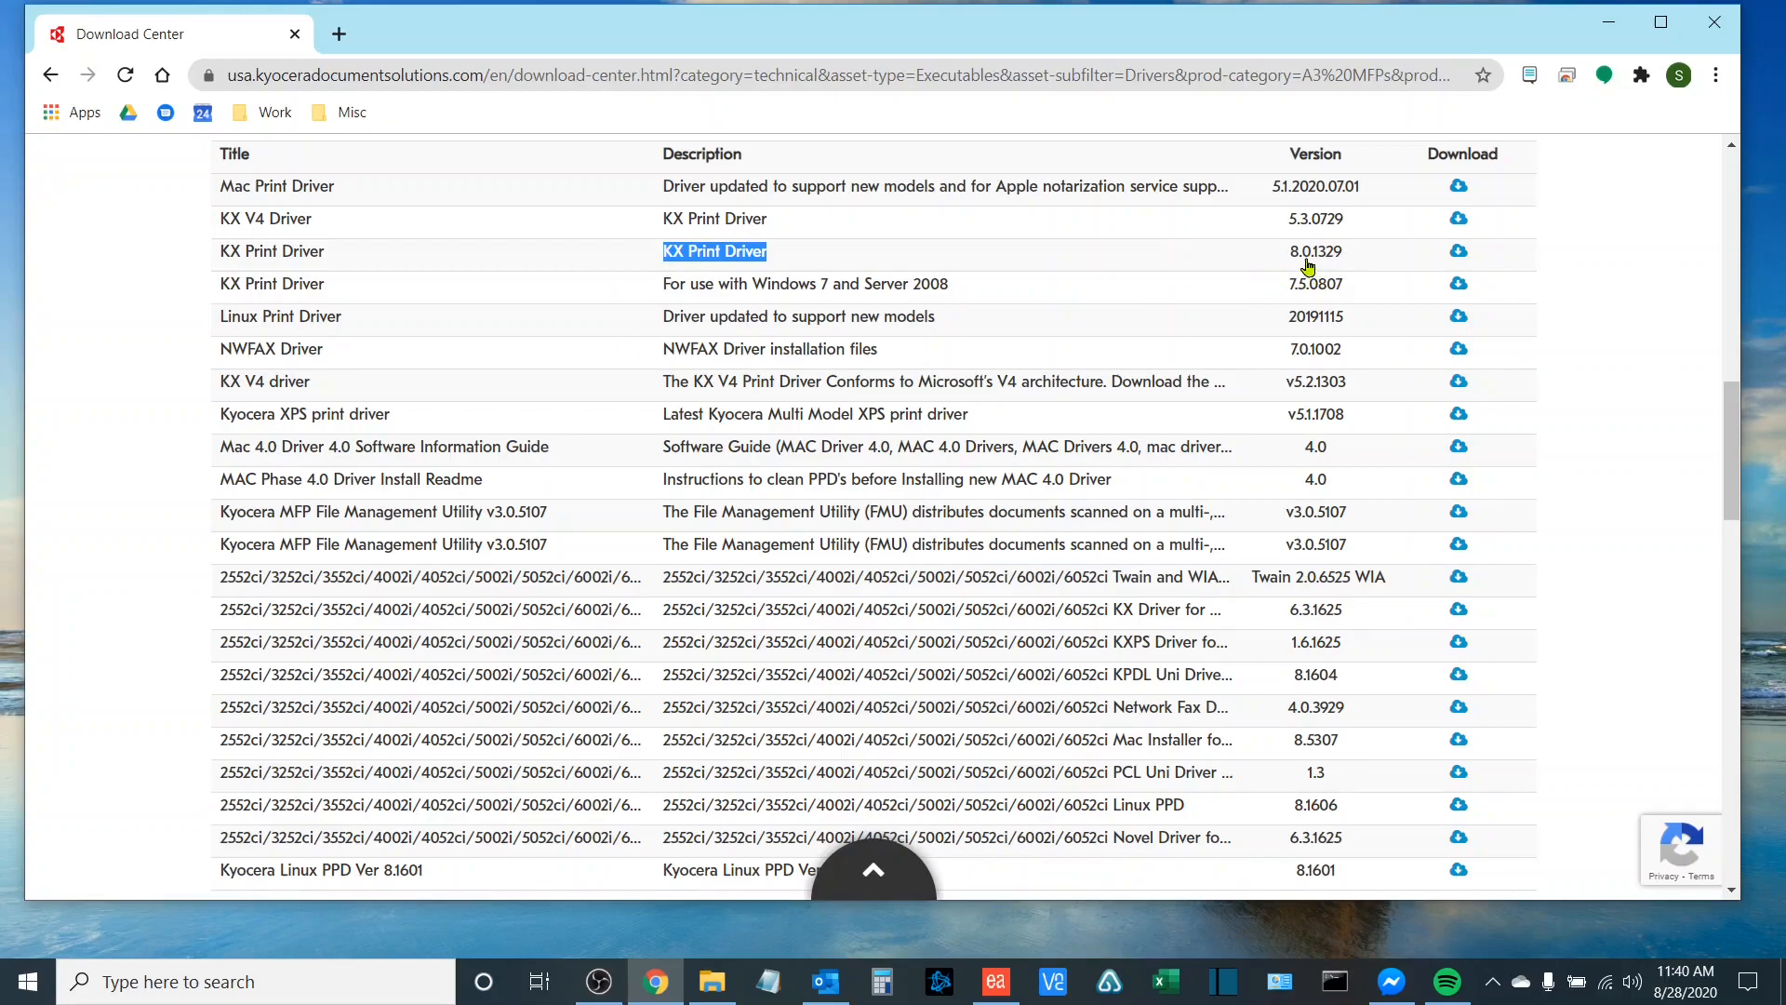
mouse_move(768, 313)
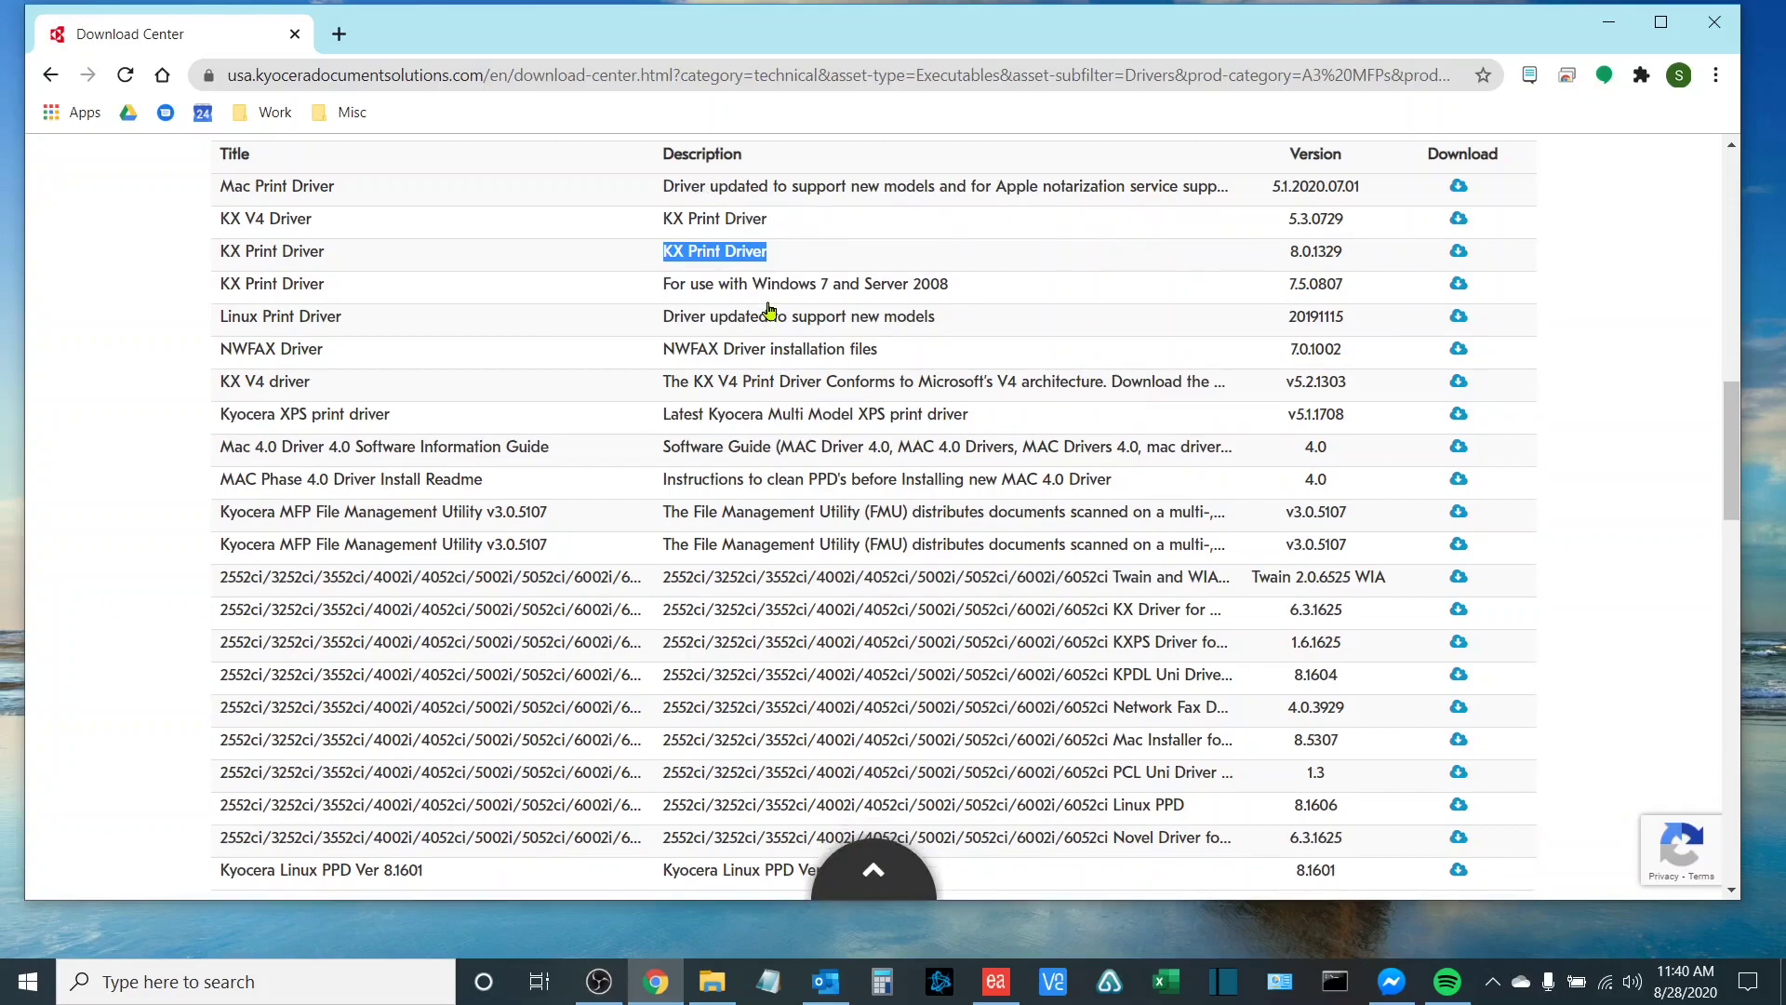
mouse_move(815, 296)
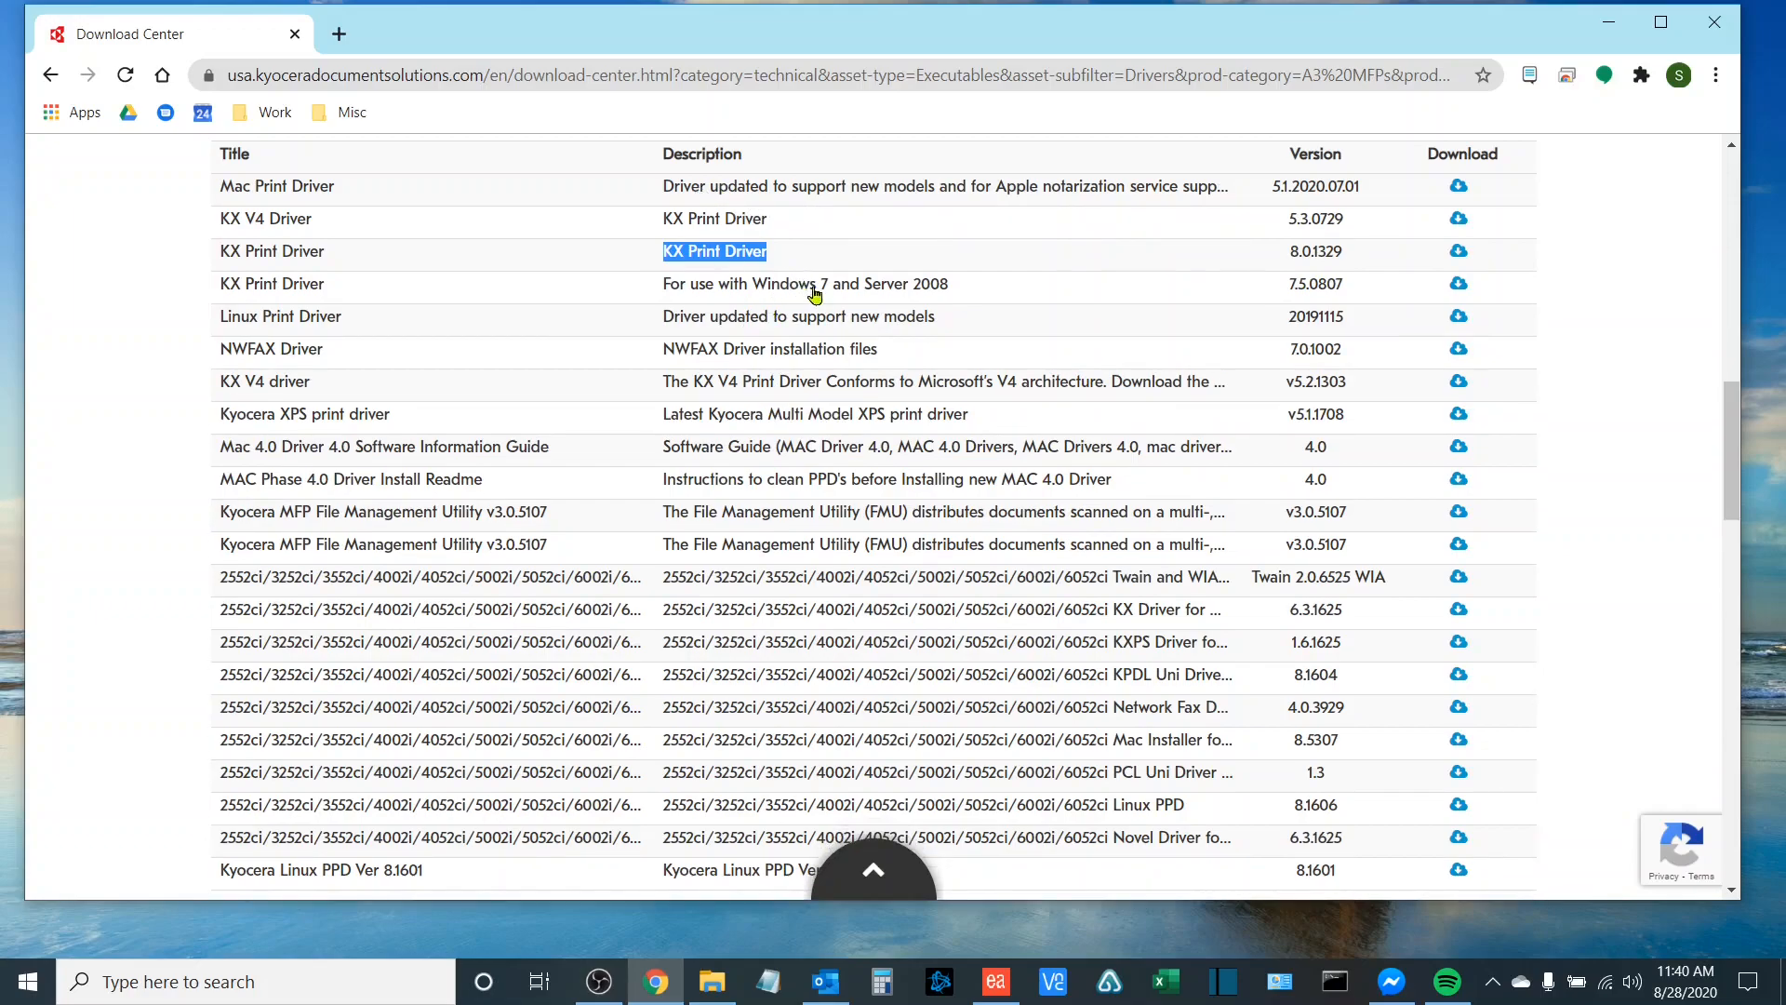
mouse_move(973, 310)
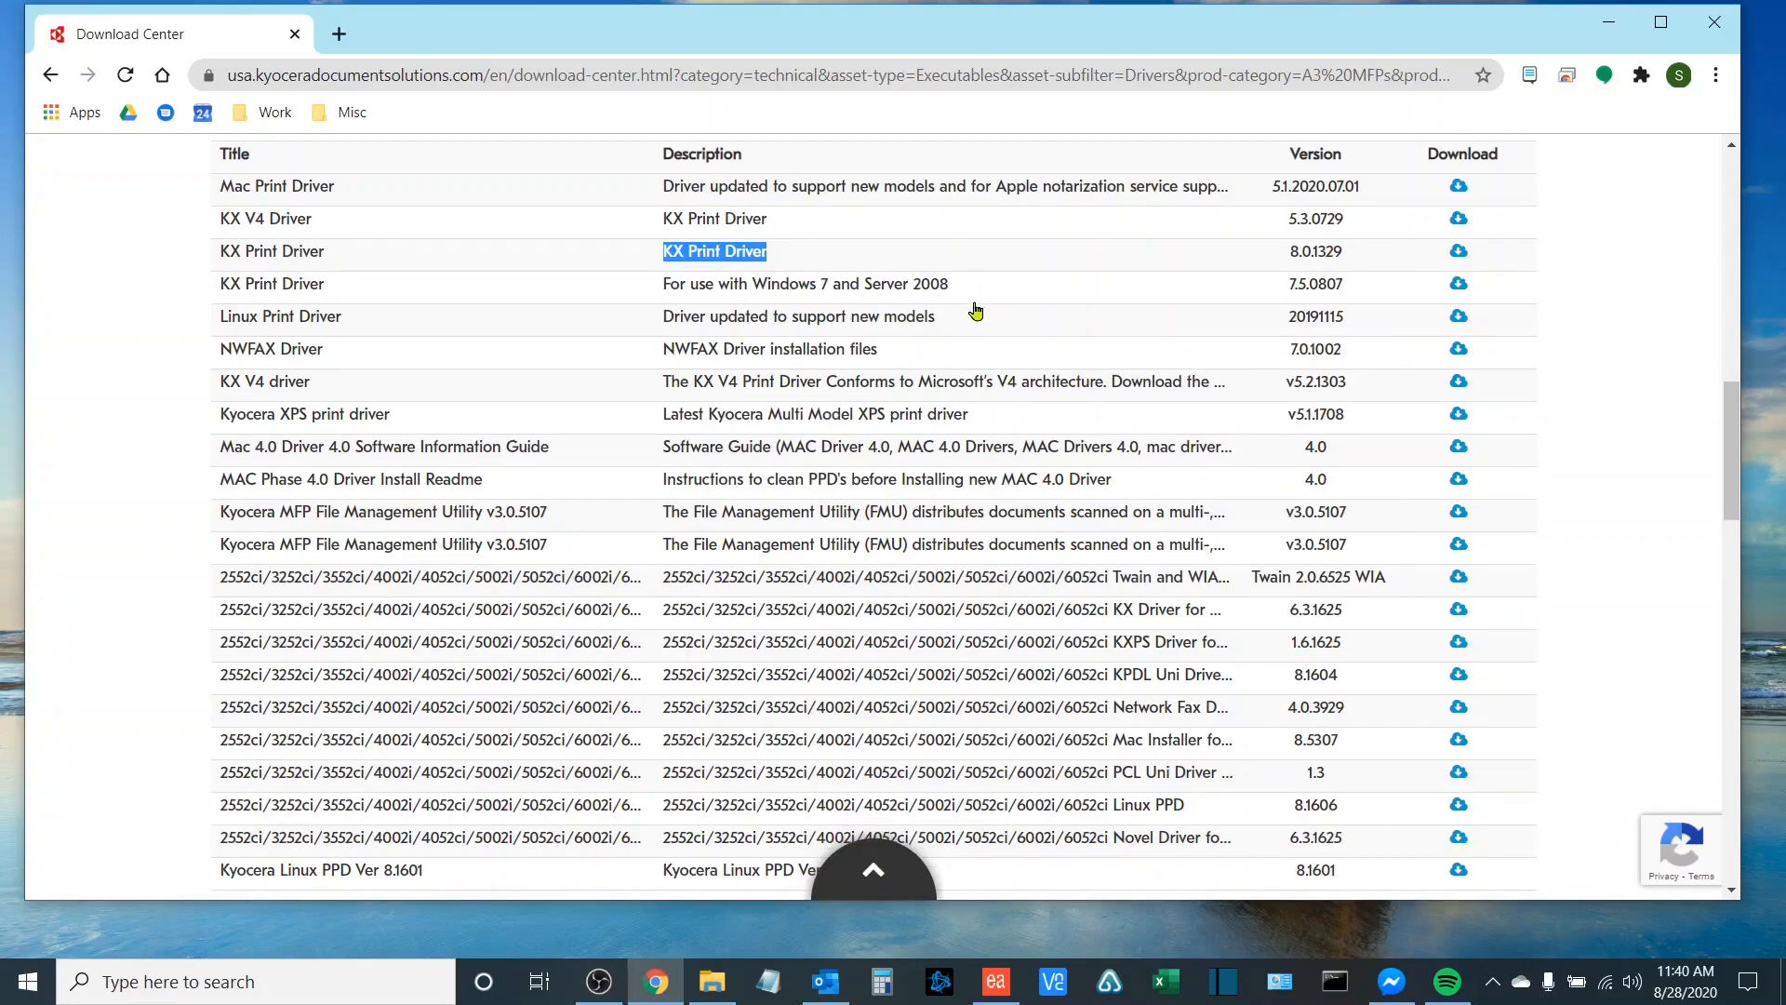
mouse_move(1458, 251)
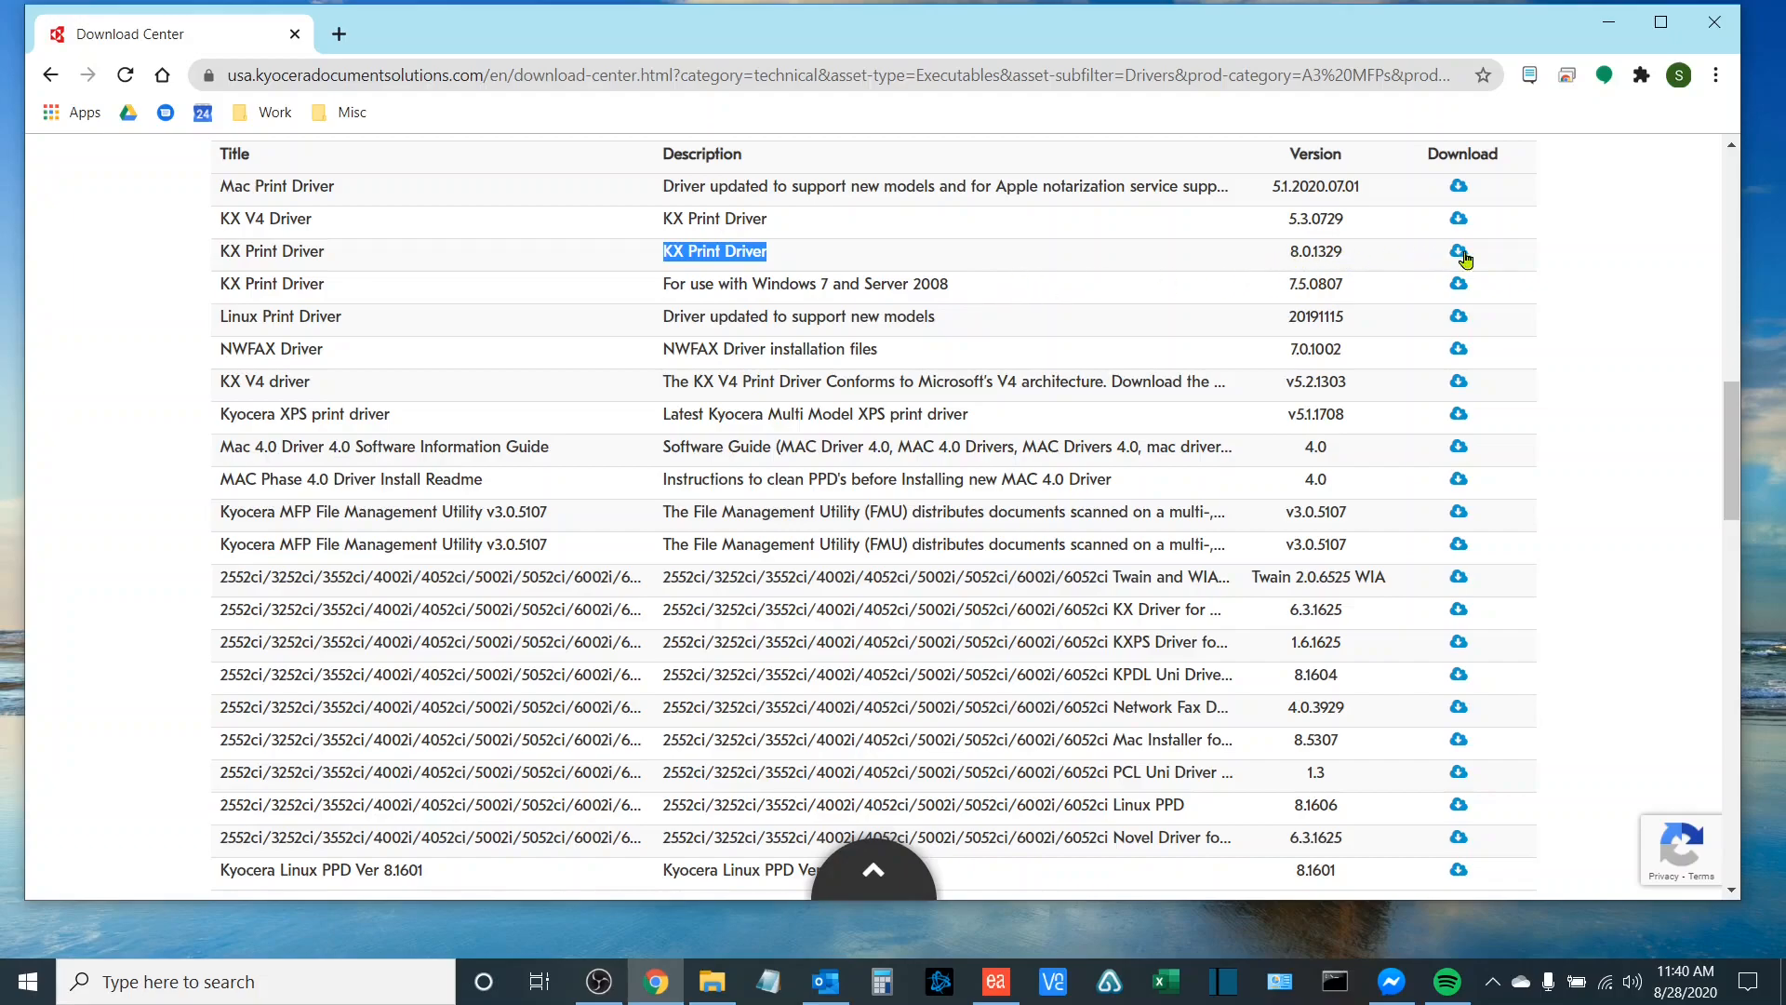
left_click(1459, 251)
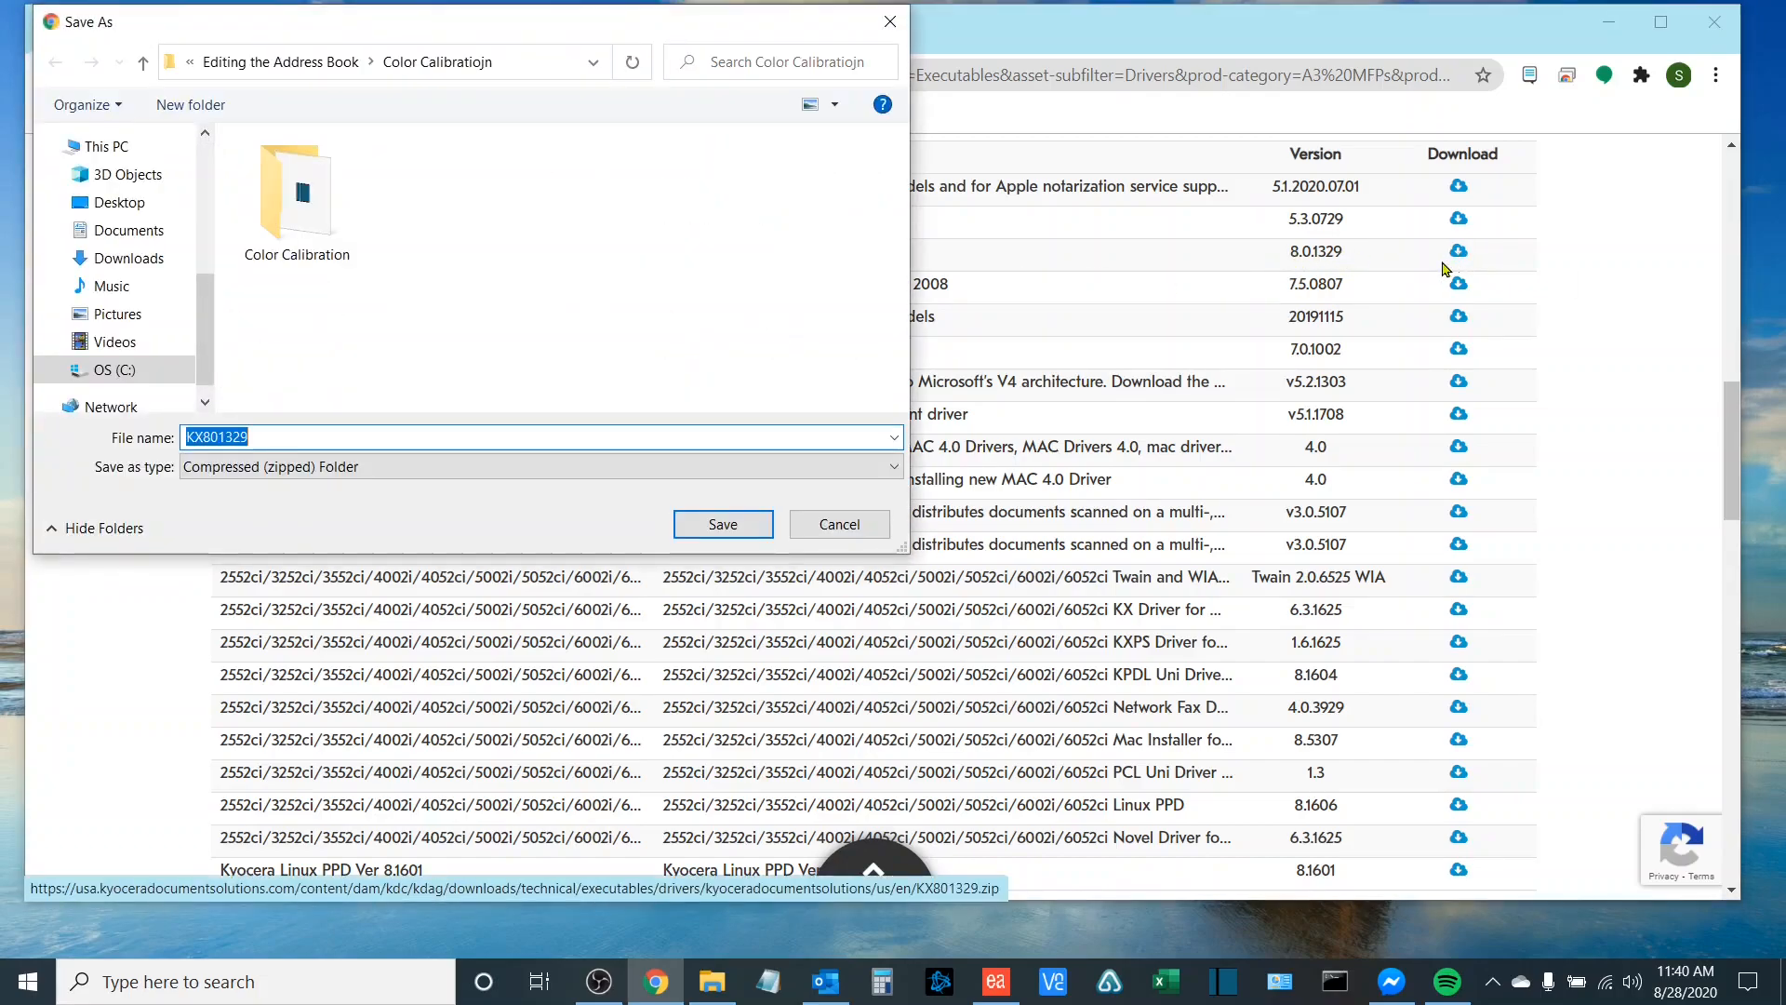
mouse_move(935, 383)
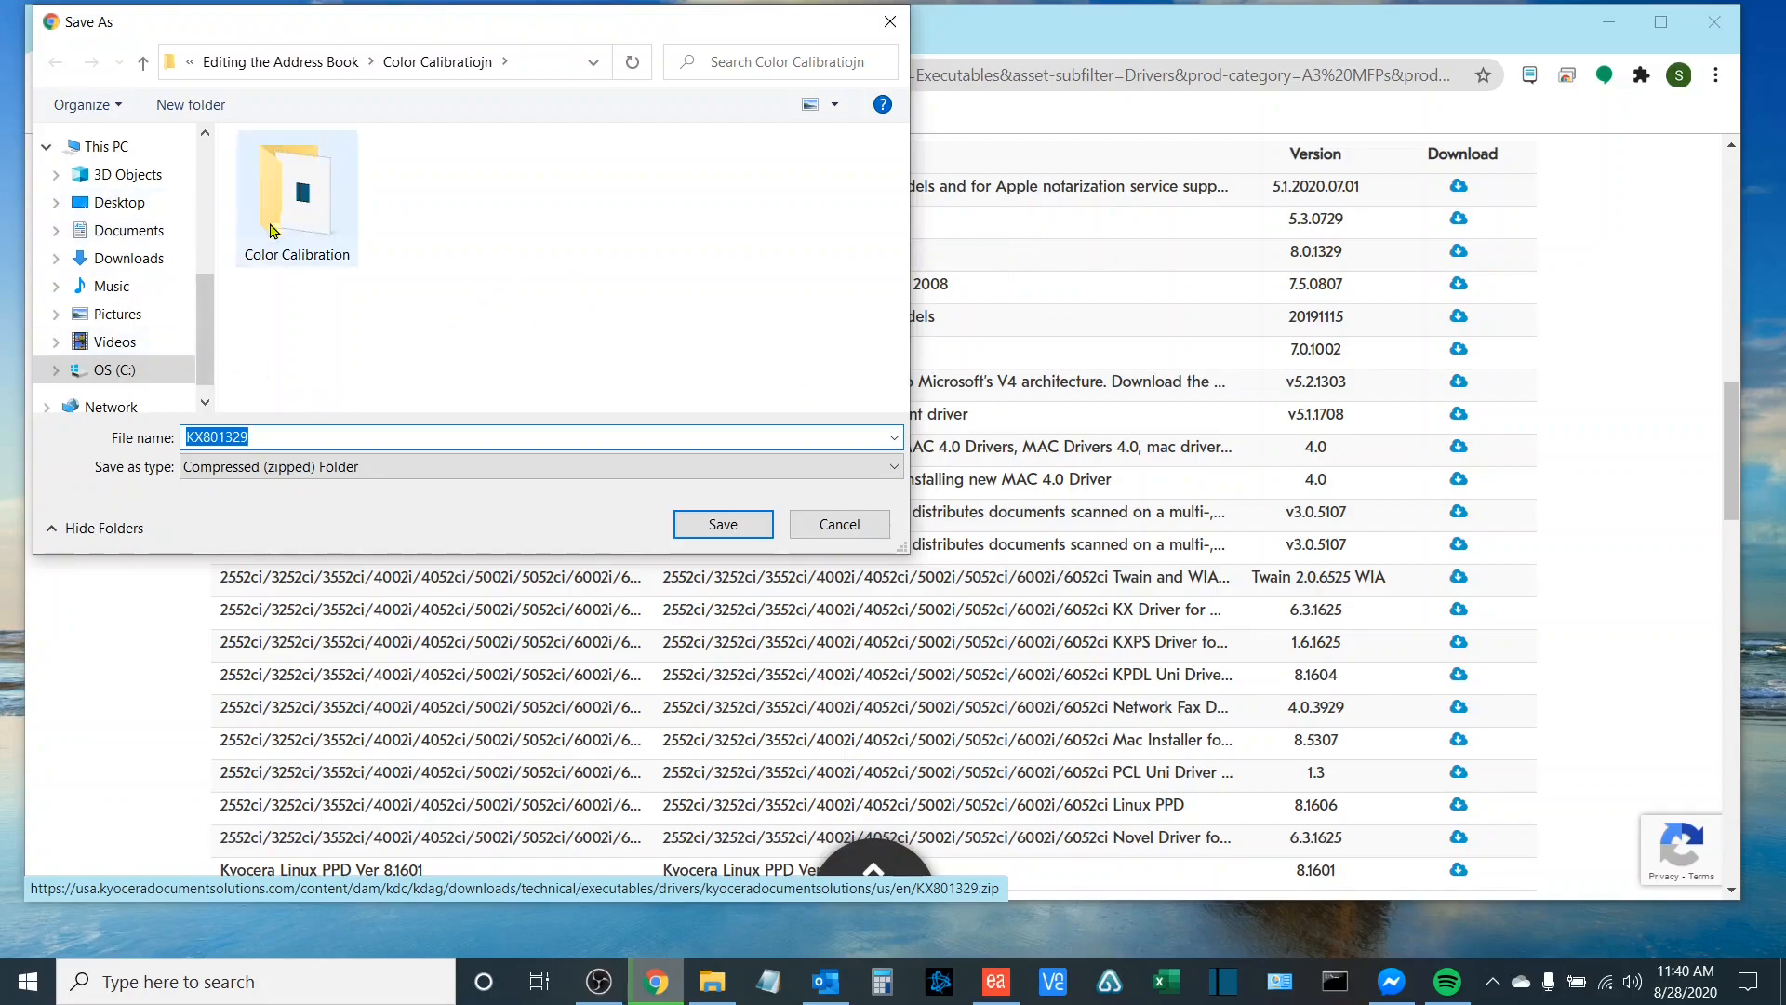
left_click(119, 203)
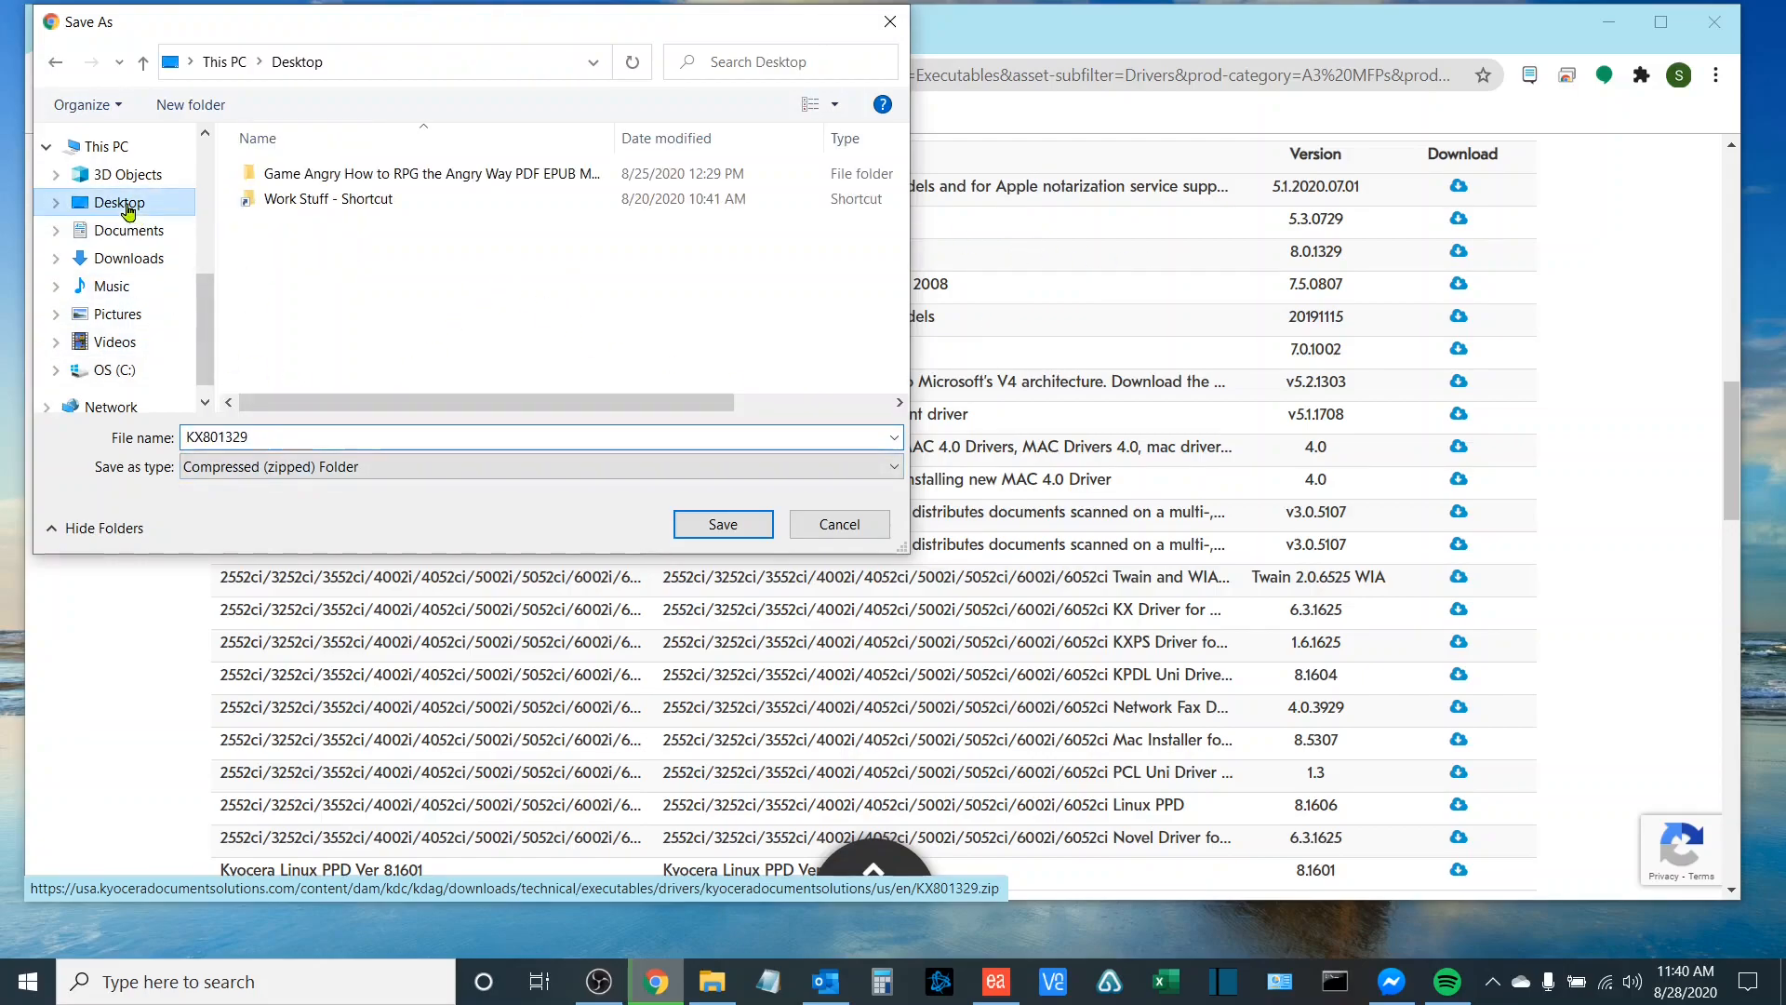
mouse_move(111, 286)
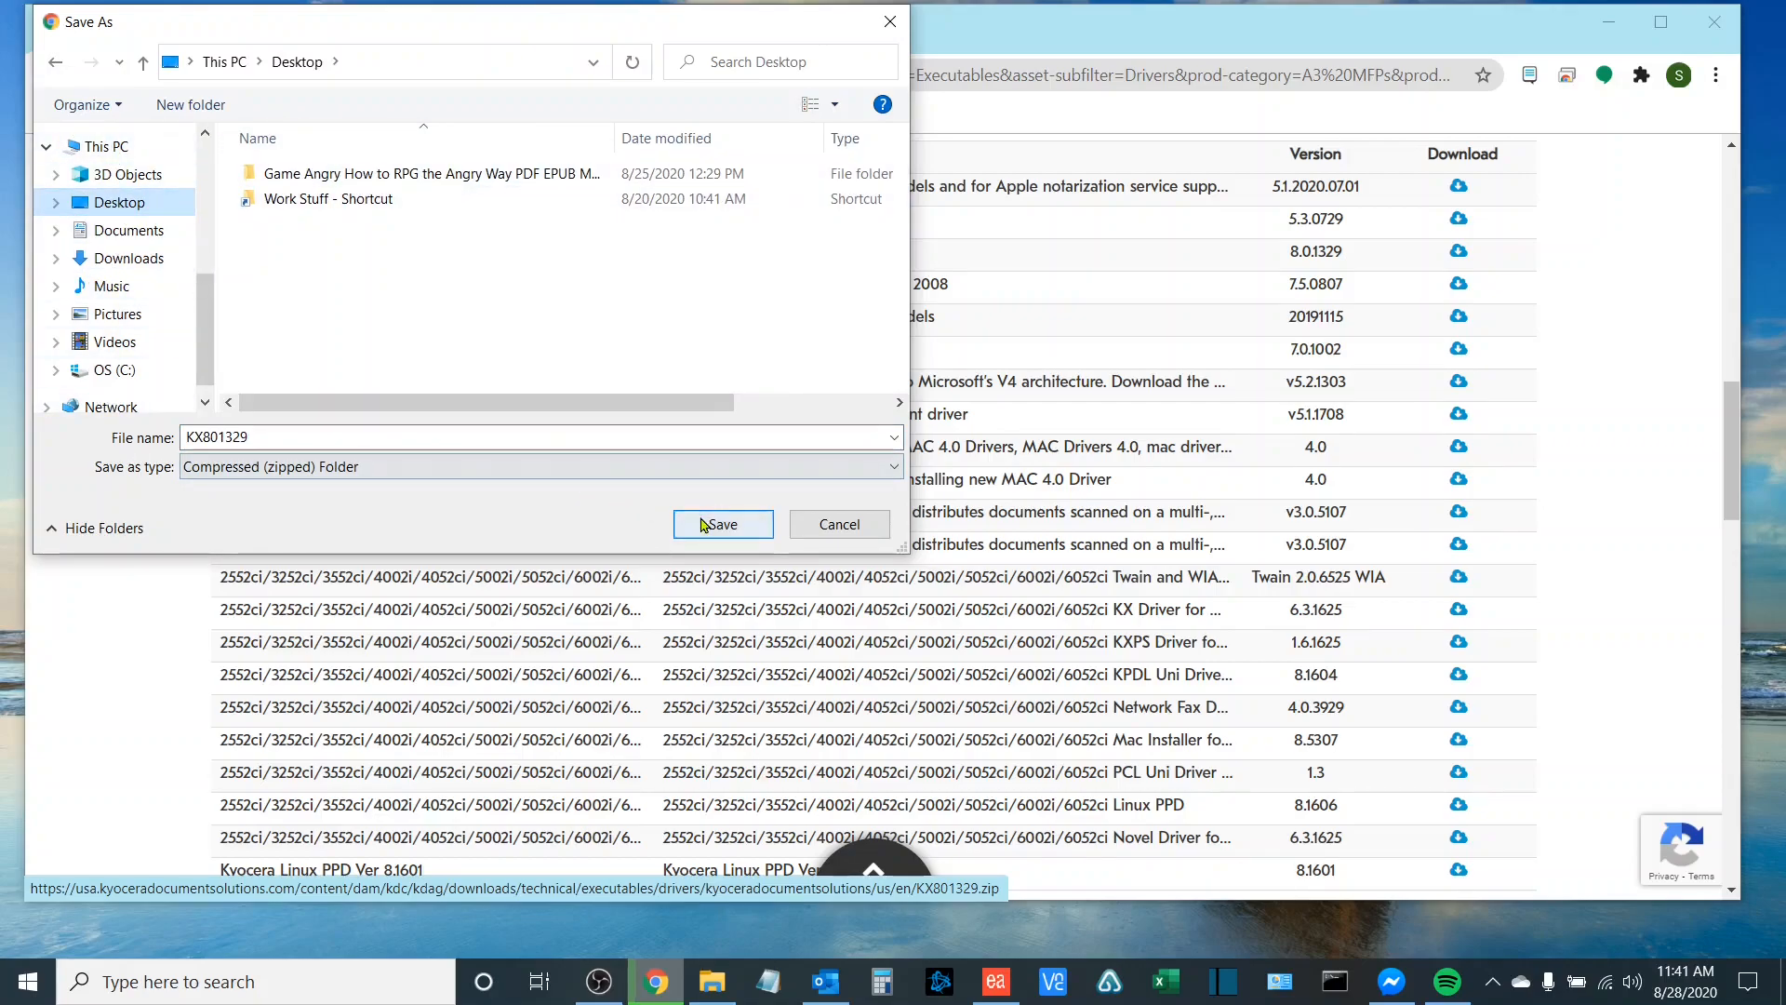
- Extract KX801329.zip into a KX801329 folder on the Desktop and close its window
left_click(722, 524)
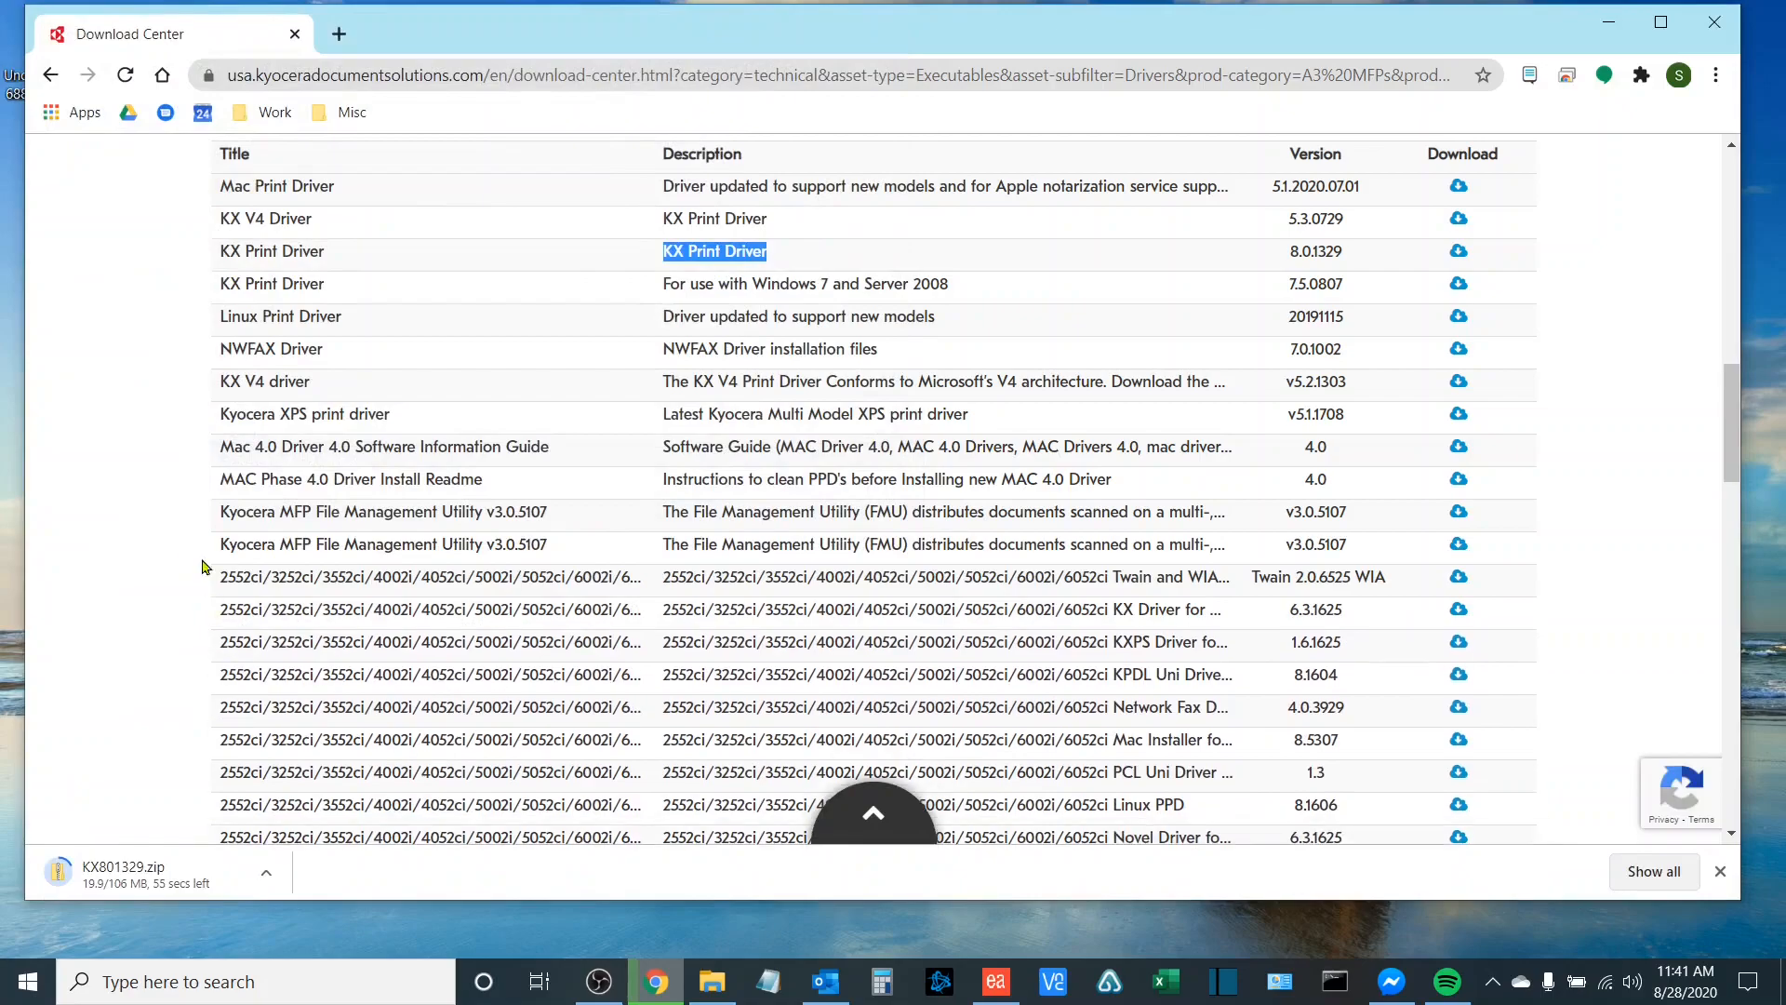
mouse_move(164, 904)
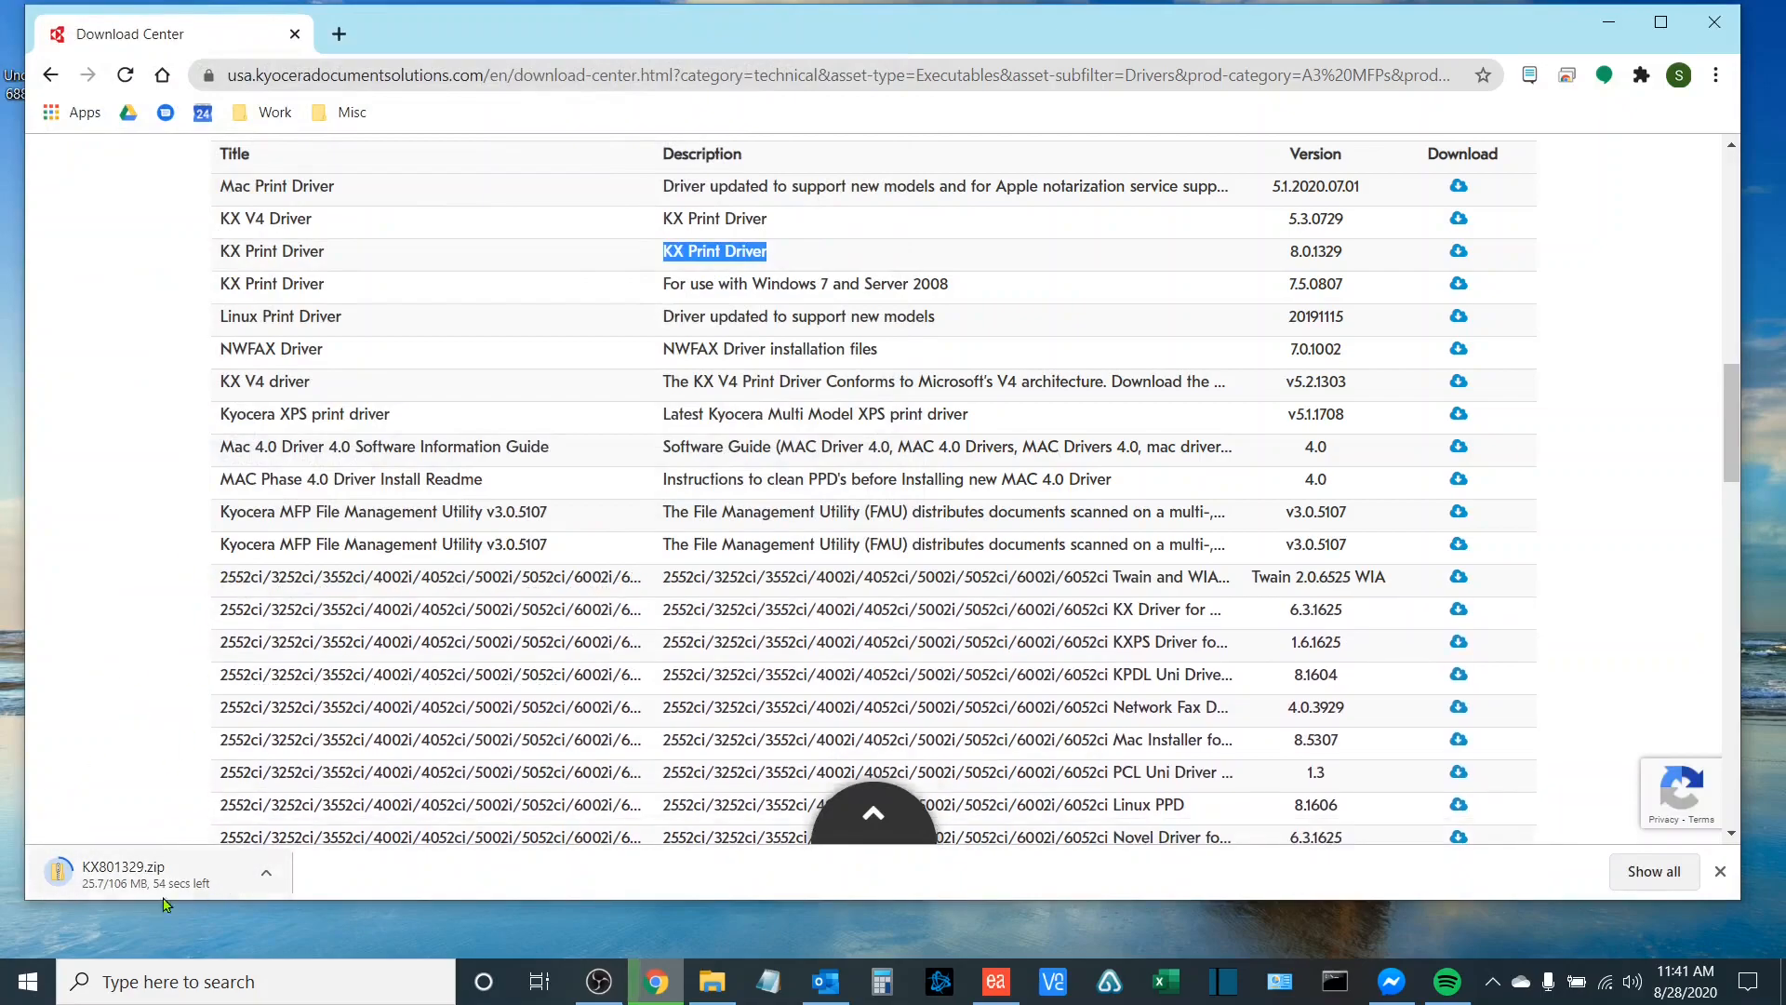
mouse_move(357, 877)
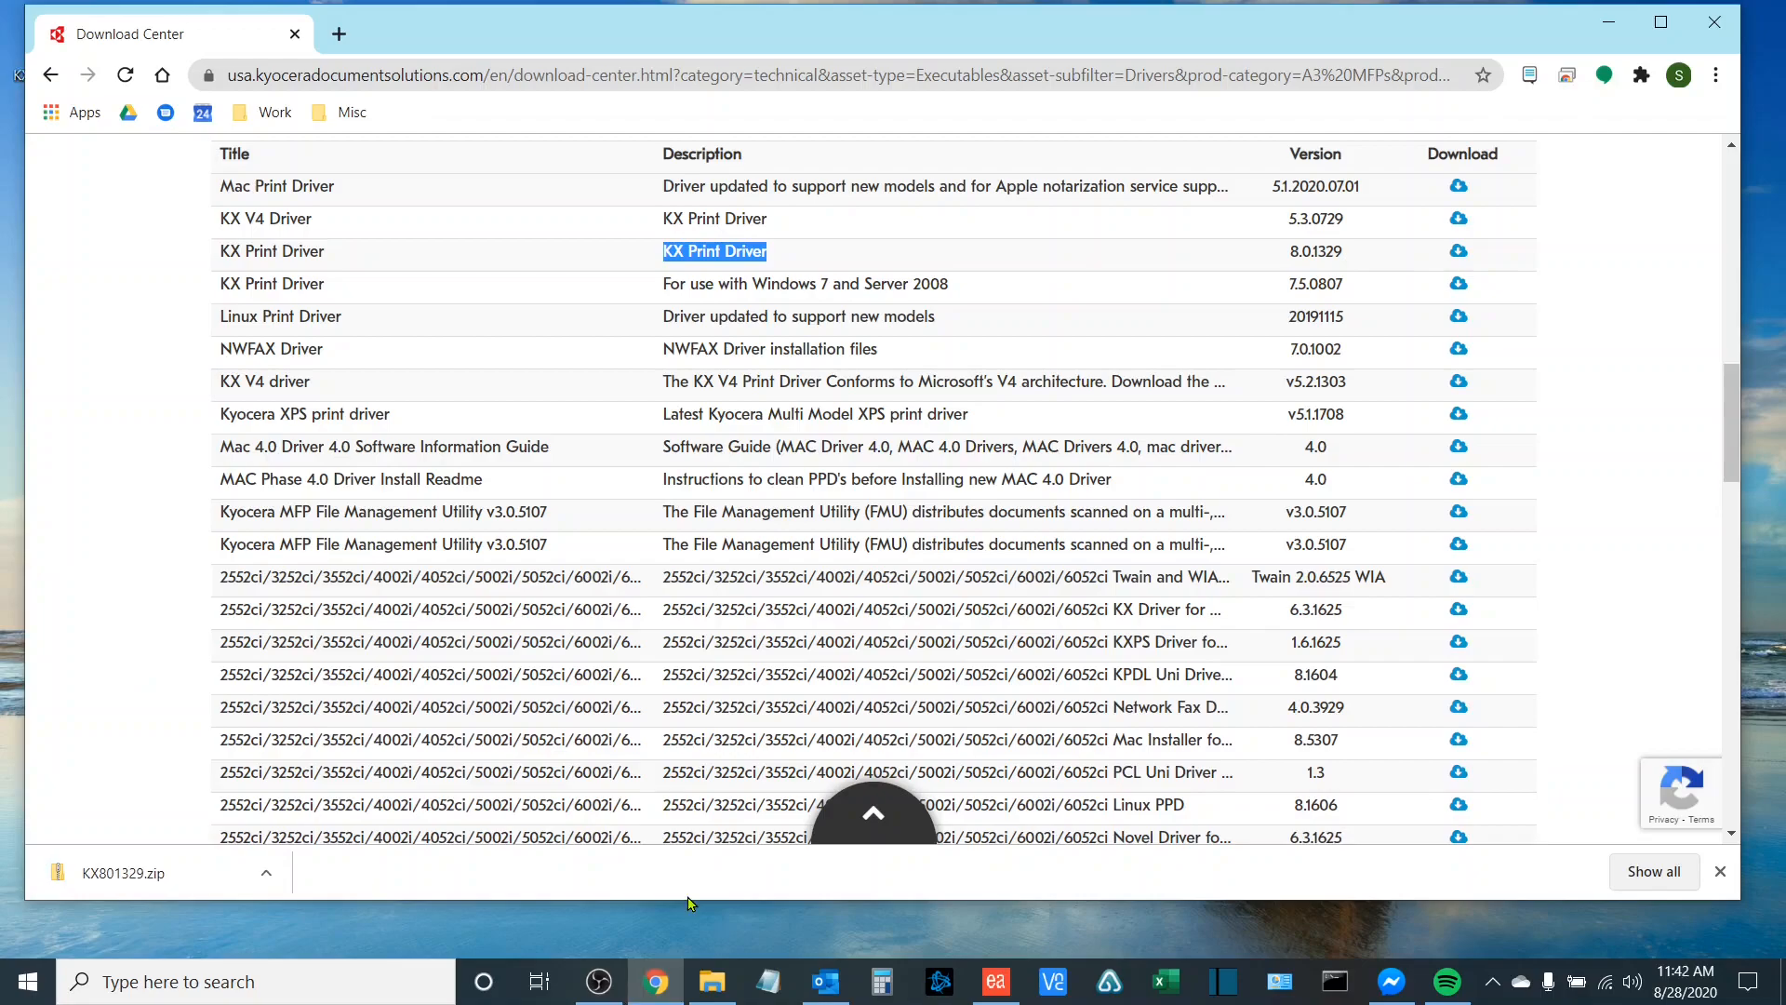
left_click(122, 873)
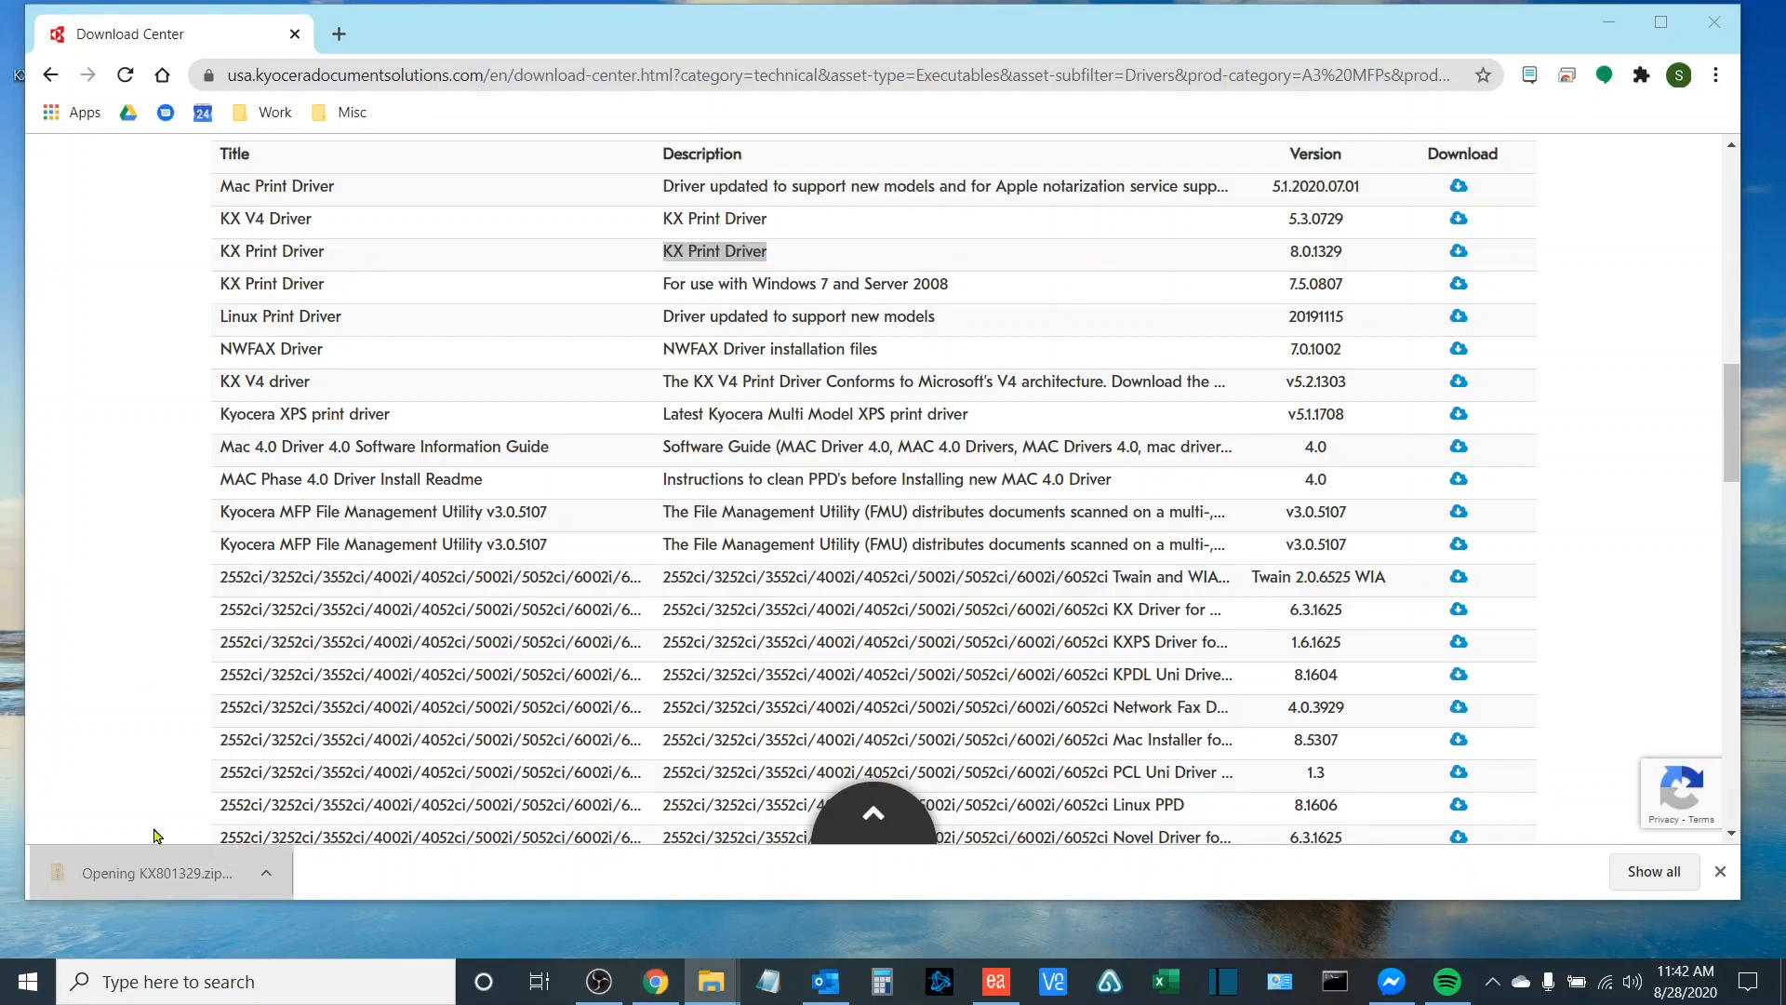
left_click(158, 873)
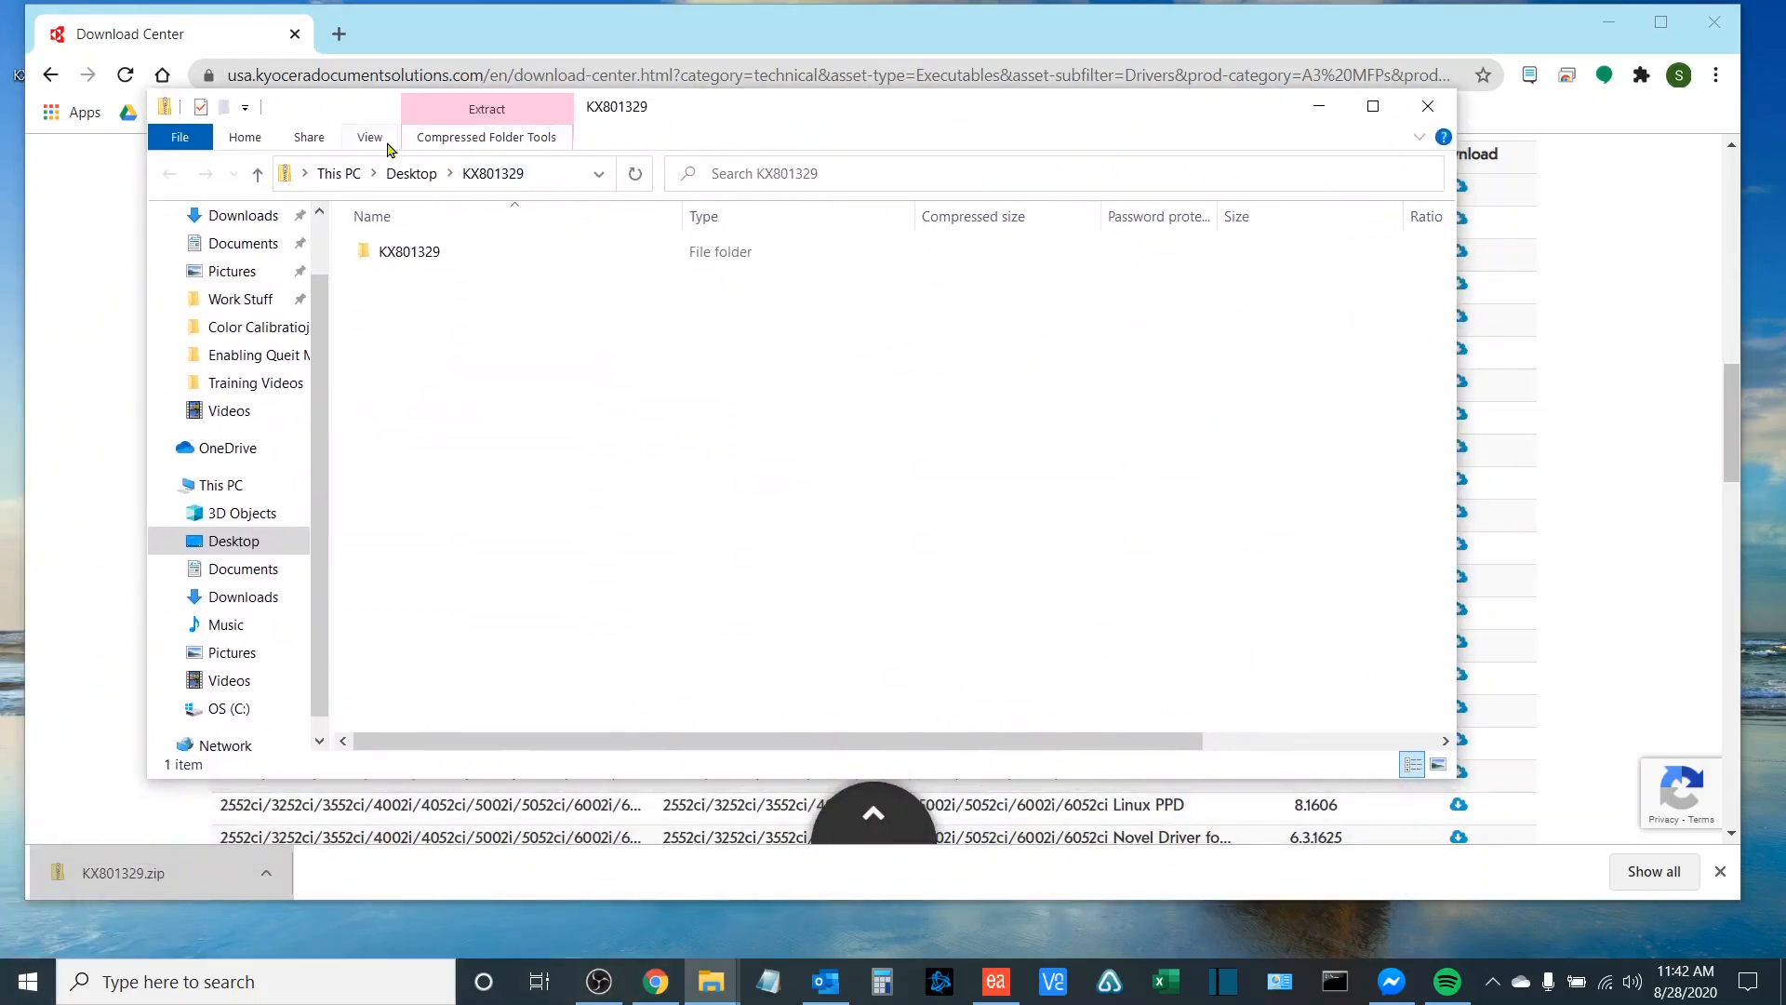
left_click(486, 136)
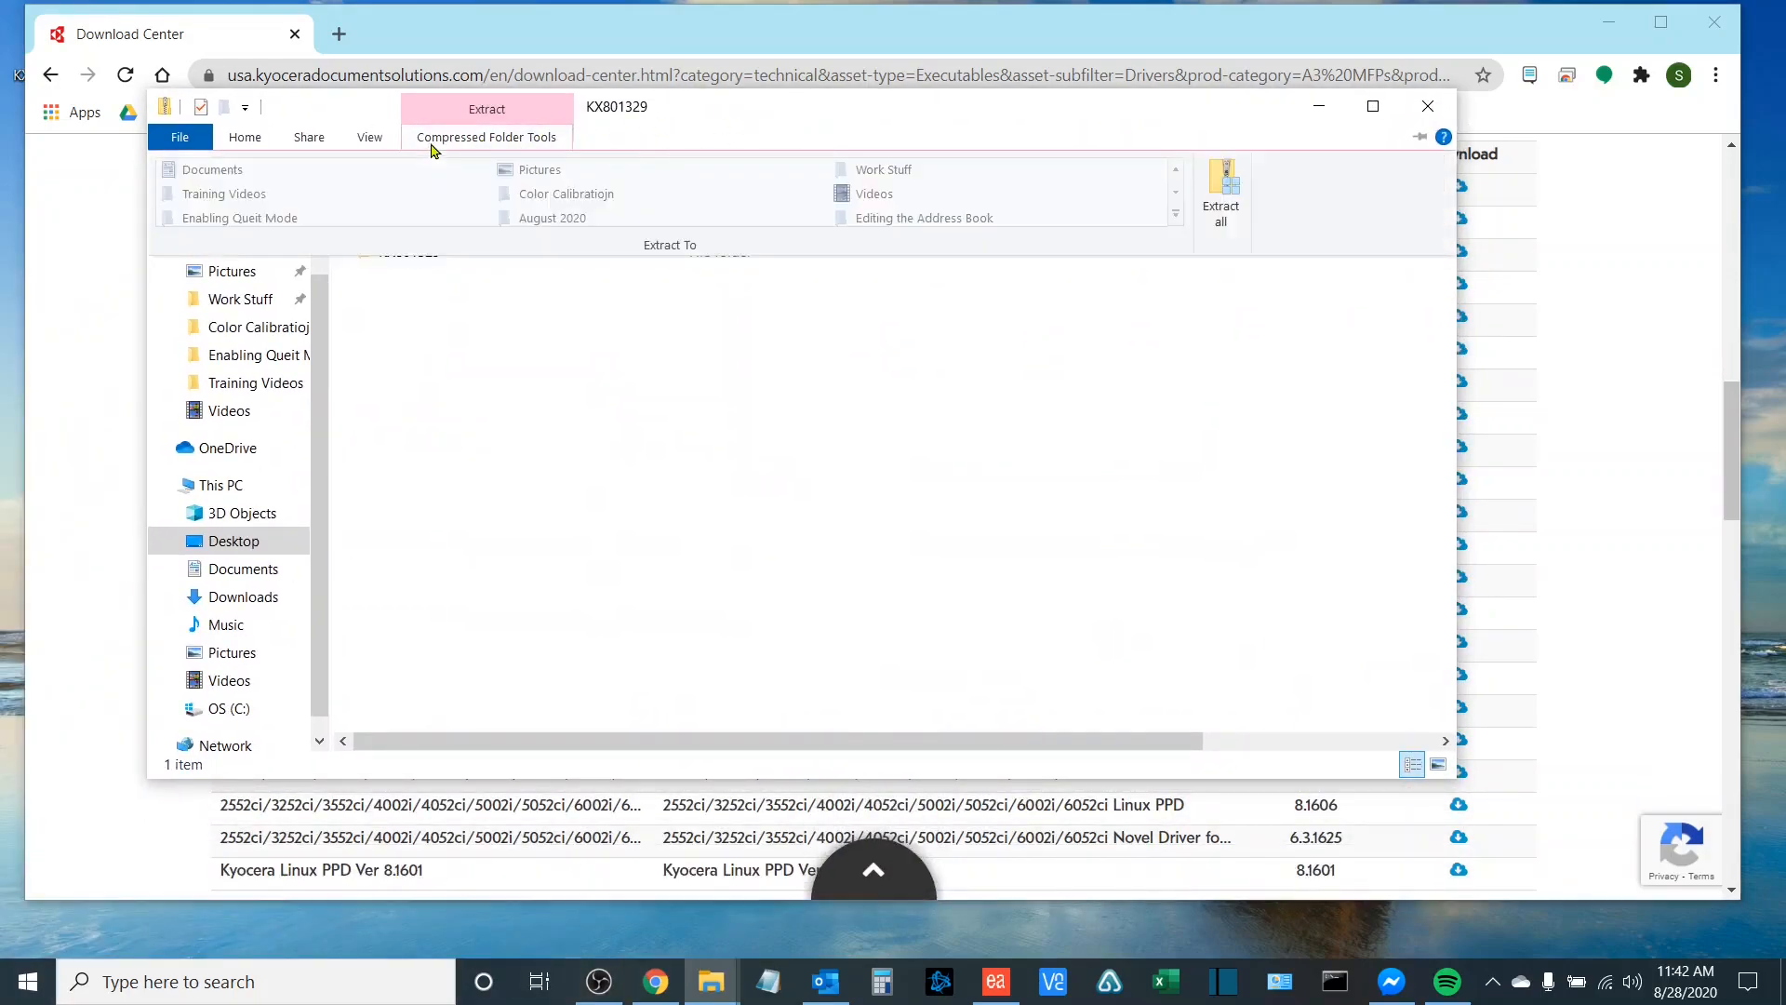
mouse_move(513, 153)
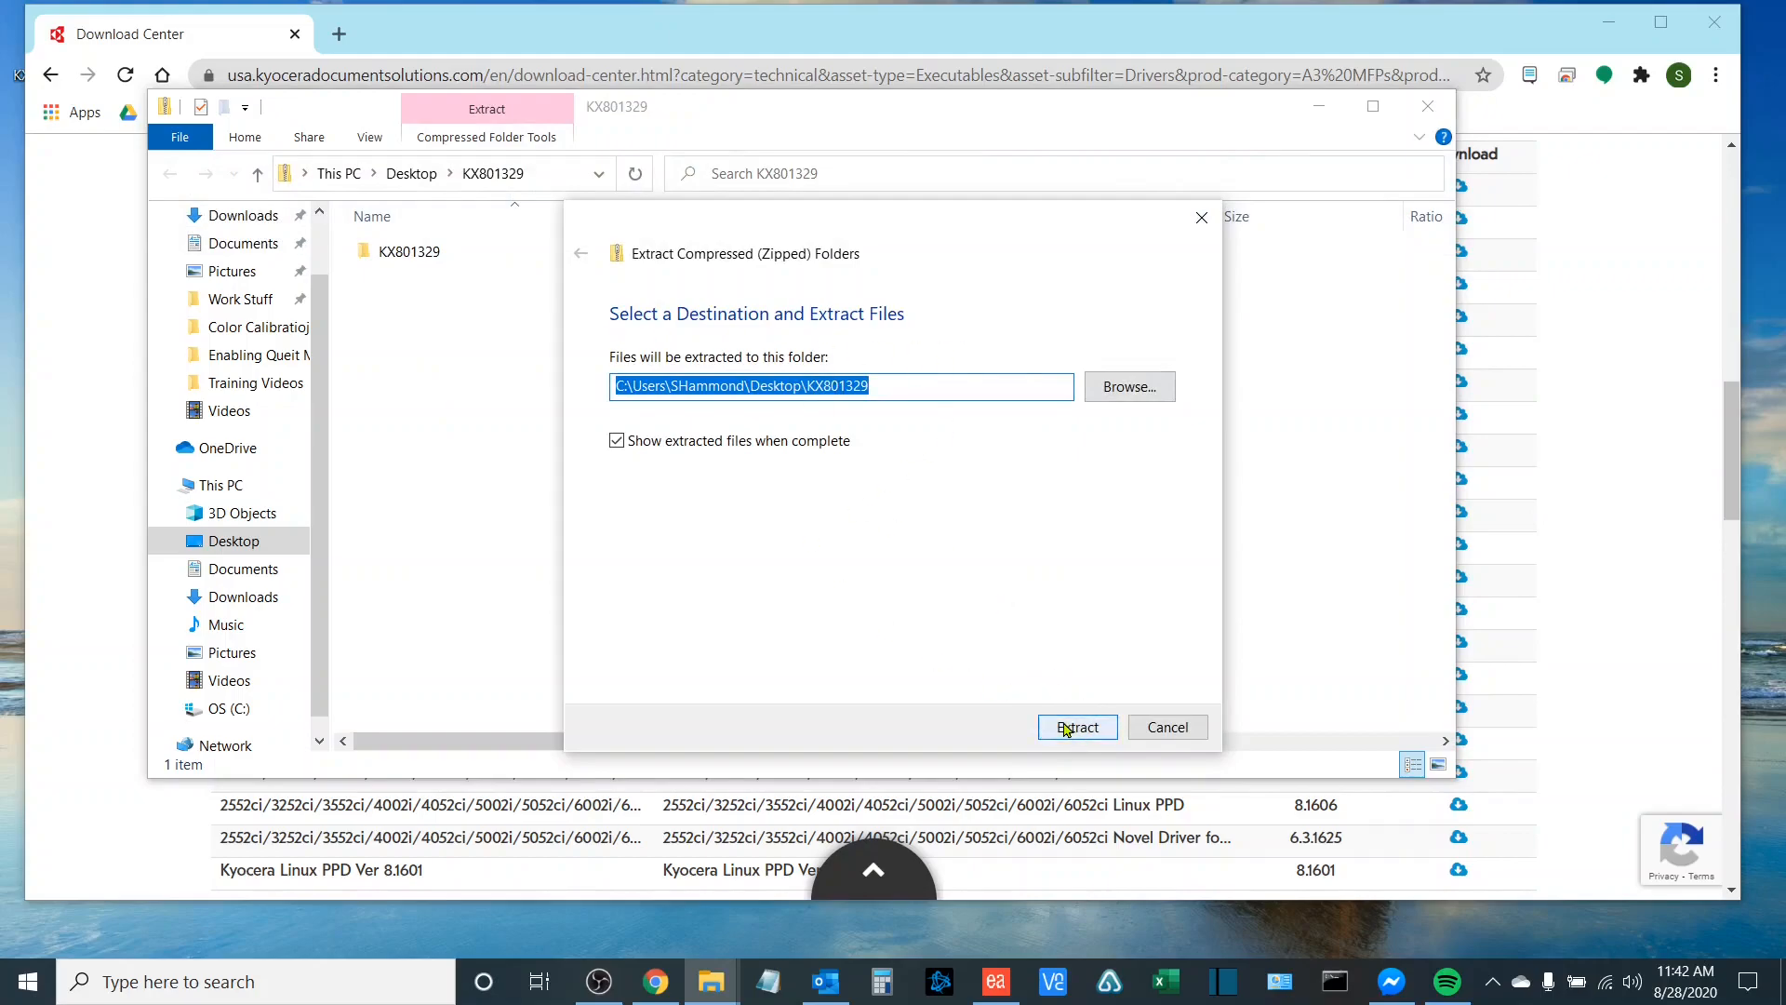
left_click(1075, 727)
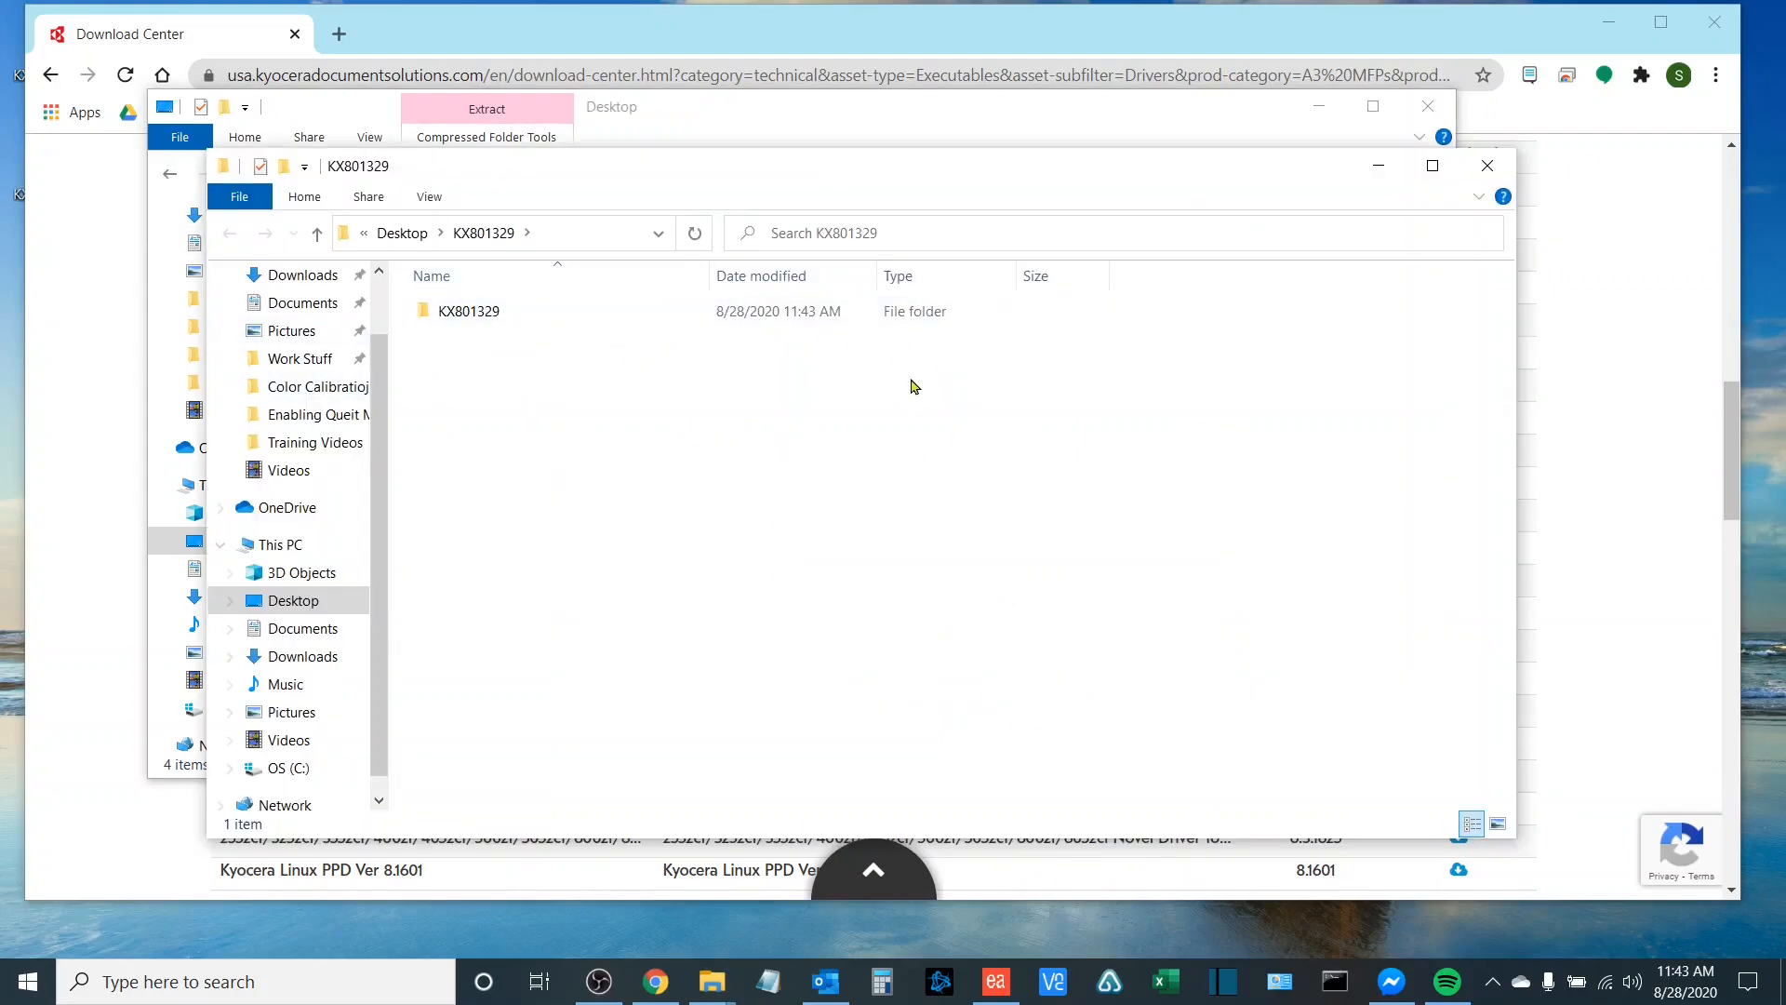
mouse_move(1486, 166)
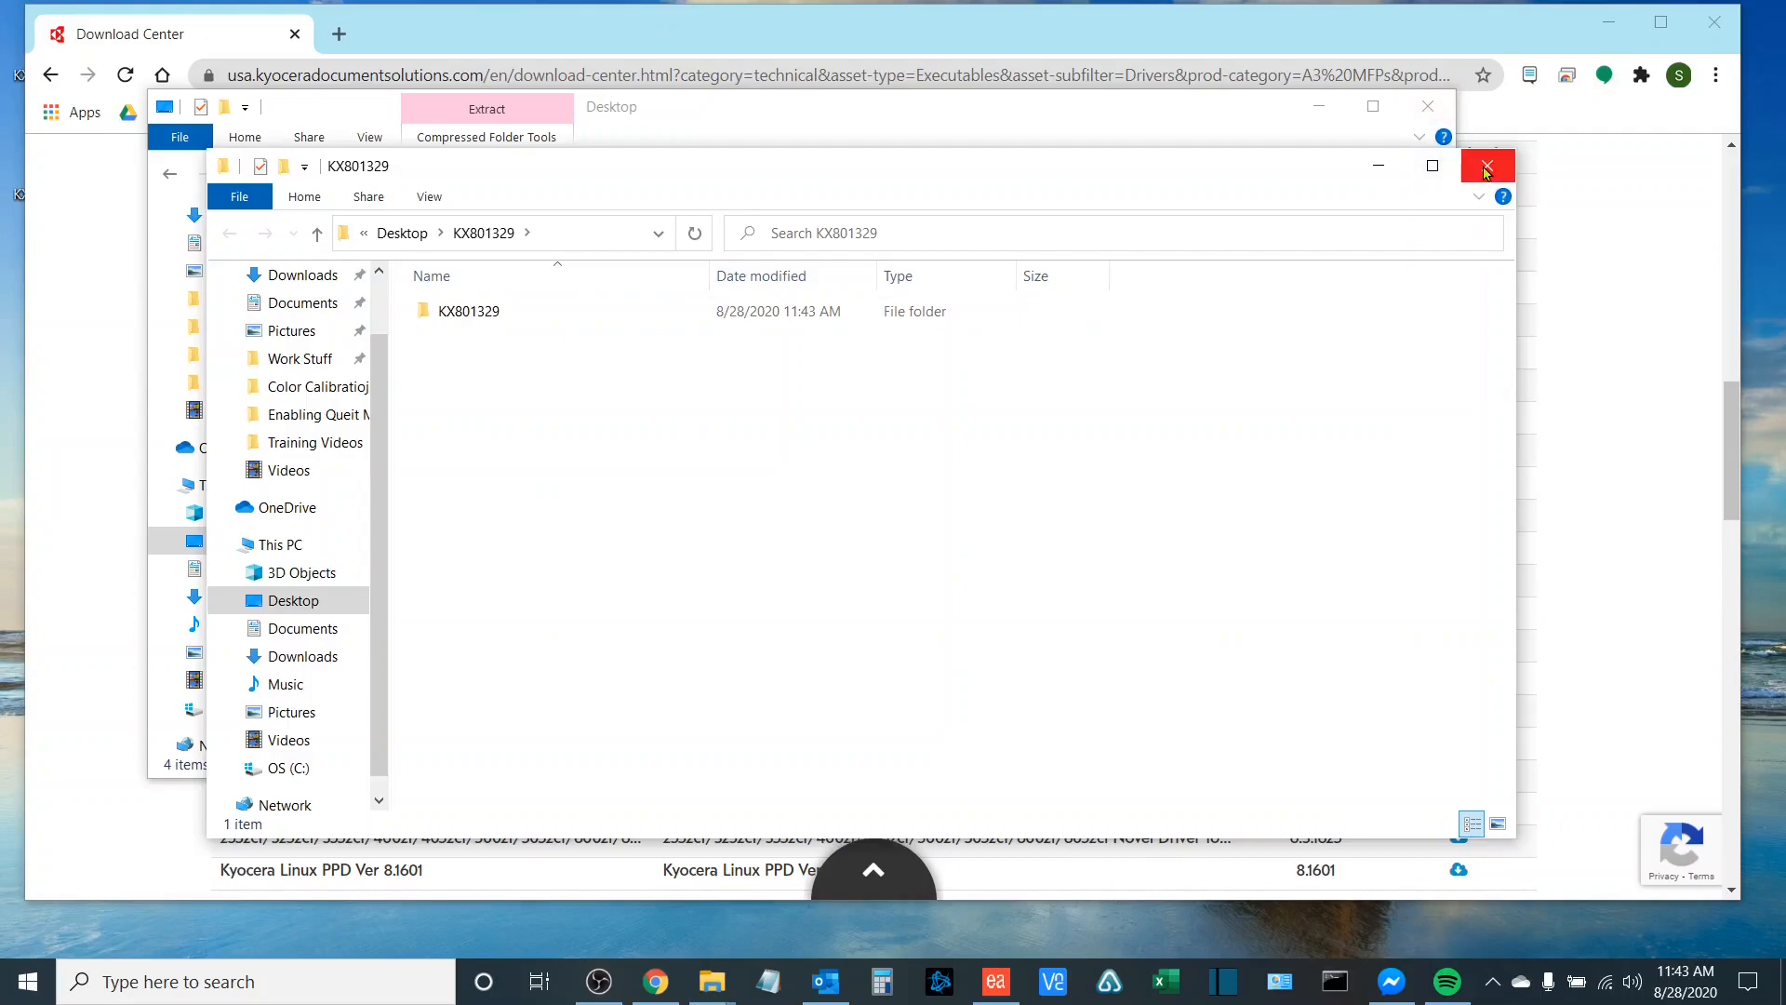
left_click(1485, 166)
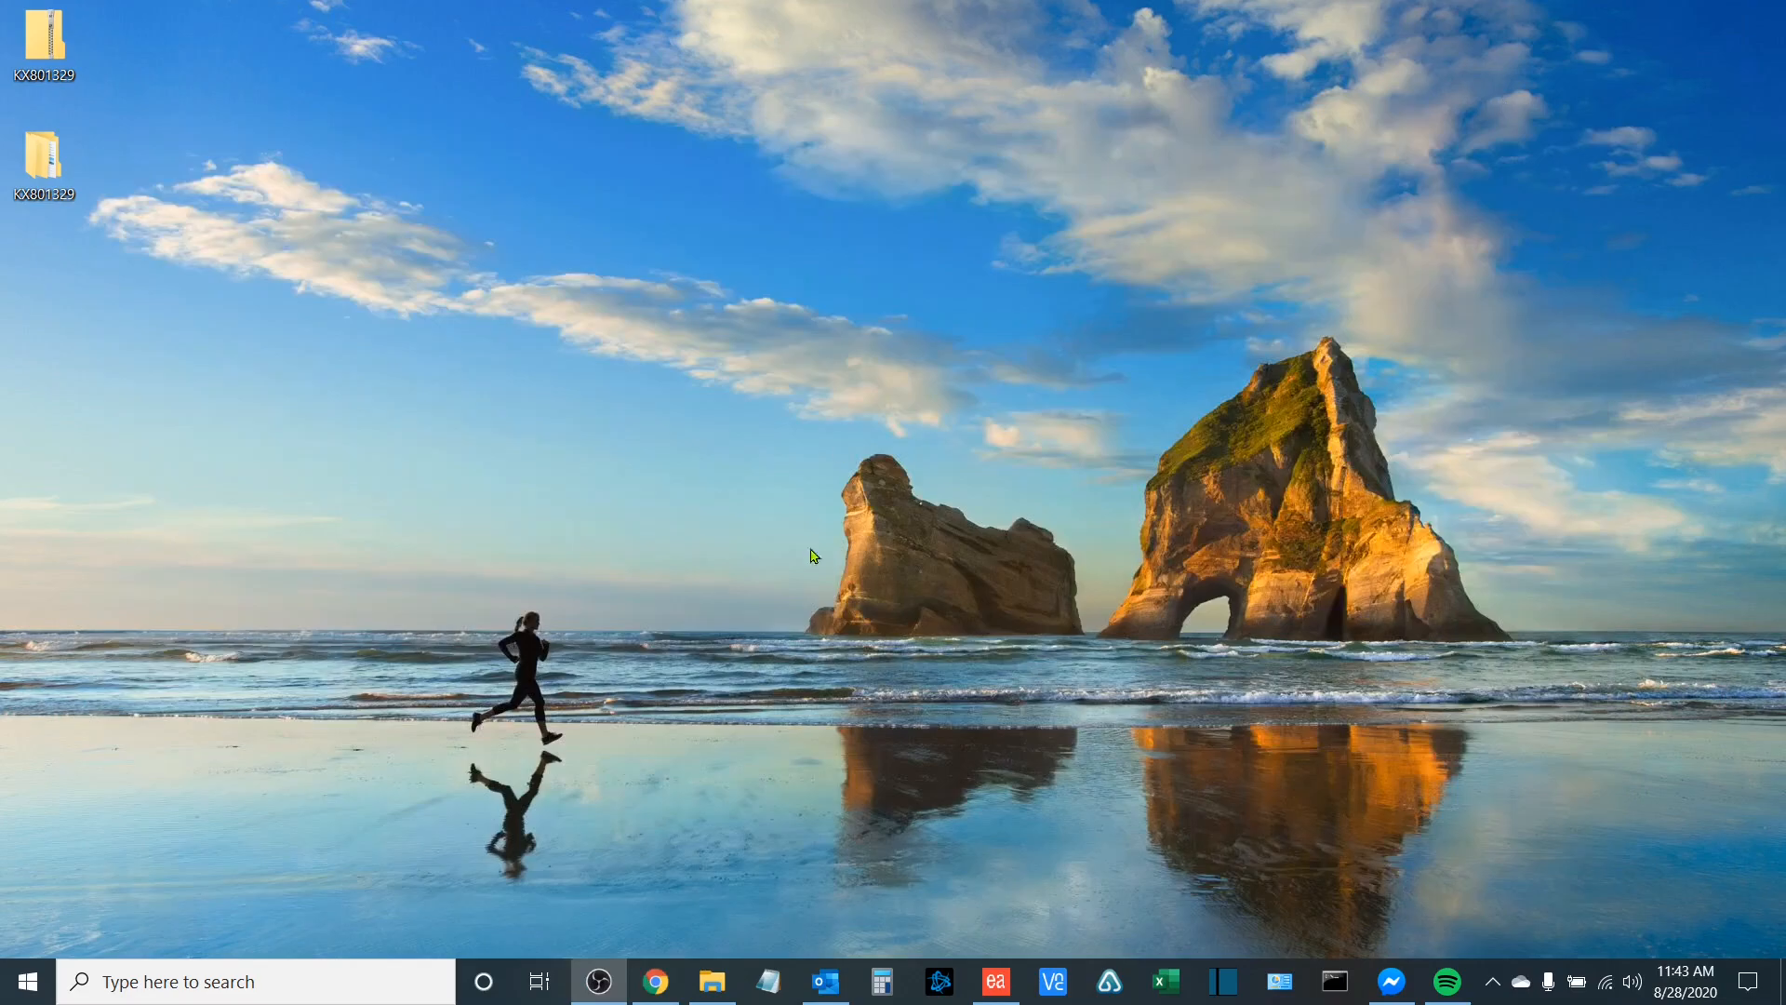
mouse_move(1332, 962)
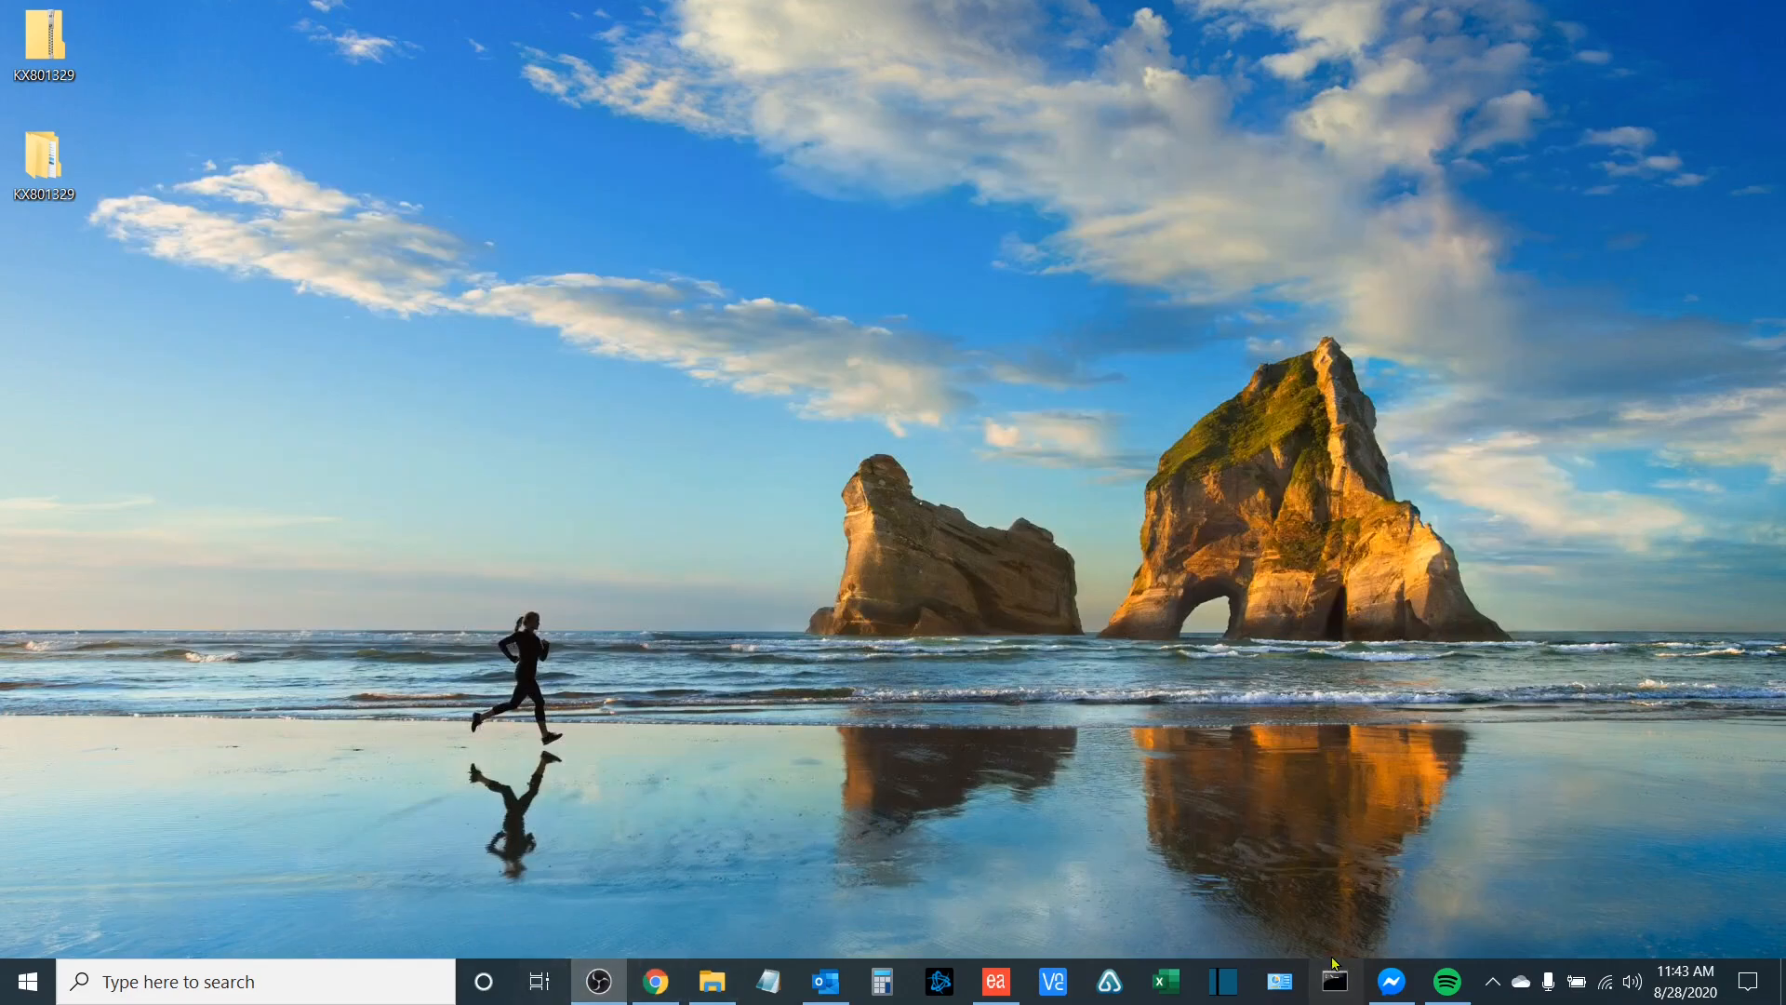
mouse_move(273, 981)
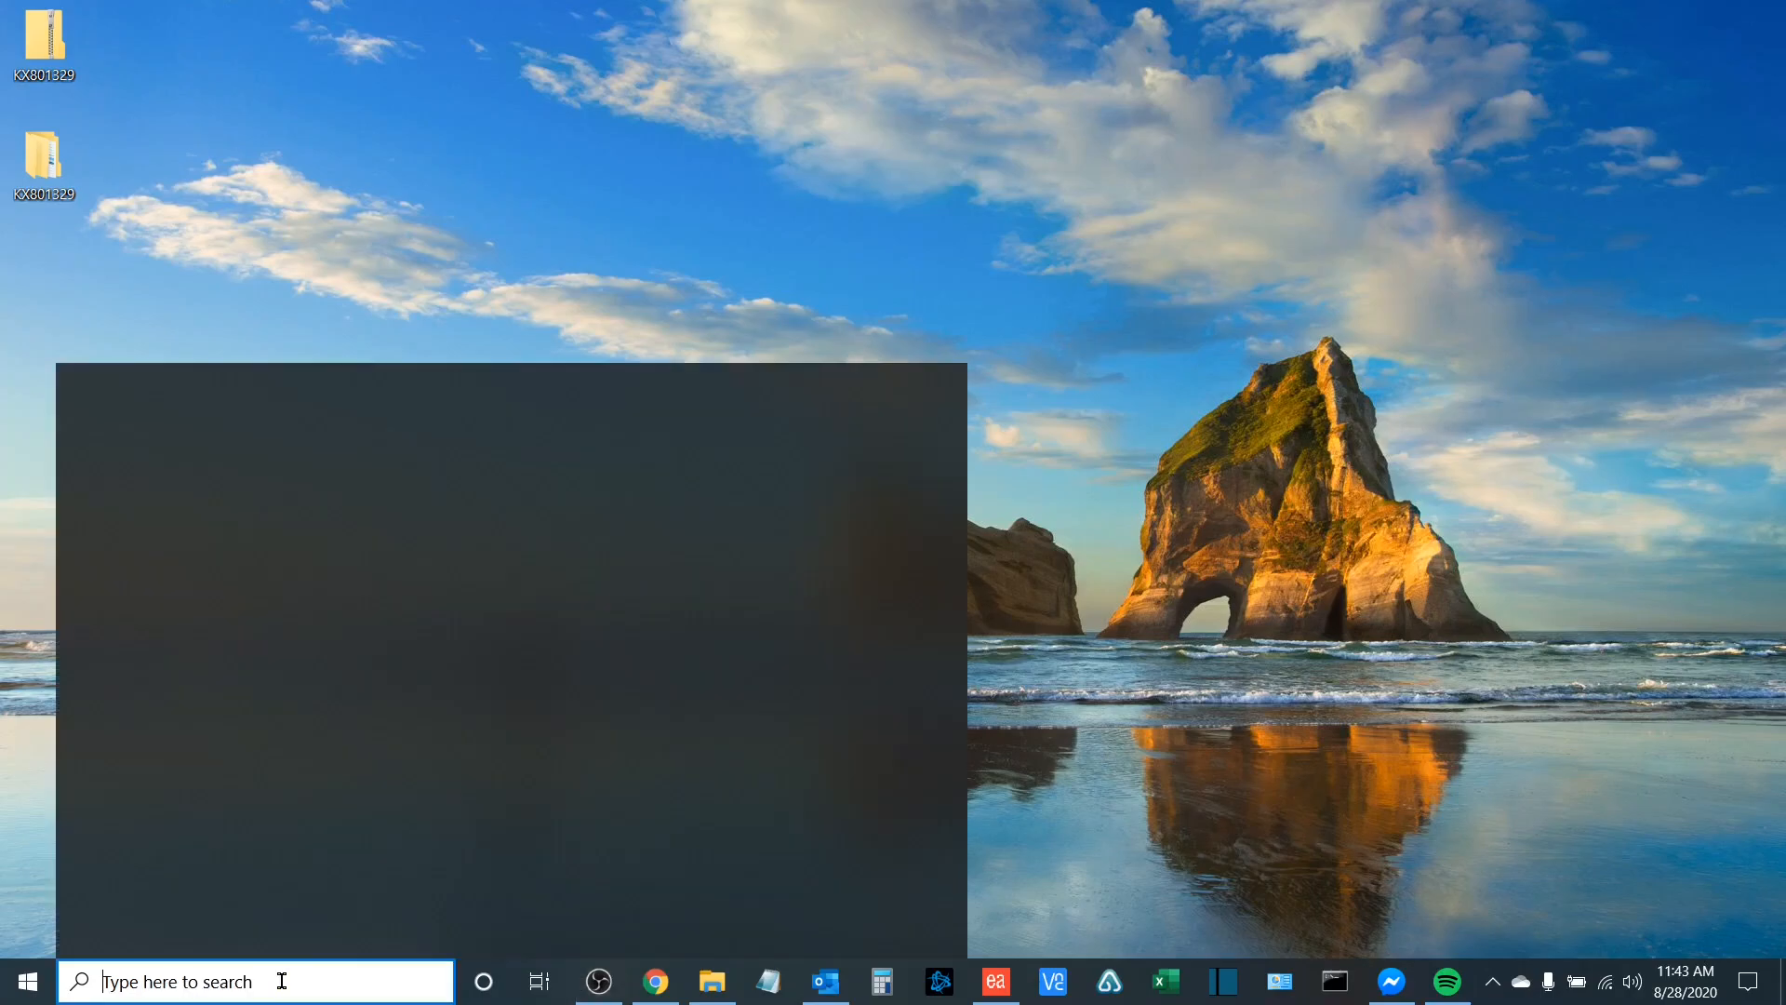
- Reach Devices and Printers through Control Panel and launch the Add a printer wizard
type("contr")
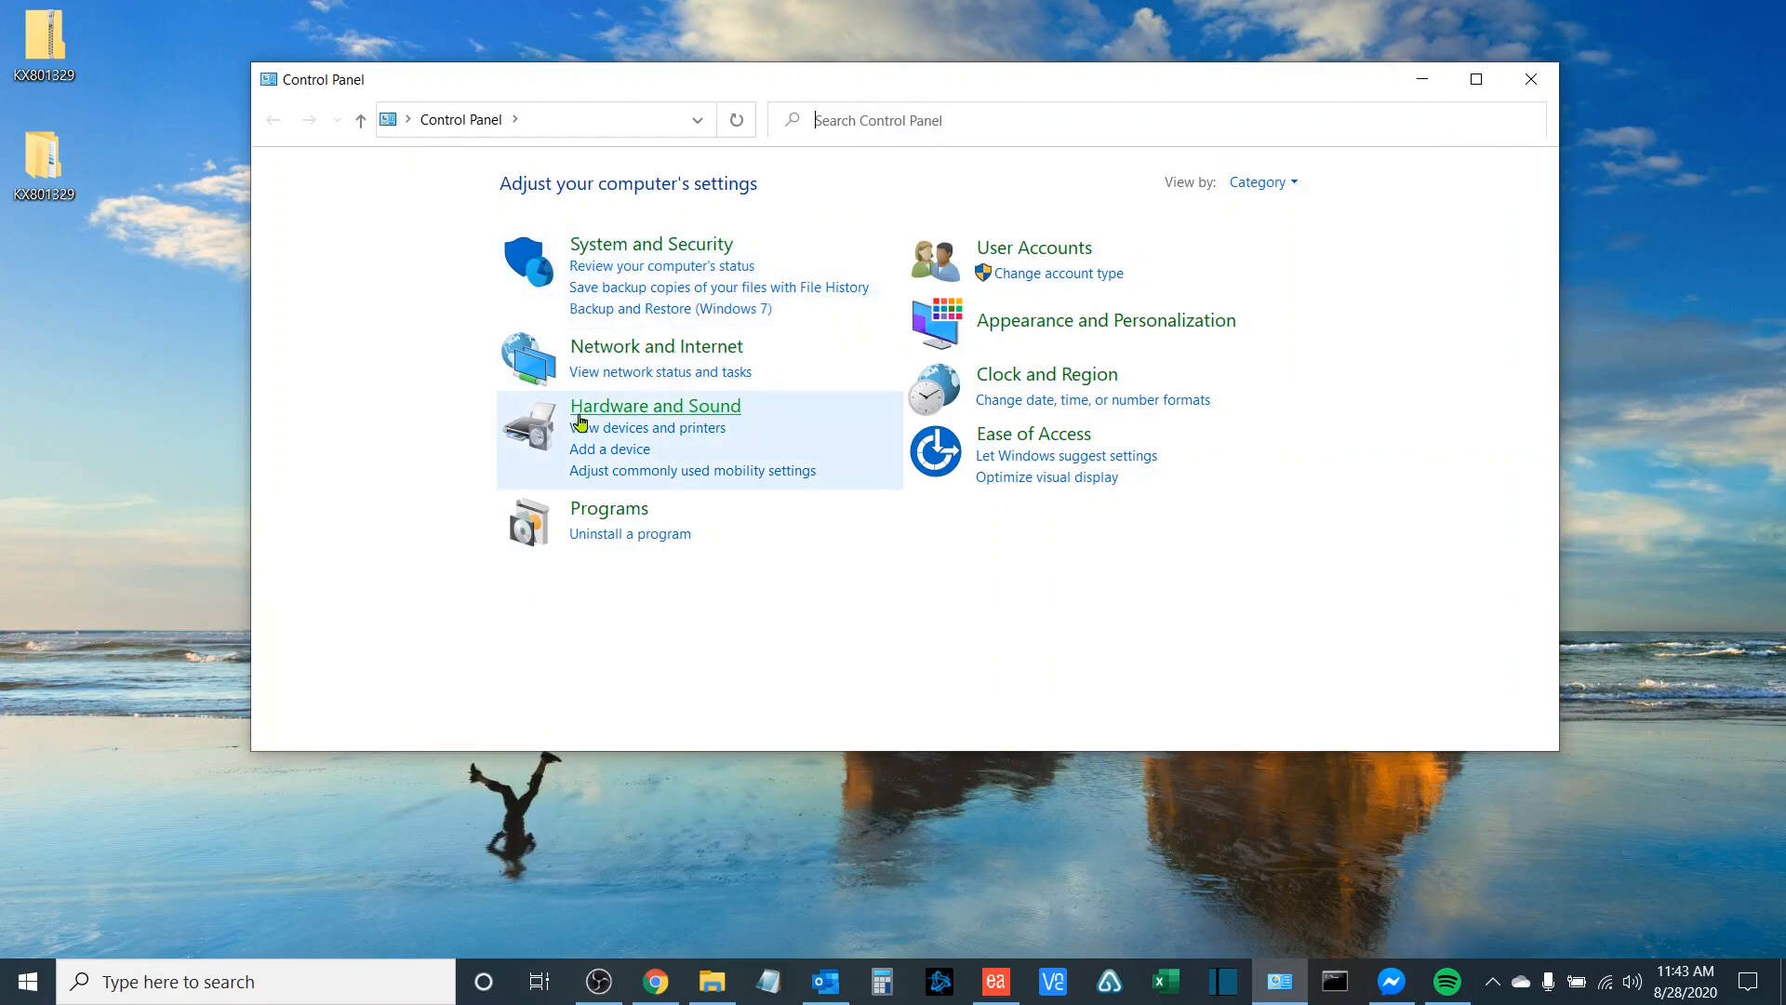
mouse_move(646, 428)
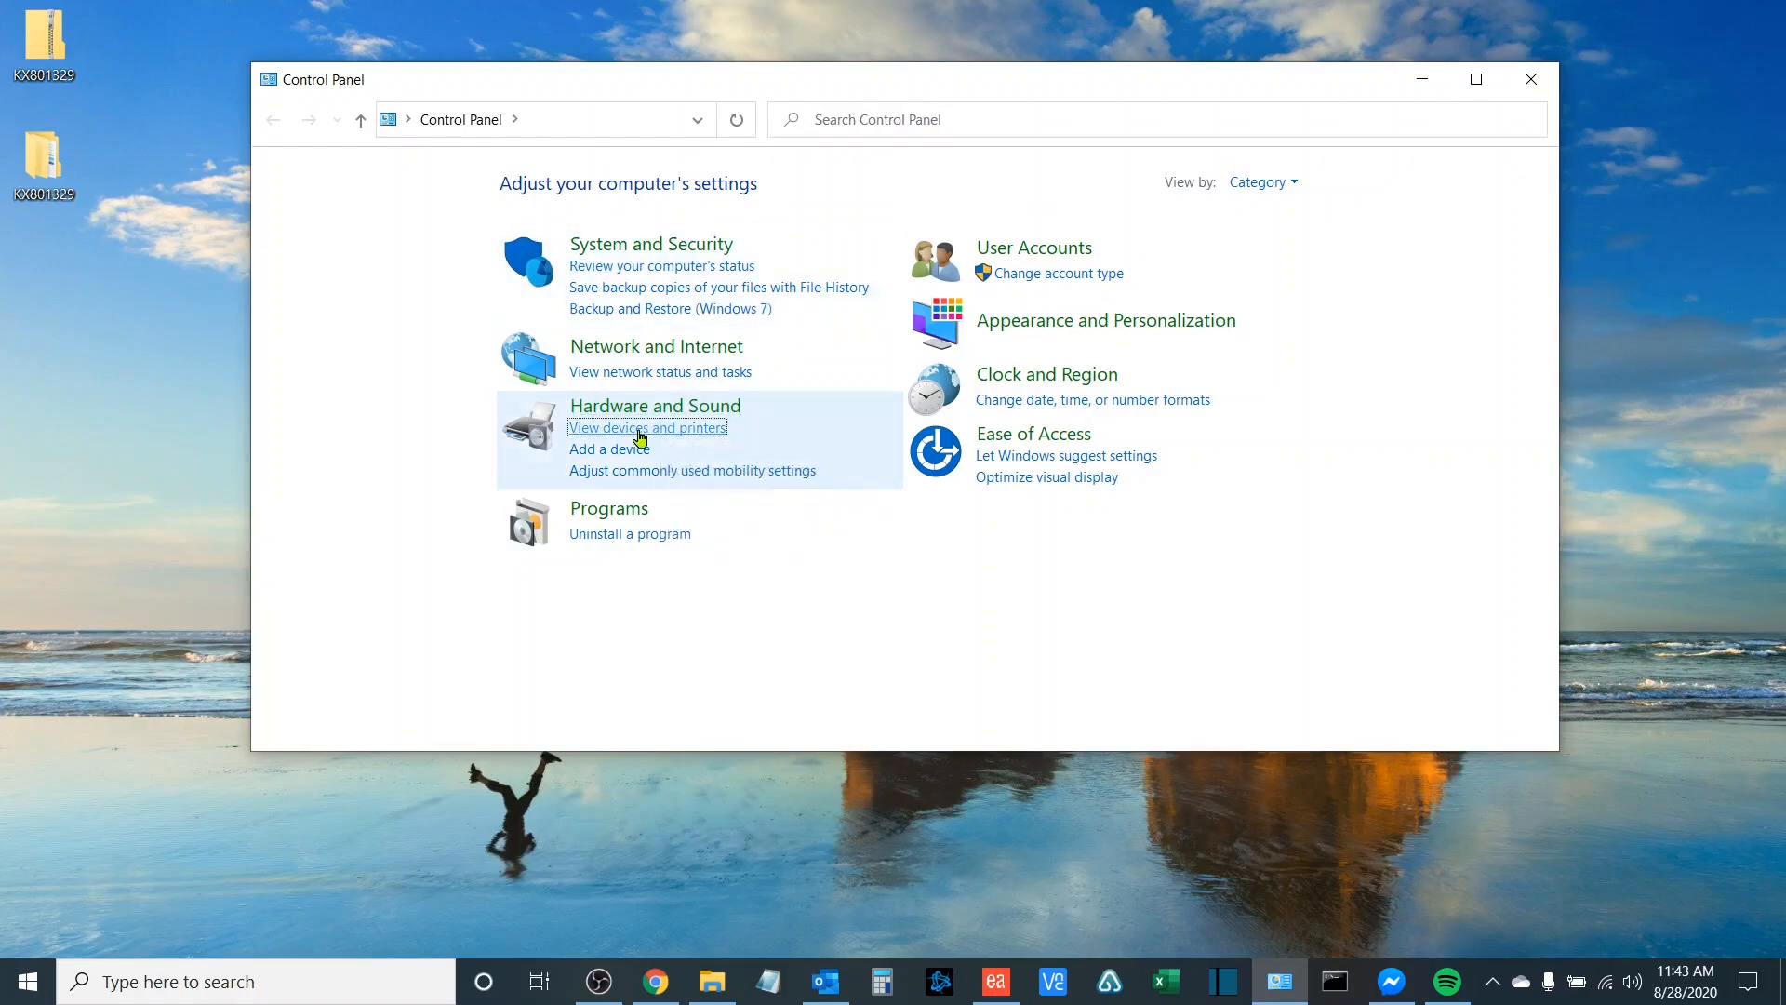
left_click(645, 428)
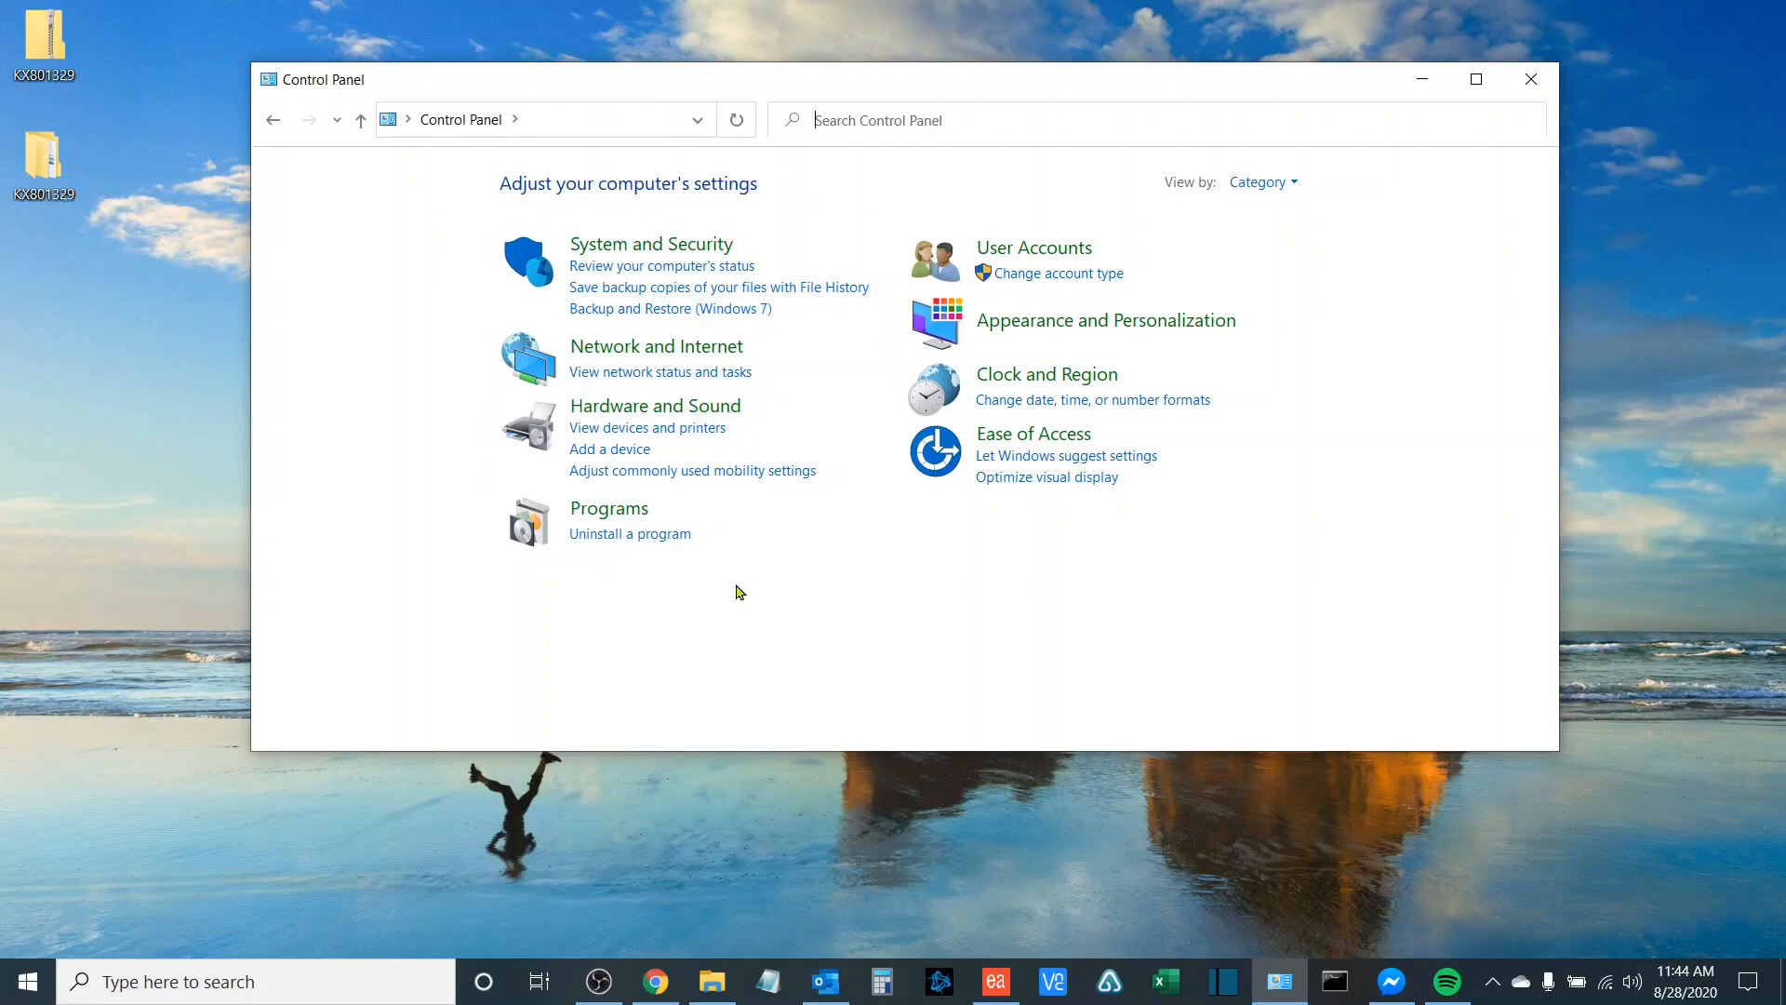
mouse_move(655, 406)
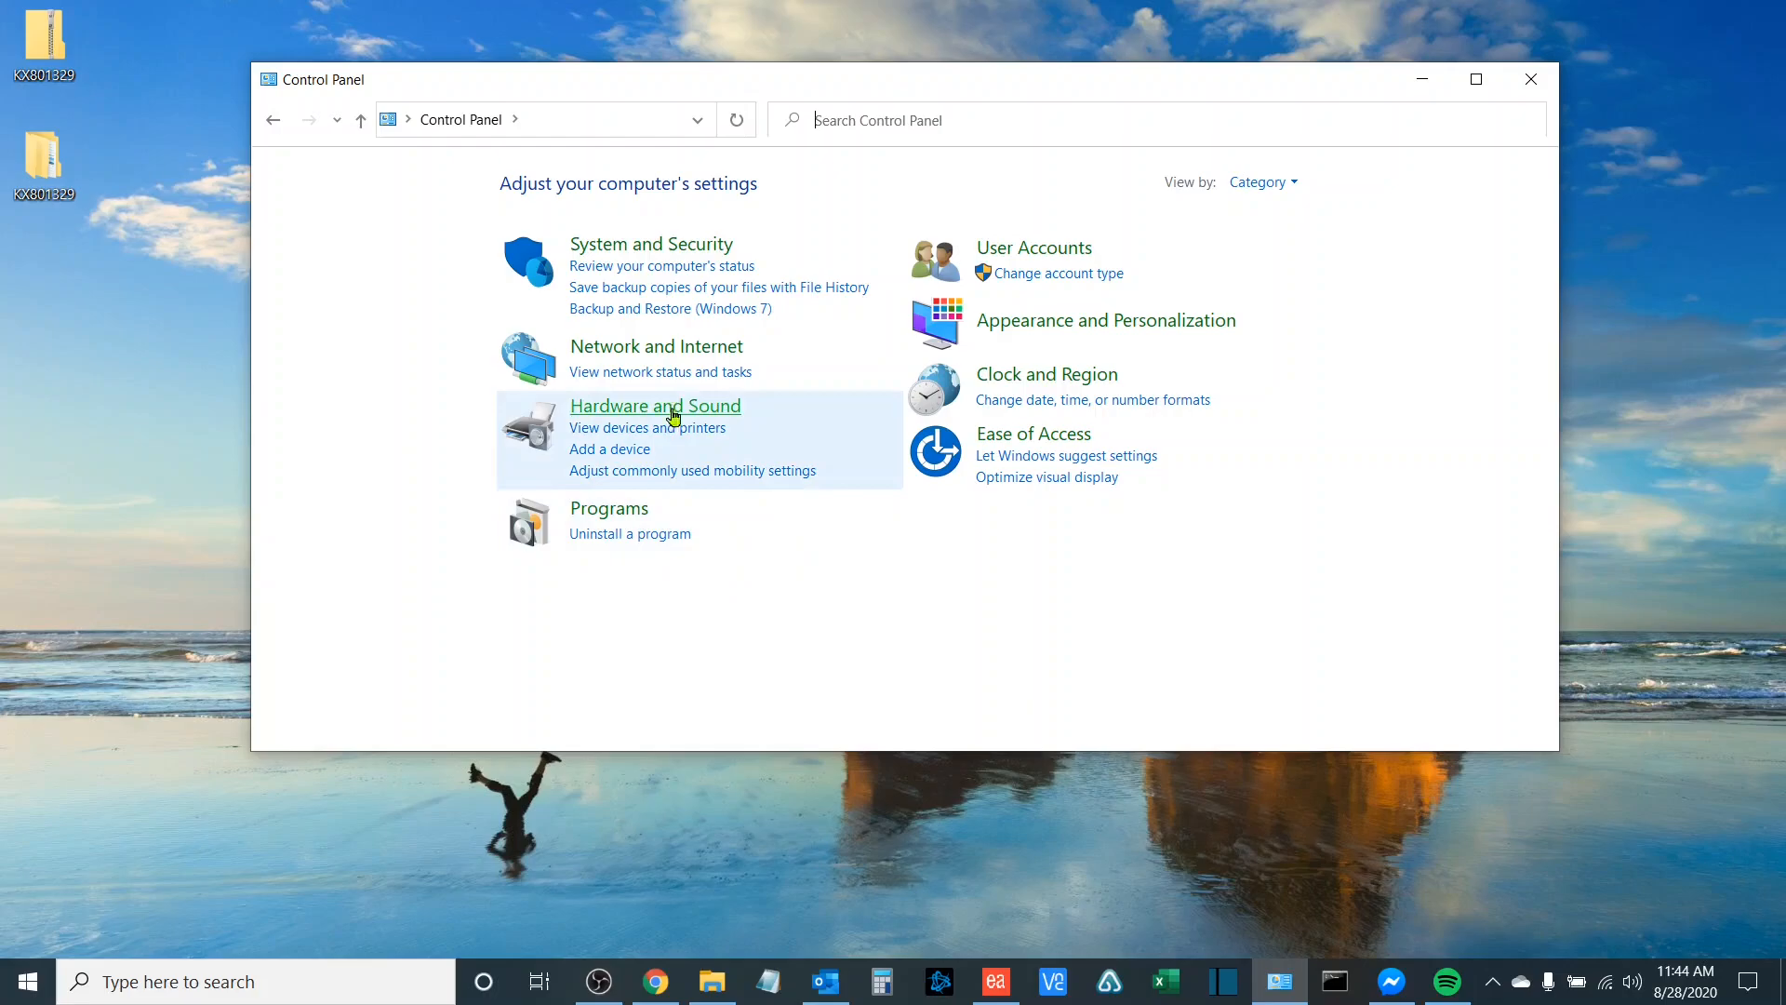
left_click(646, 428)
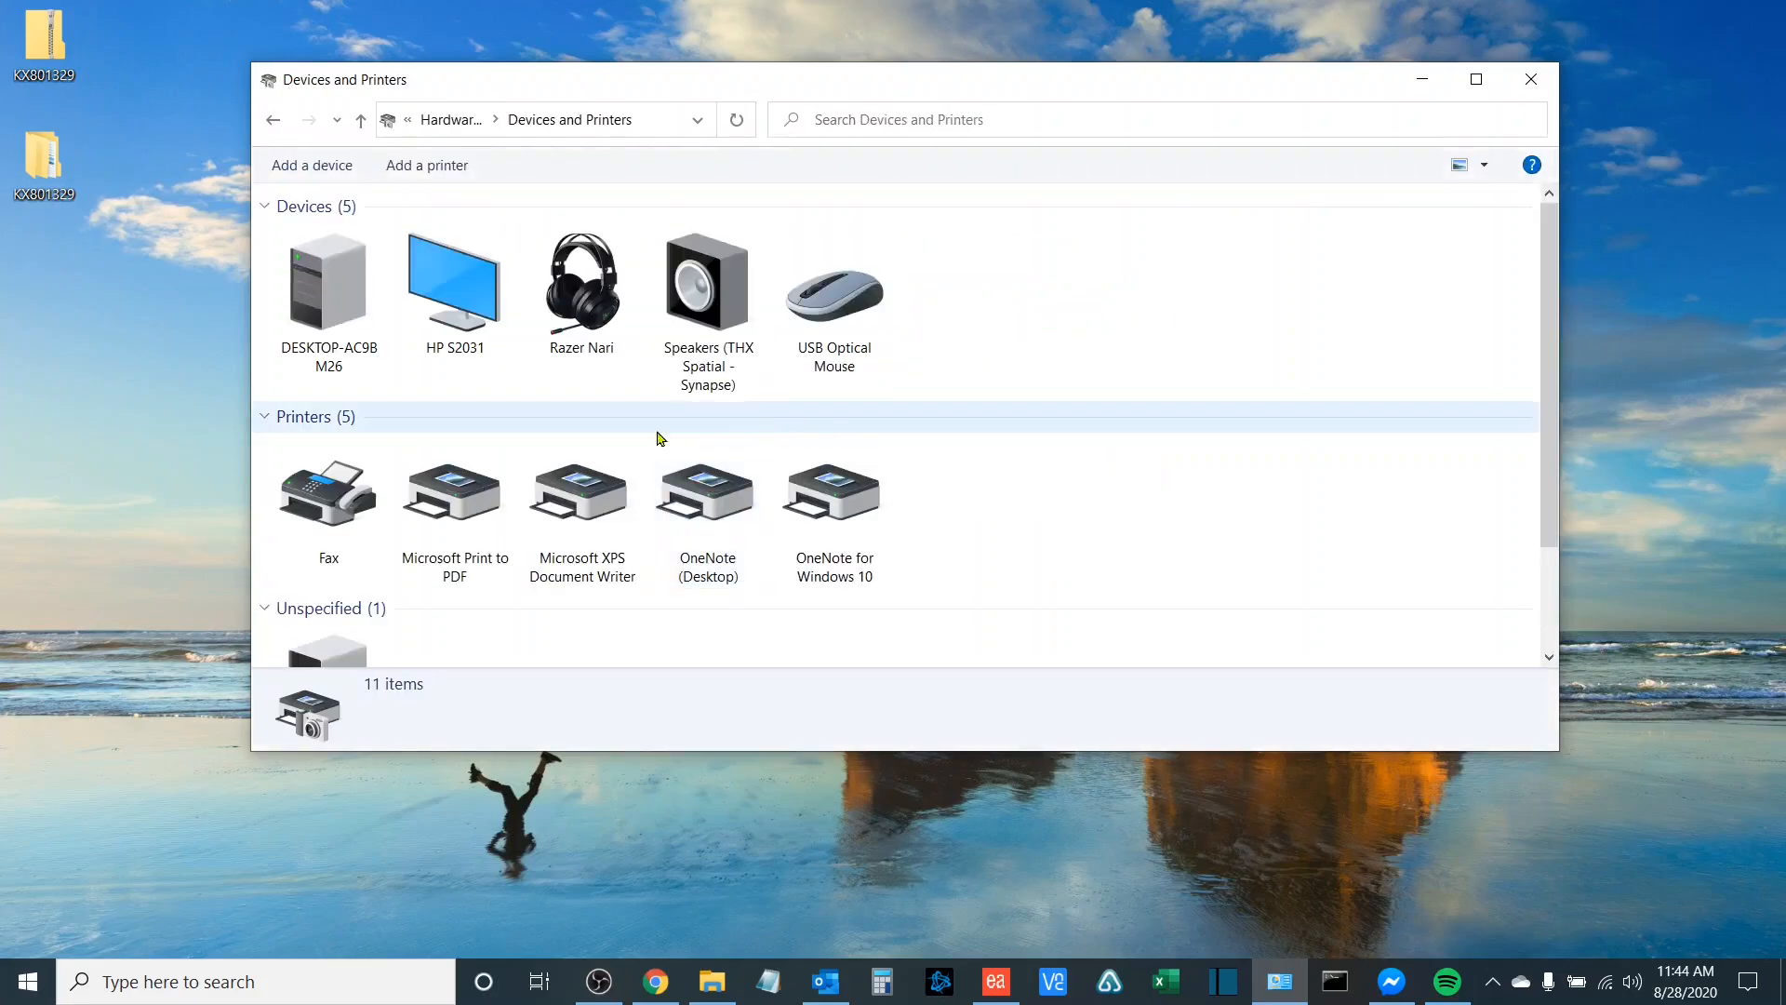
mouse_move(426, 166)
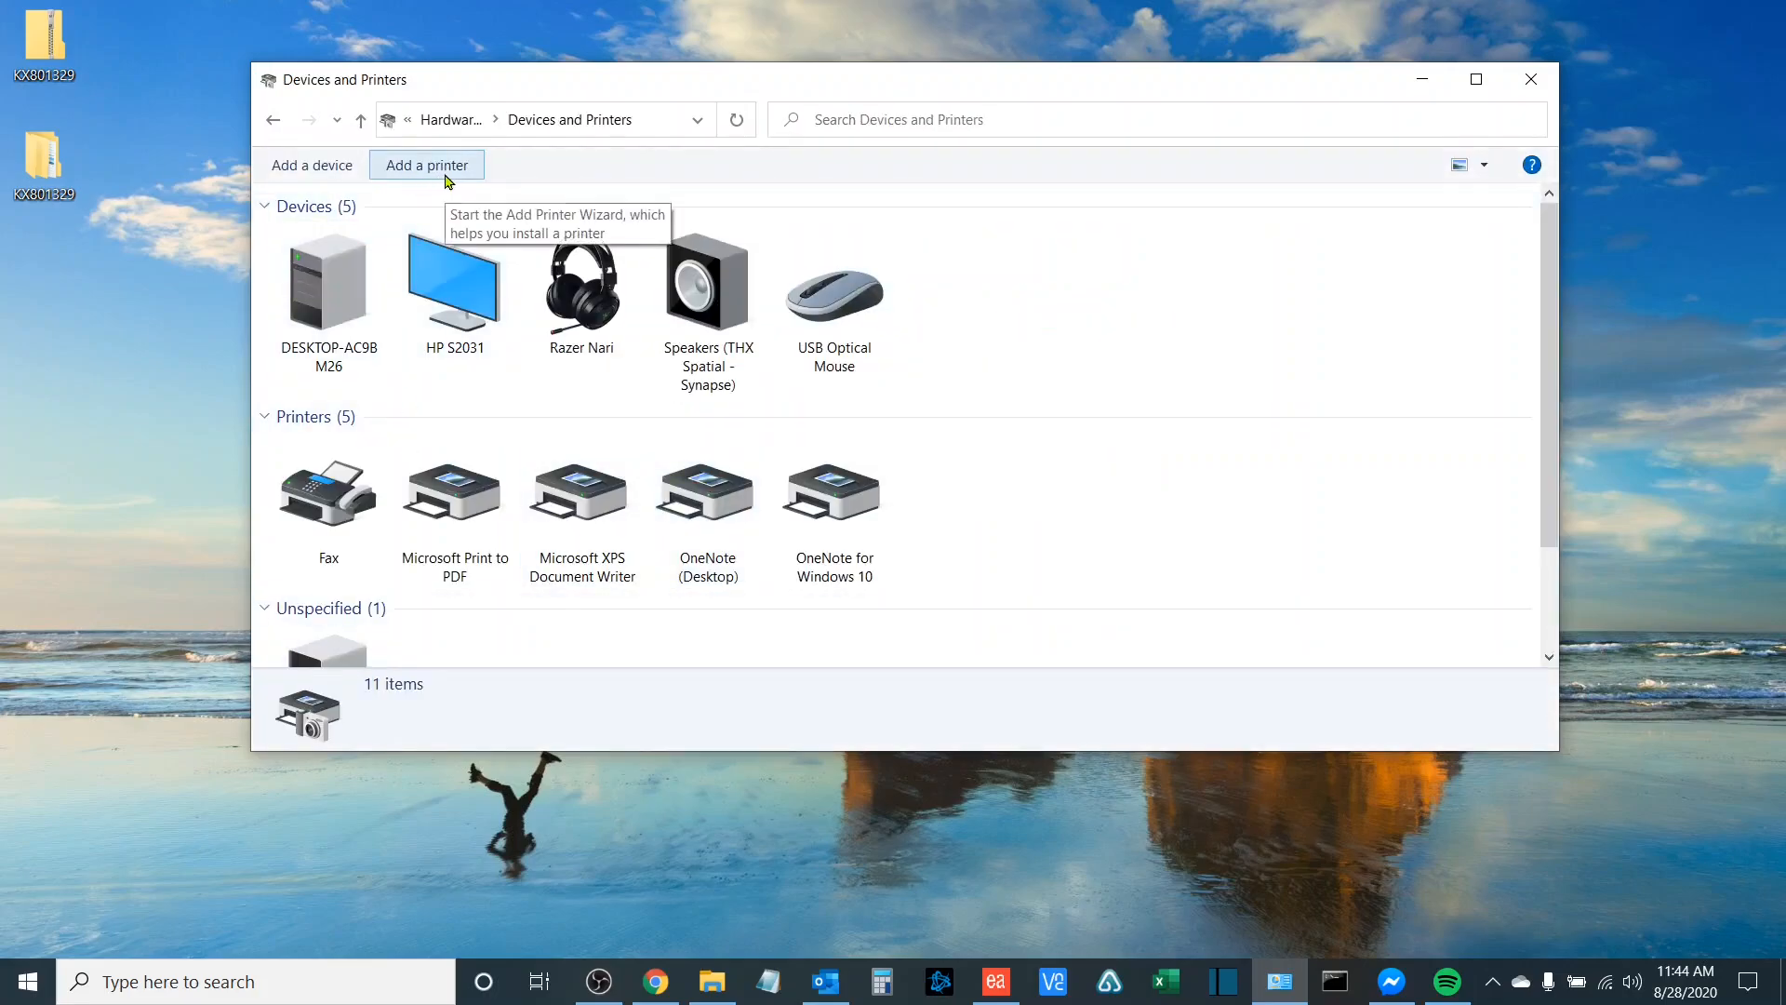
left_click(426, 165)
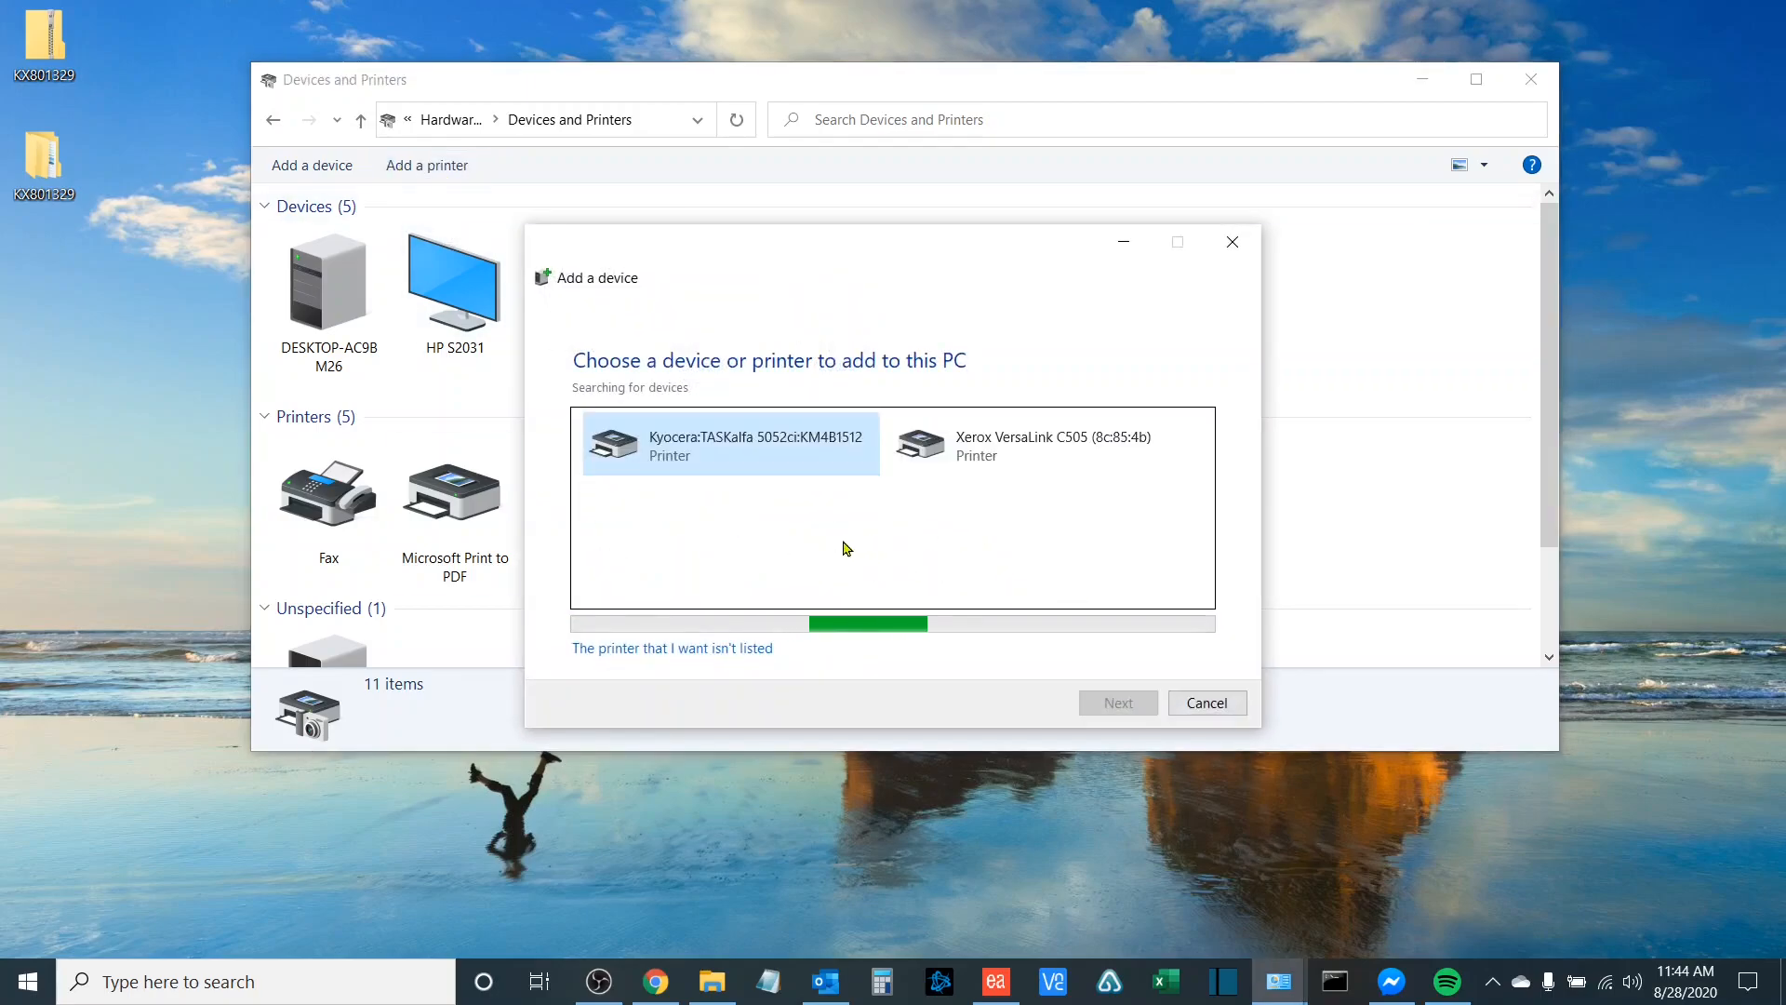
mouse_move(1021, 495)
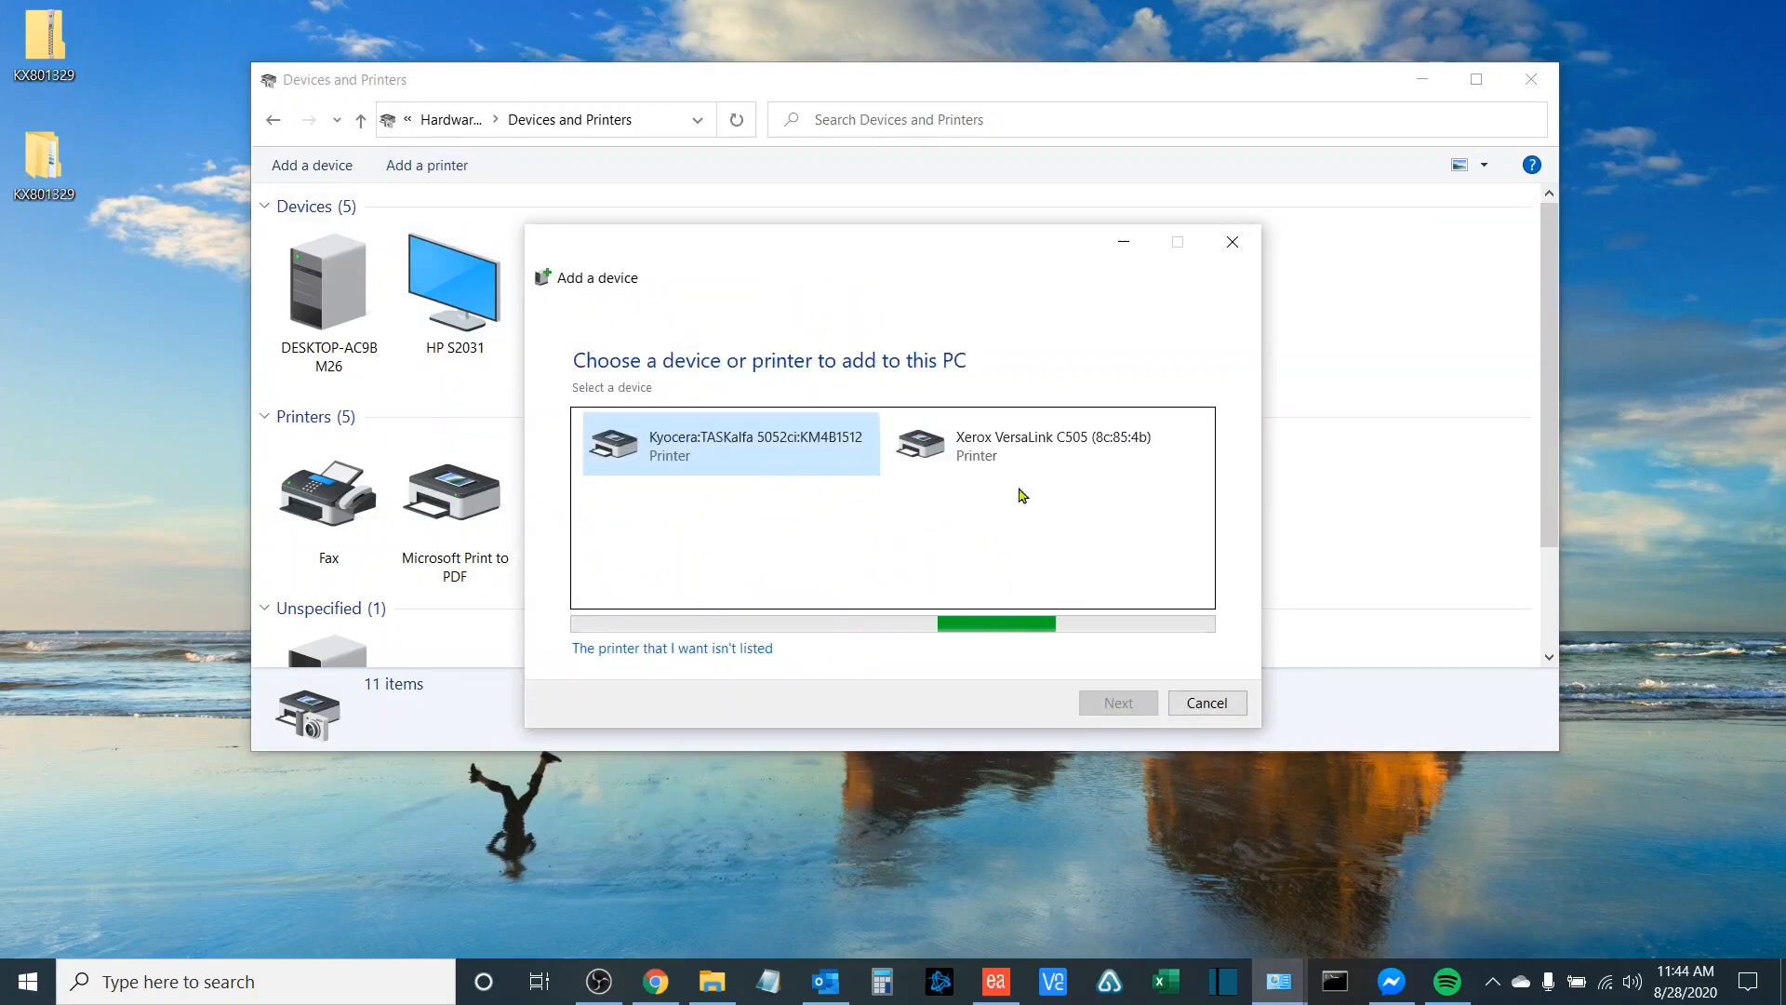
mouse_move(798, 507)
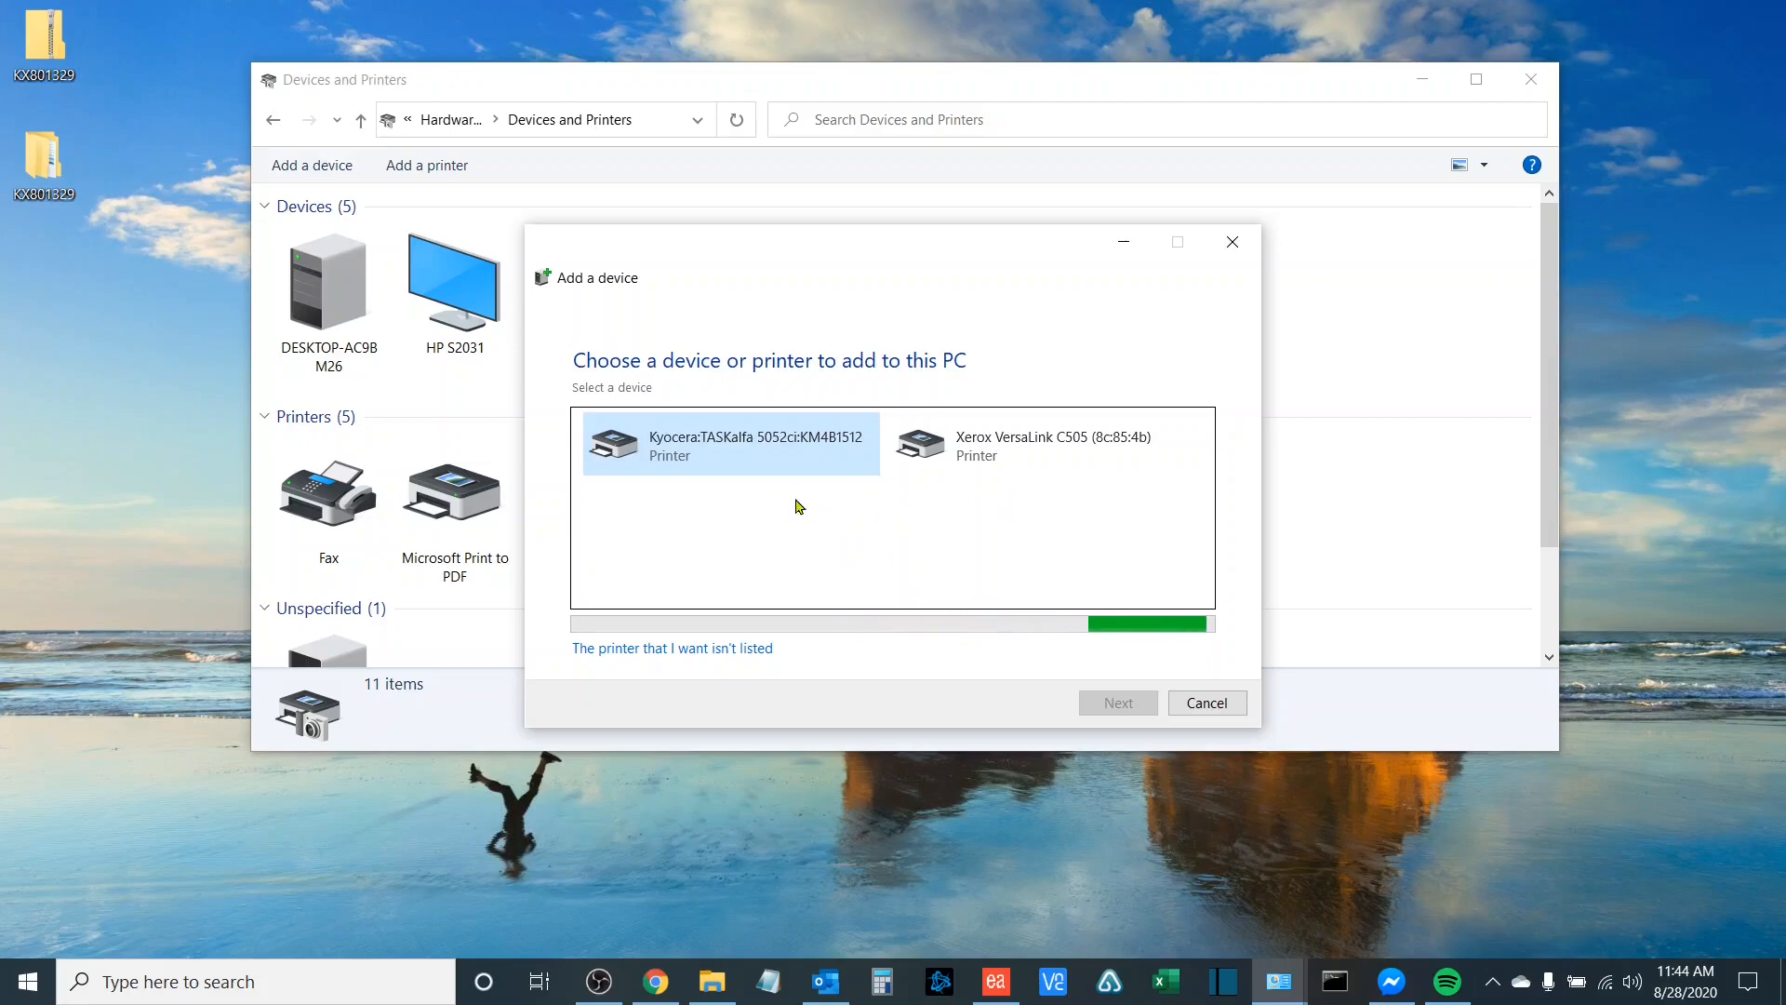
mouse_move(921, 541)
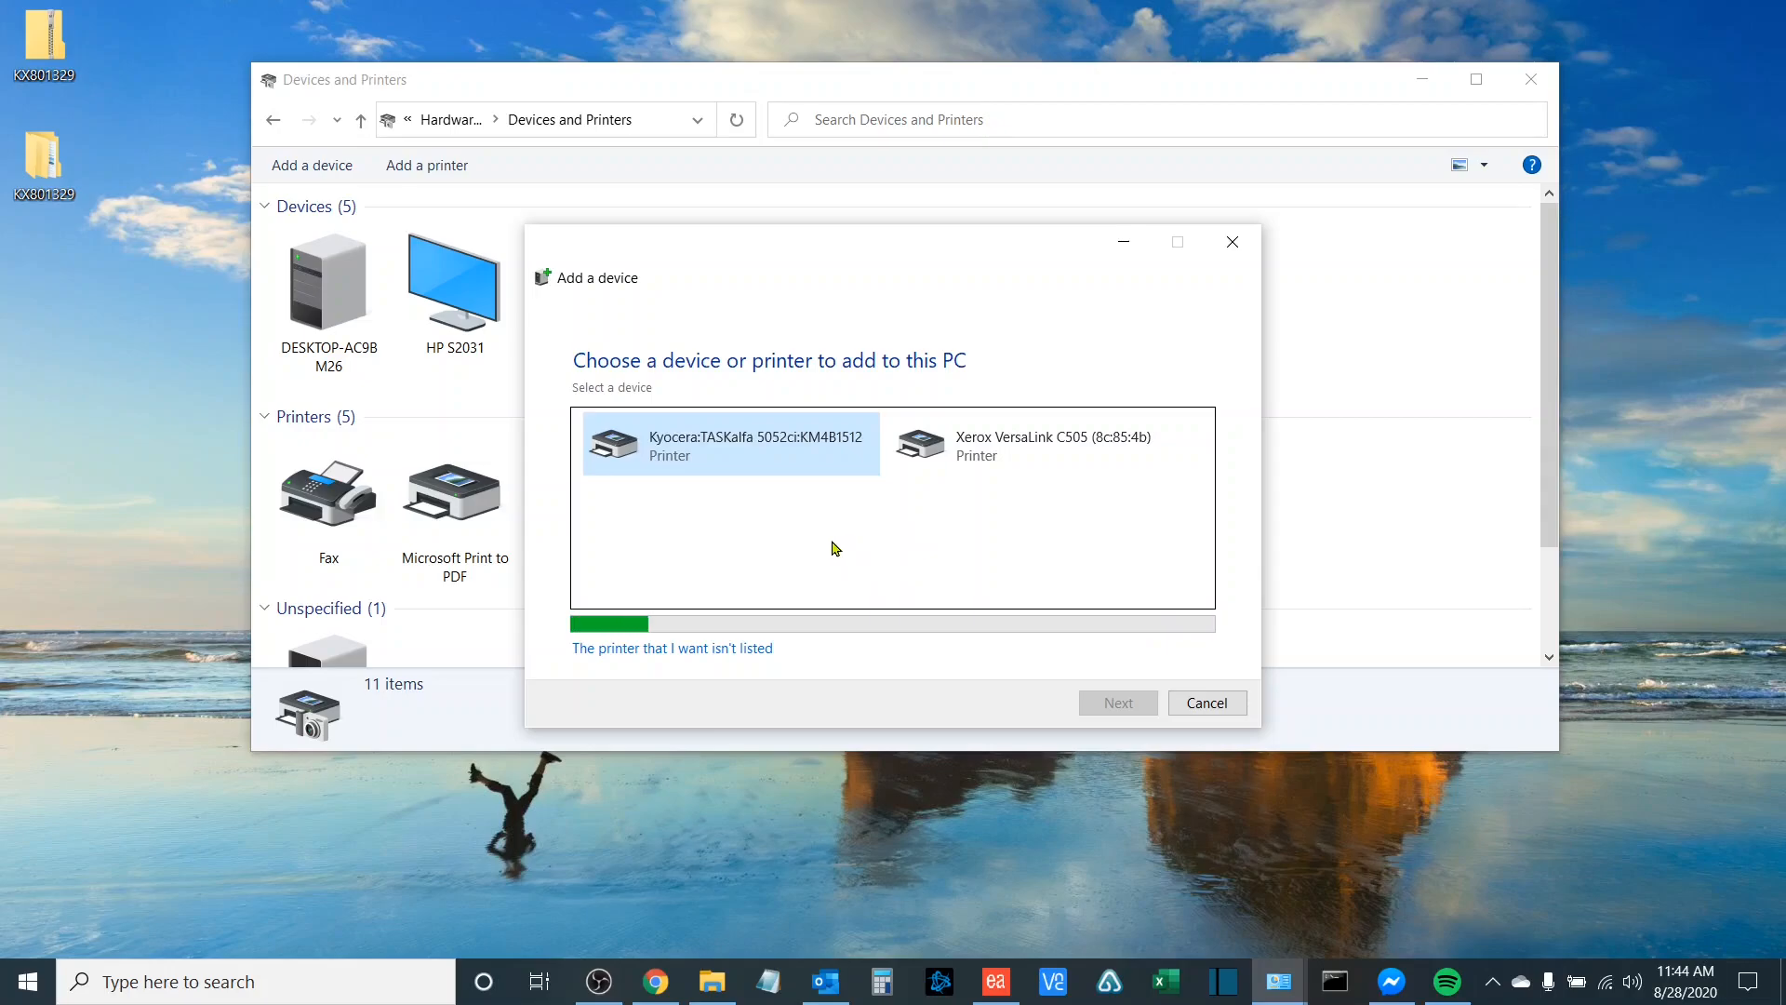
mouse_move(969, 530)
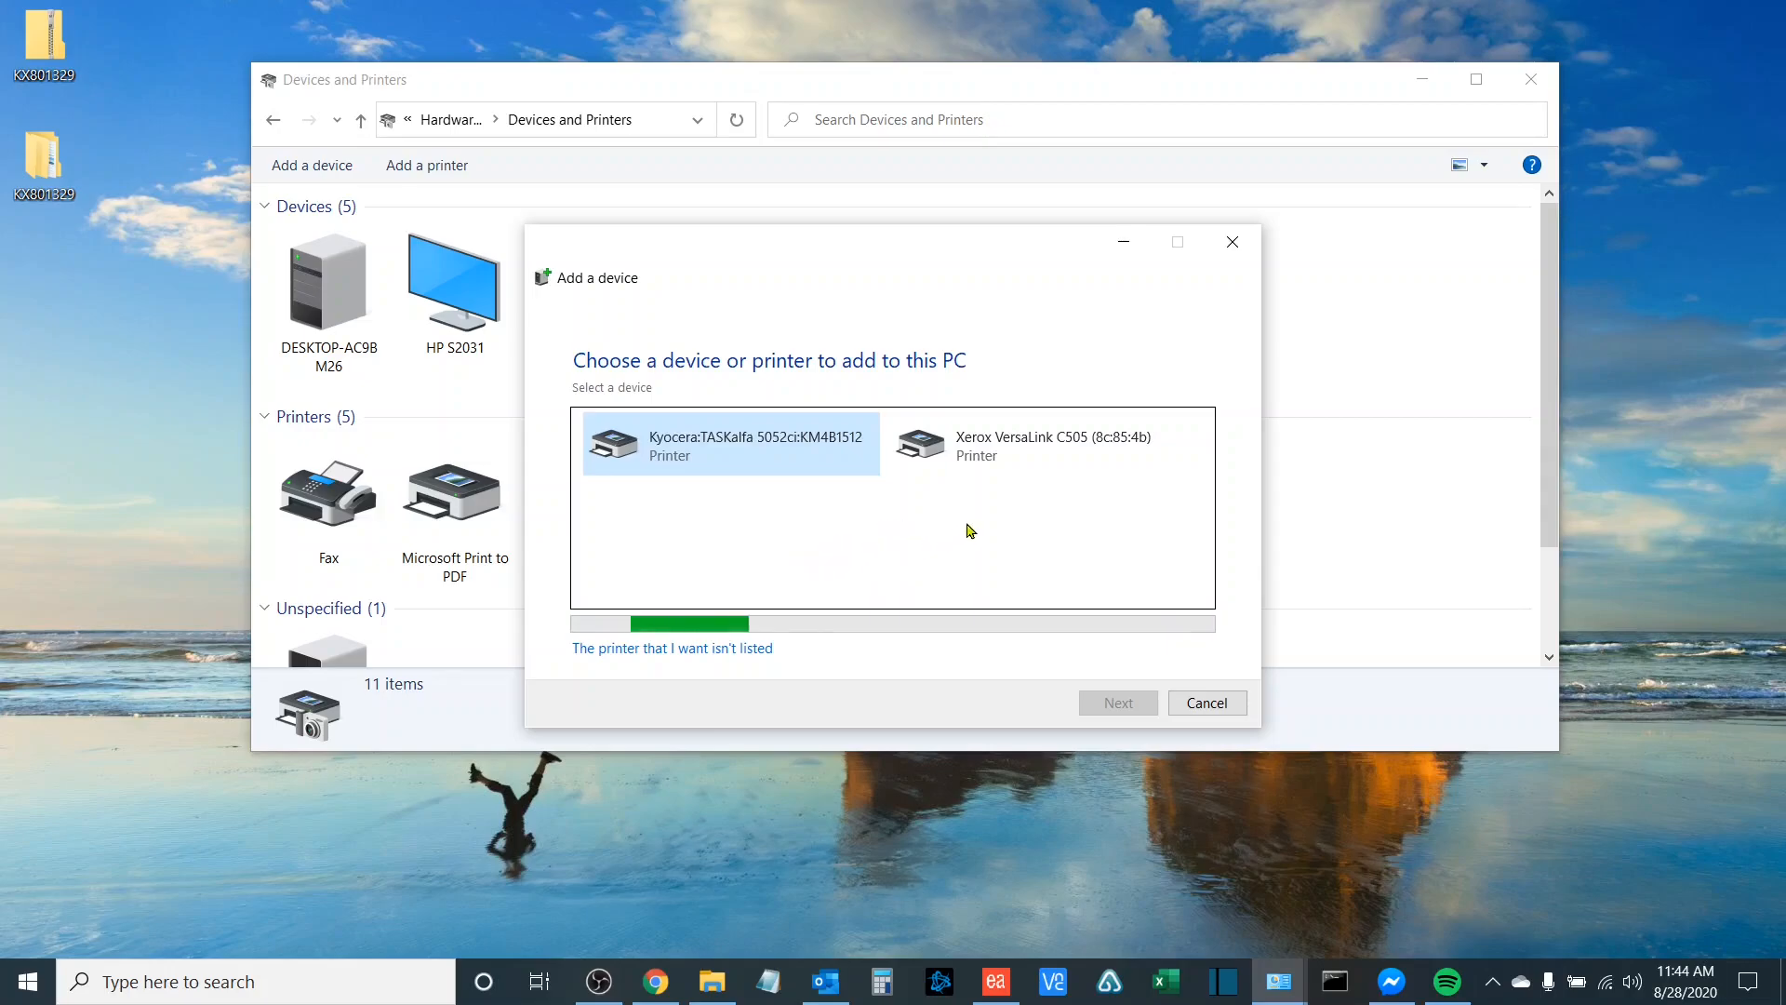
mouse_move(856, 534)
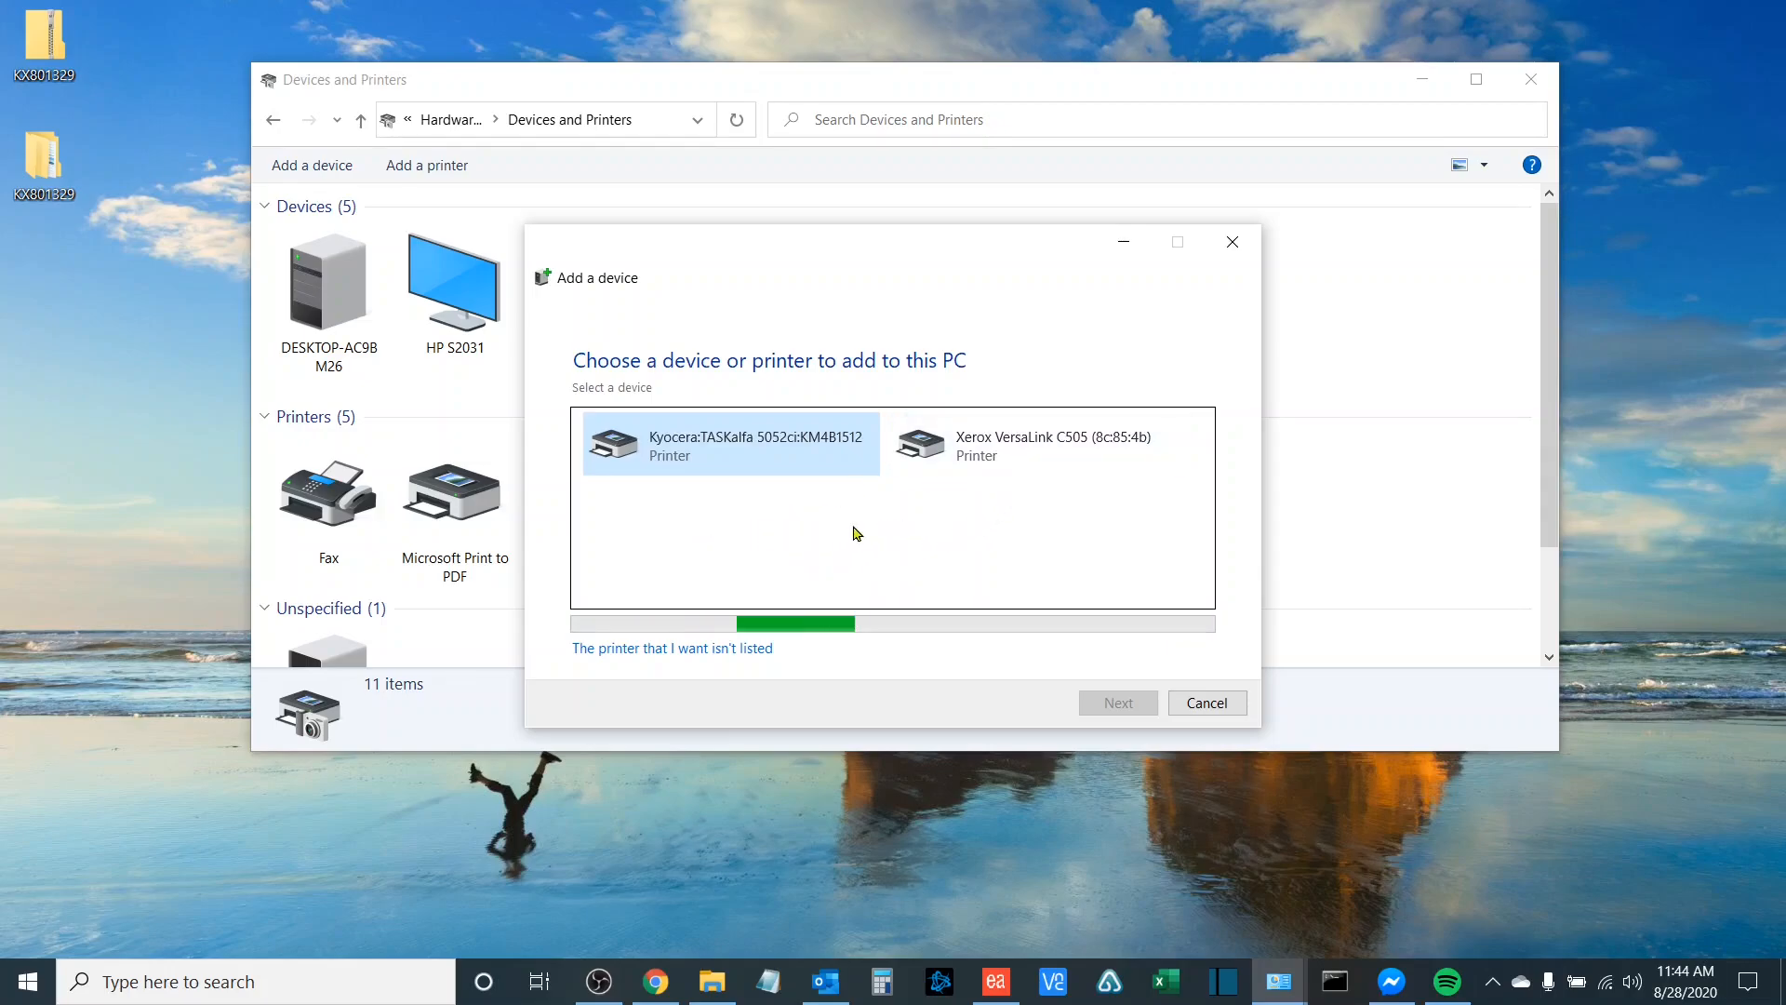
mouse_move(738, 571)
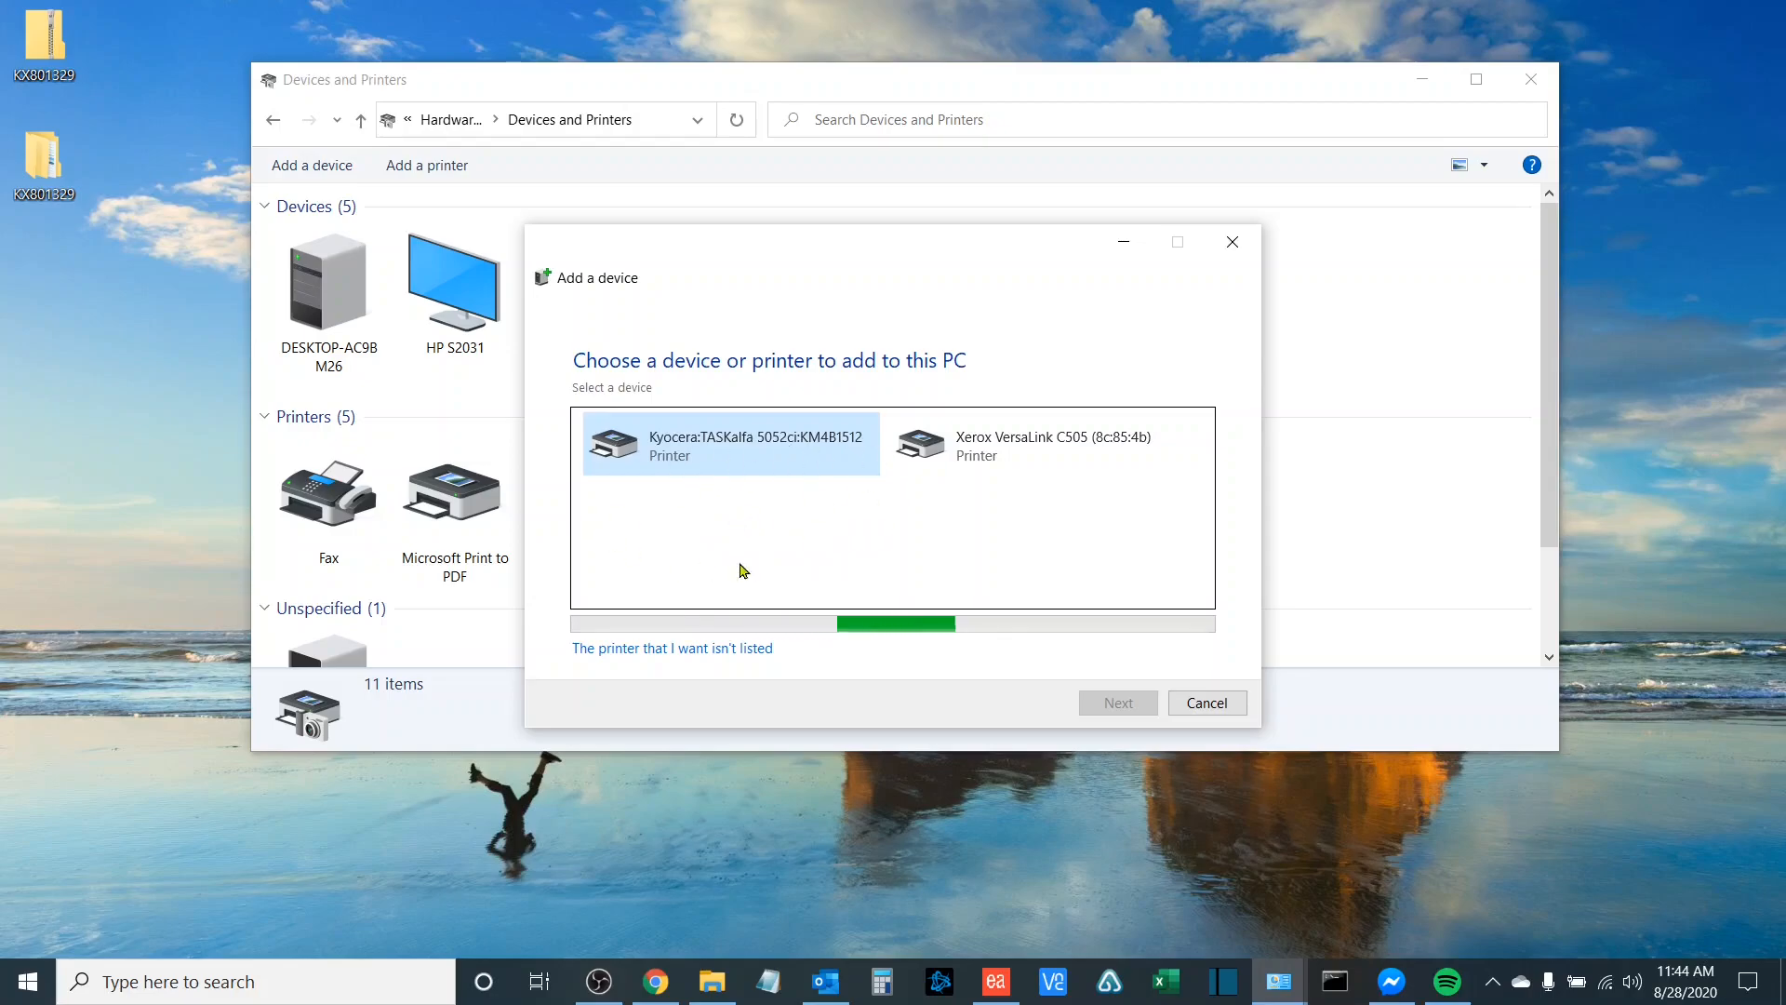
mouse_move(984, 517)
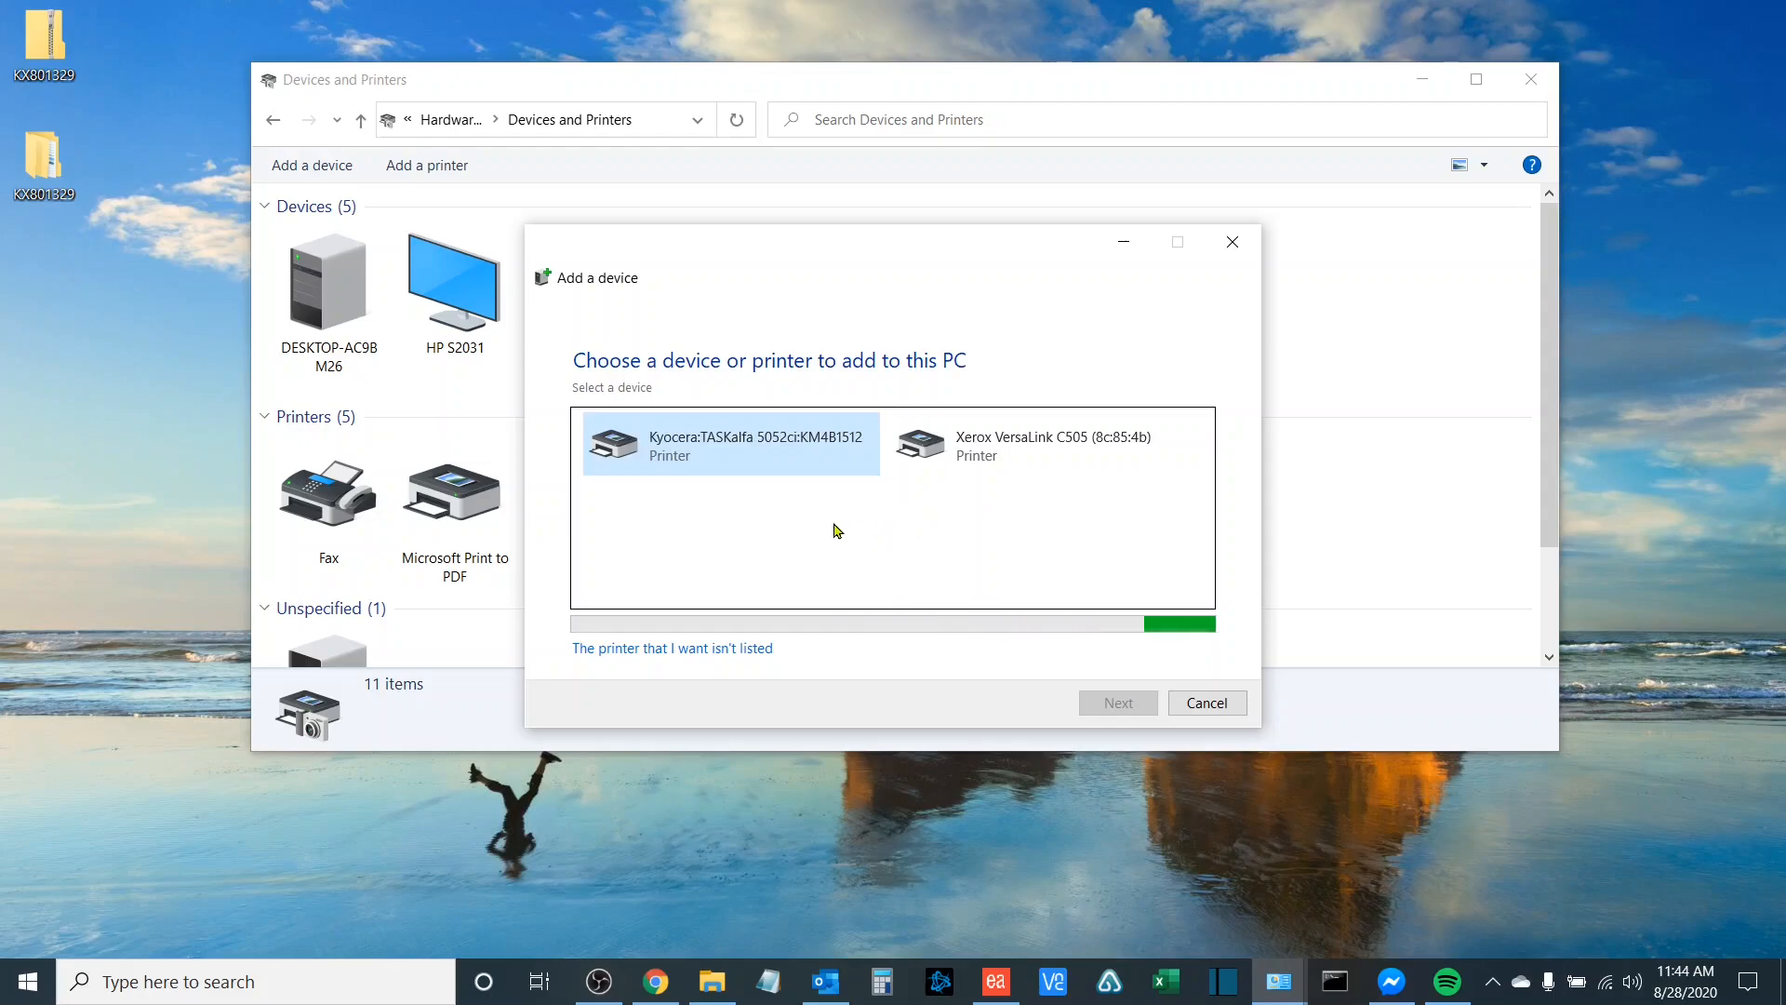
mouse_move(672, 647)
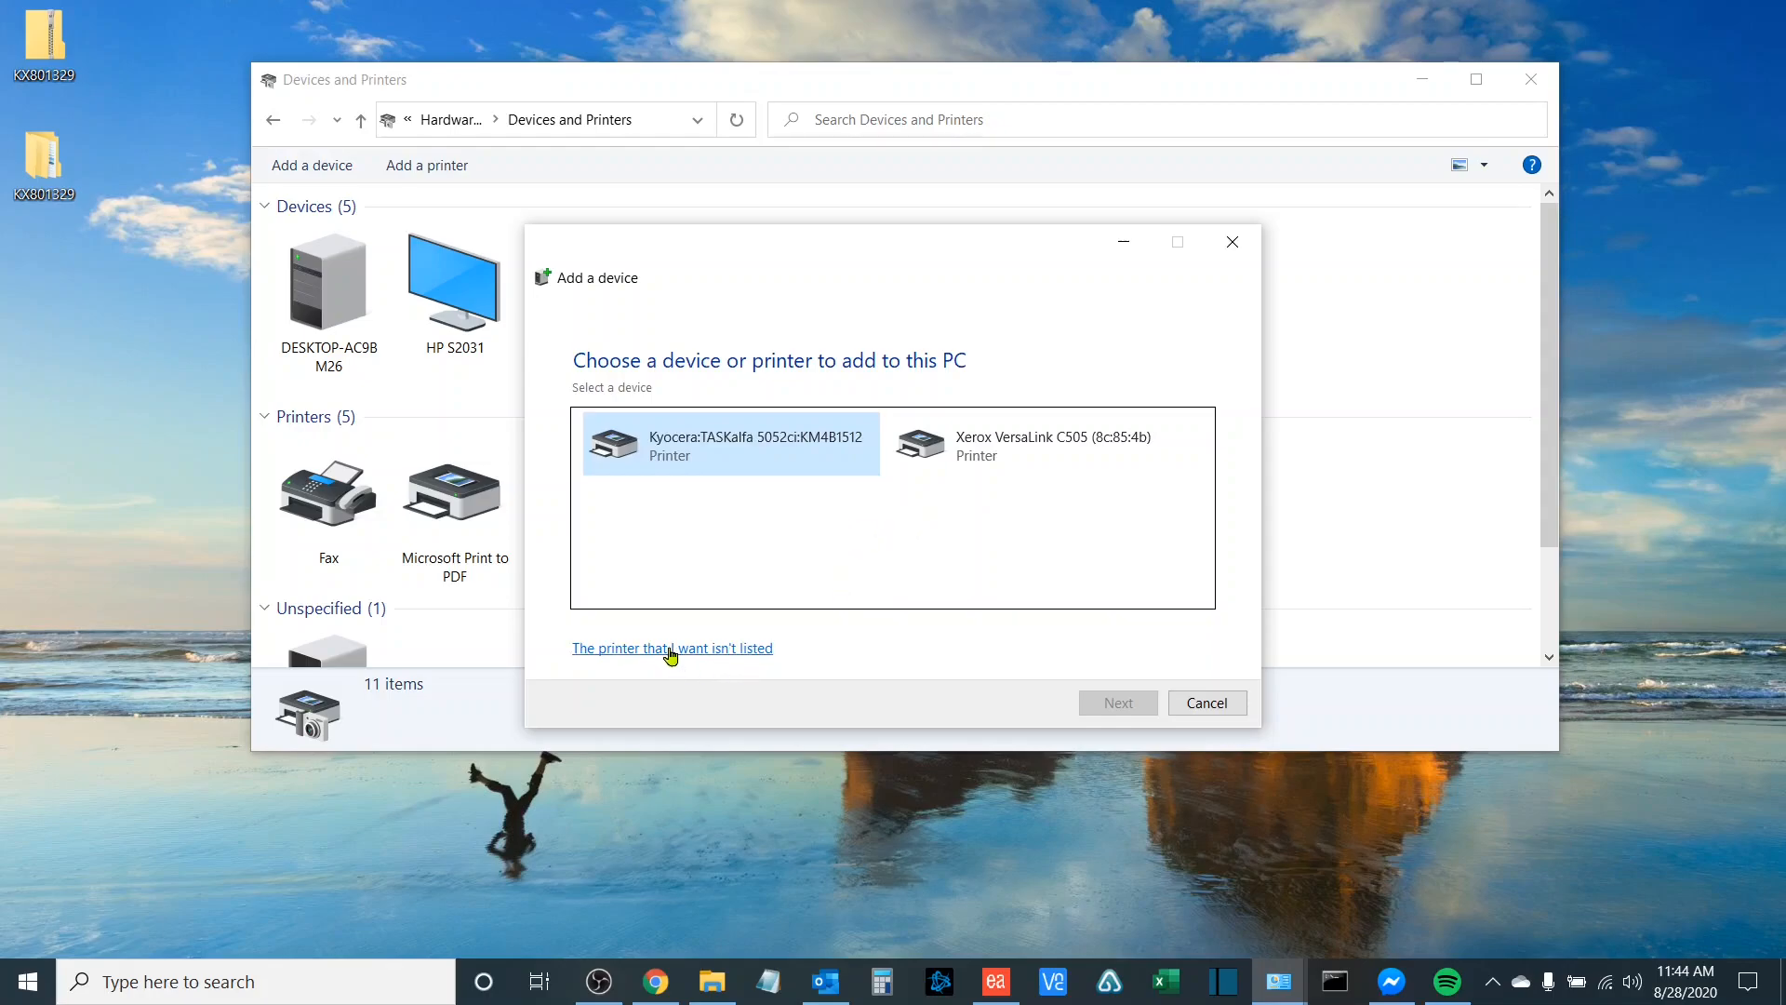
- Pick an unlisted printer and choose adding it by TCP/IP address or hostname
left_click(672, 648)
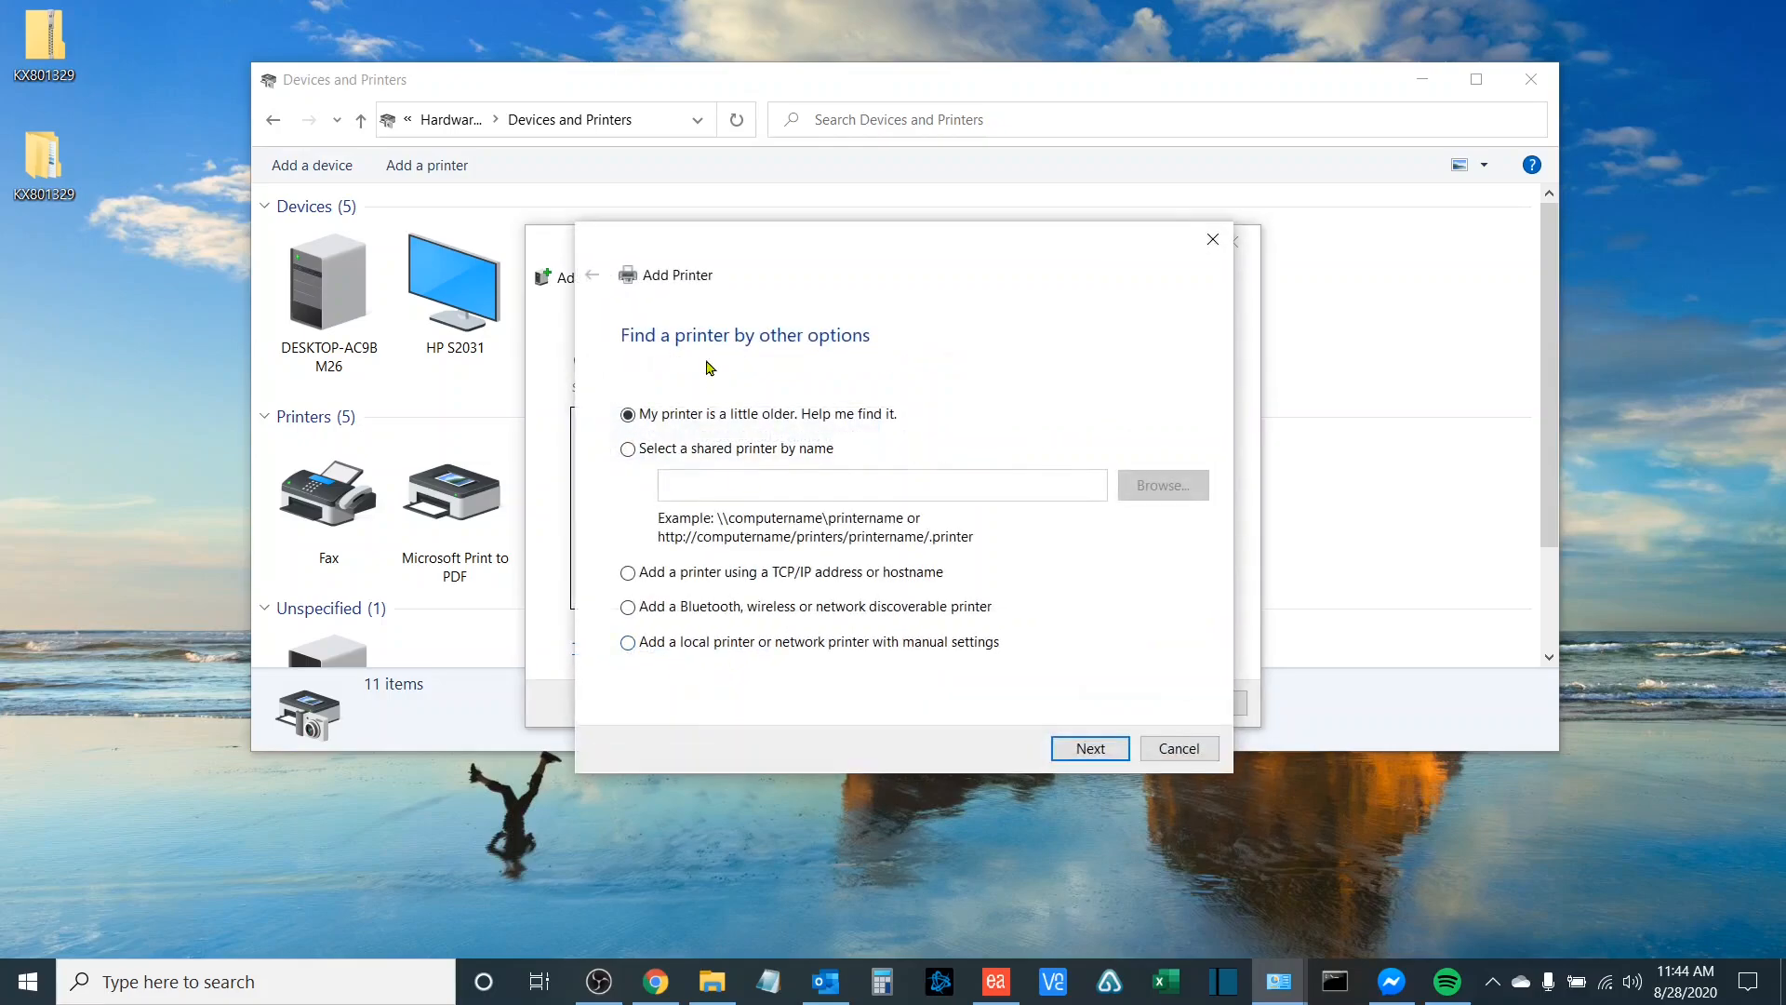
mouse_move(740, 381)
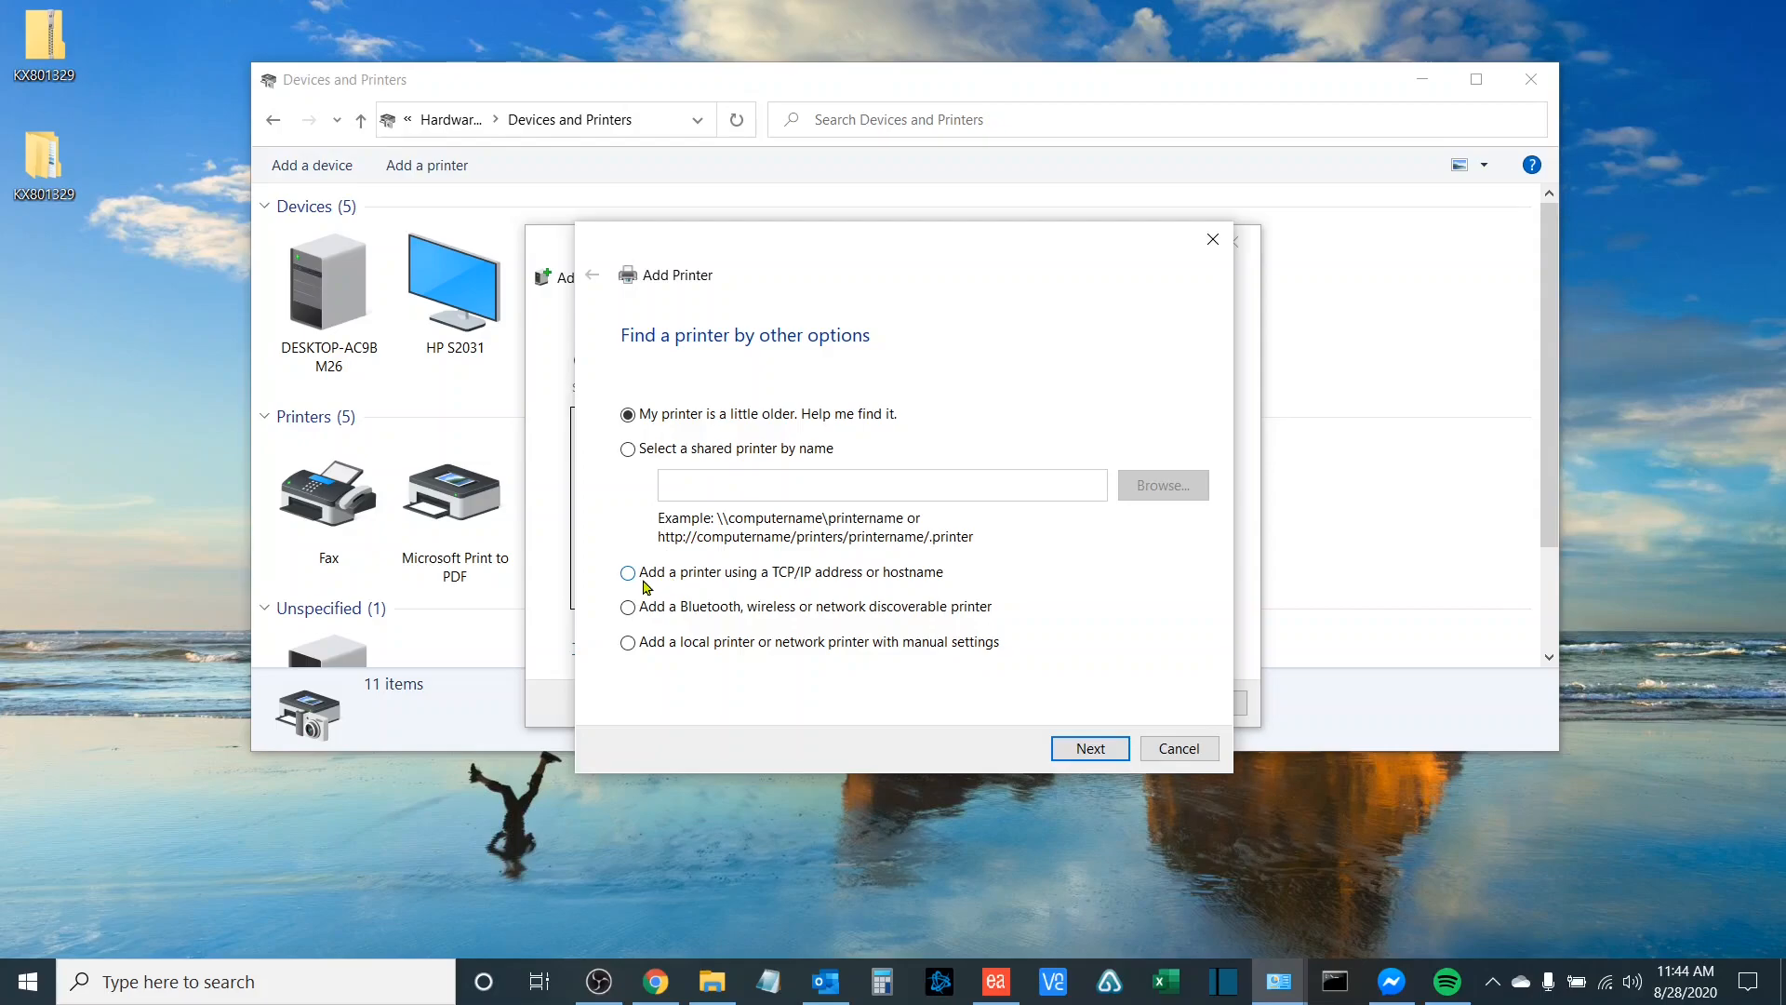
mouse_move(877, 582)
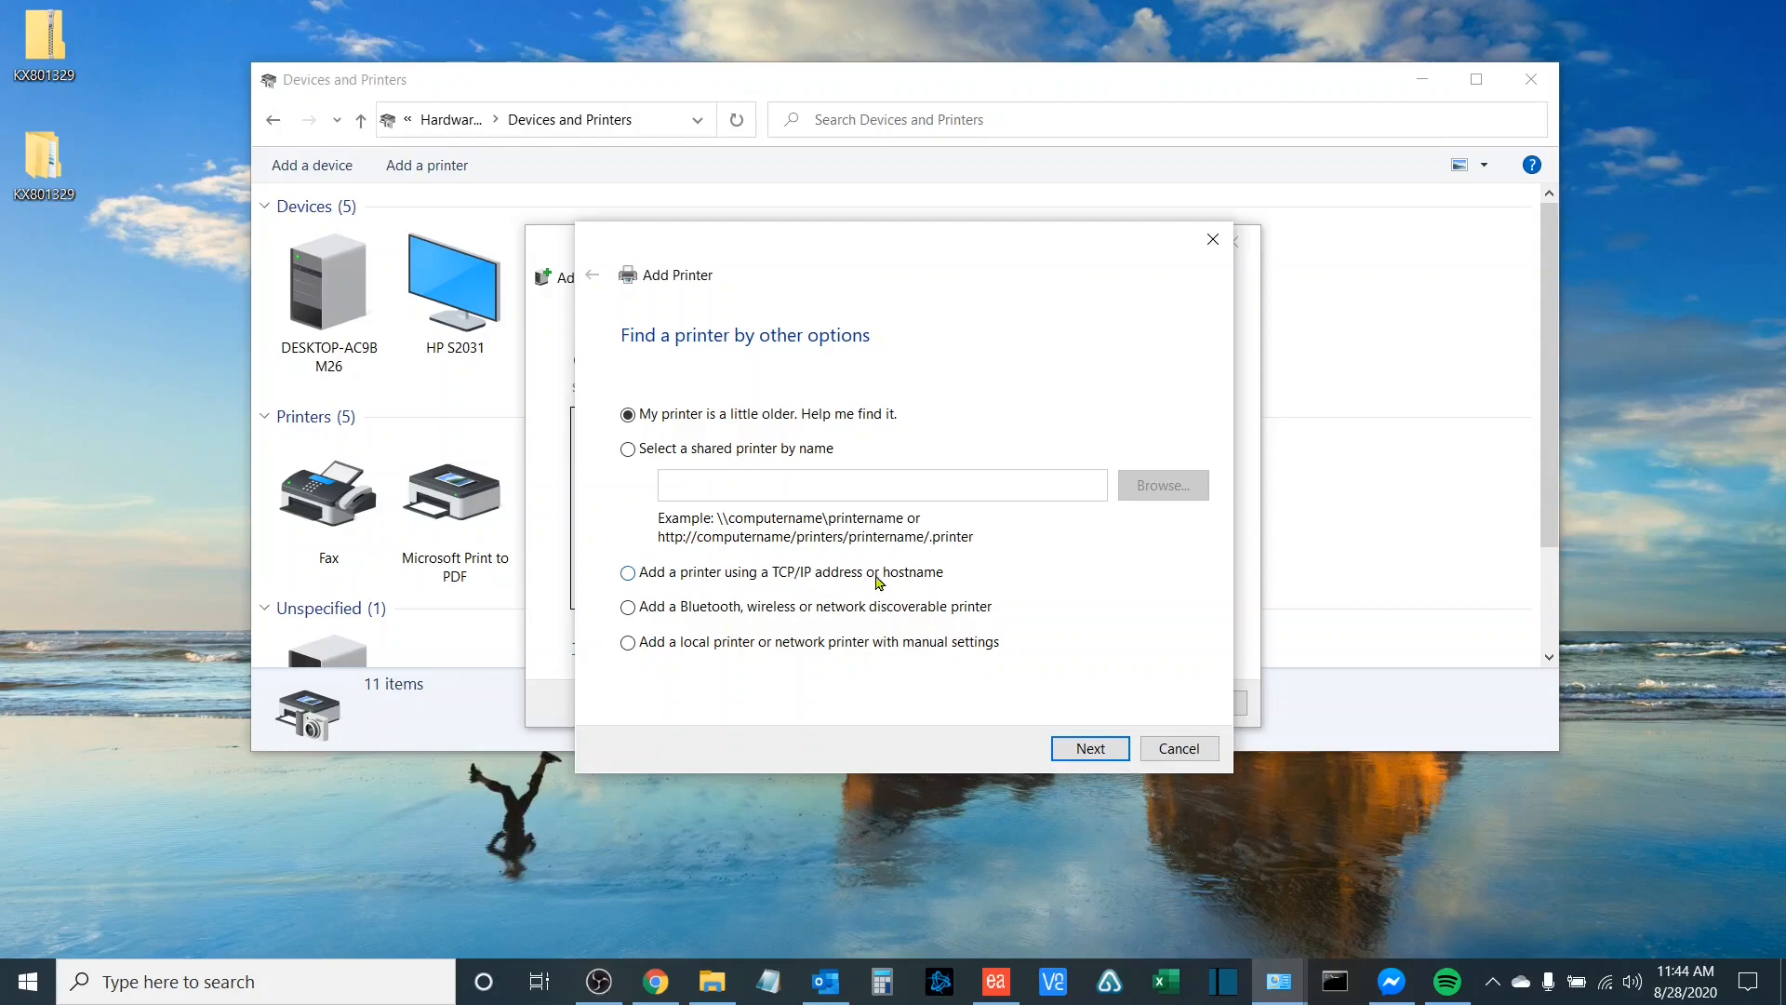
mouse_move(707, 582)
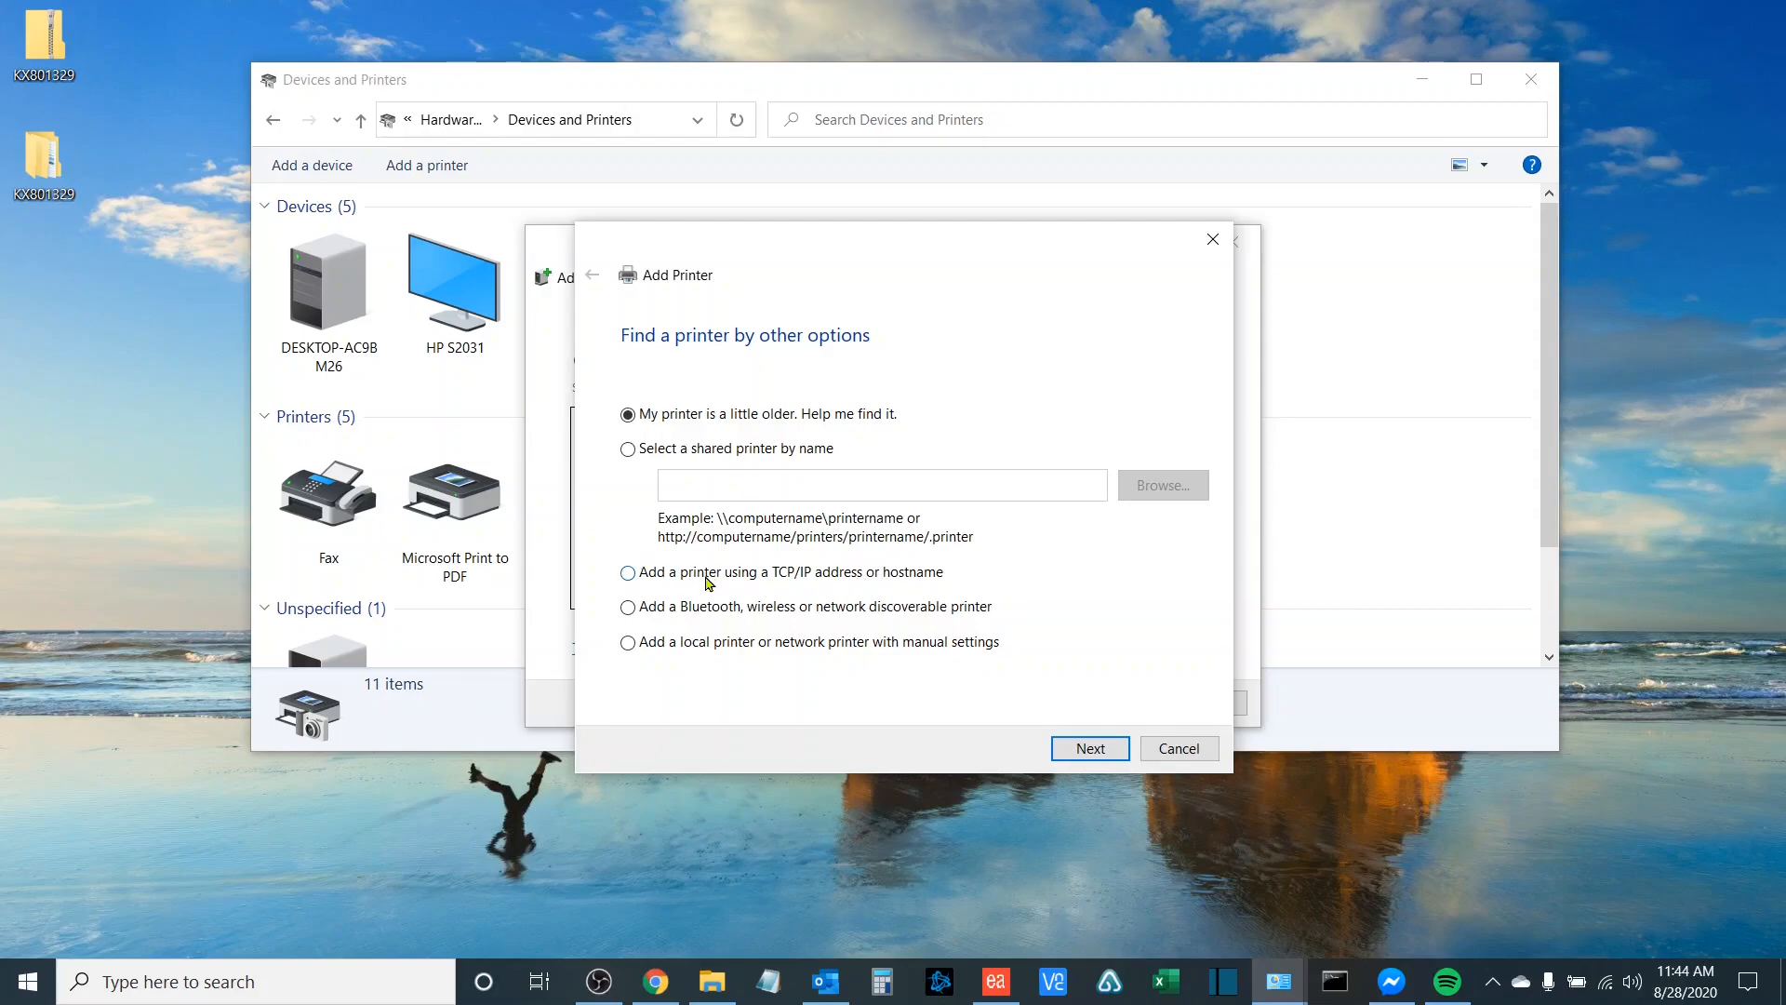
left_click(627, 571)
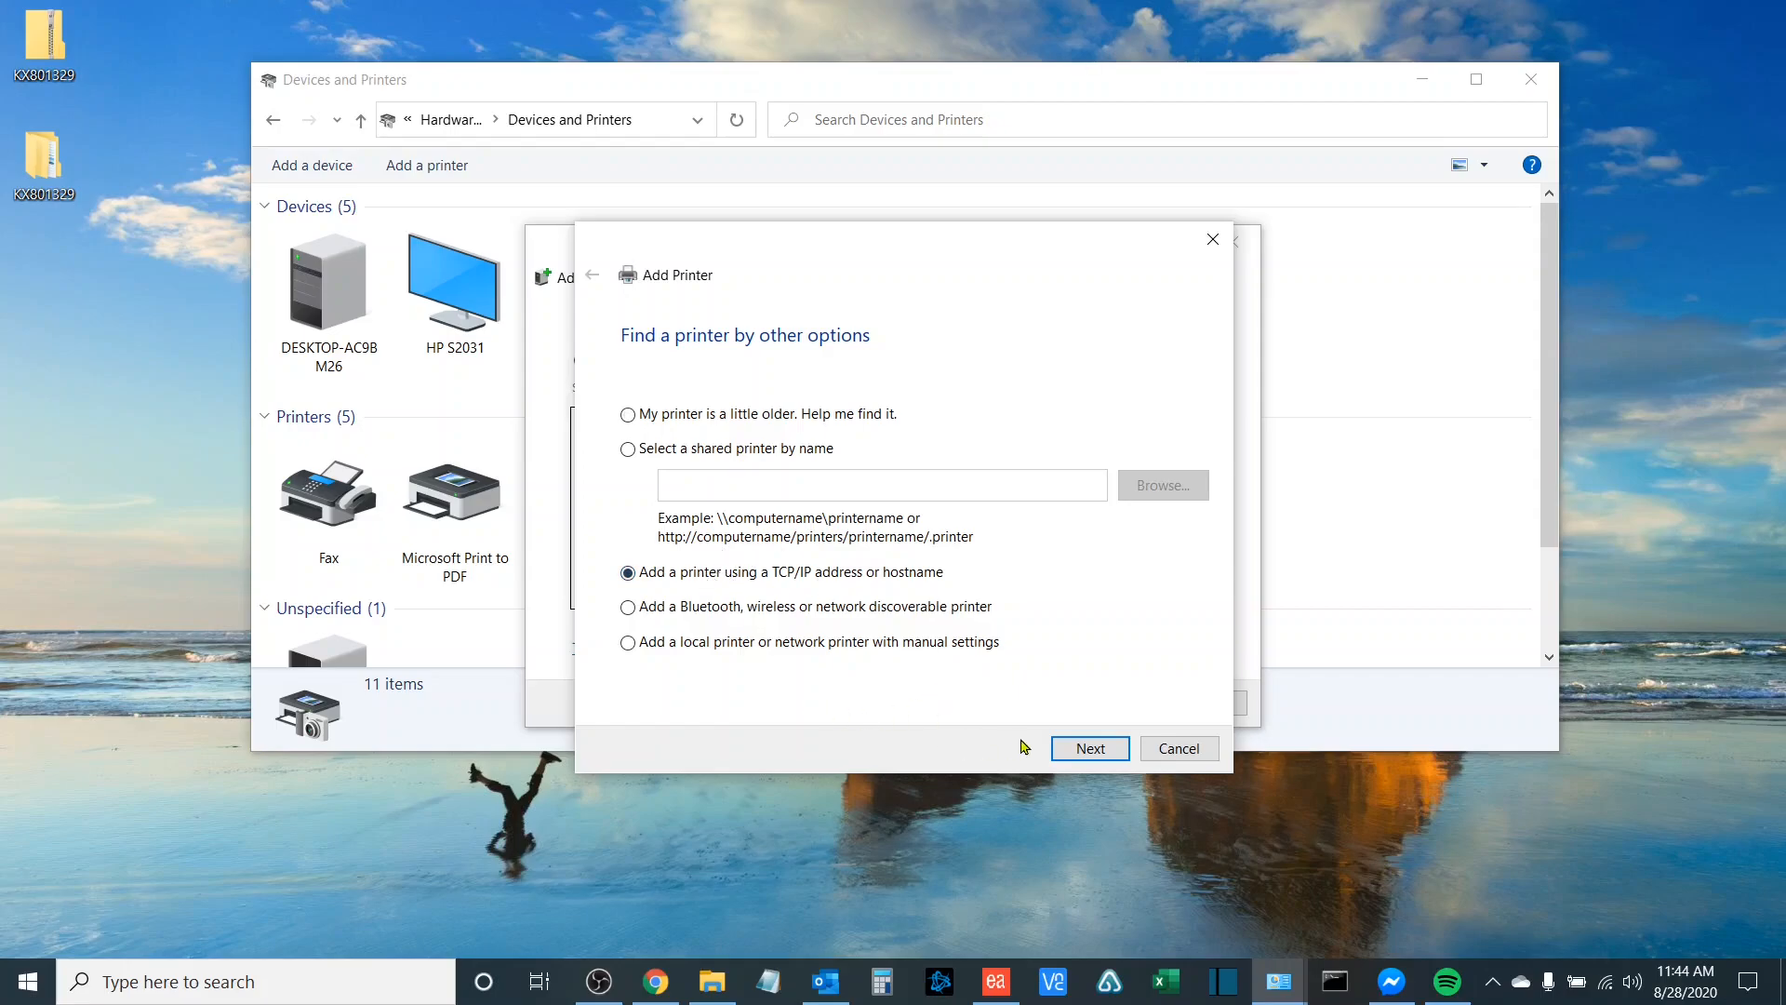
left_click(1089, 748)
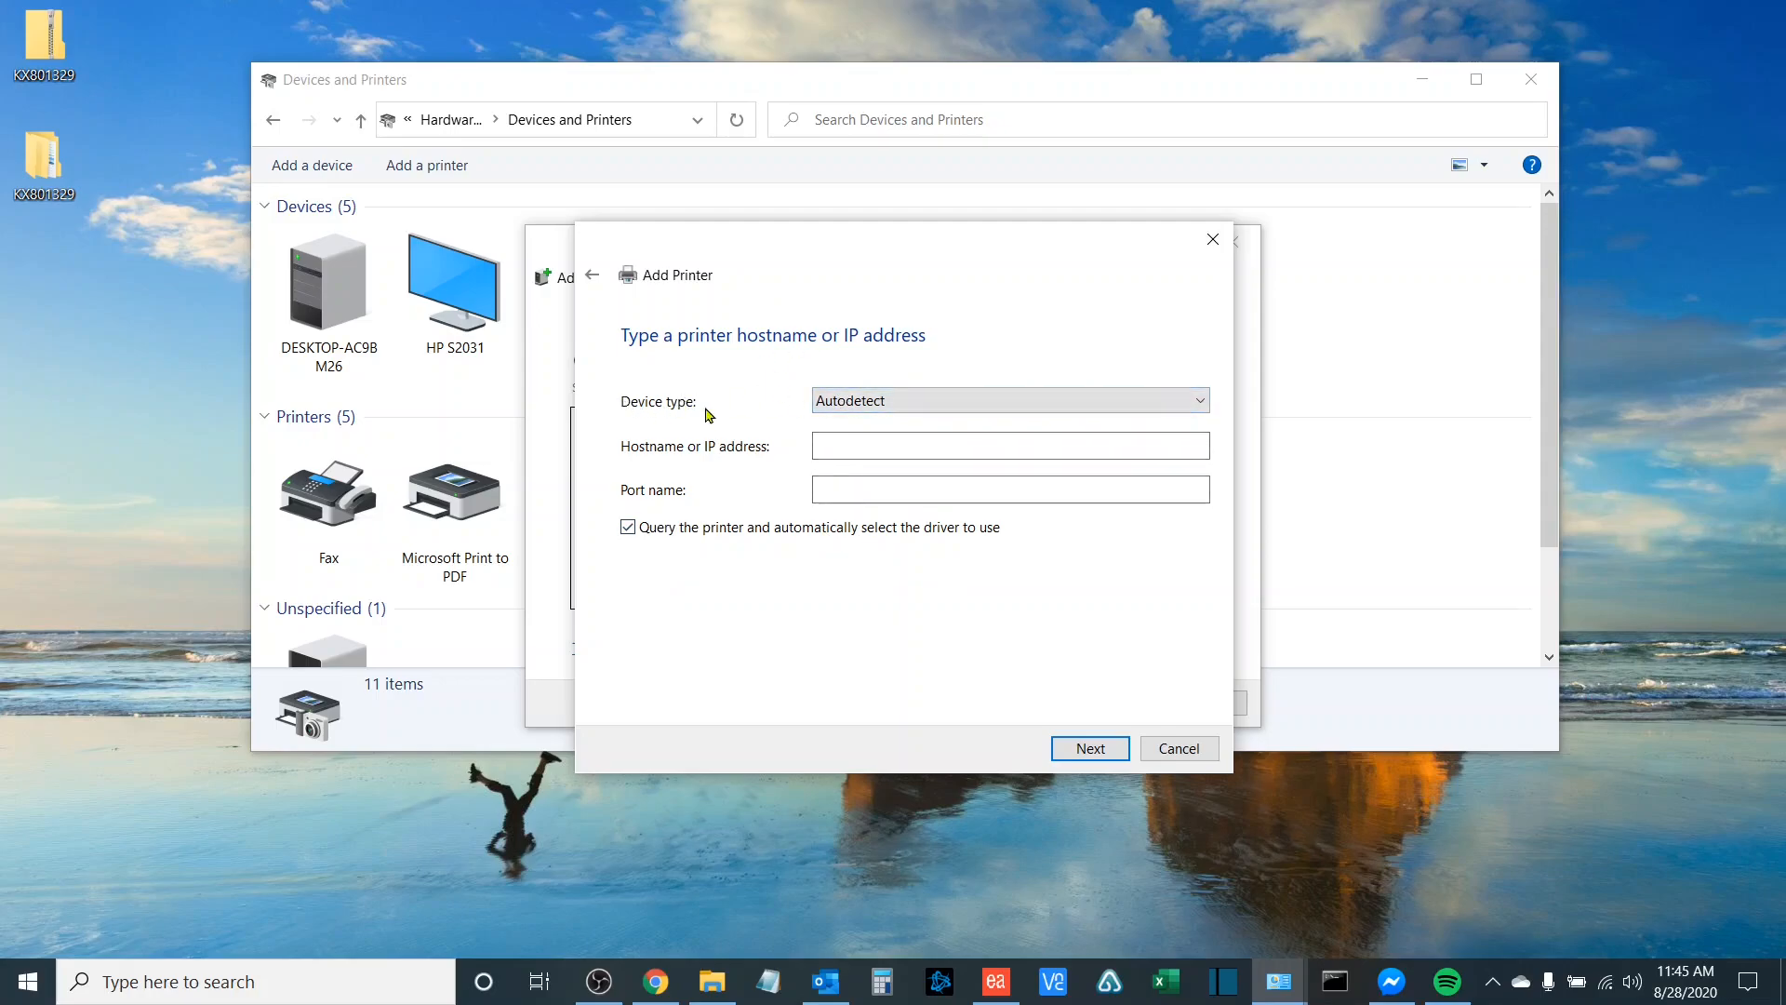
- Set the device type to TCP/IP Device with address 192.168.1.71
left_click(1197, 400)
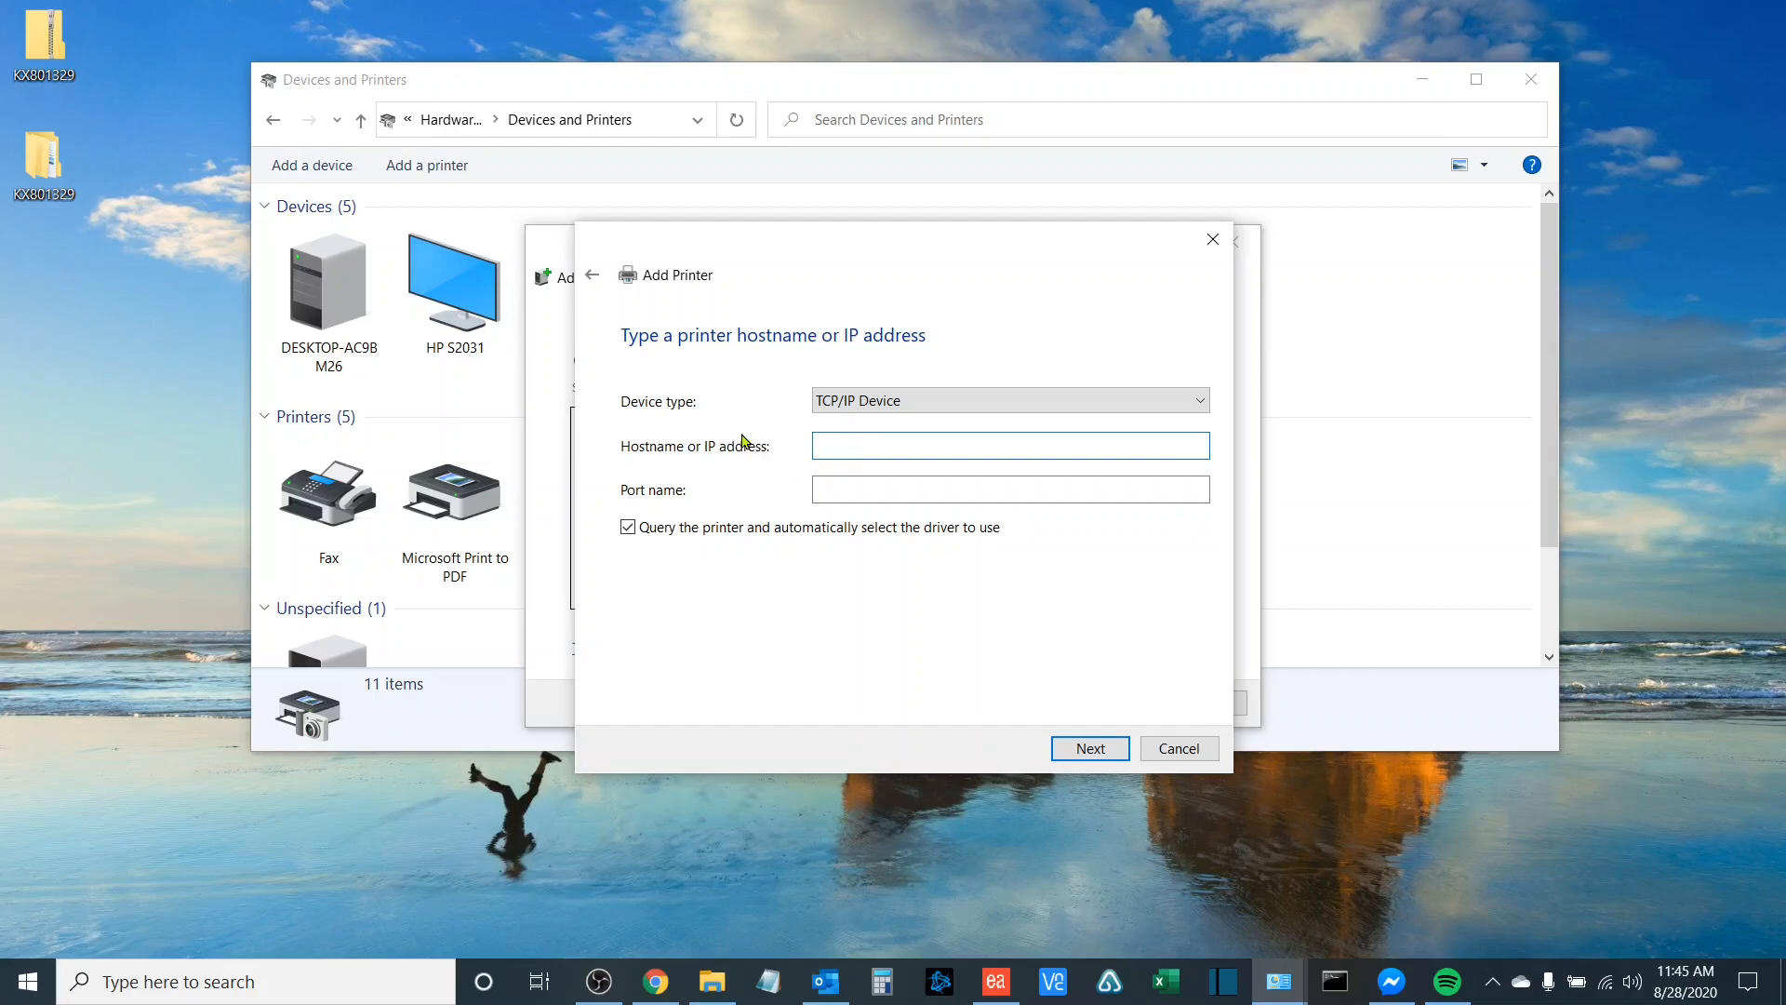
type("192.1")
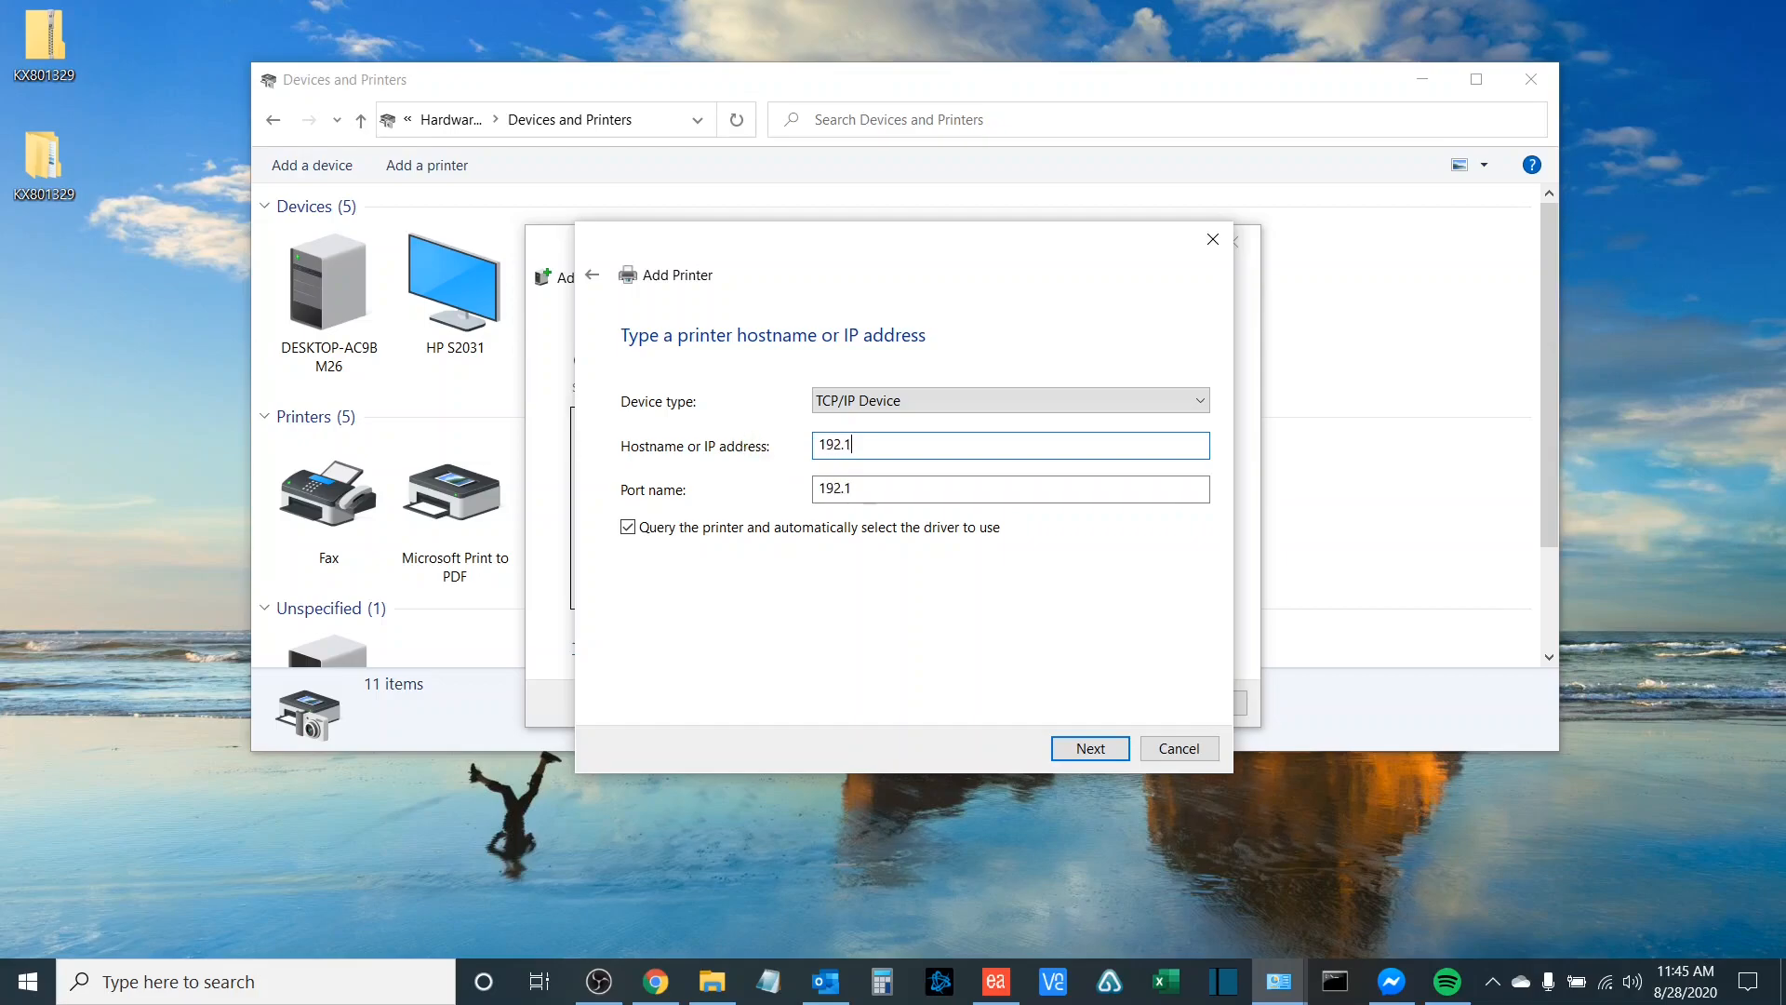
type("68.1.7")
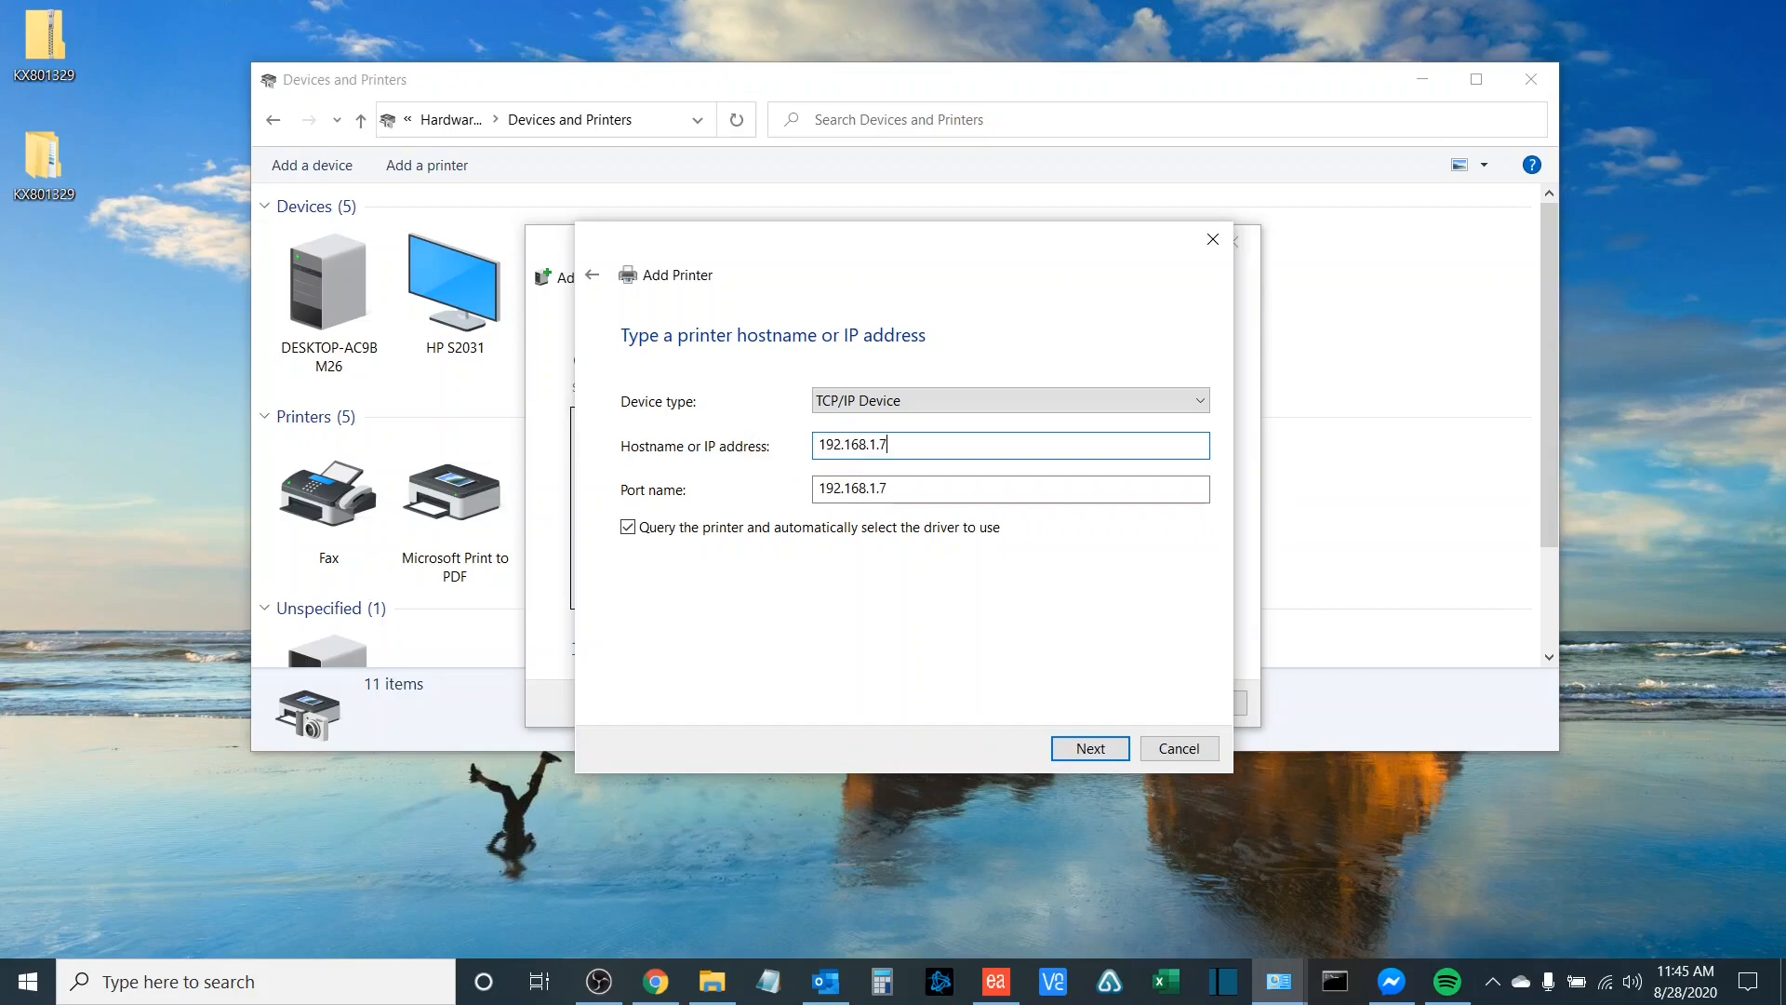
type("1")
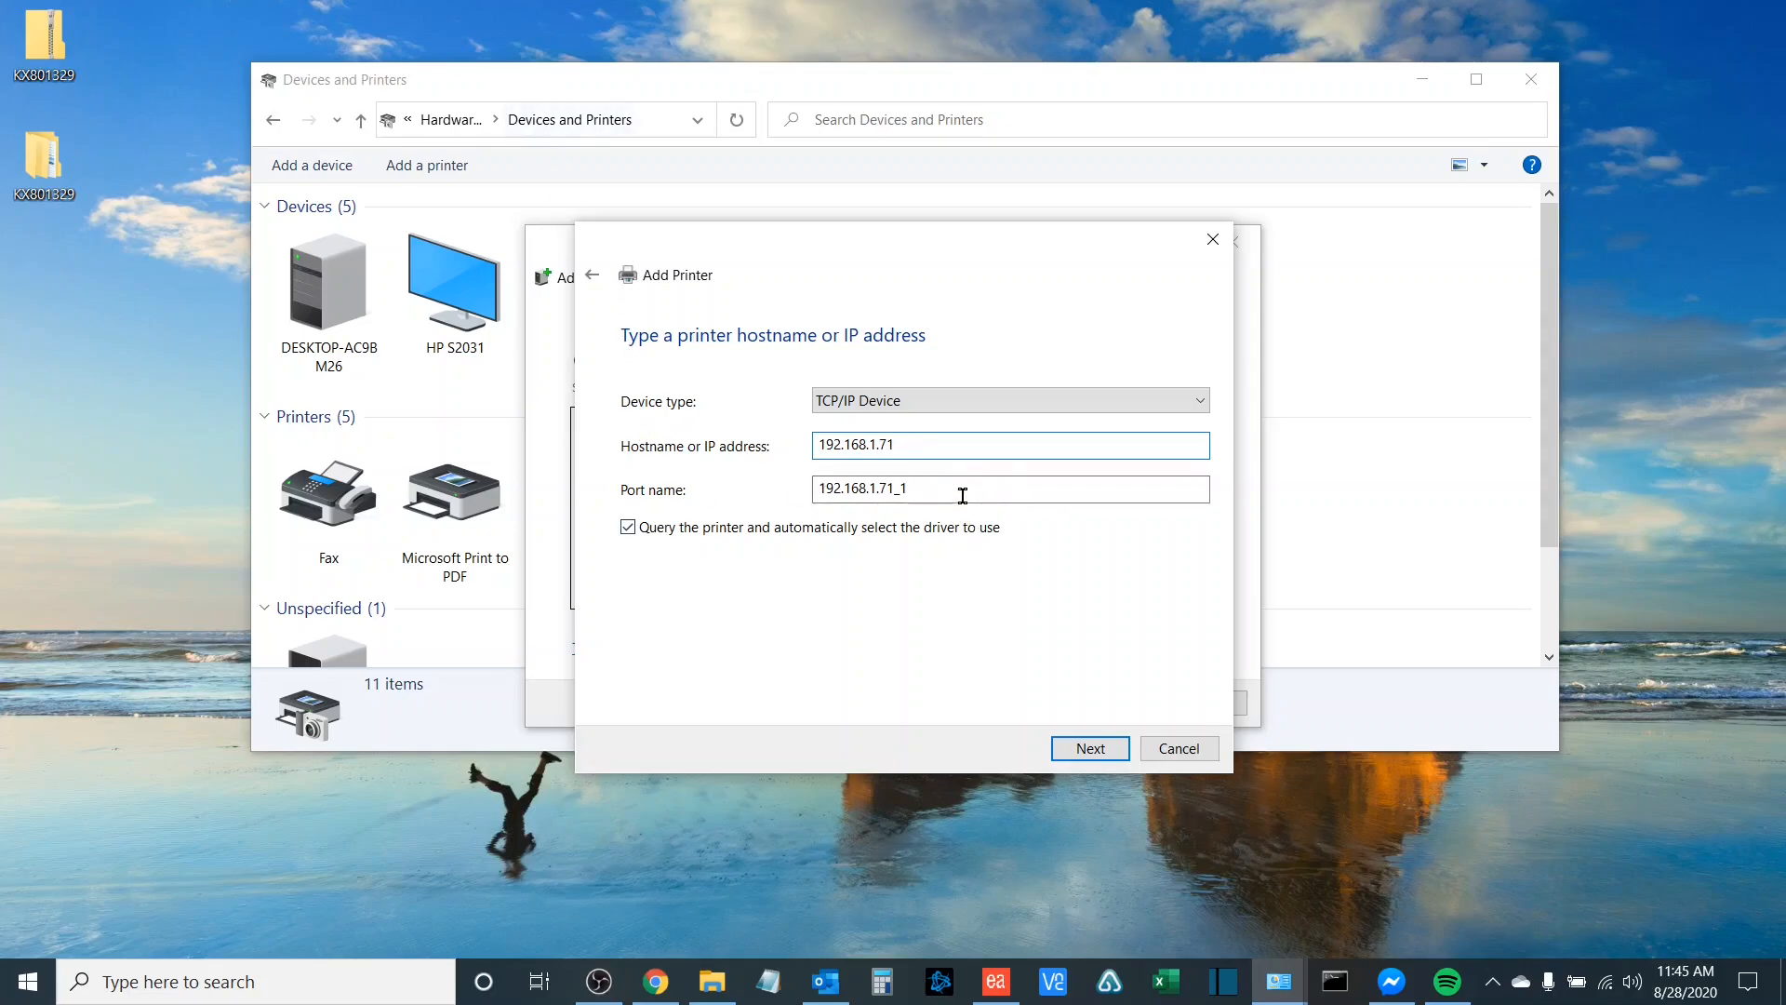
- Name the port Office Copier, disable automatic driver querying, and continue
triple_click(975, 489)
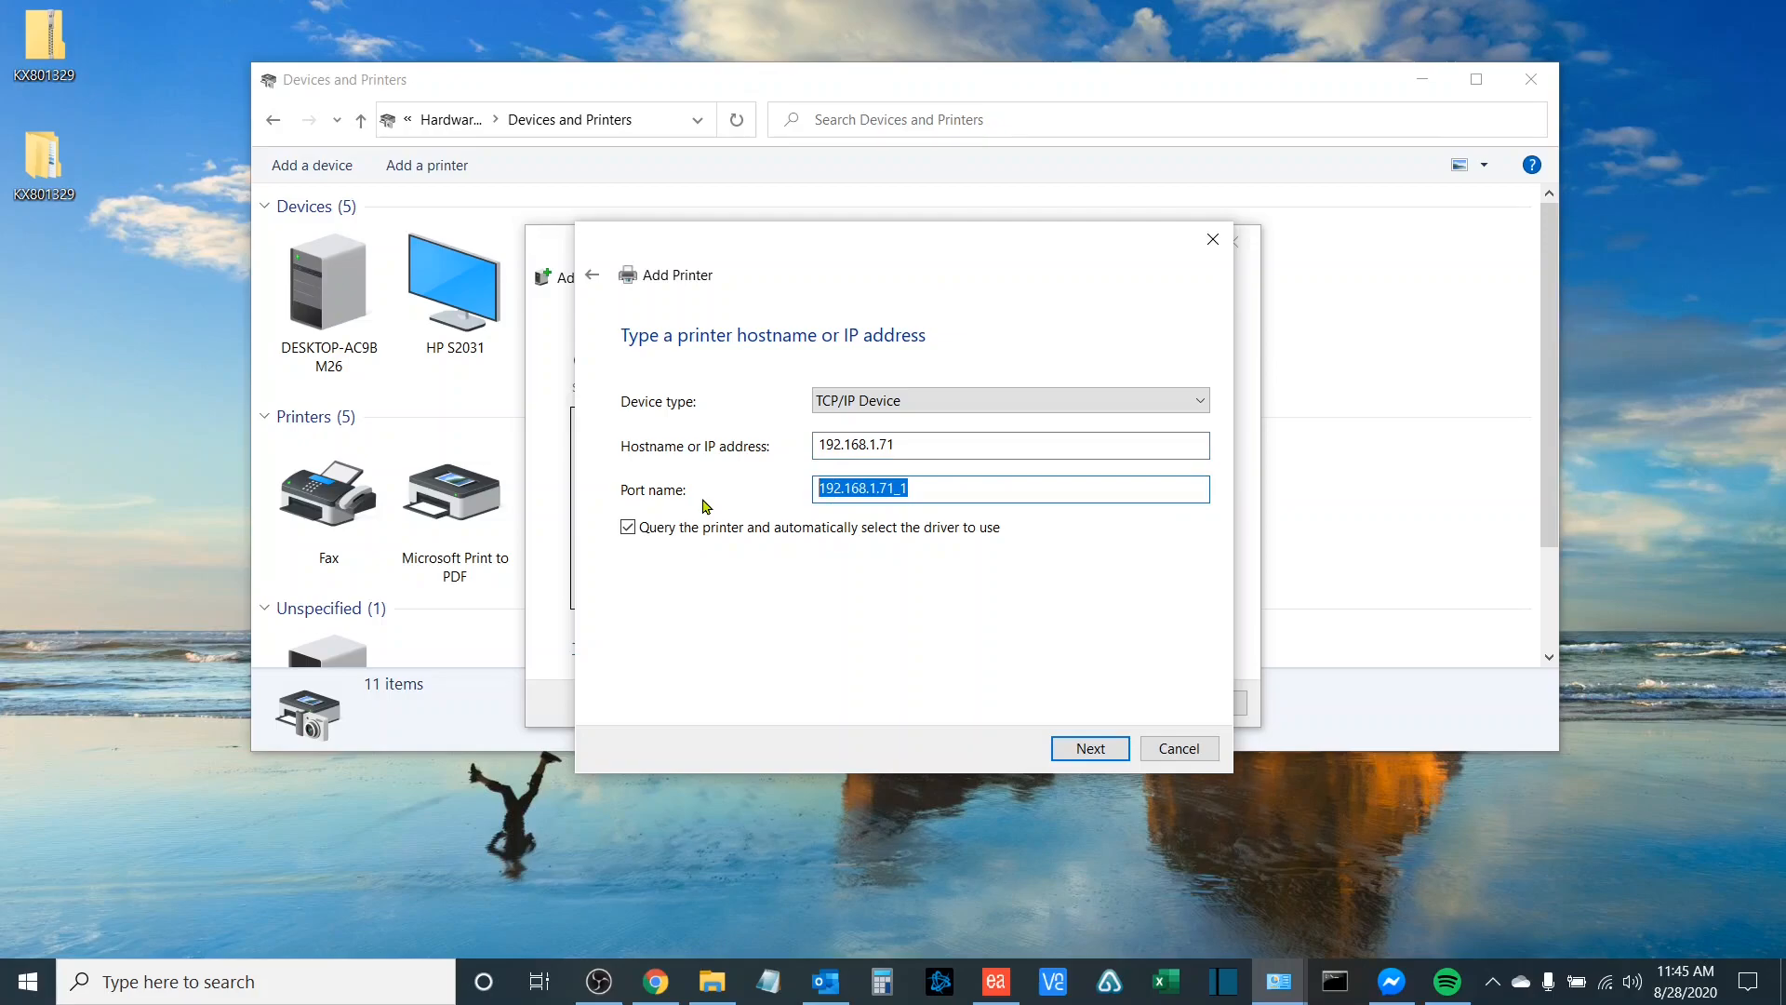
type("Office Copier")
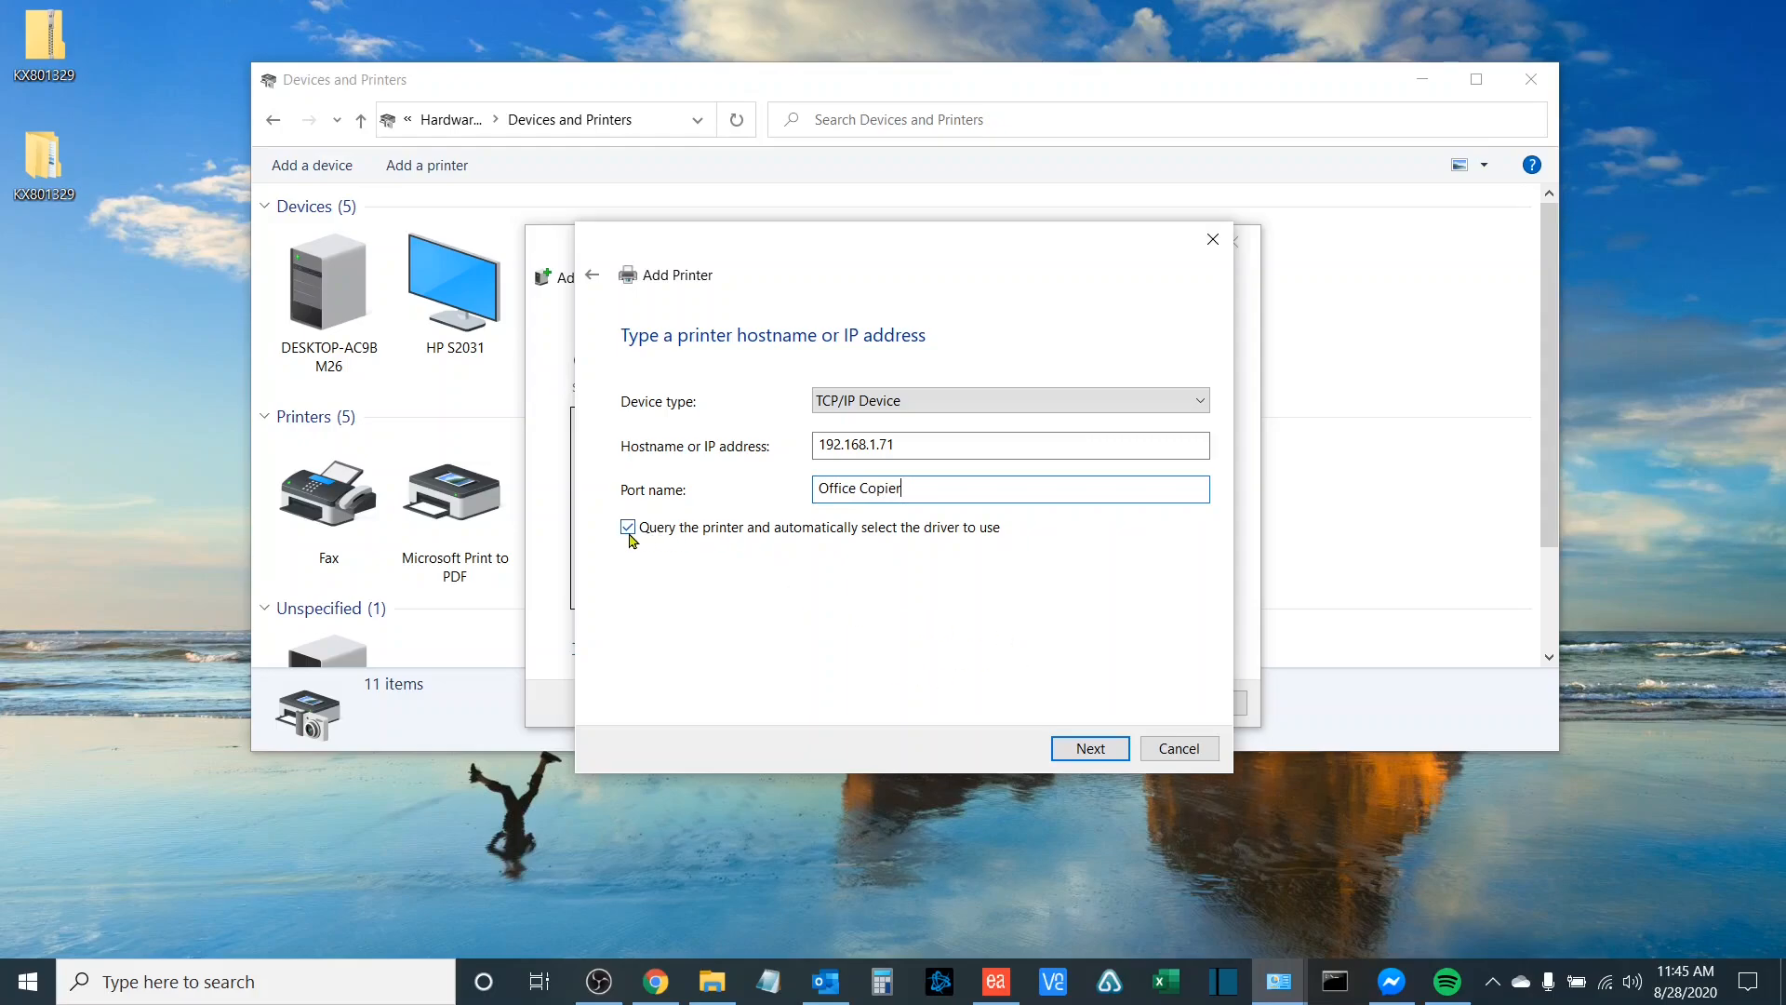
mouse_move(646, 541)
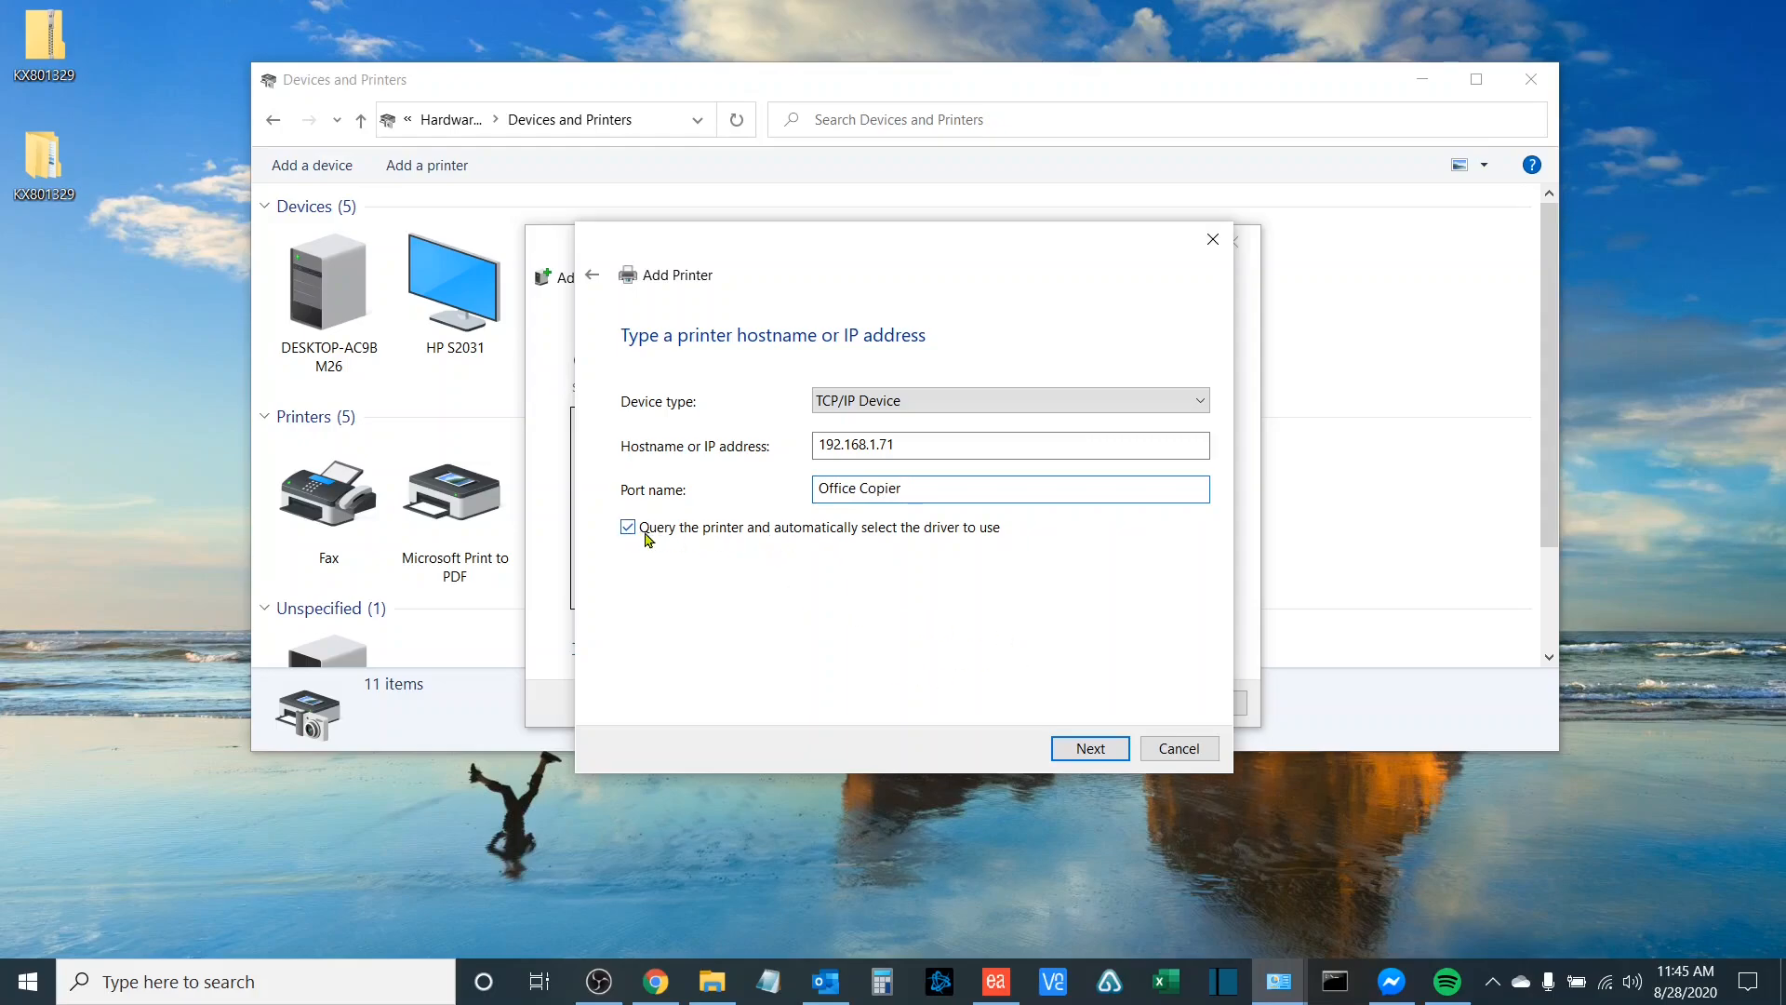
left_click(627, 527)
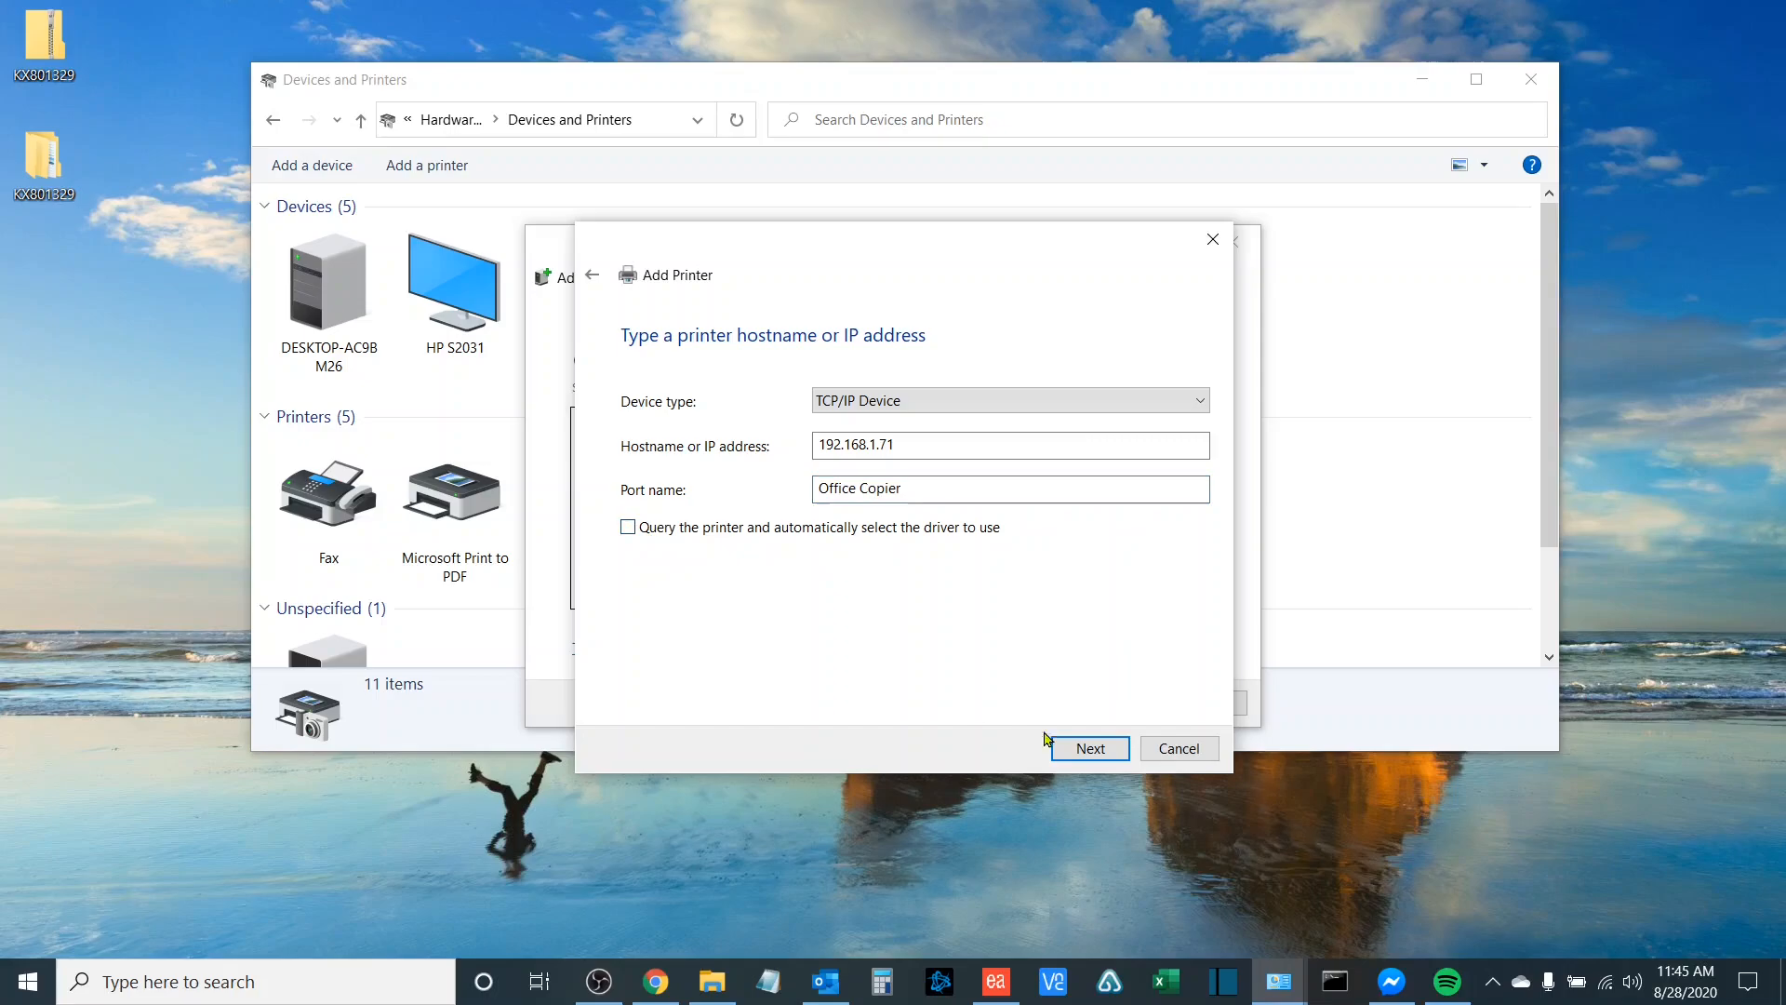
left_click(1088, 747)
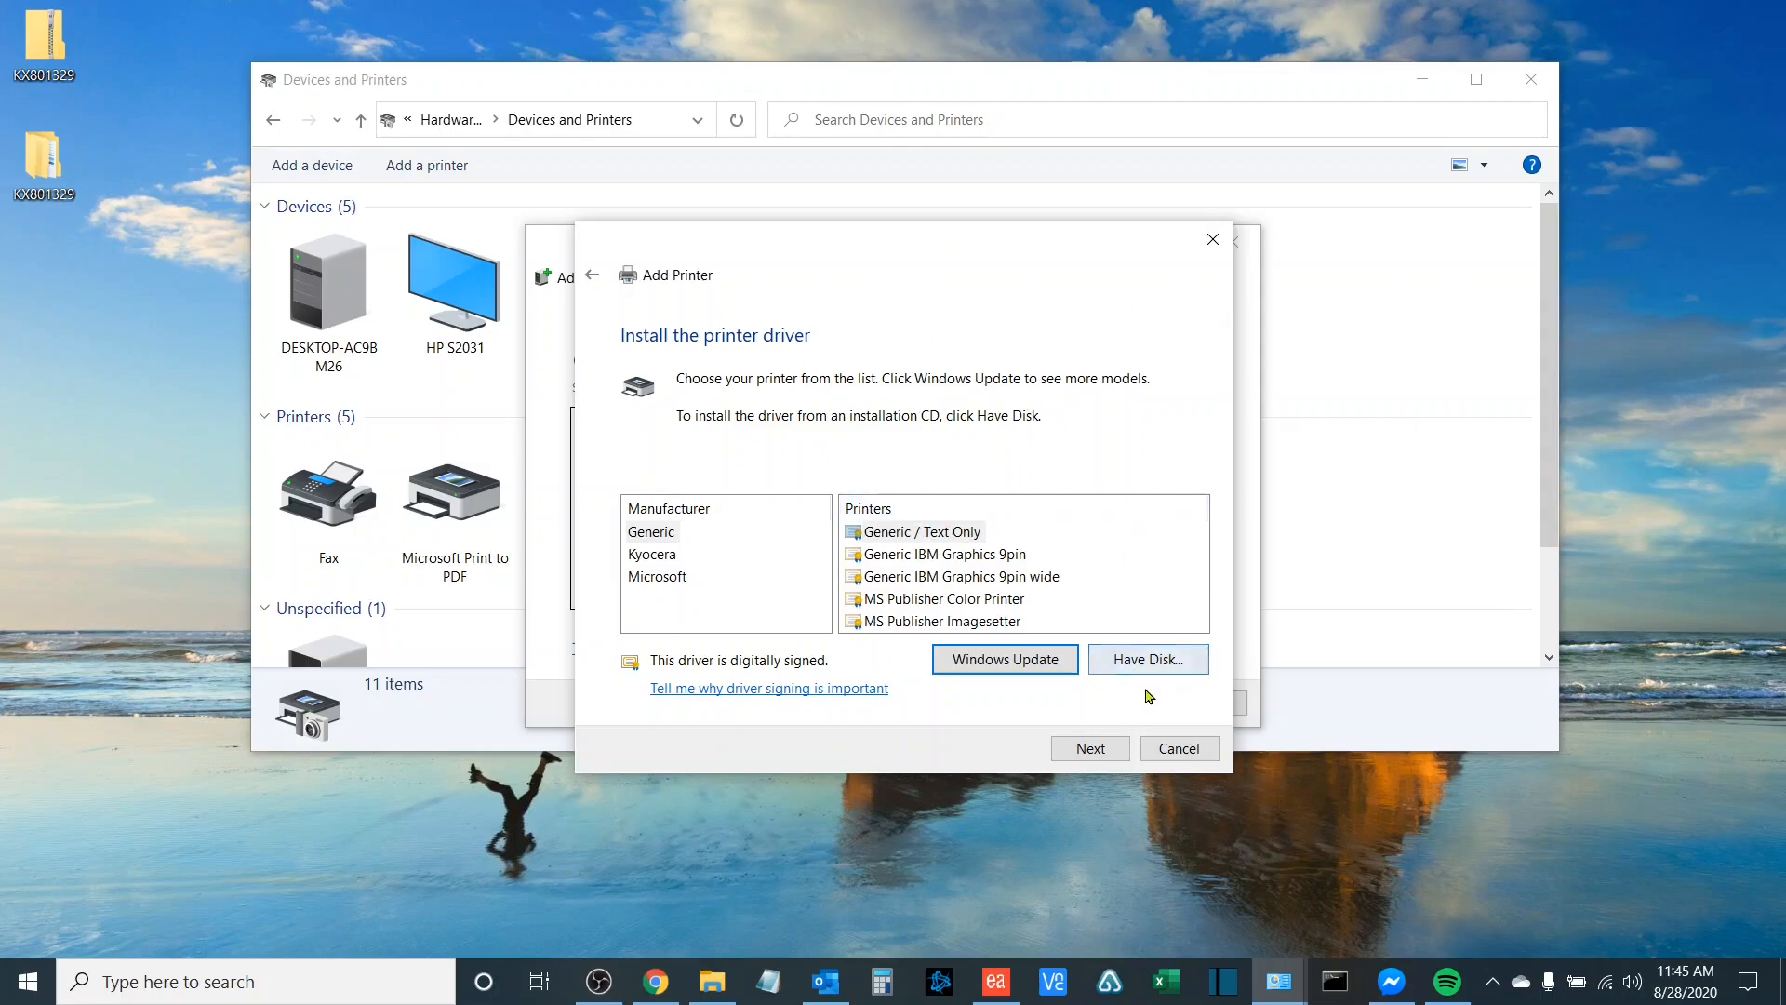
- Use Have Disk and browse to the KX801329 folder on the Desktop
left_click(1146, 658)
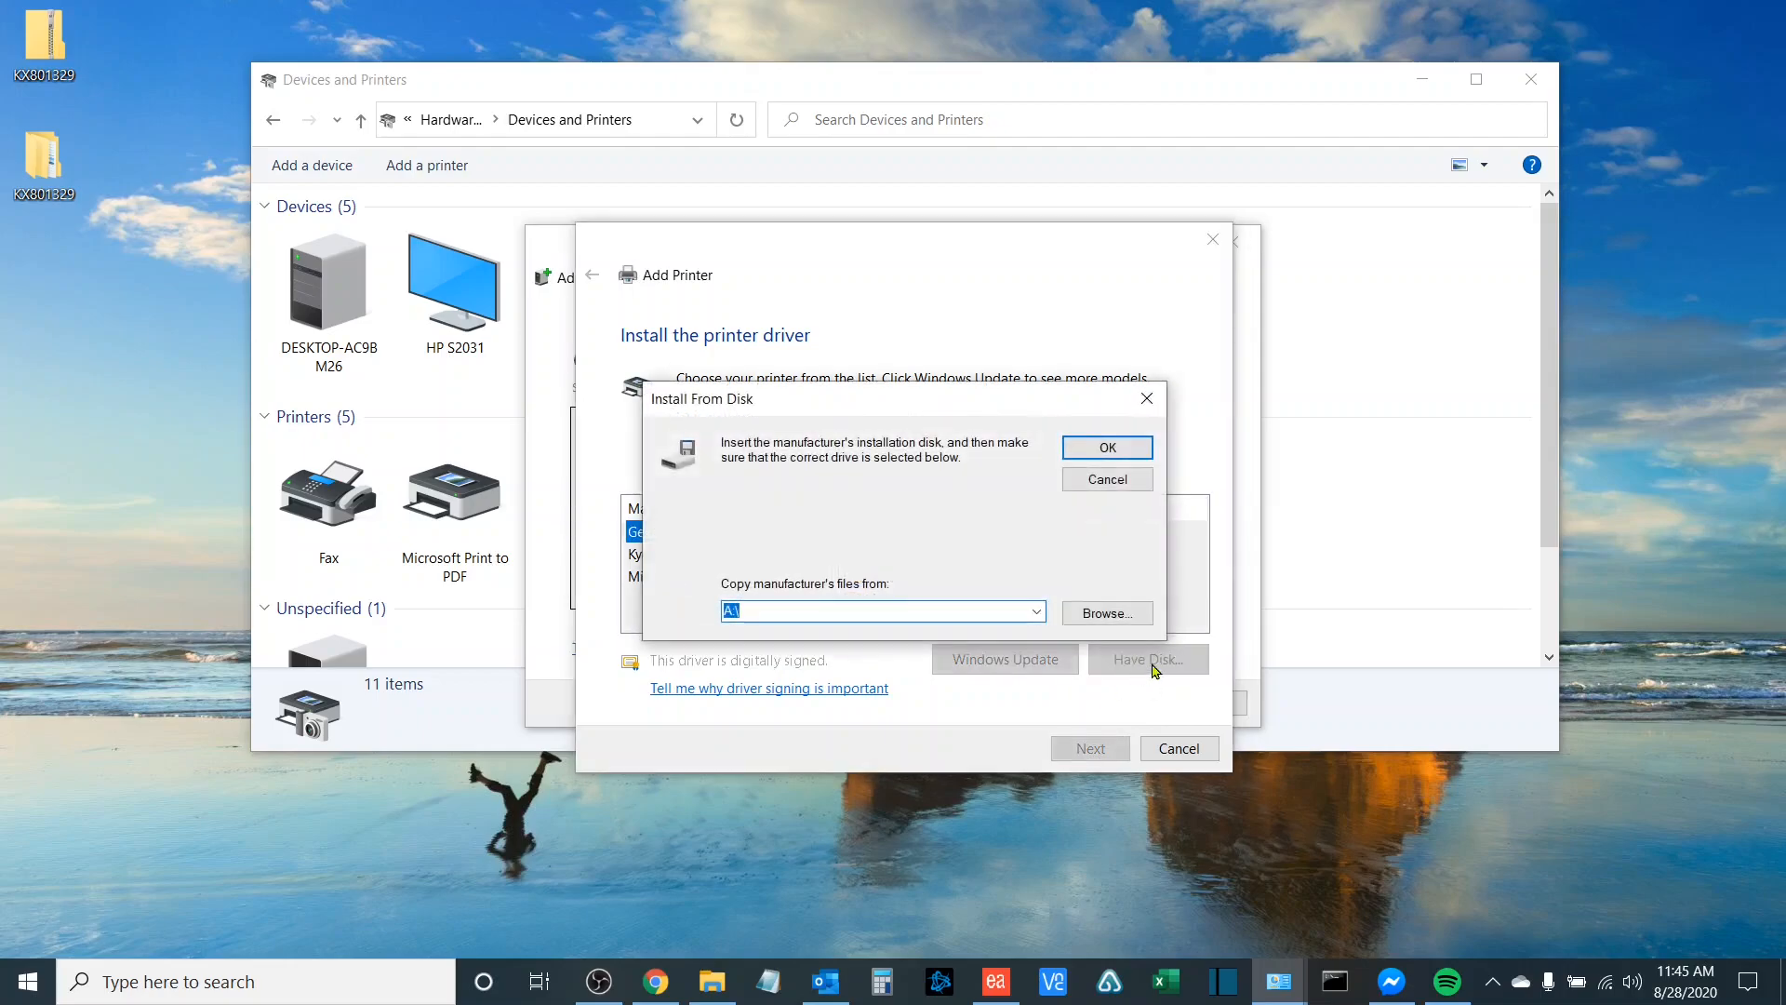
left_click(1103, 613)
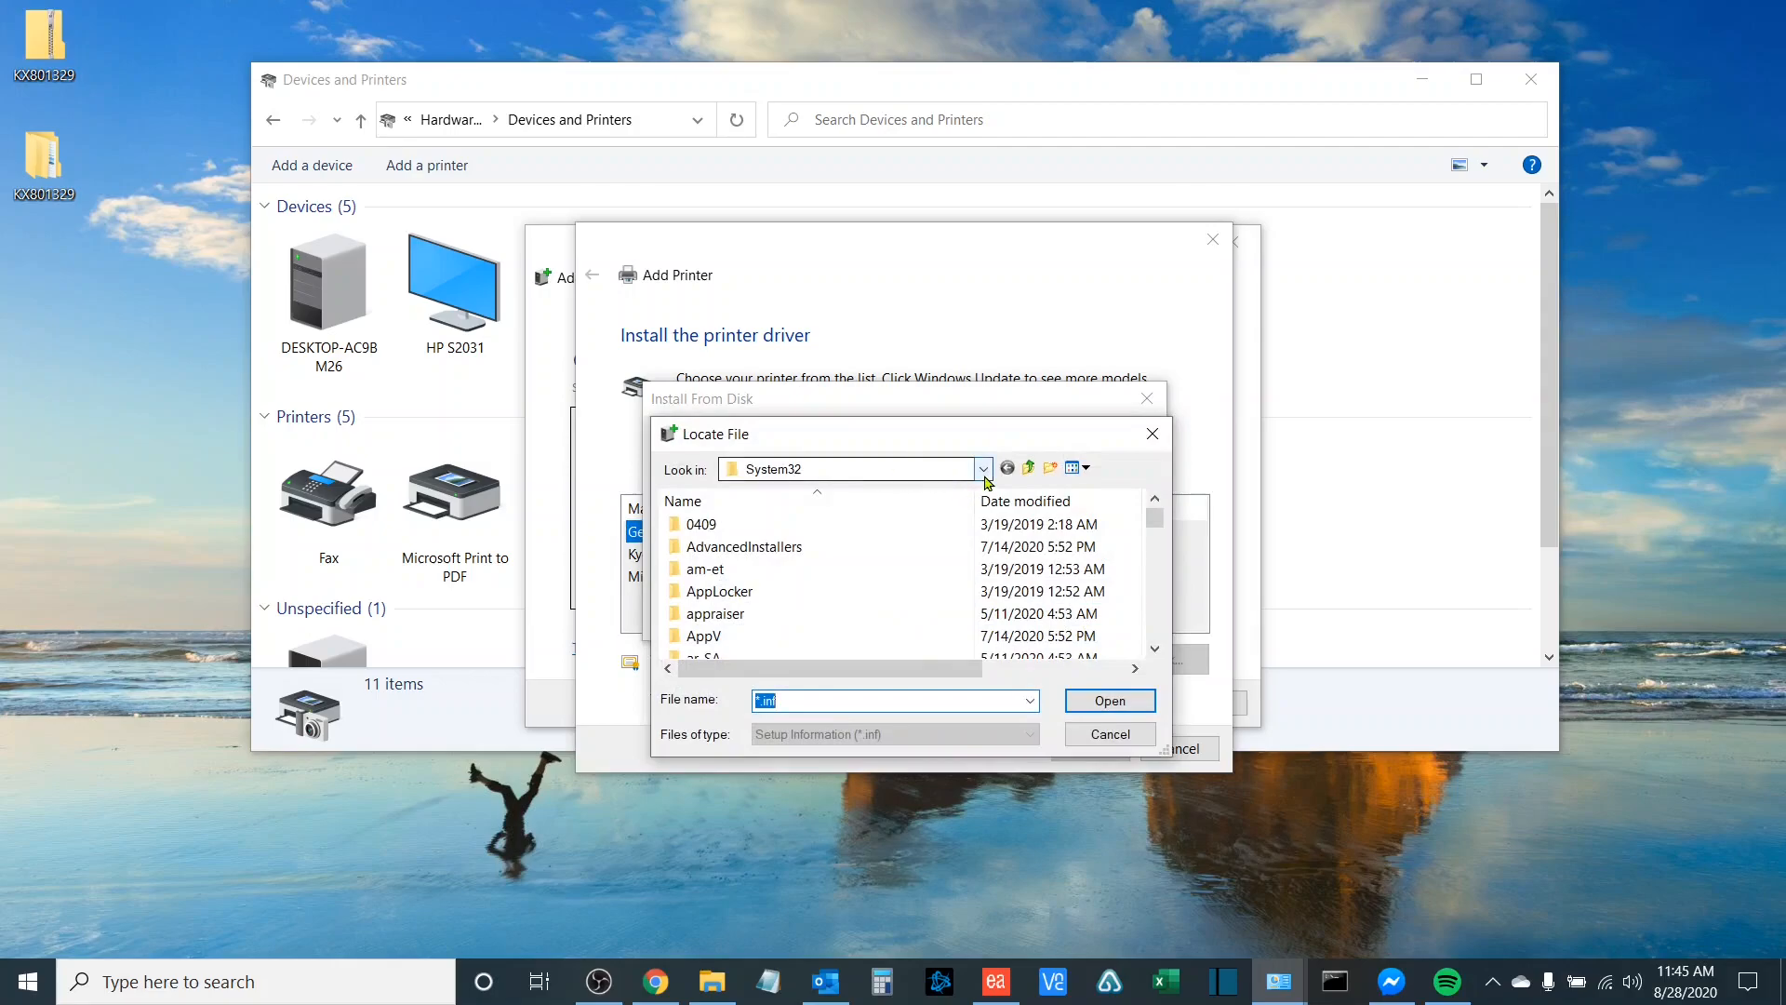
left_click(980, 468)
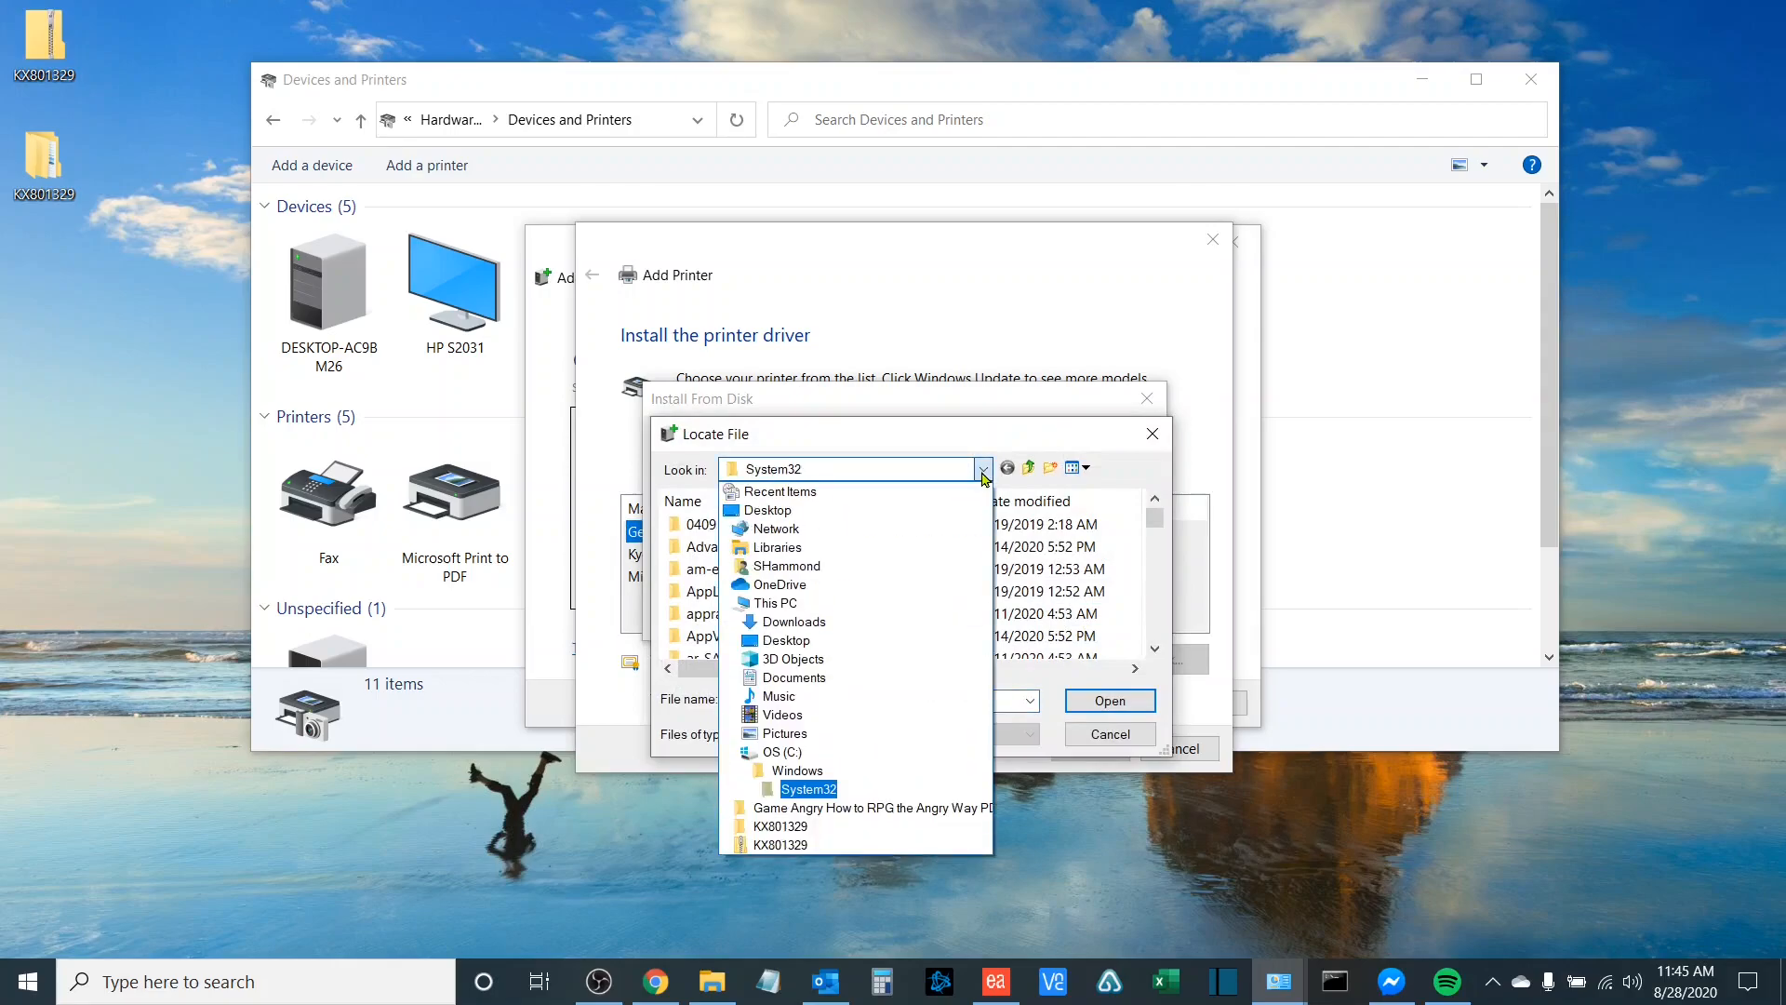
left_click(778, 510)
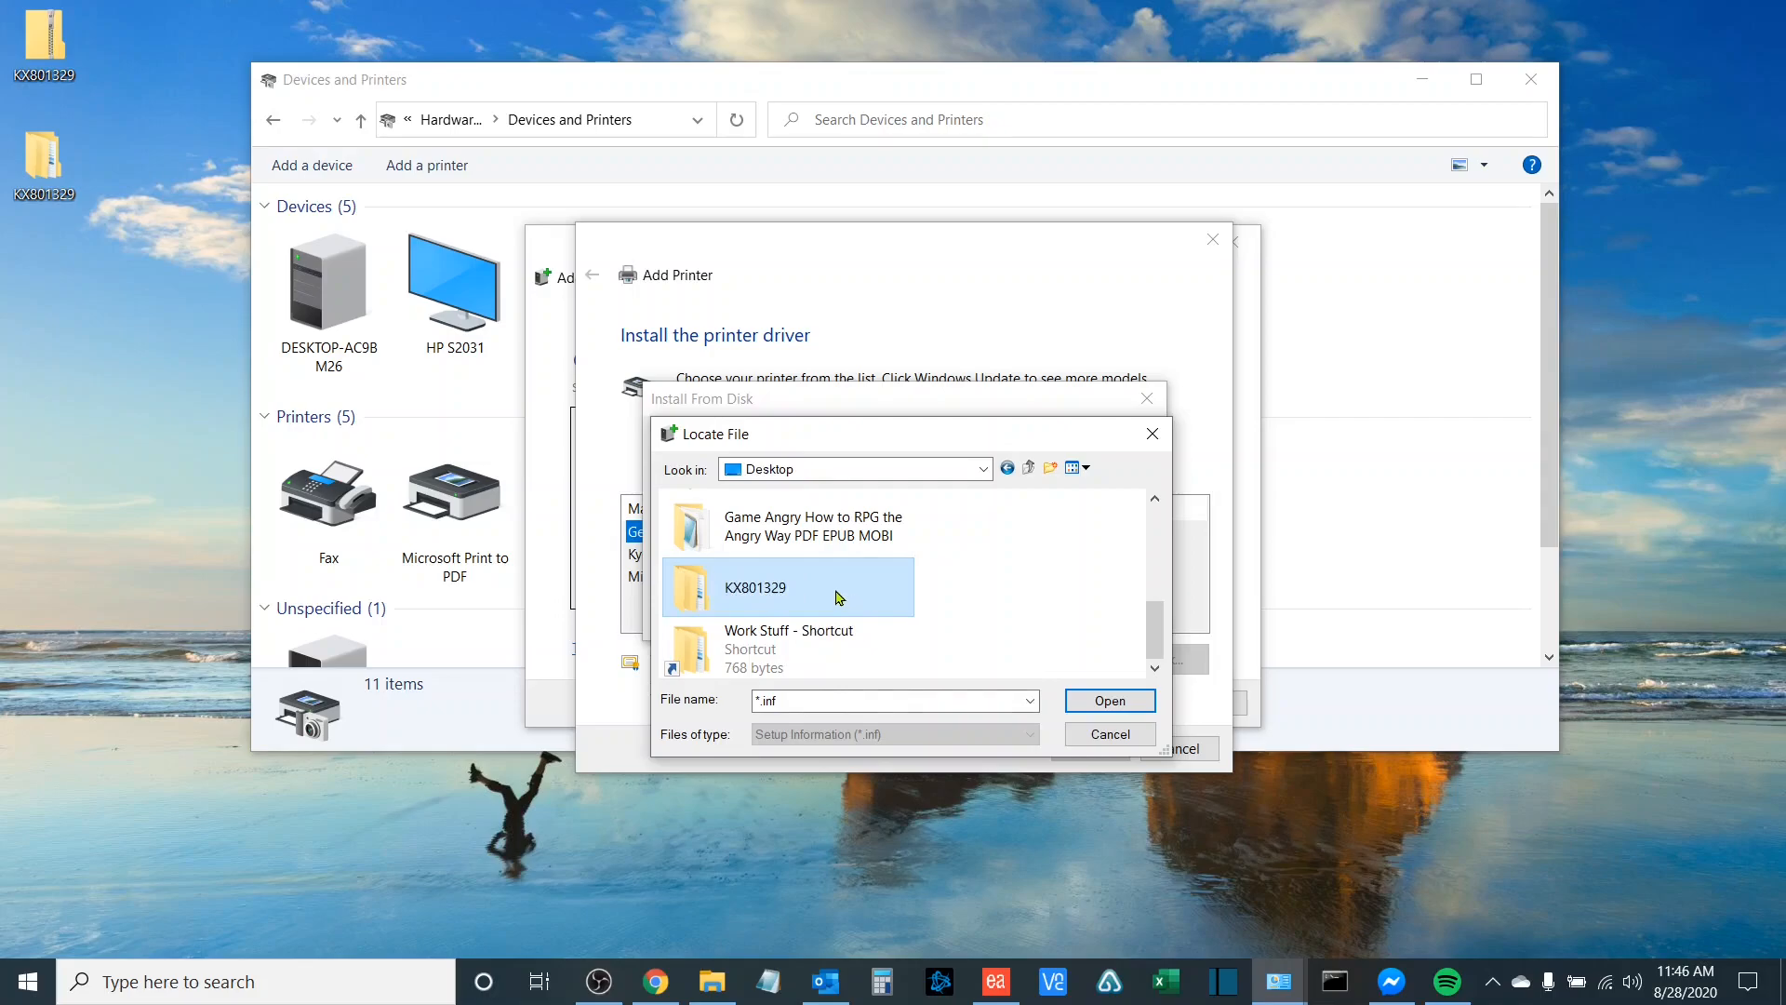
double_click(752, 586)
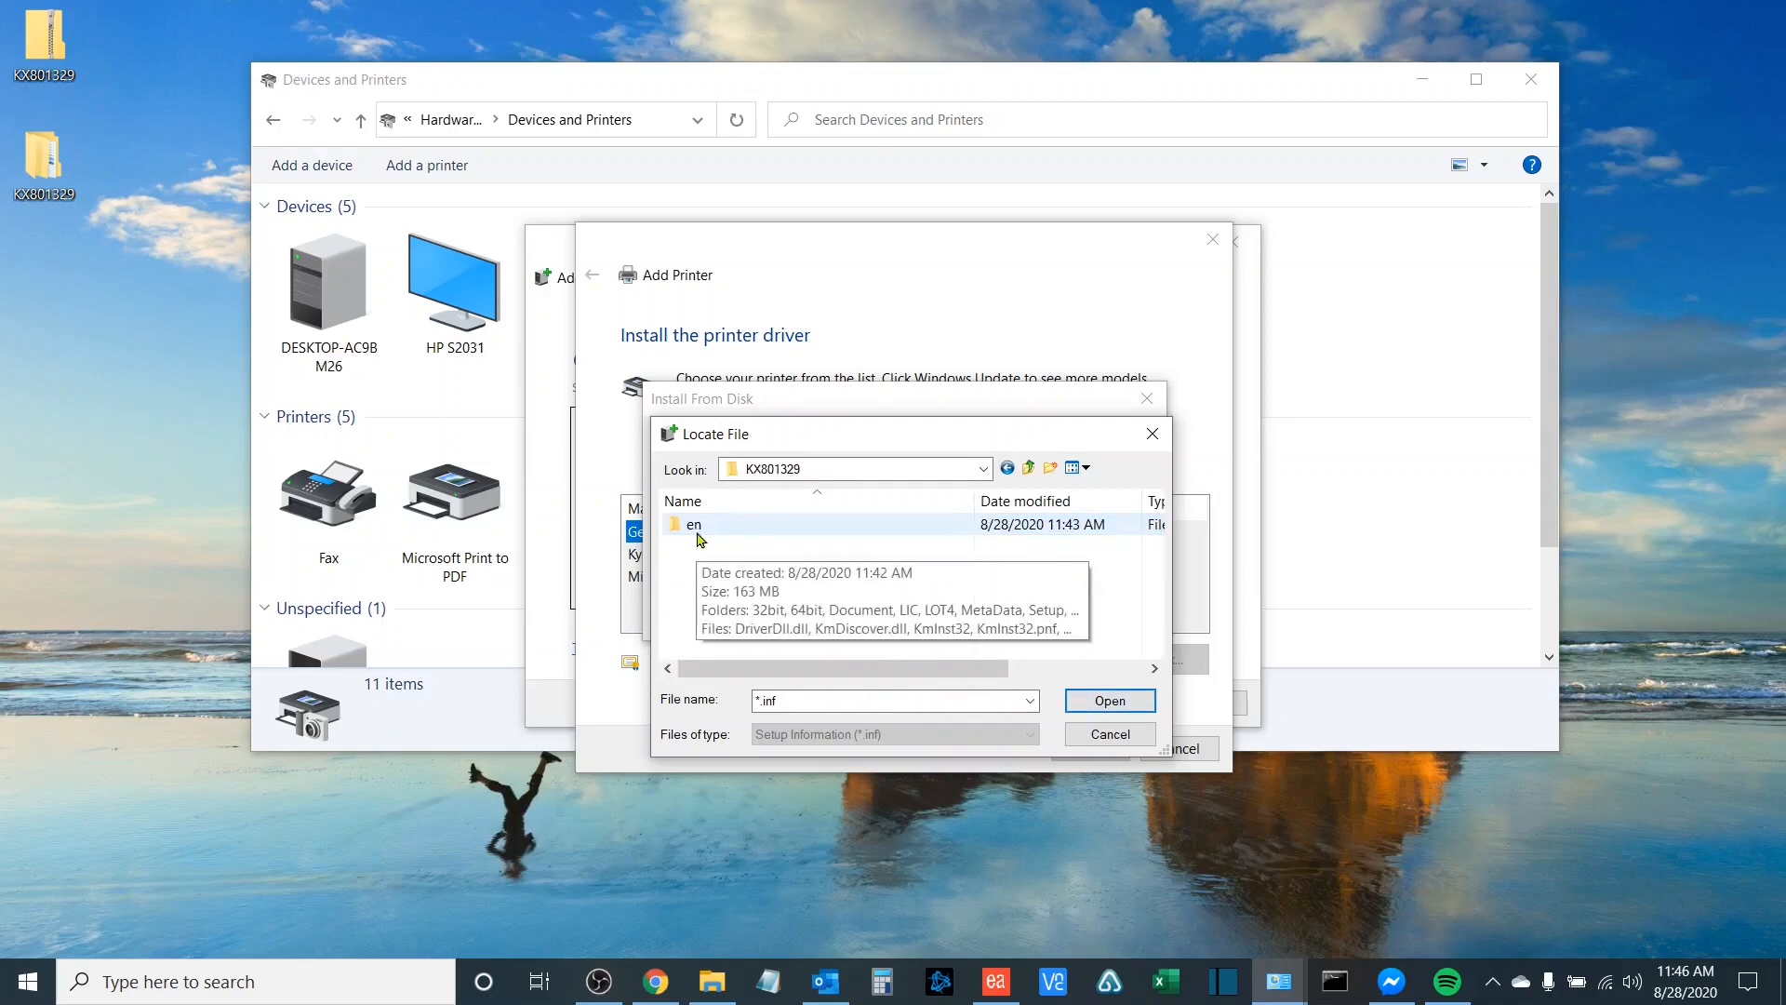
- Select OEMSETUP in en > 64bit as the driver source and load its driver list
double_click(692, 524)
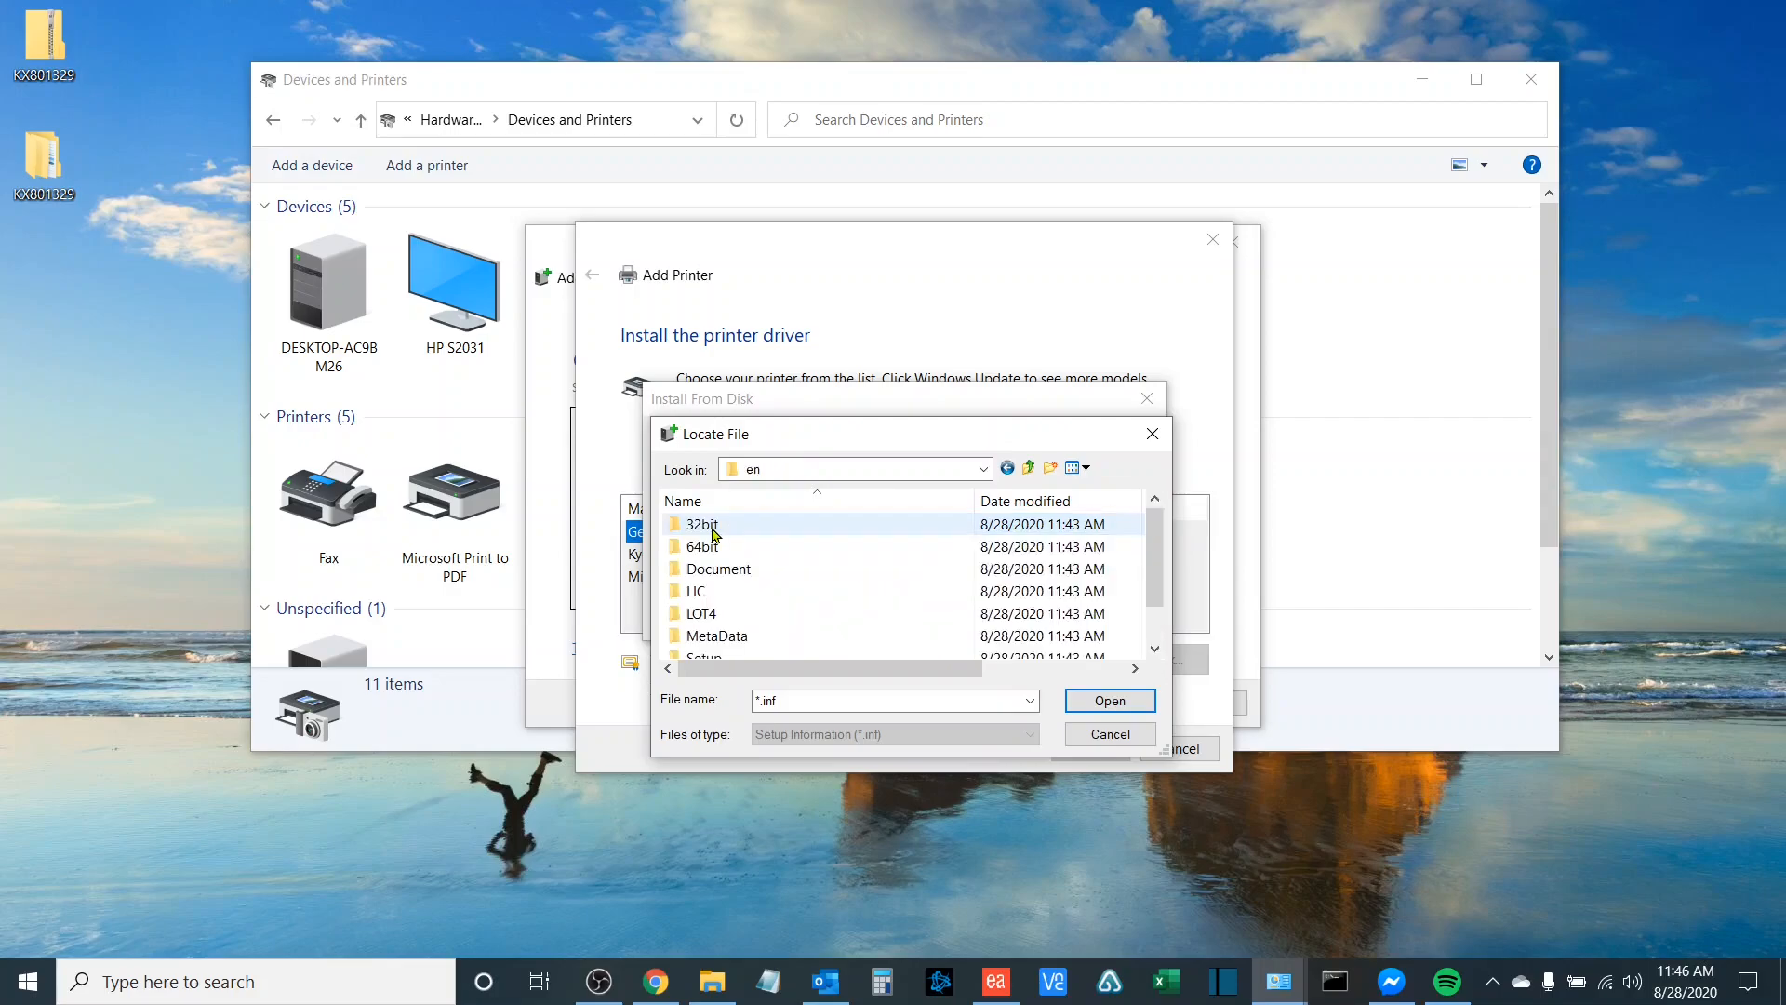
mouse_move(747, 545)
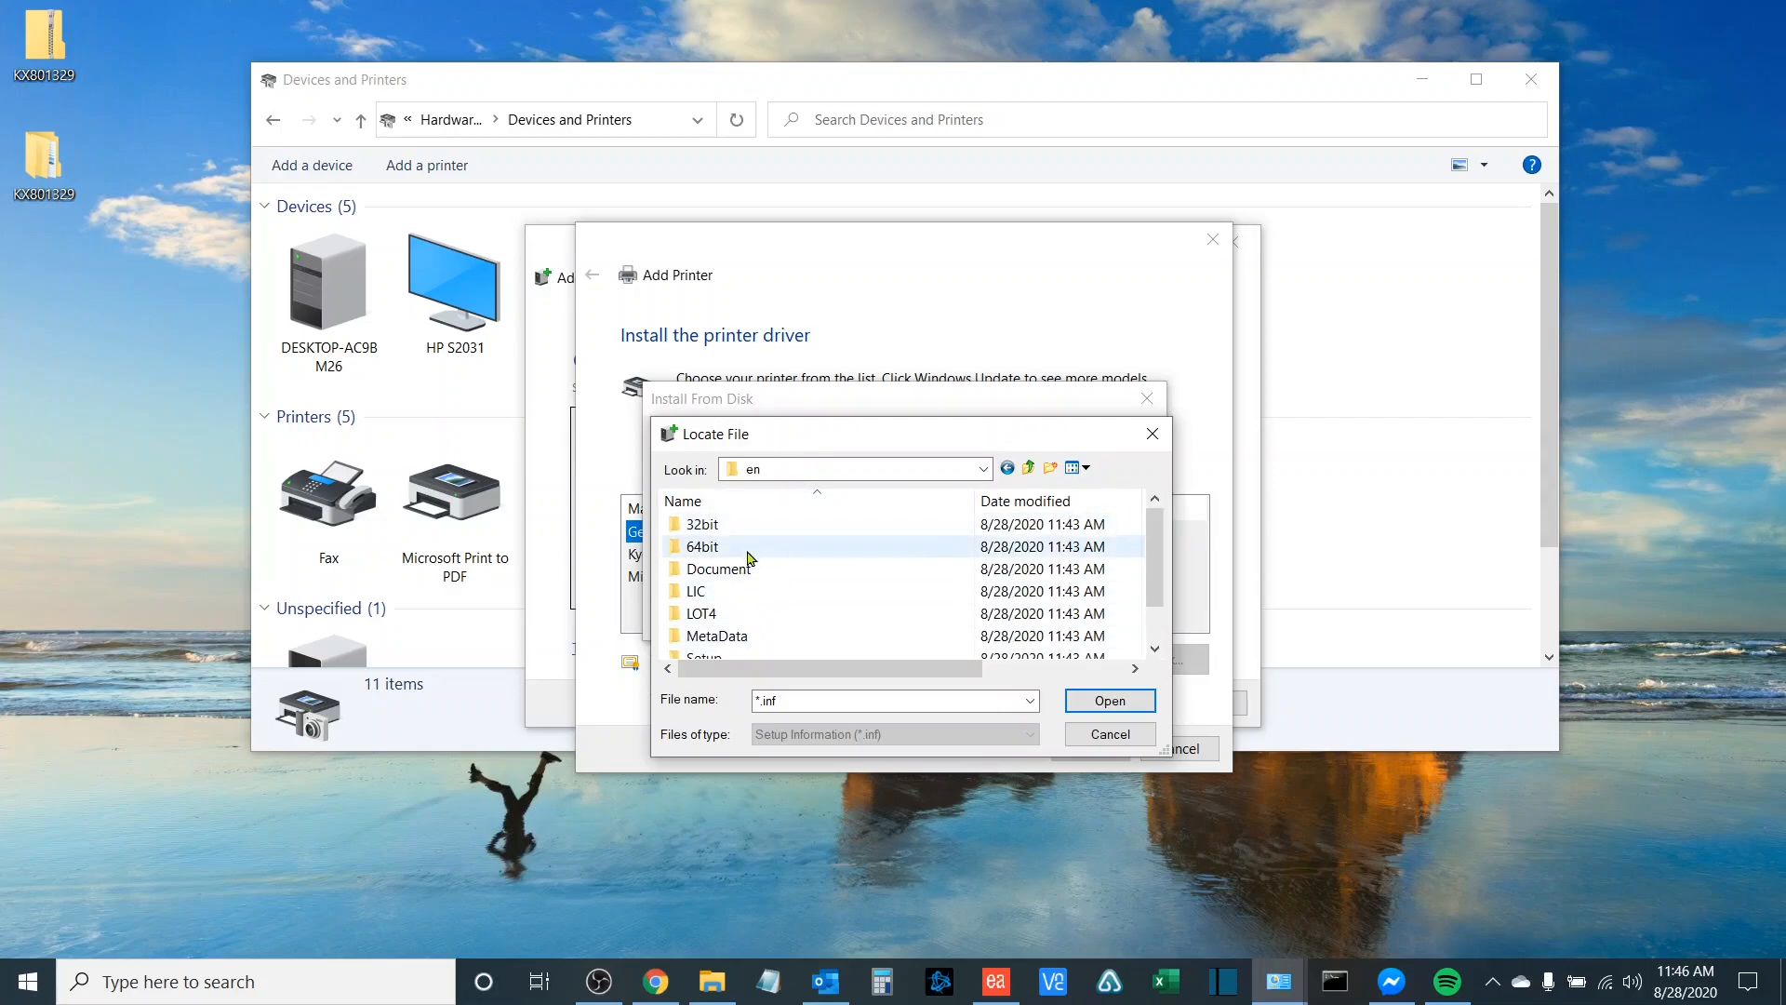
mouse_move(719, 569)
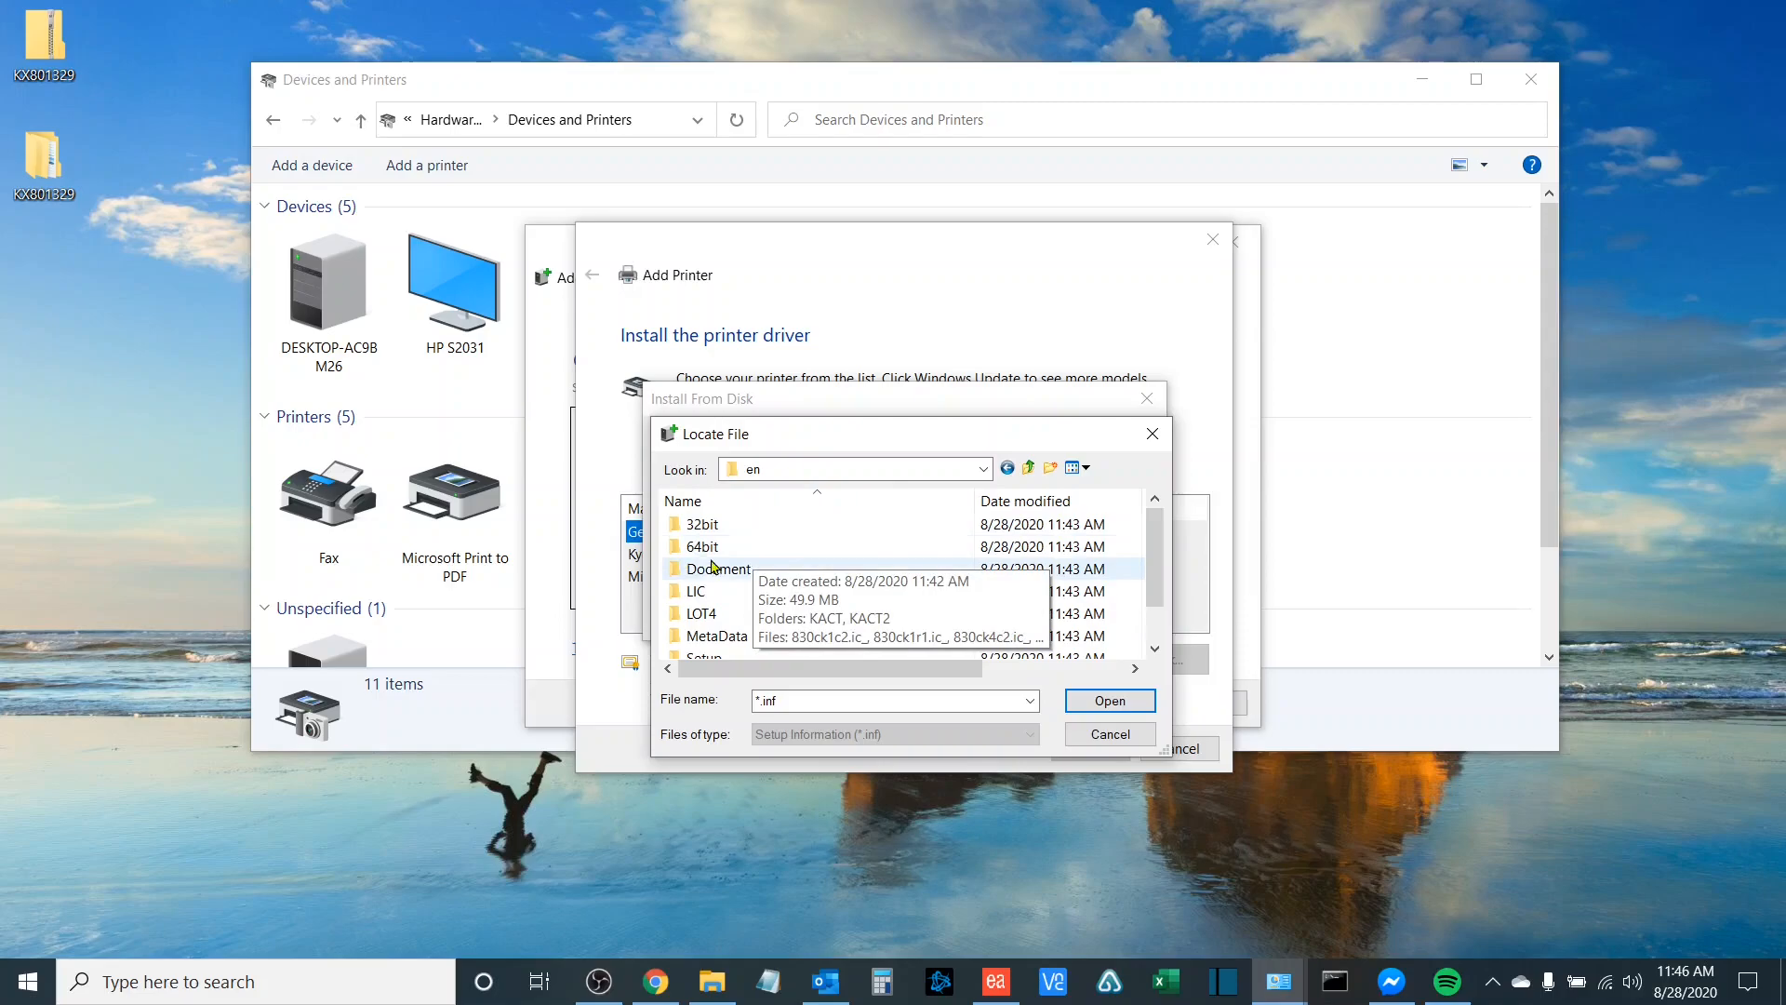
mouse_move(730, 550)
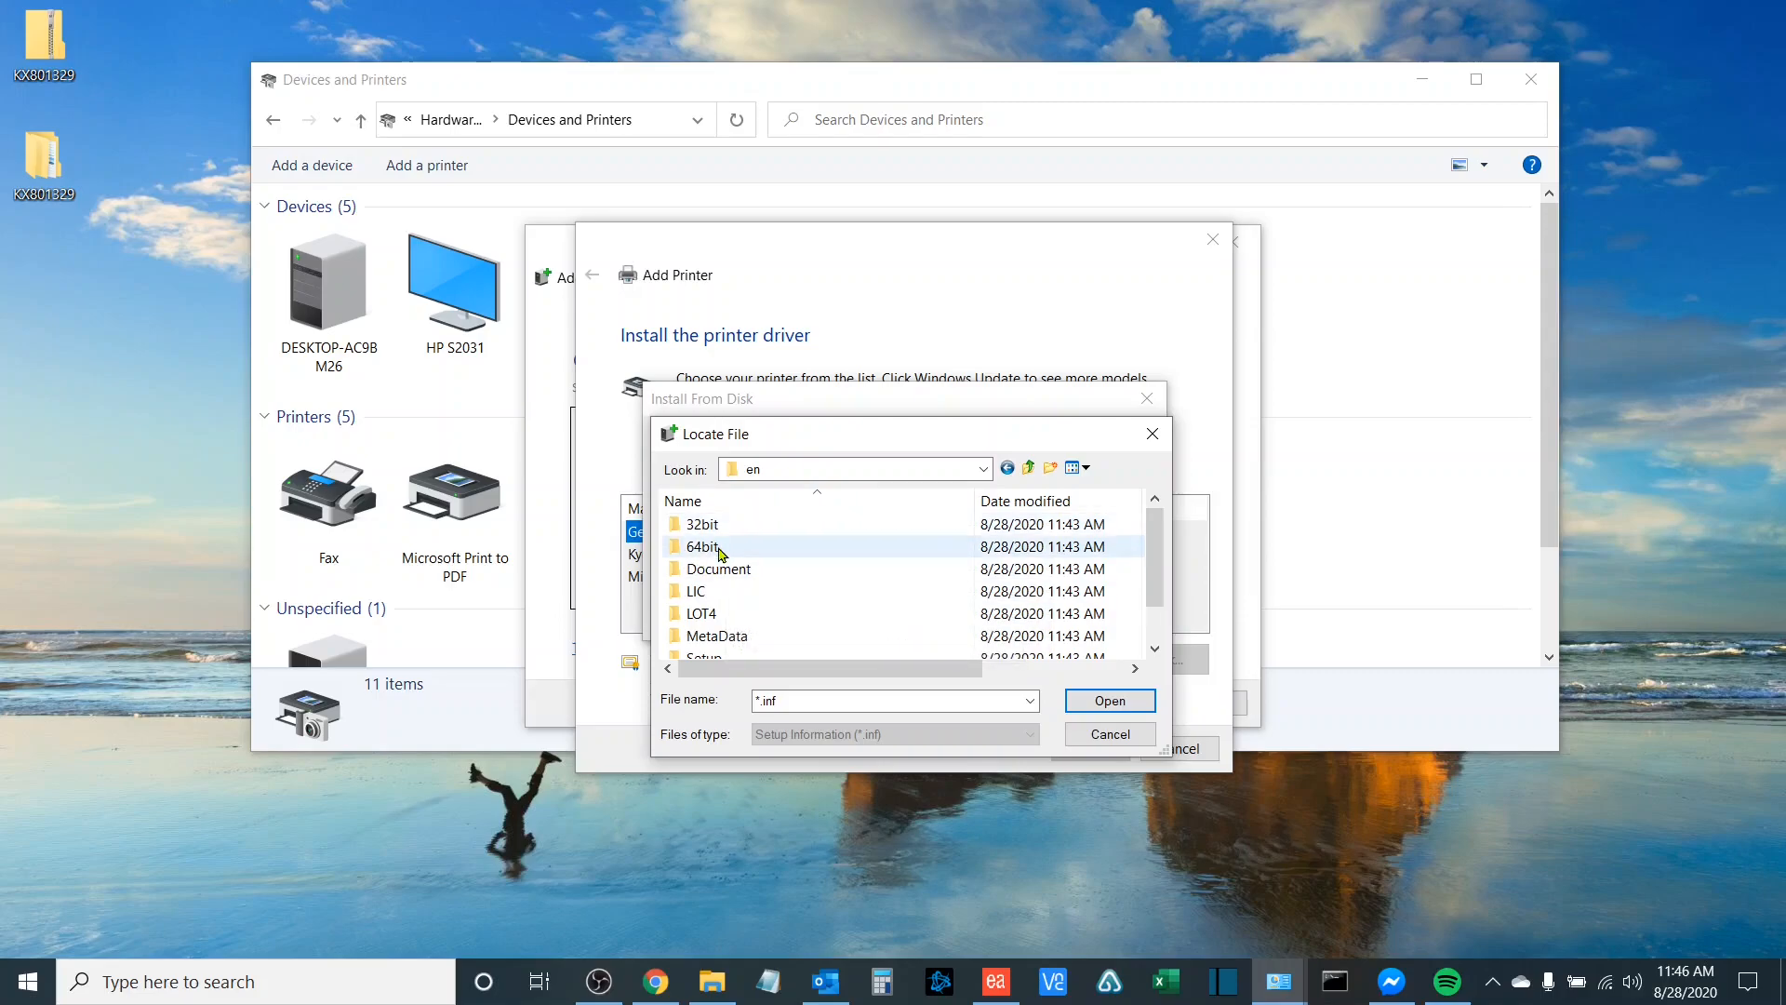
mouse_move(703, 546)
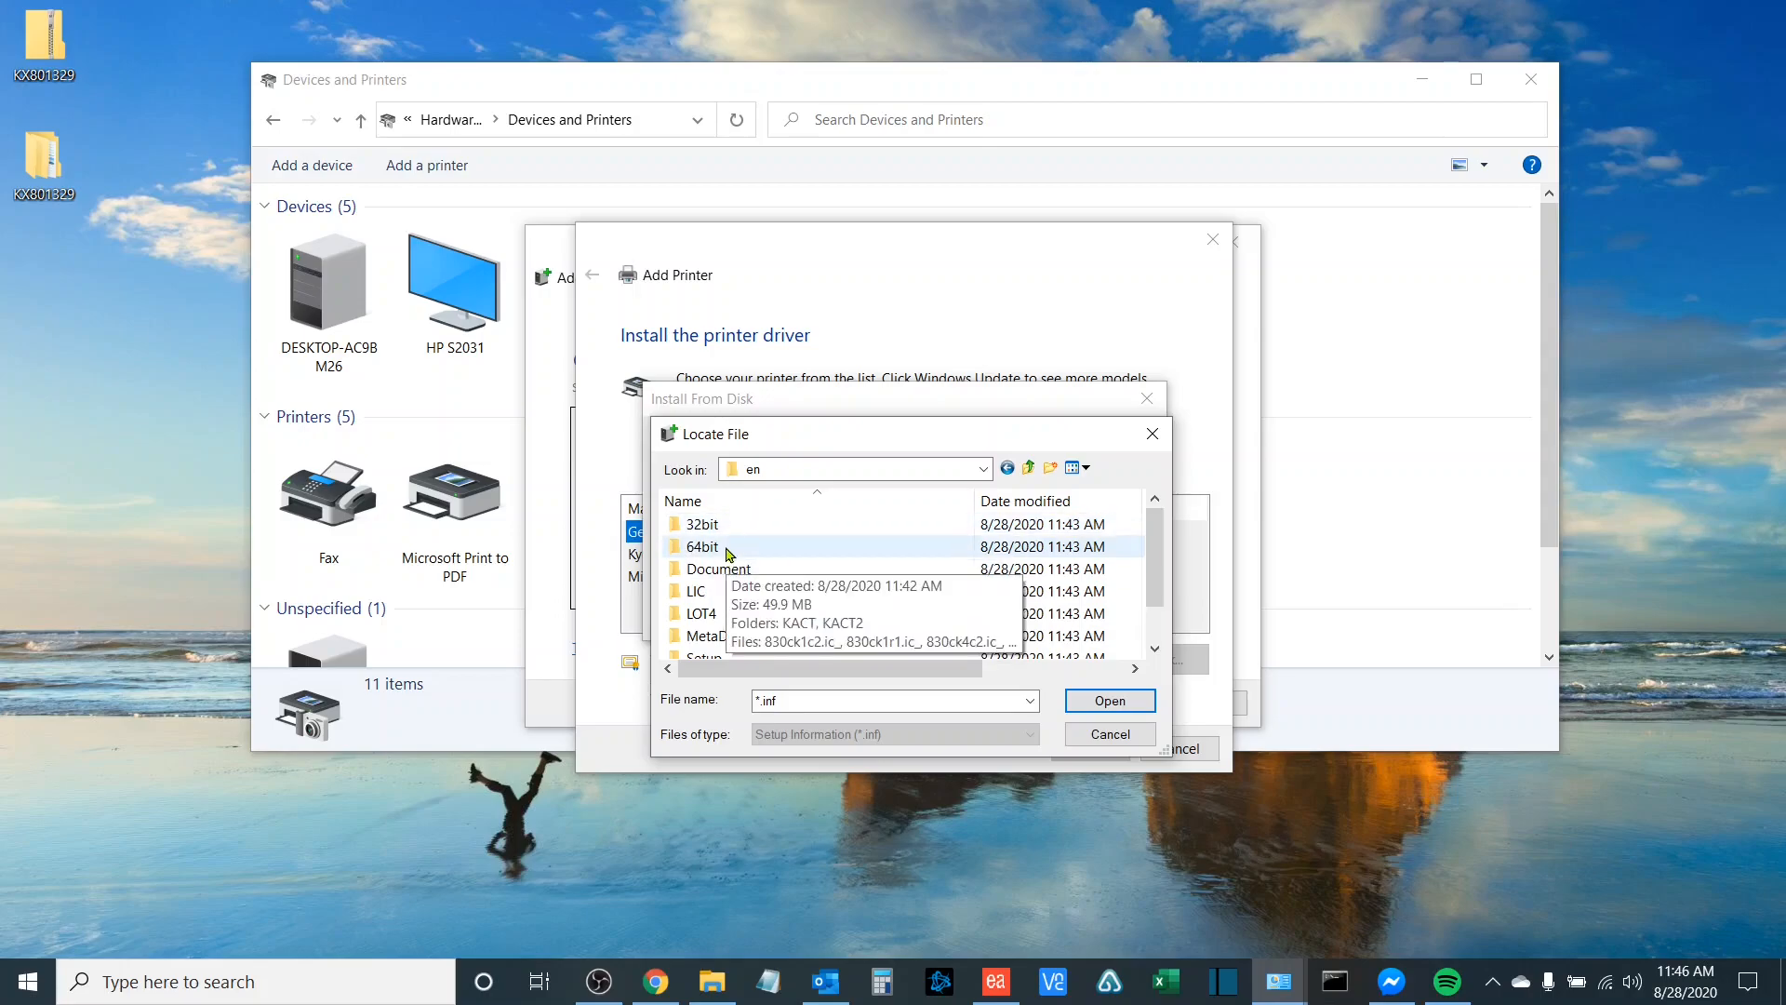
double_click(703, 545)
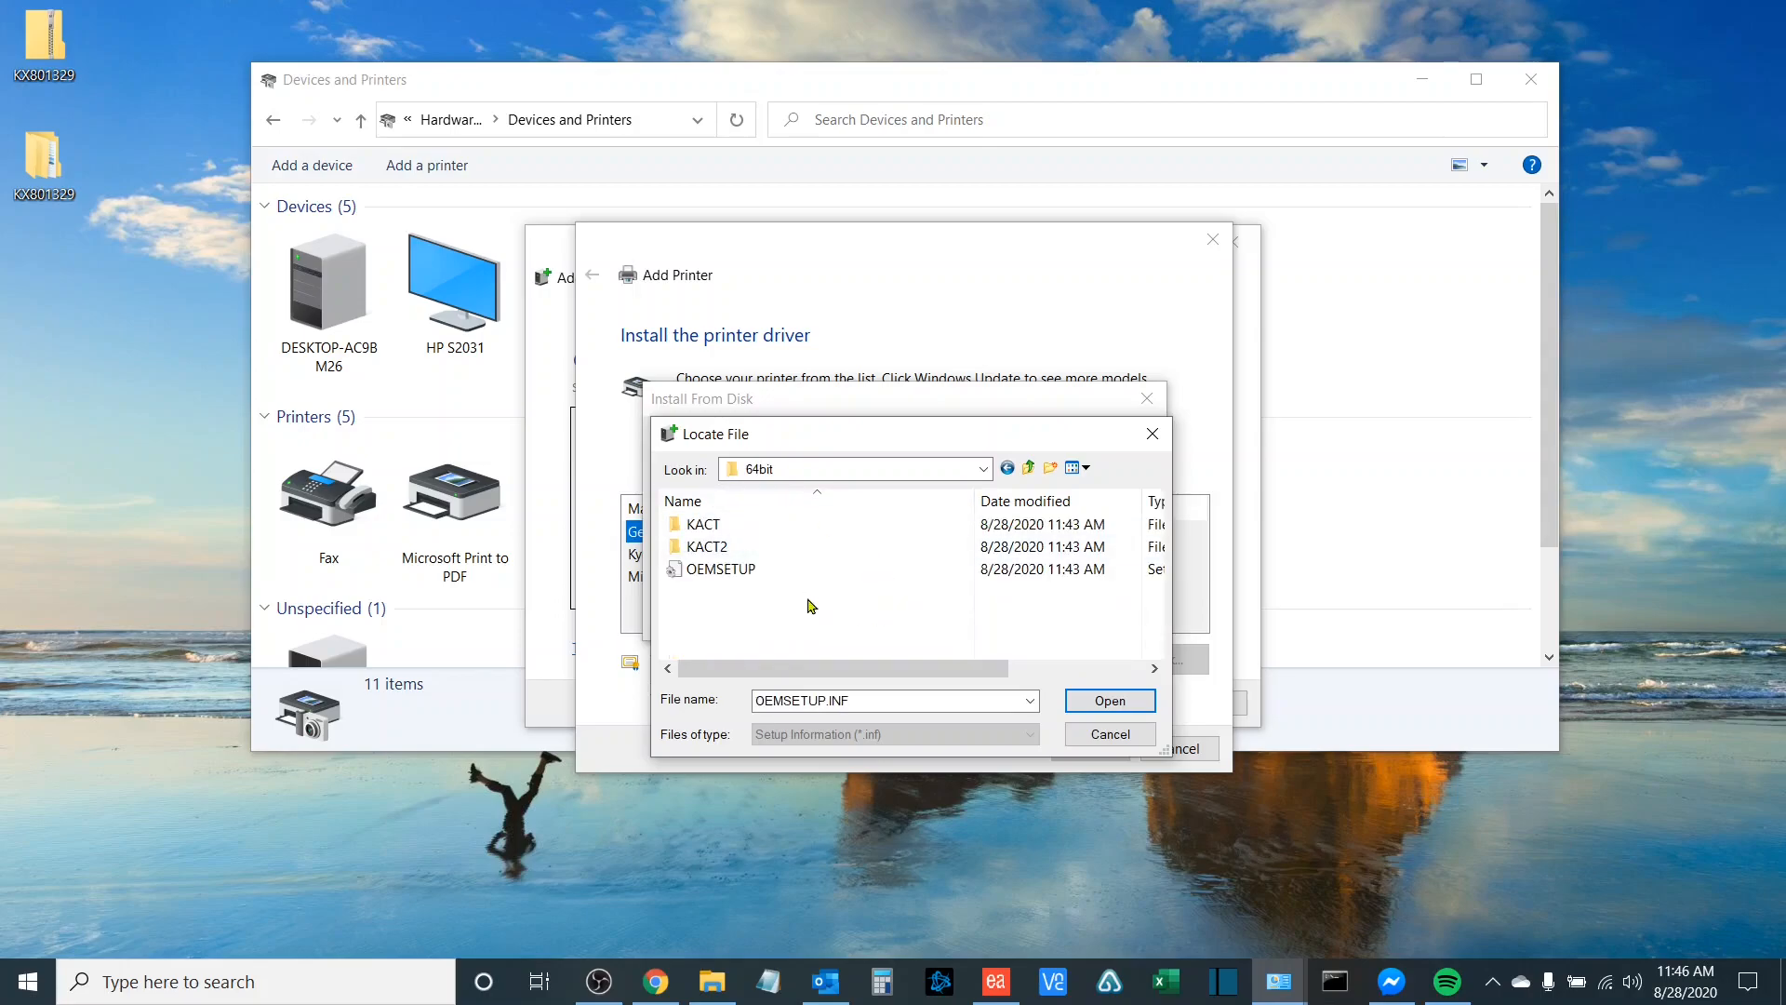
left_click(722, 569)
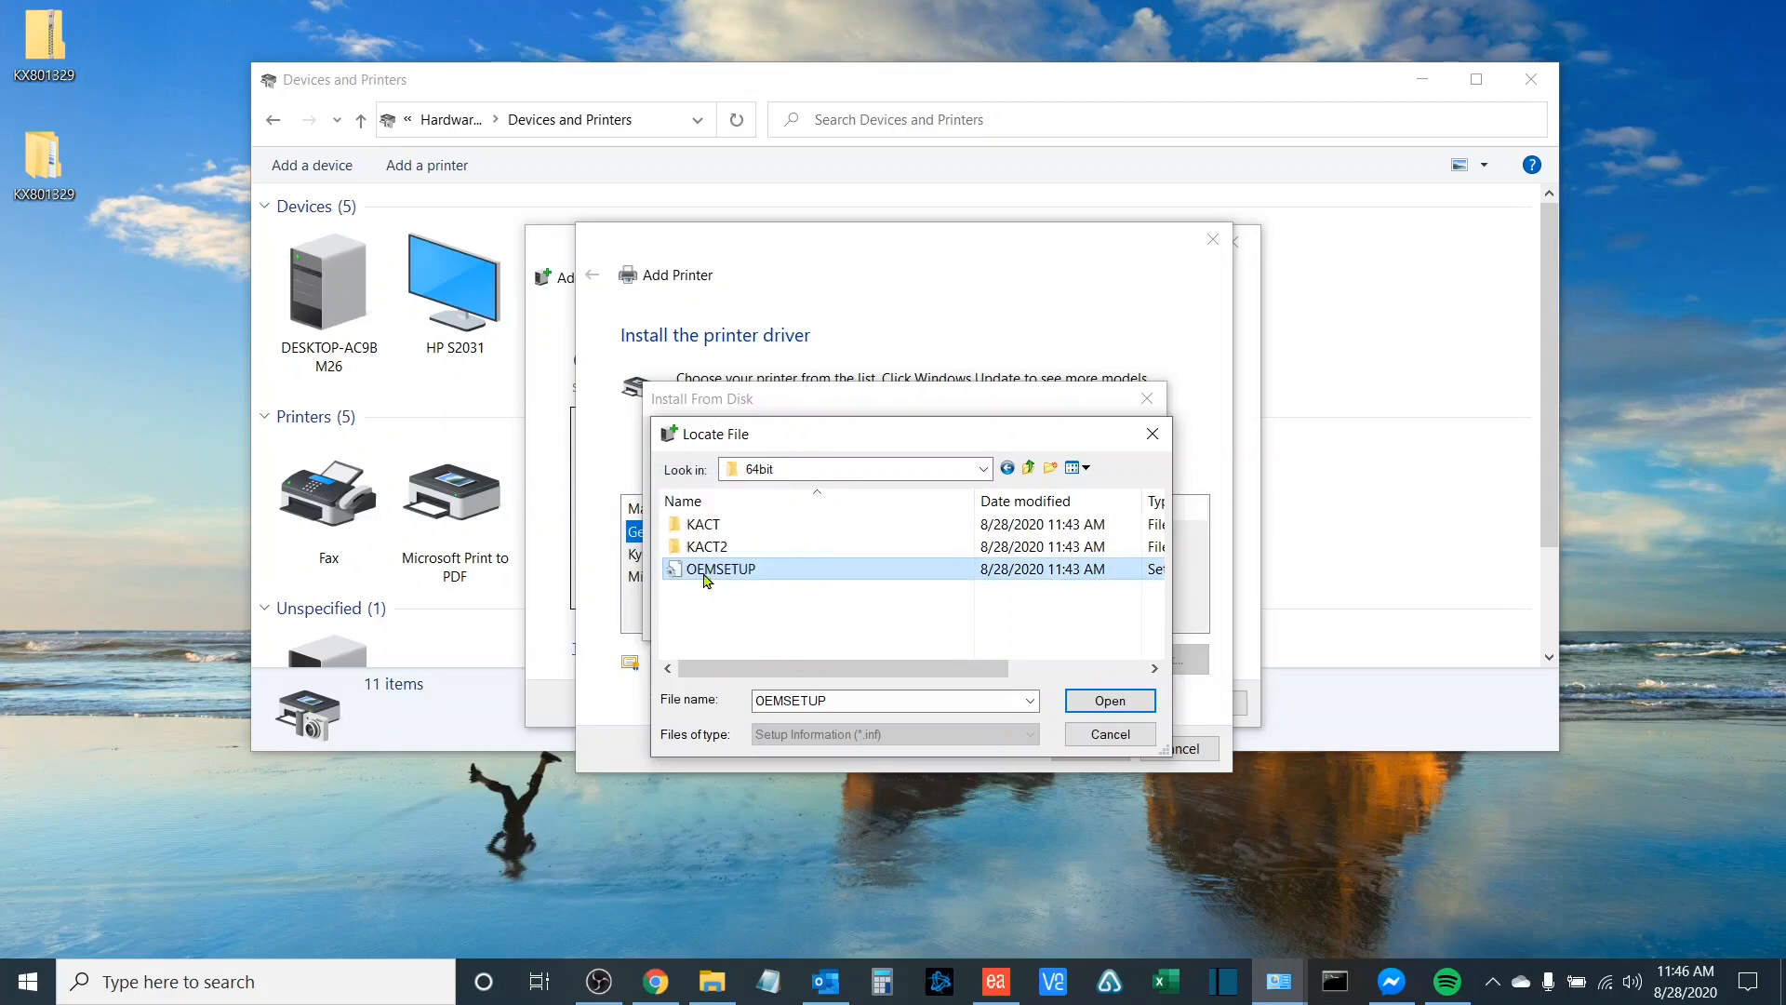
mouse_move(714, 575)
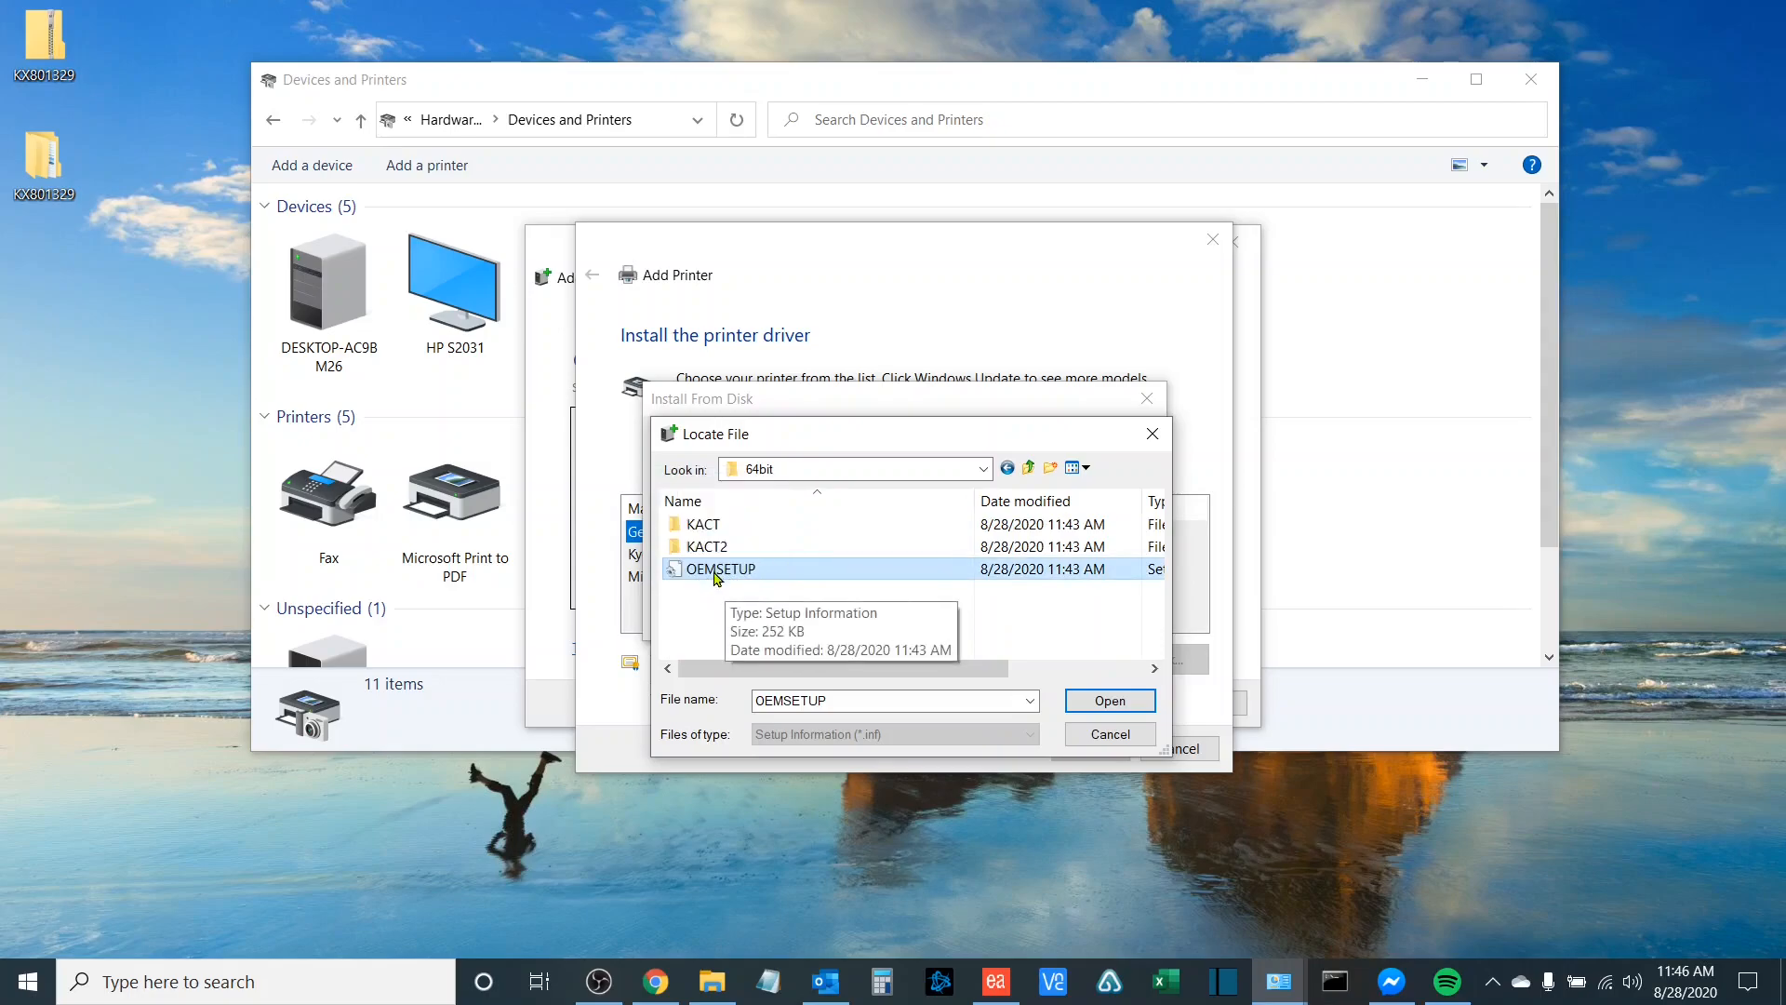
left_click(1107, 699)
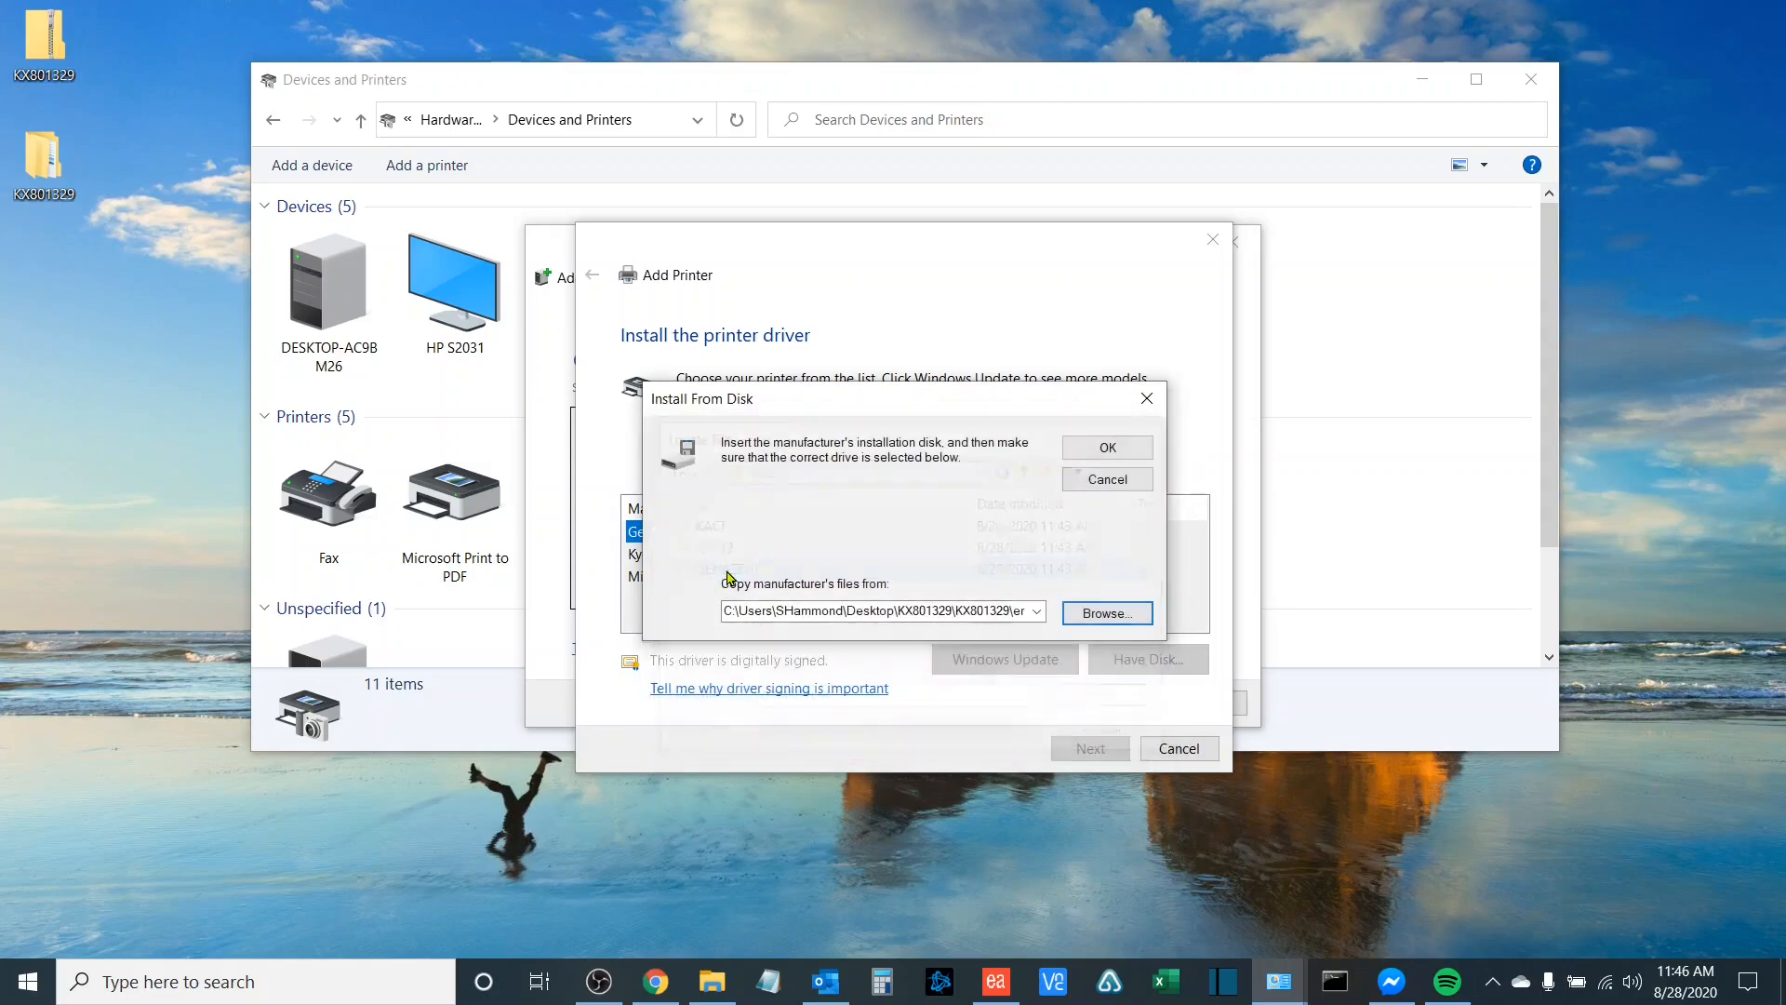
left_click(1103, 447)
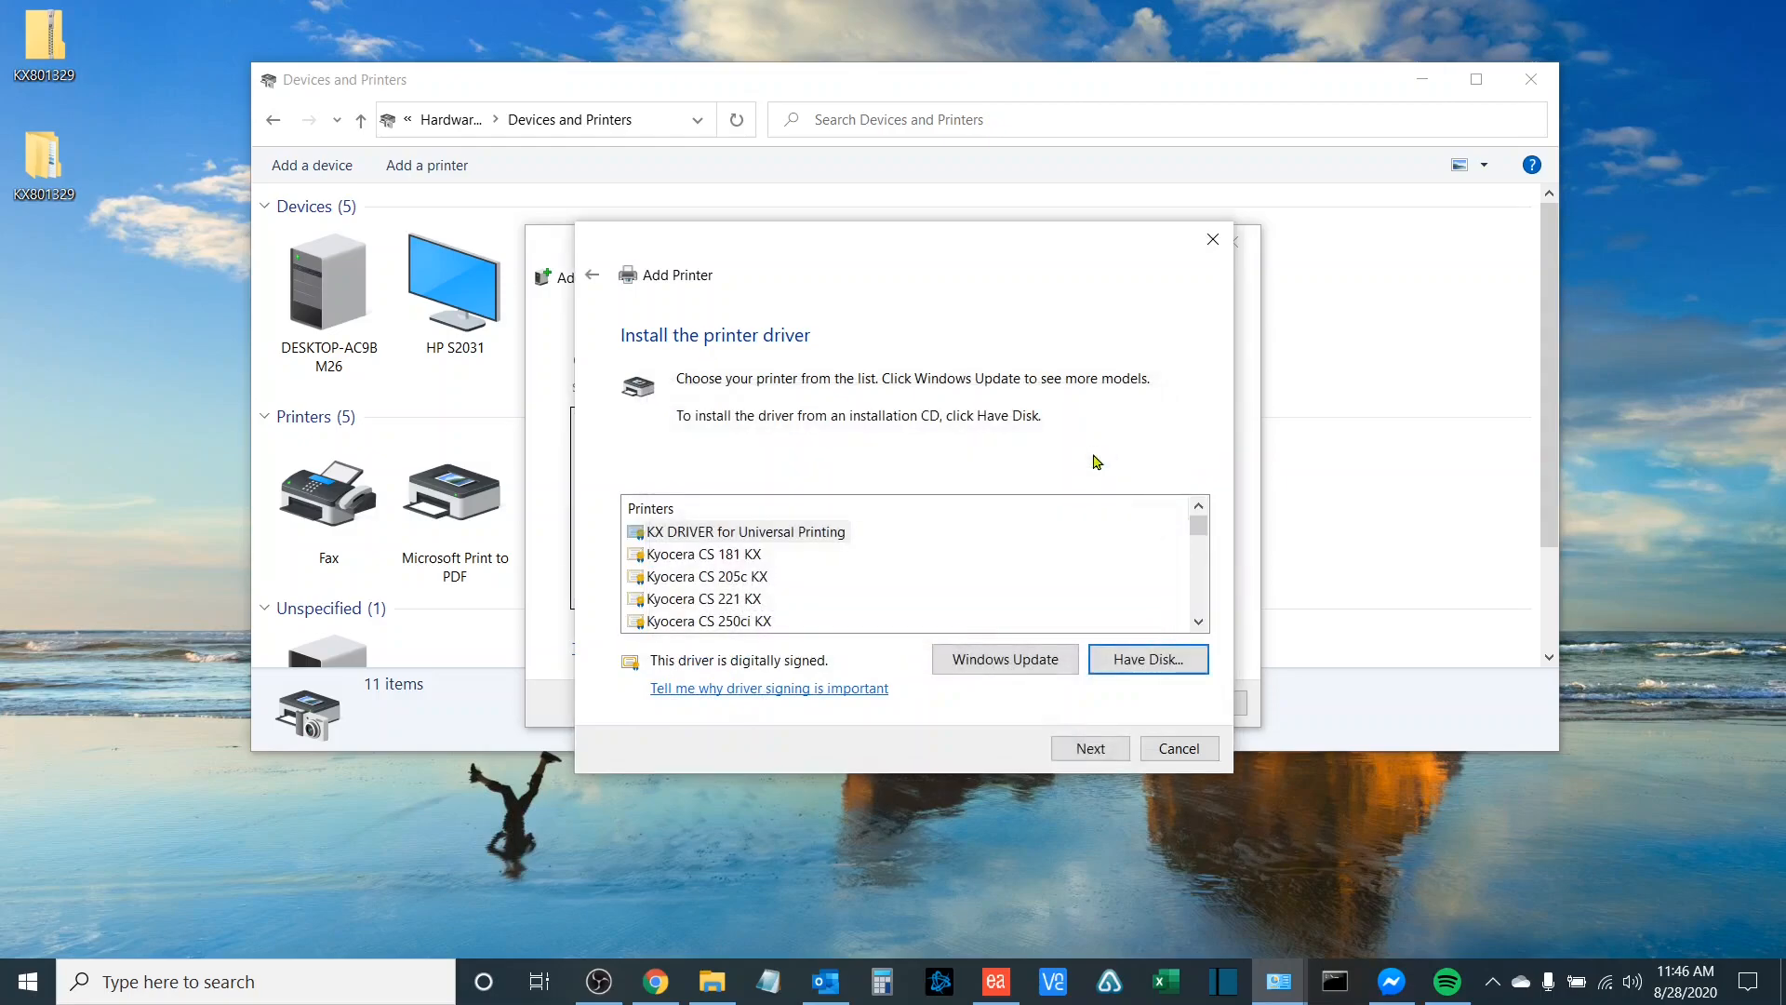
mouse_move(1222, 787)
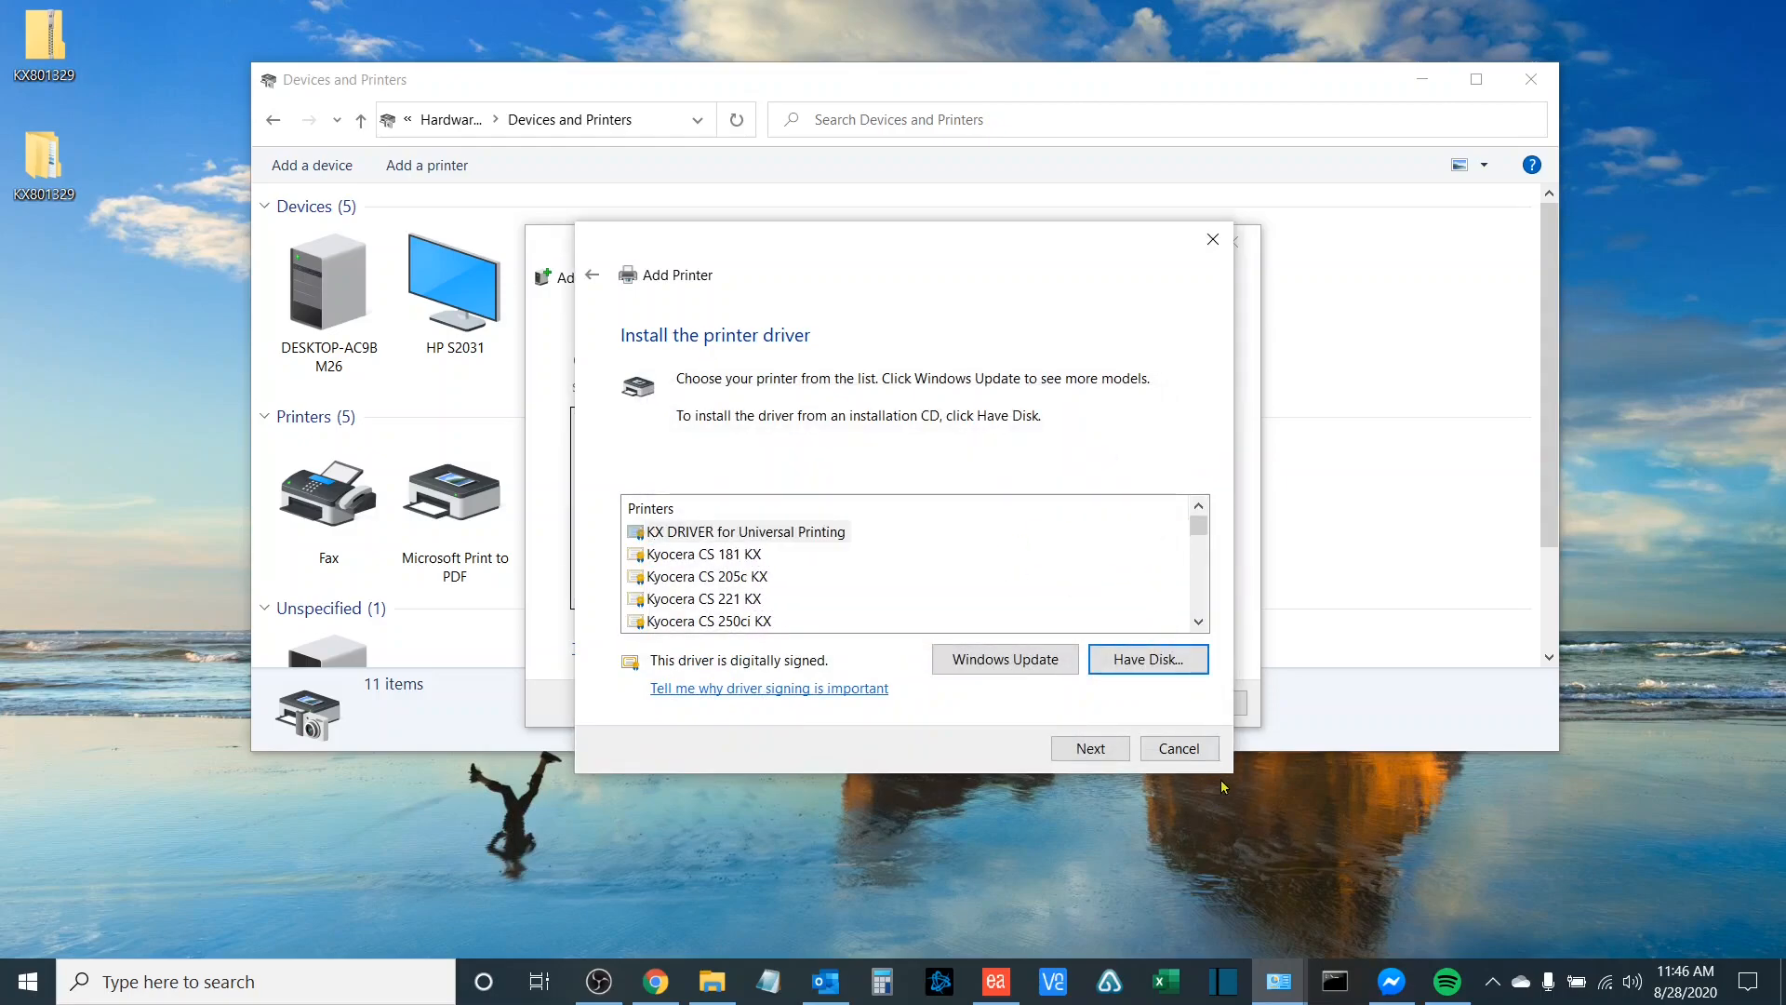
- Select the Kyocera TASKalfa 5052ci KX driver and continue to printer naming
scroll("down", 3)
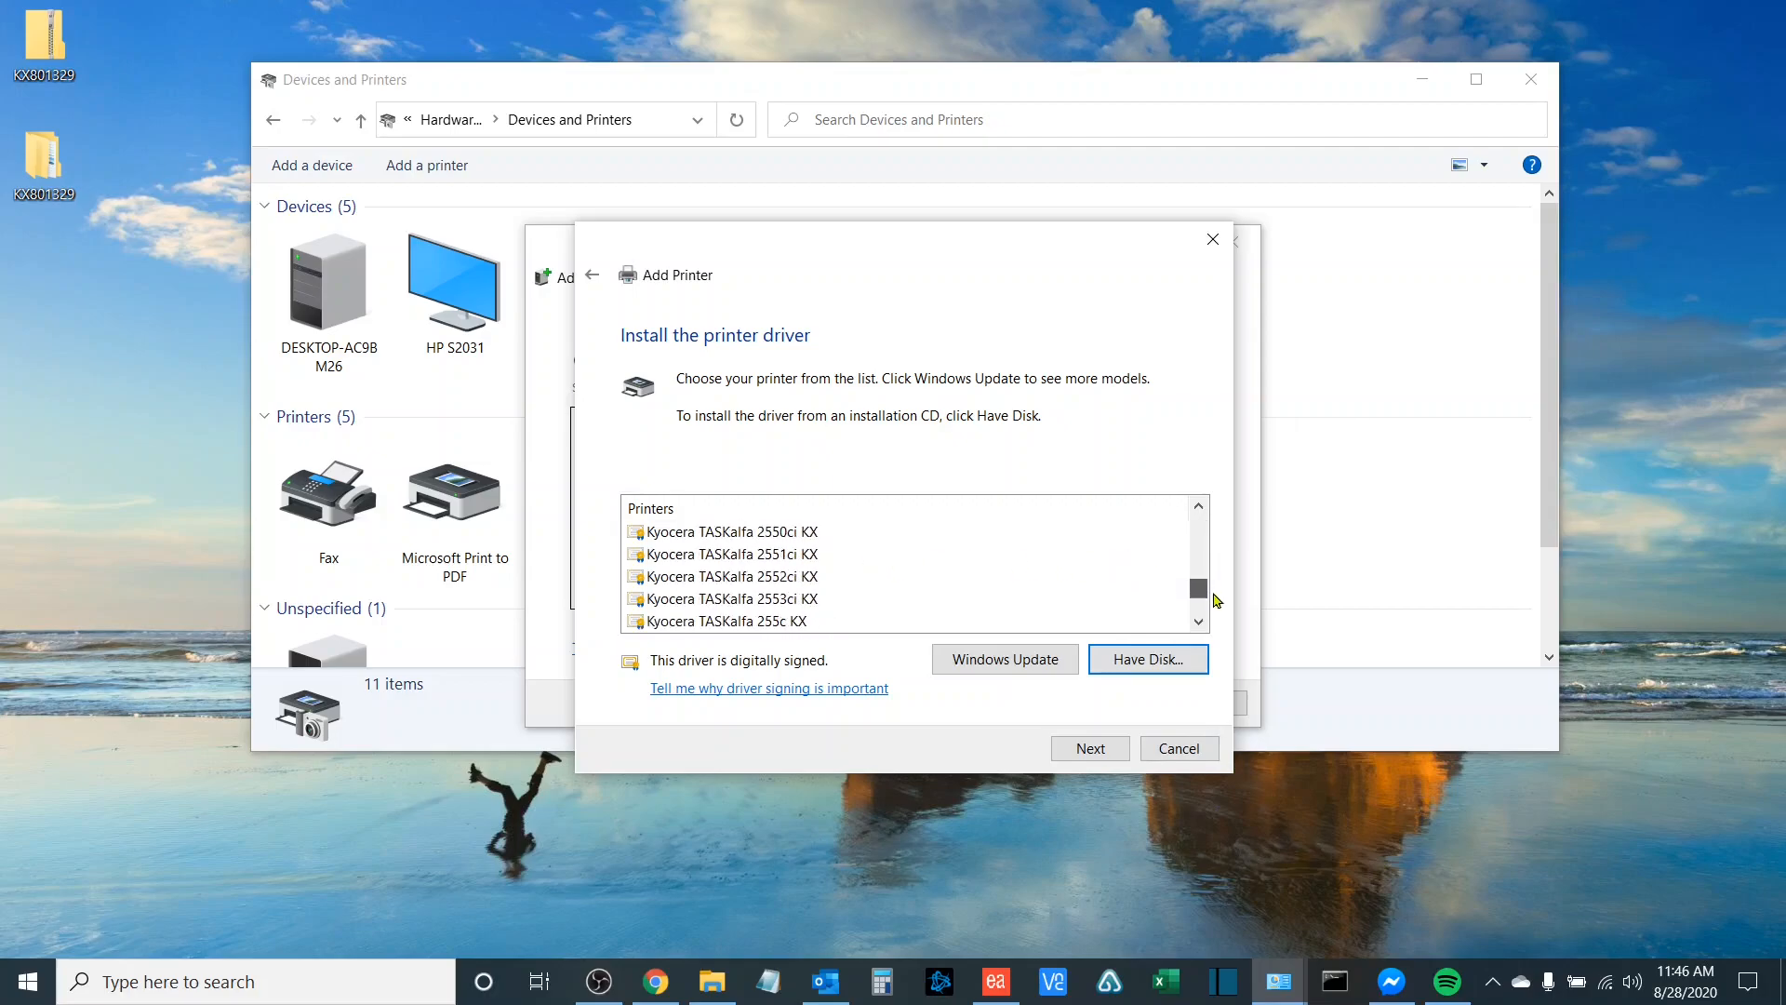
scroll("up", 3)
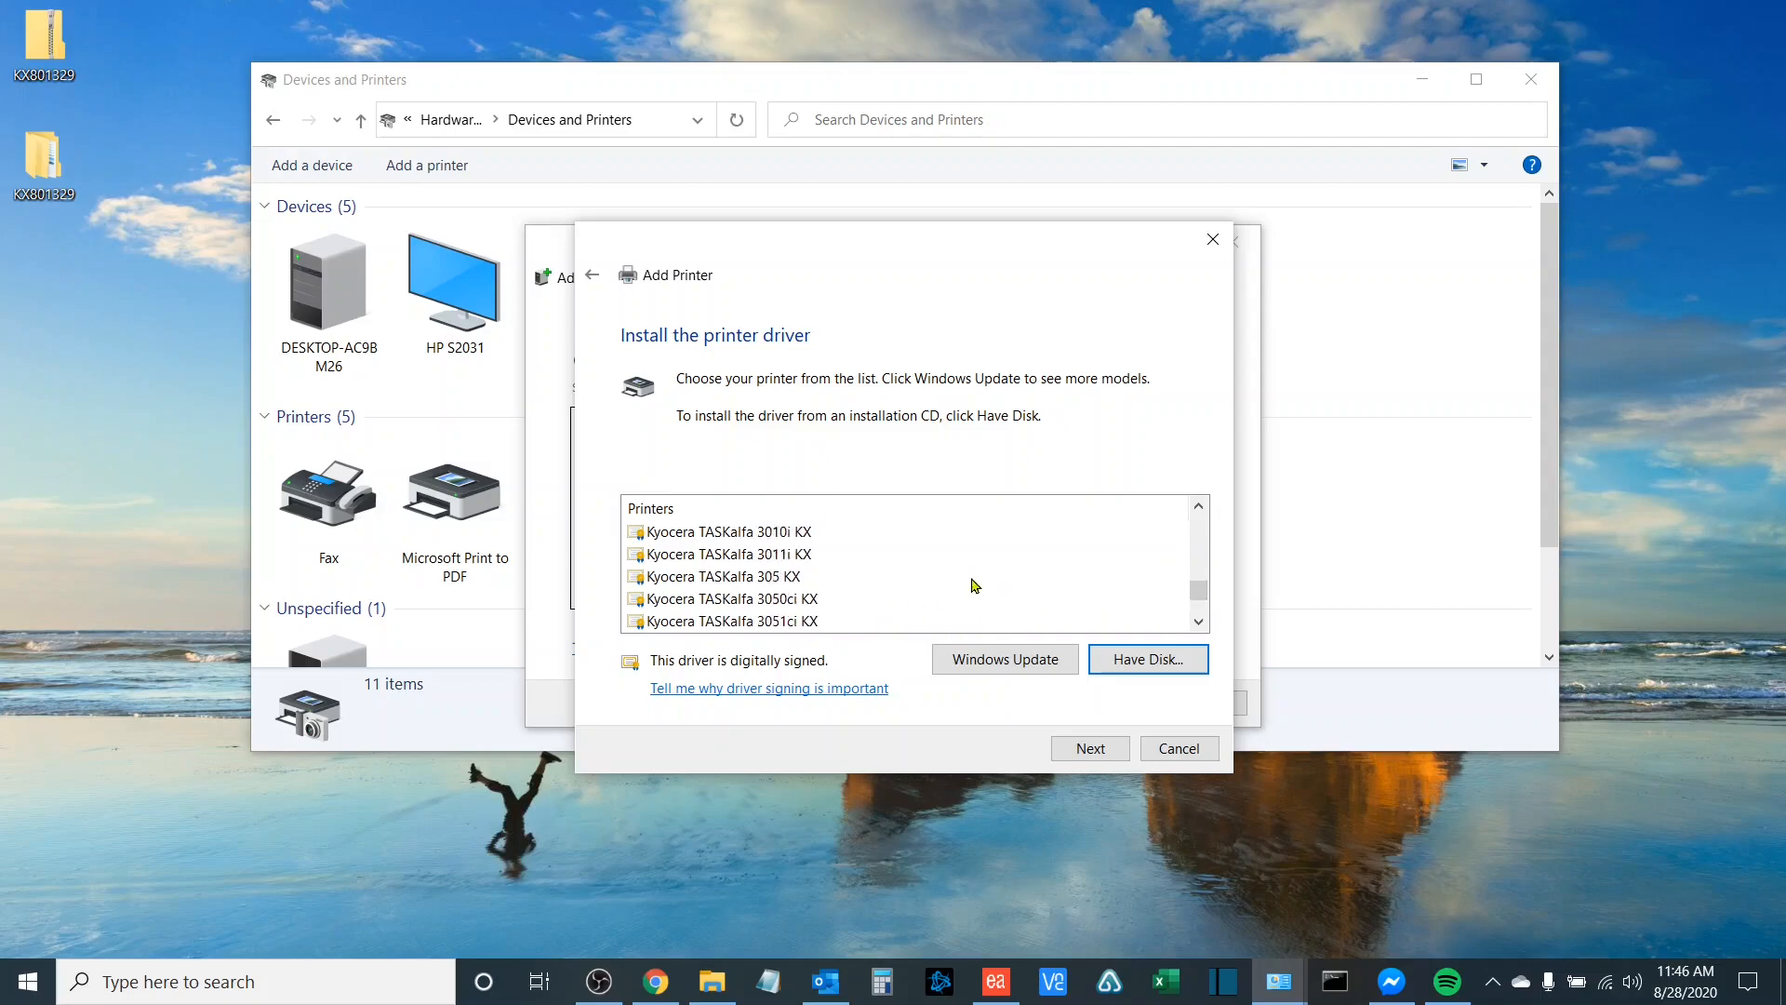
scroll("down", 3)
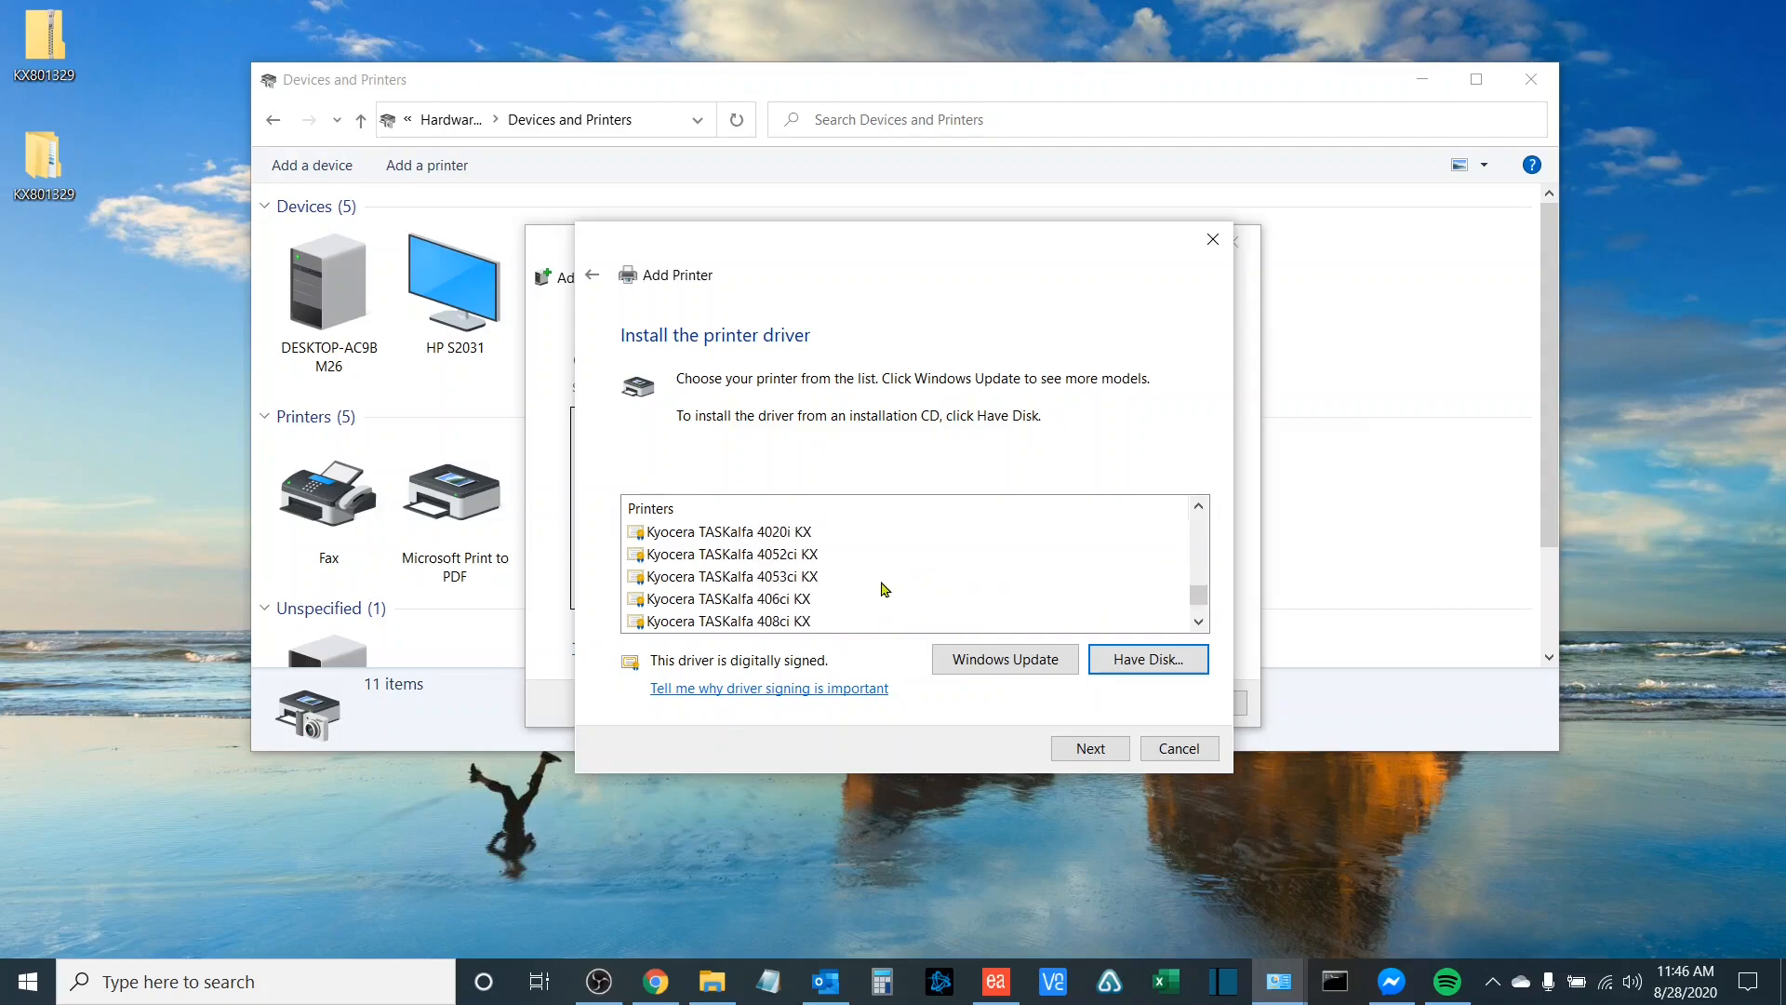
scroll("down", 3)
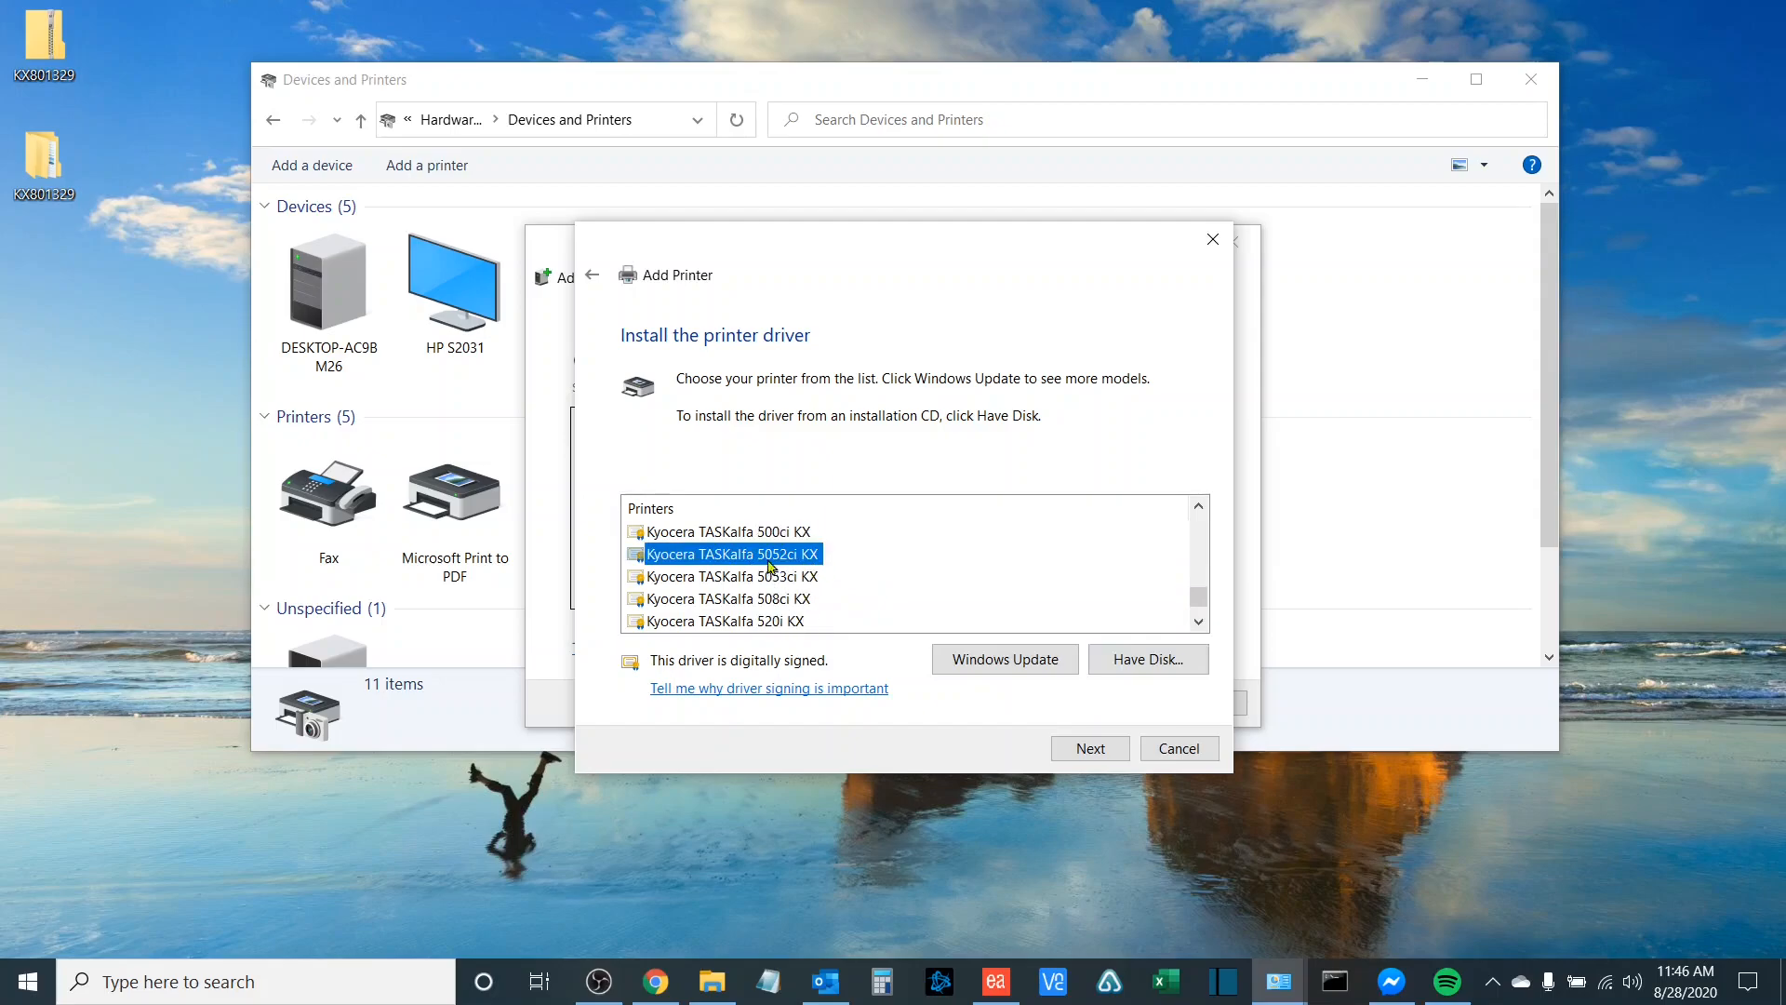
left_click(1089, 748)
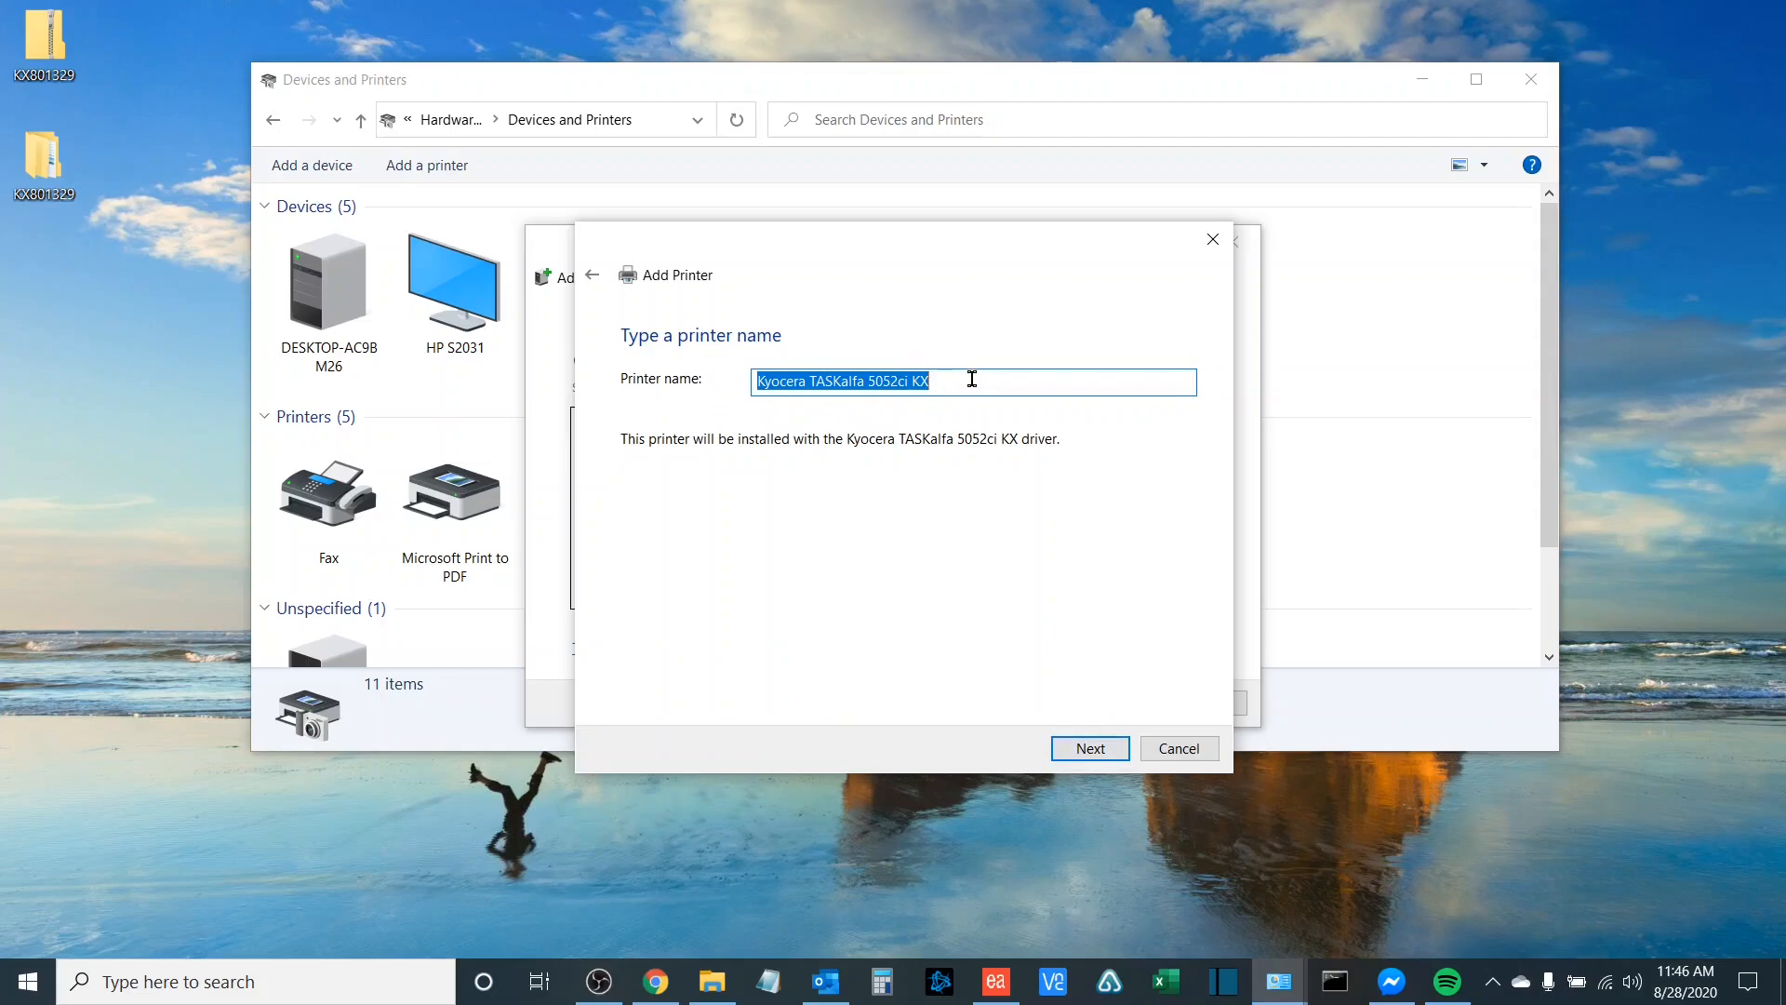
- Name the printer Office Copier and keep it unshared to complete installation
type("Office")
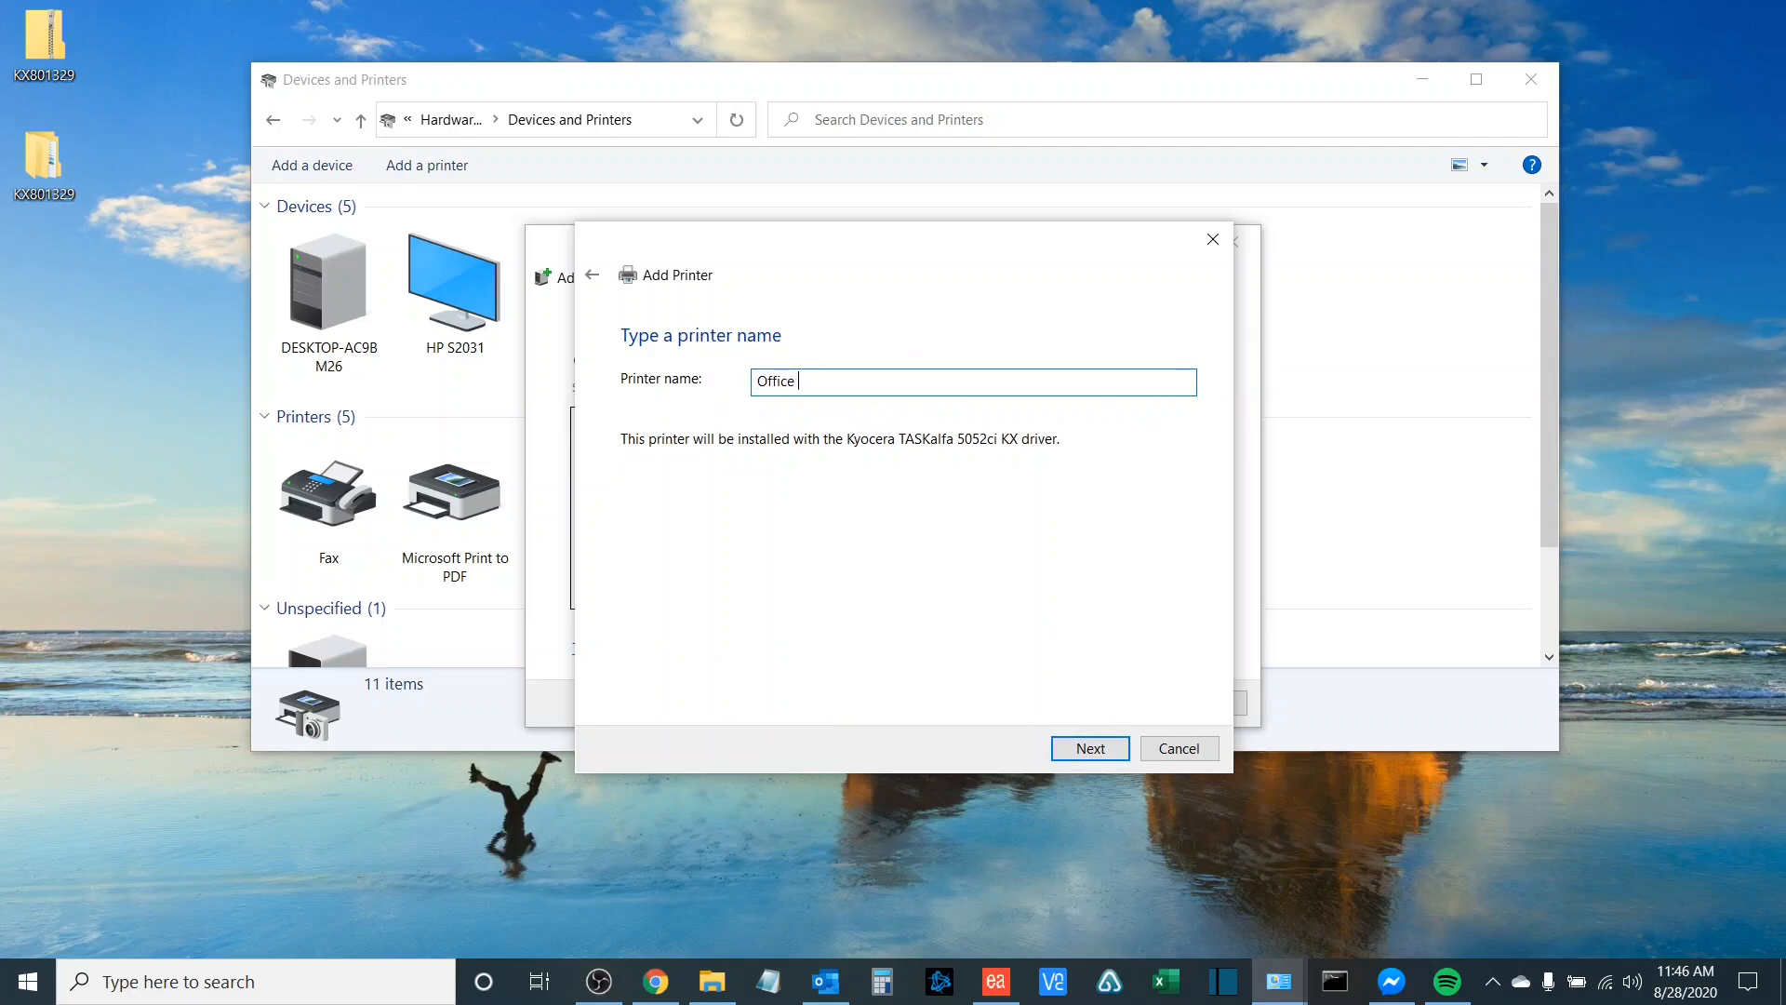
type("Copier")
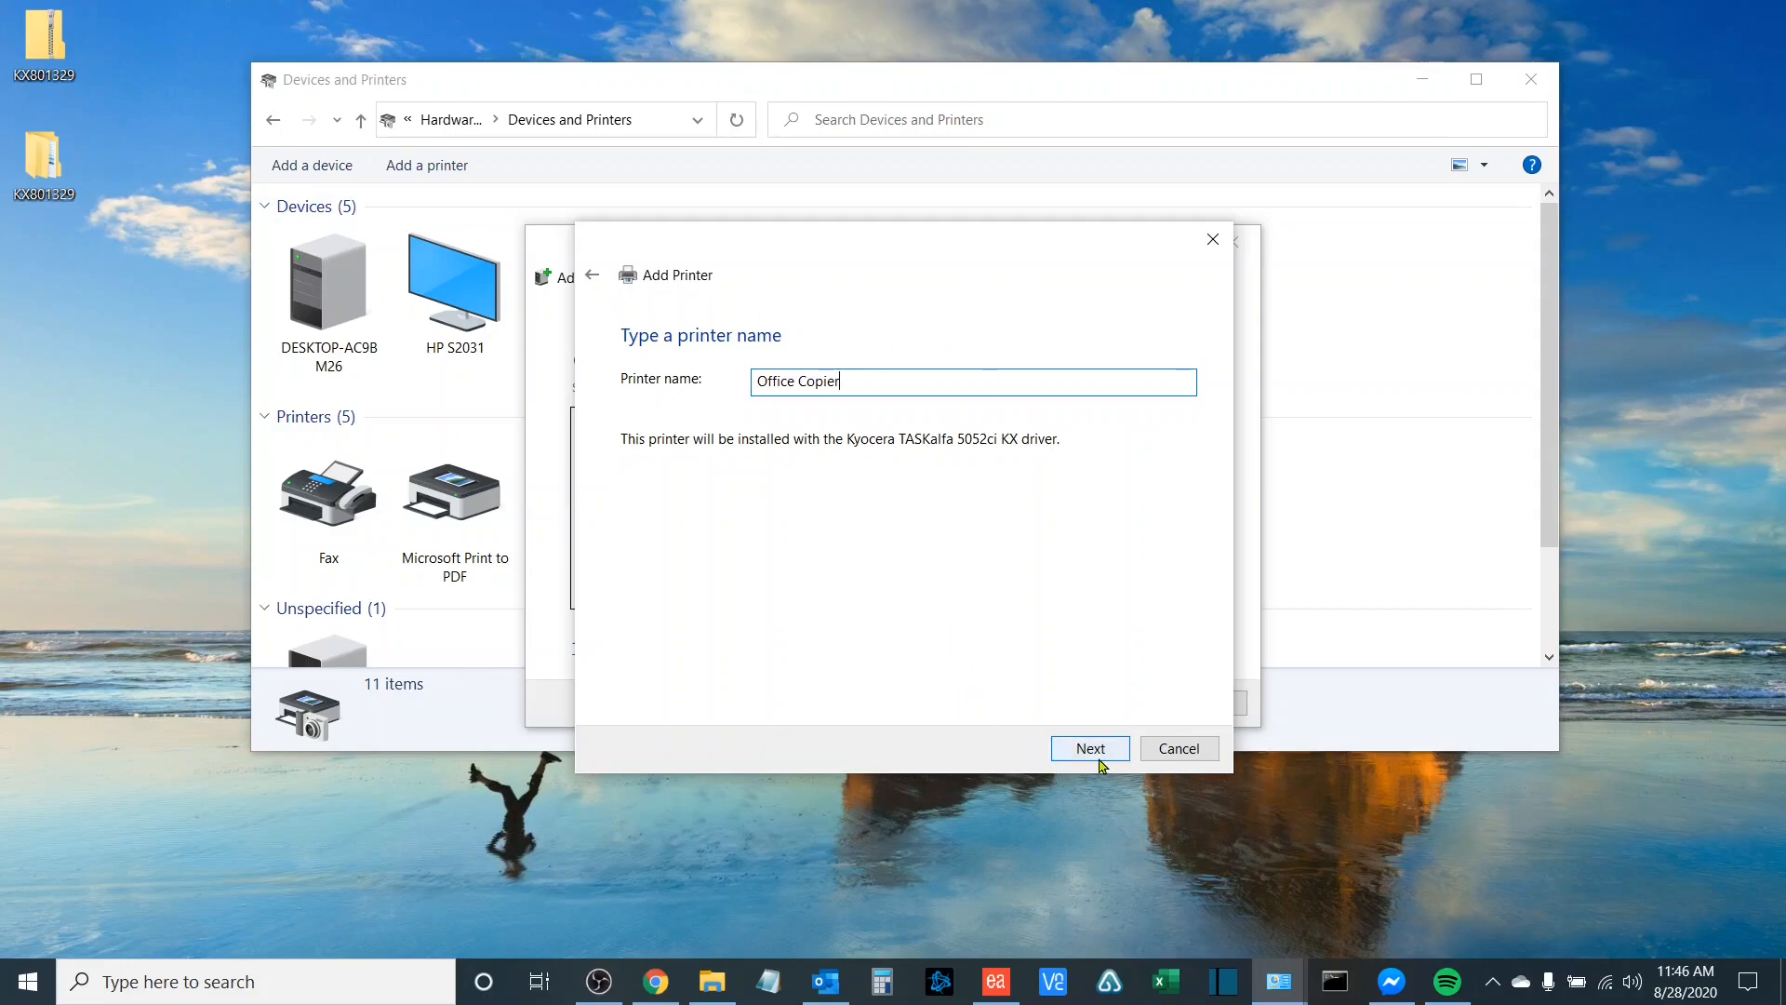
mouse_move(1038, 759)
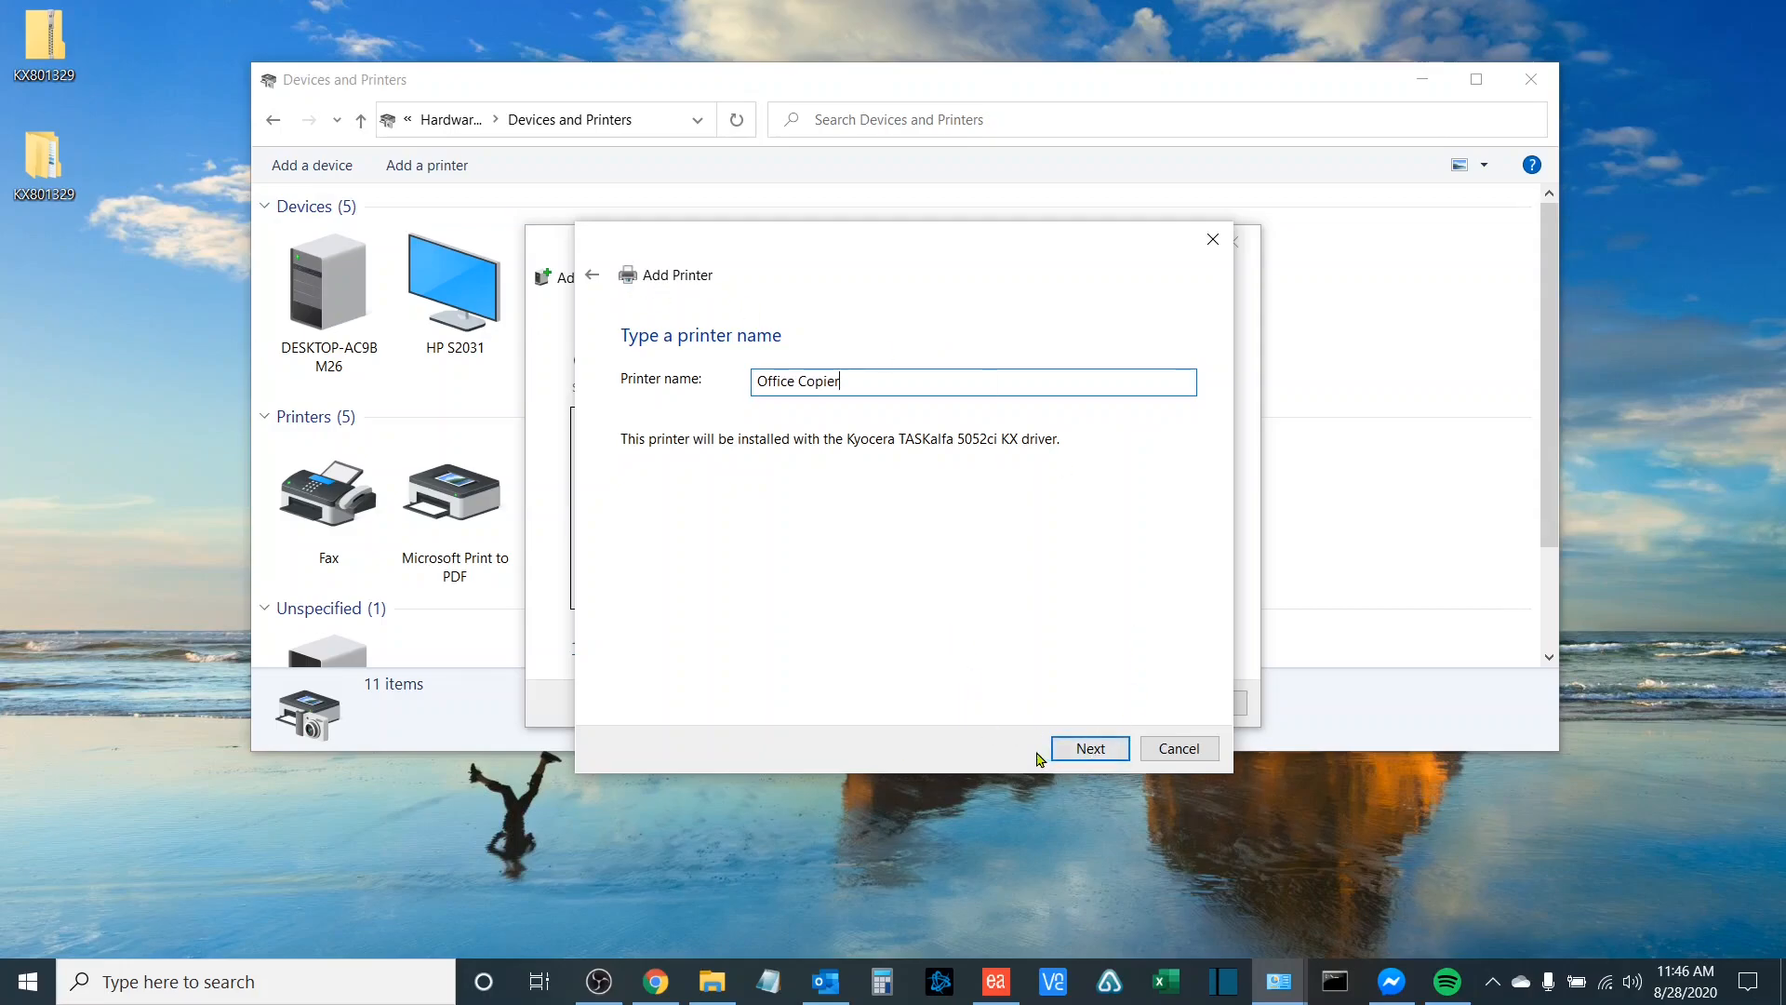
left_click(1088, 748)
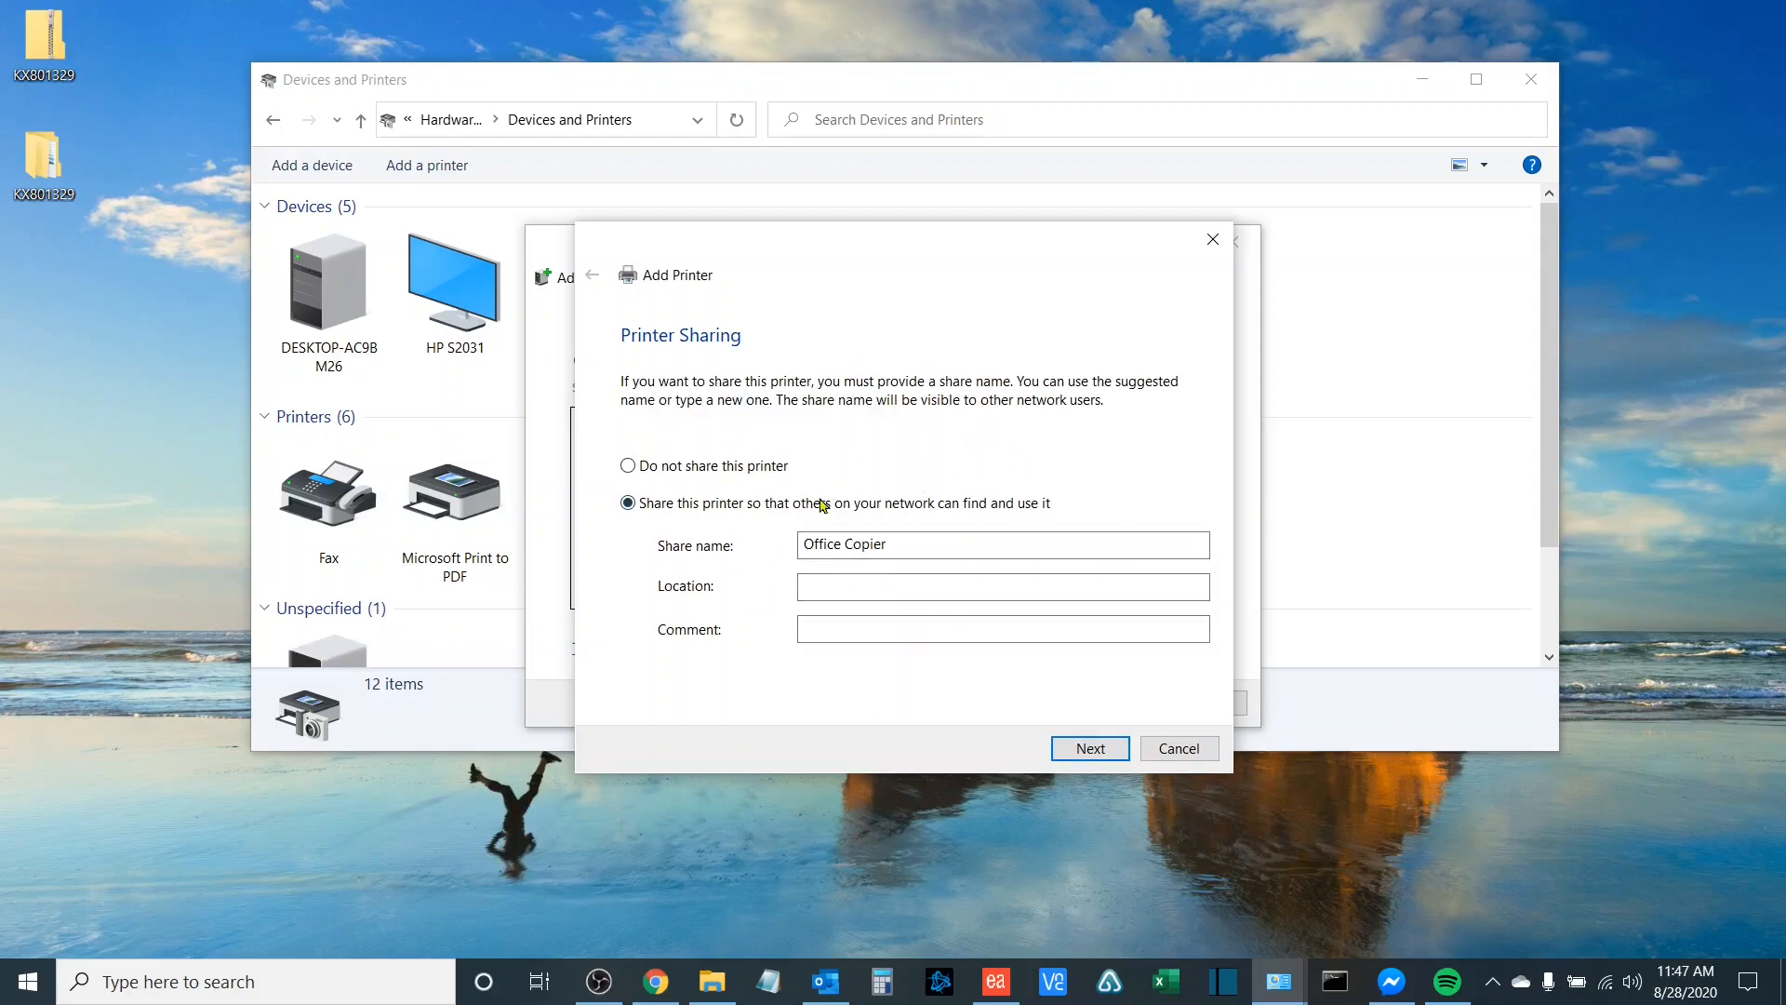
left_click(627, 465)
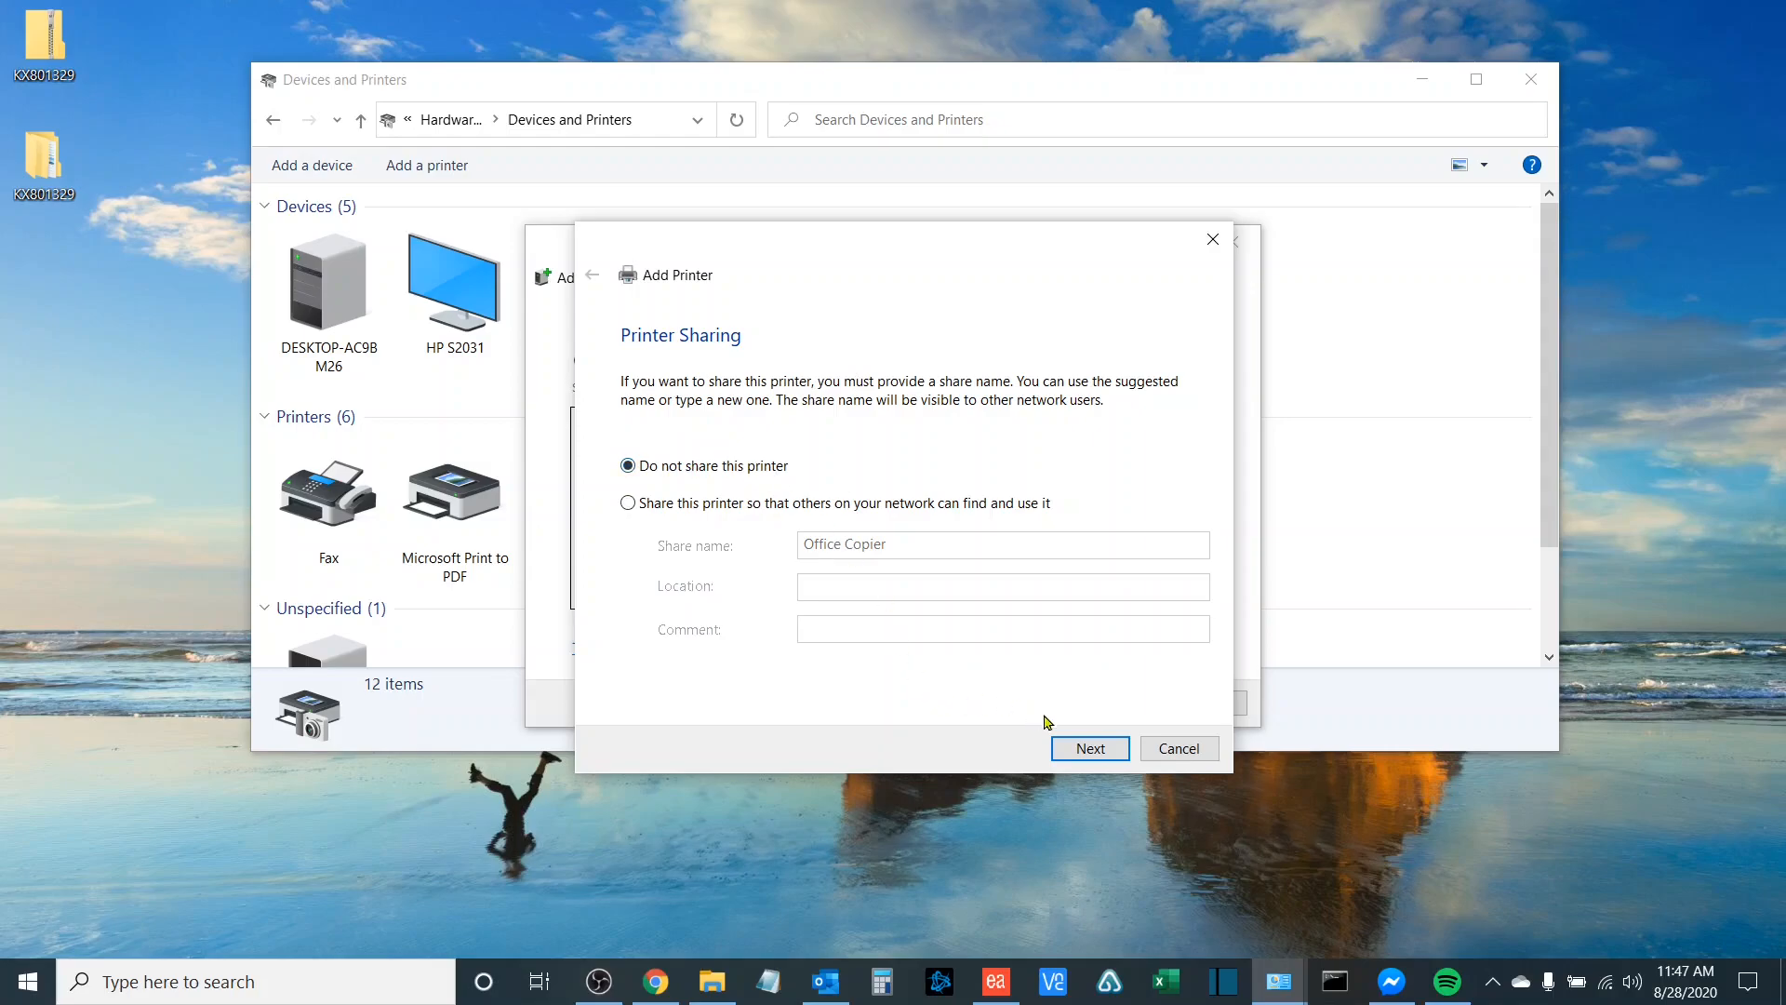
left_click(1087, 748)
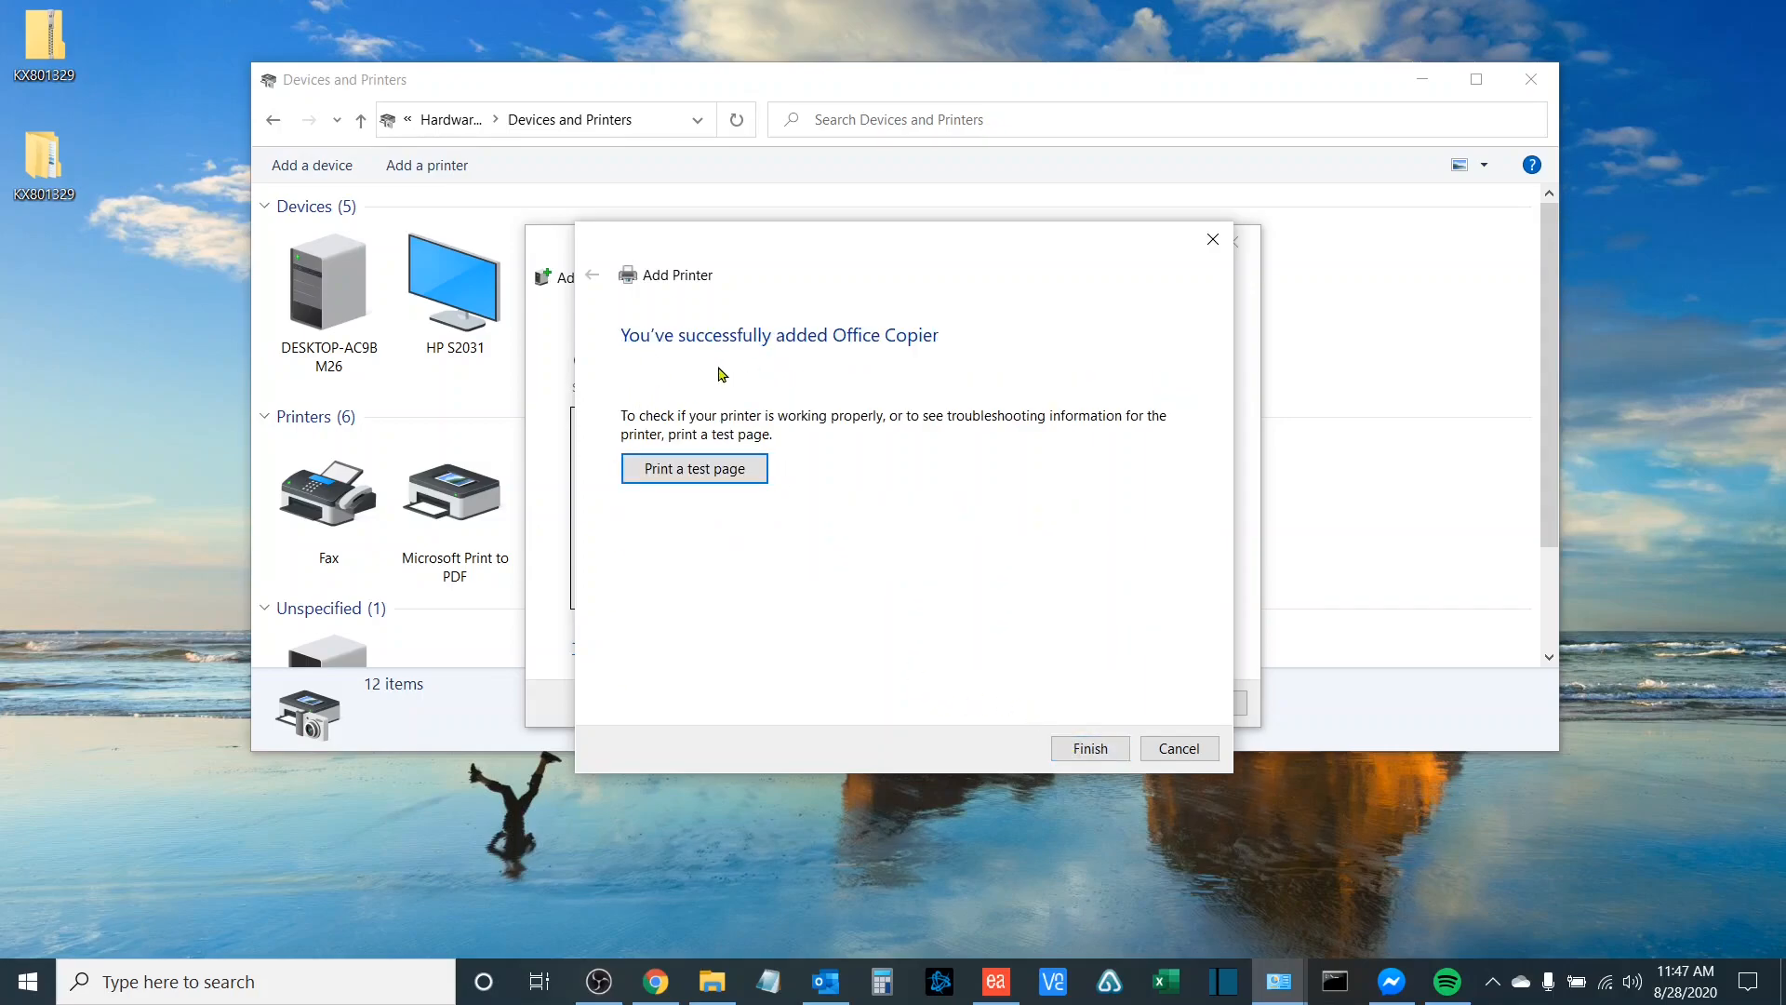
mouse_move(765, 380)
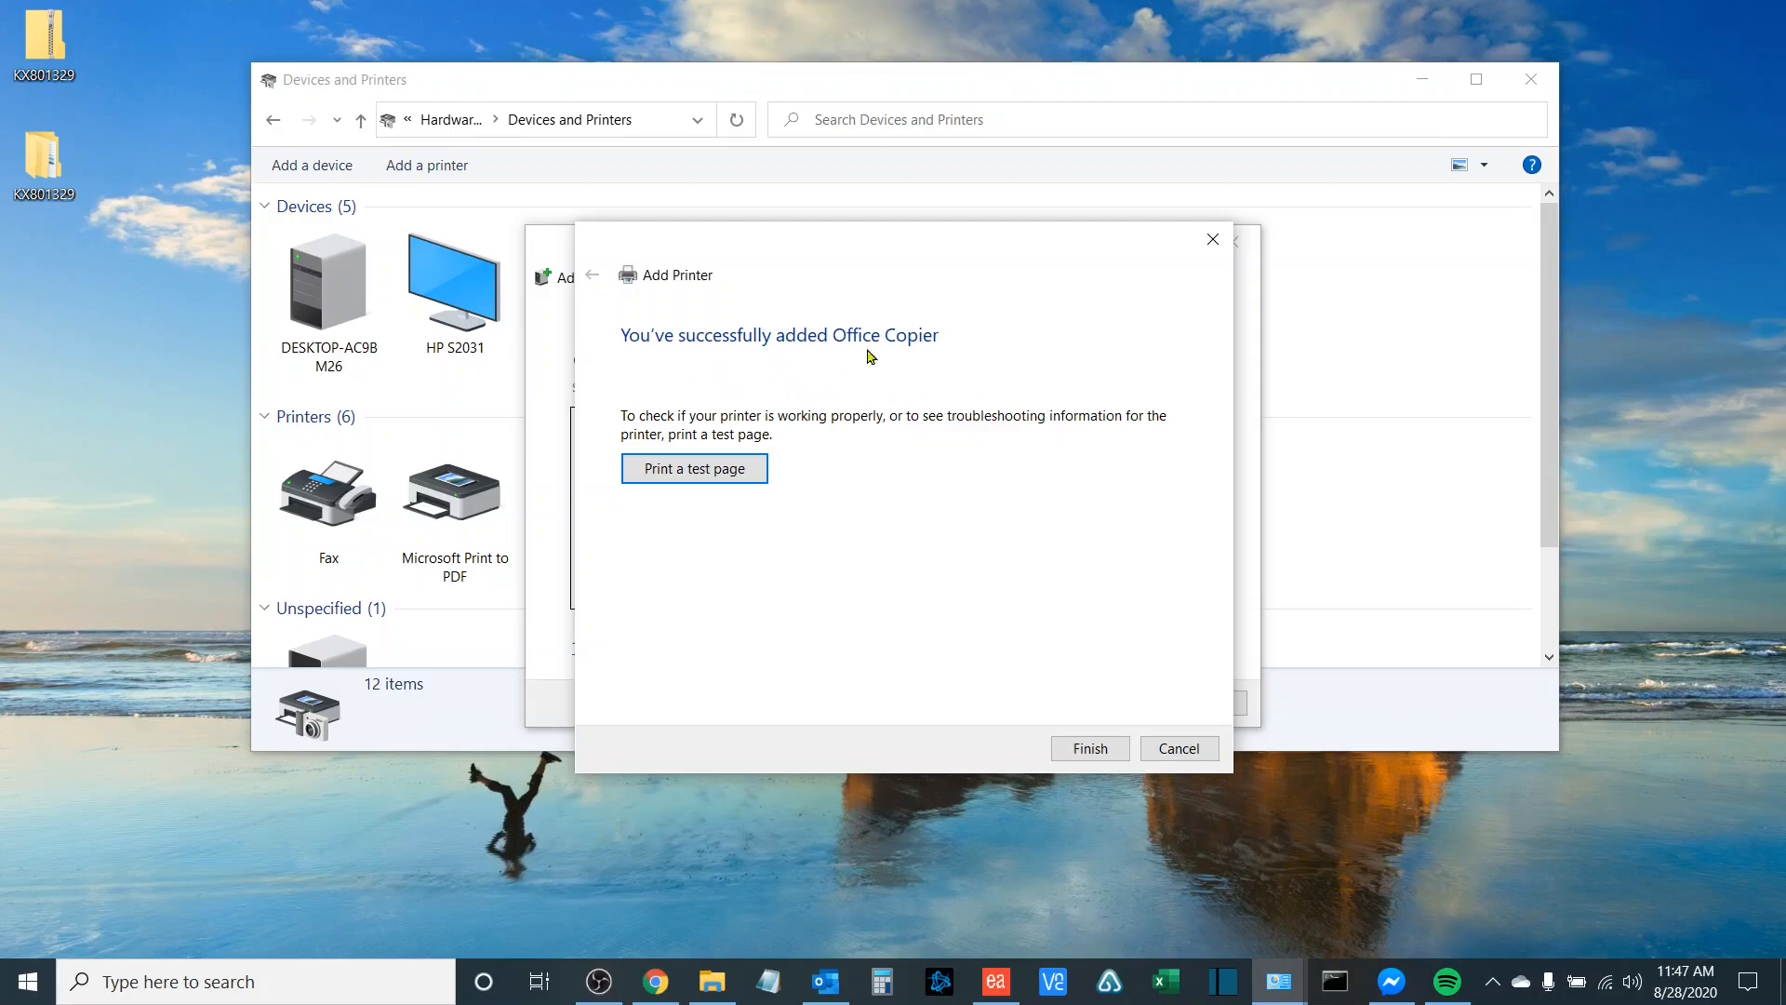
mouse_move(868, 407)
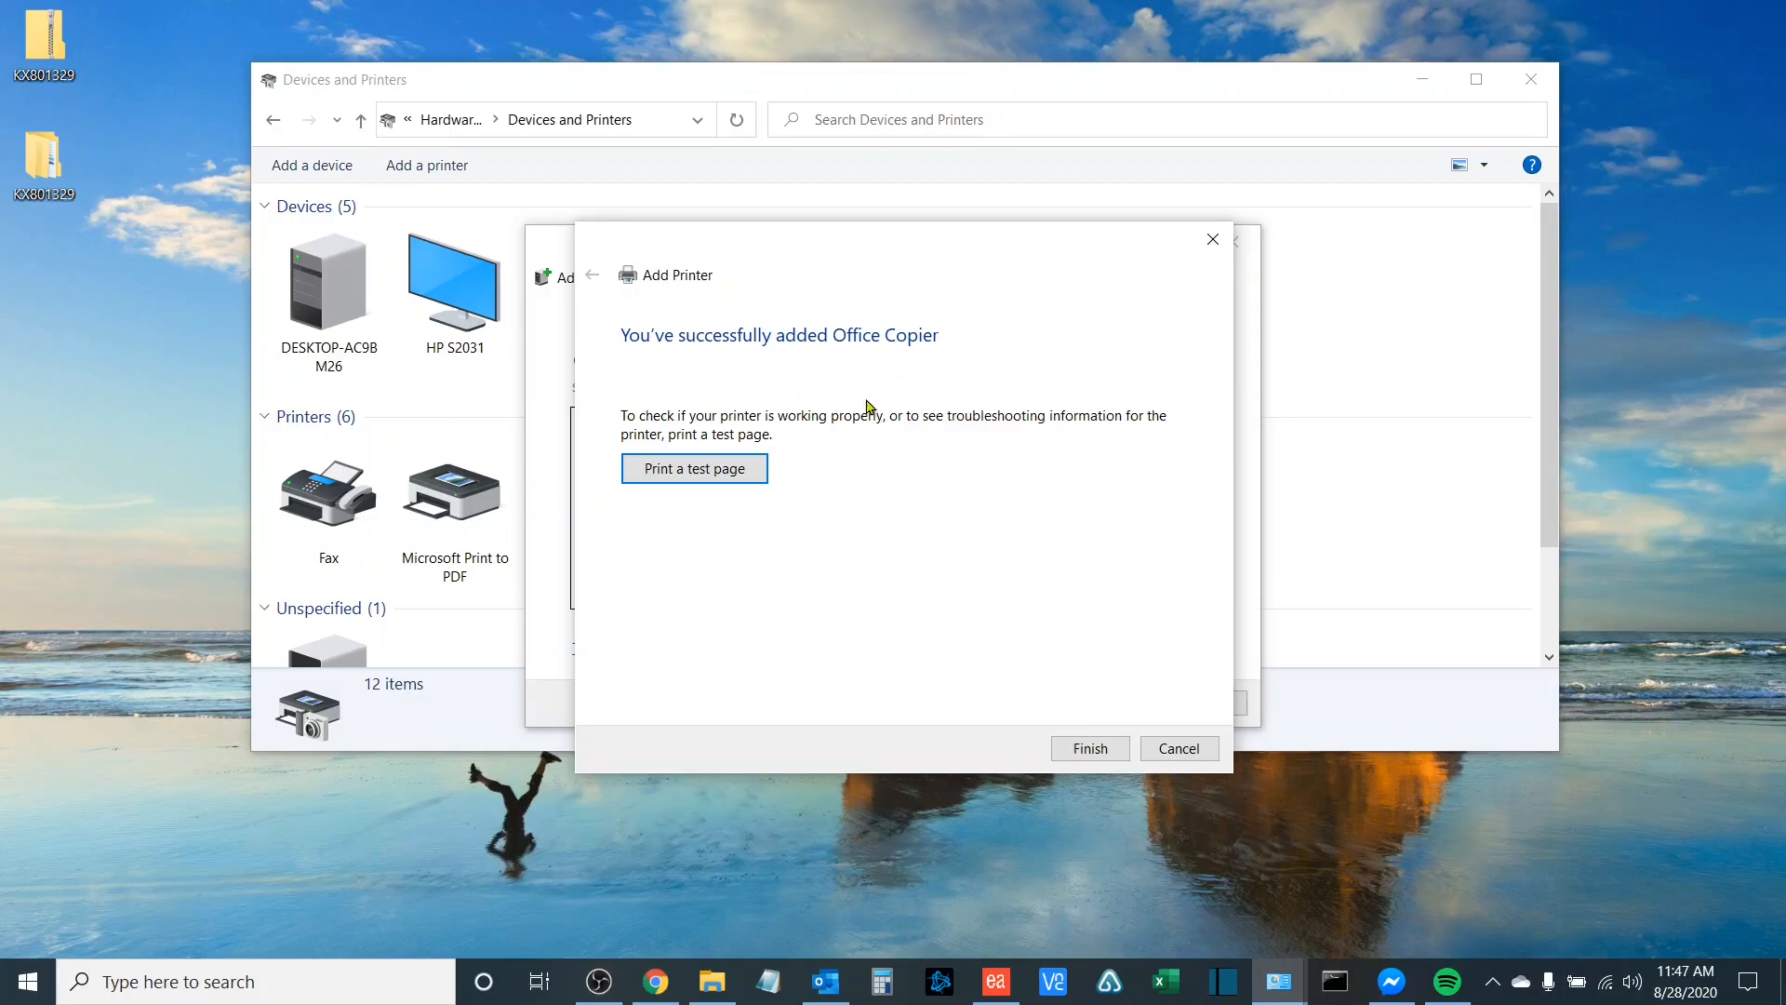
- Send a test page to Office Copier and finish the wizard
left_click(692, 469)
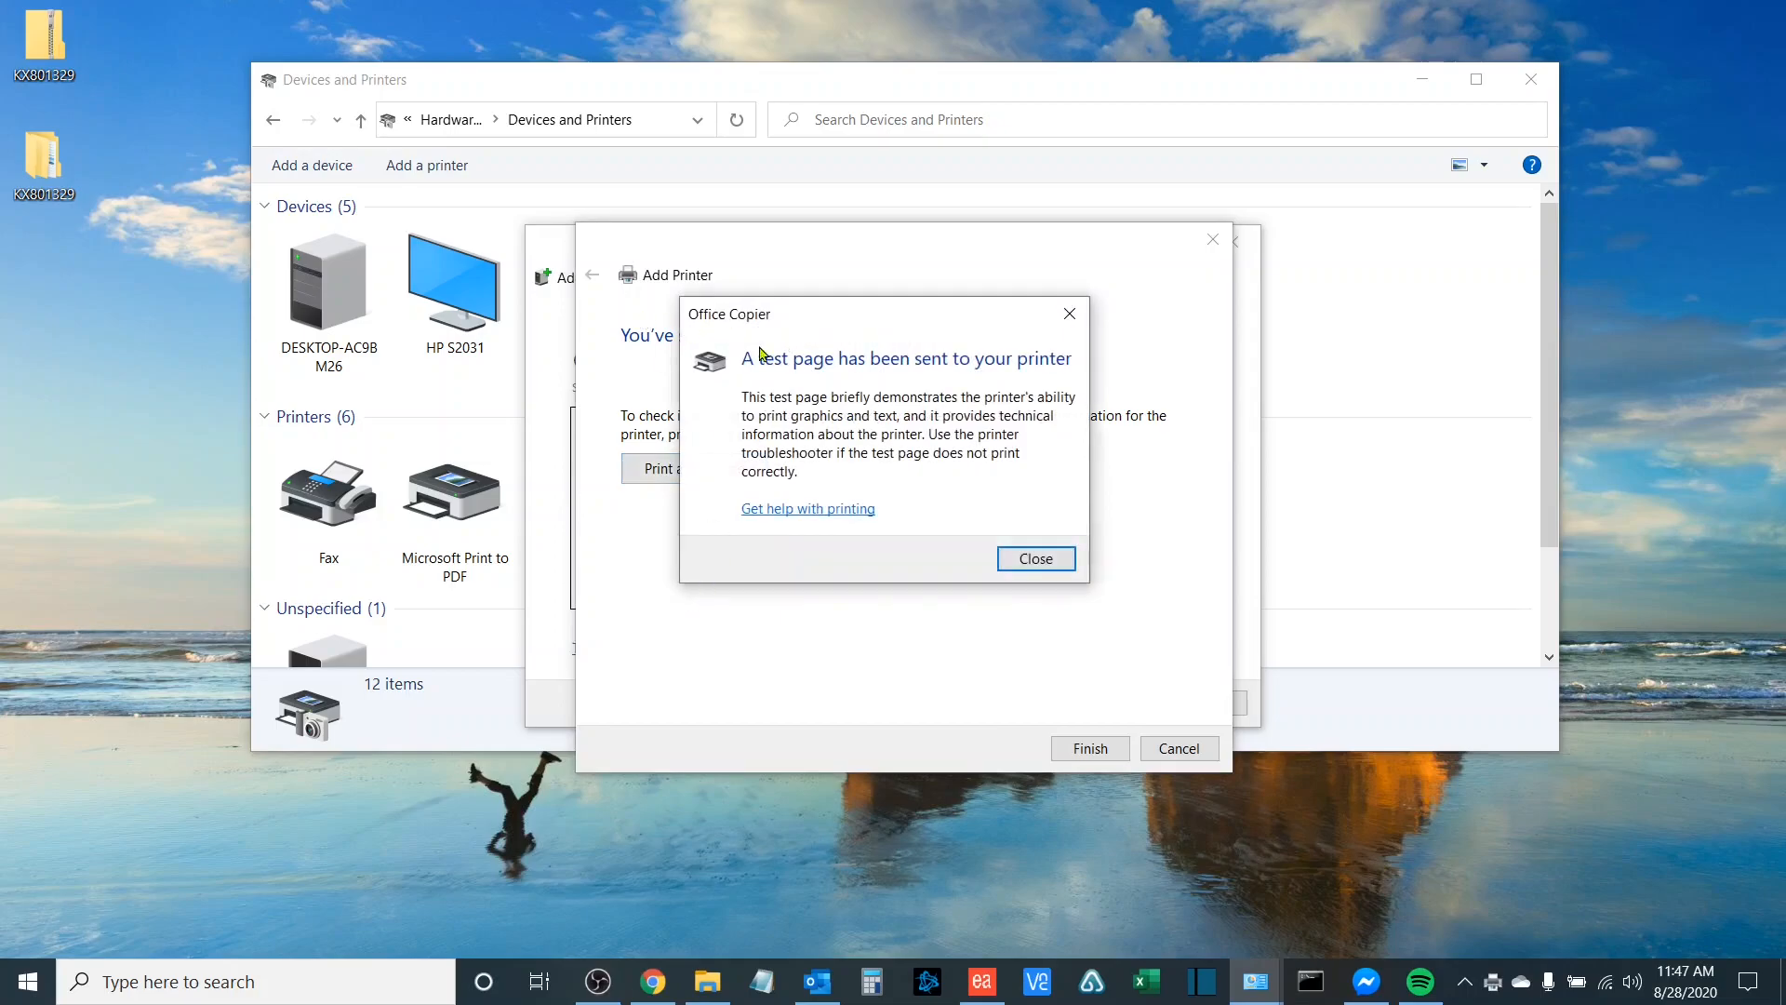
left_click(1032, 558)
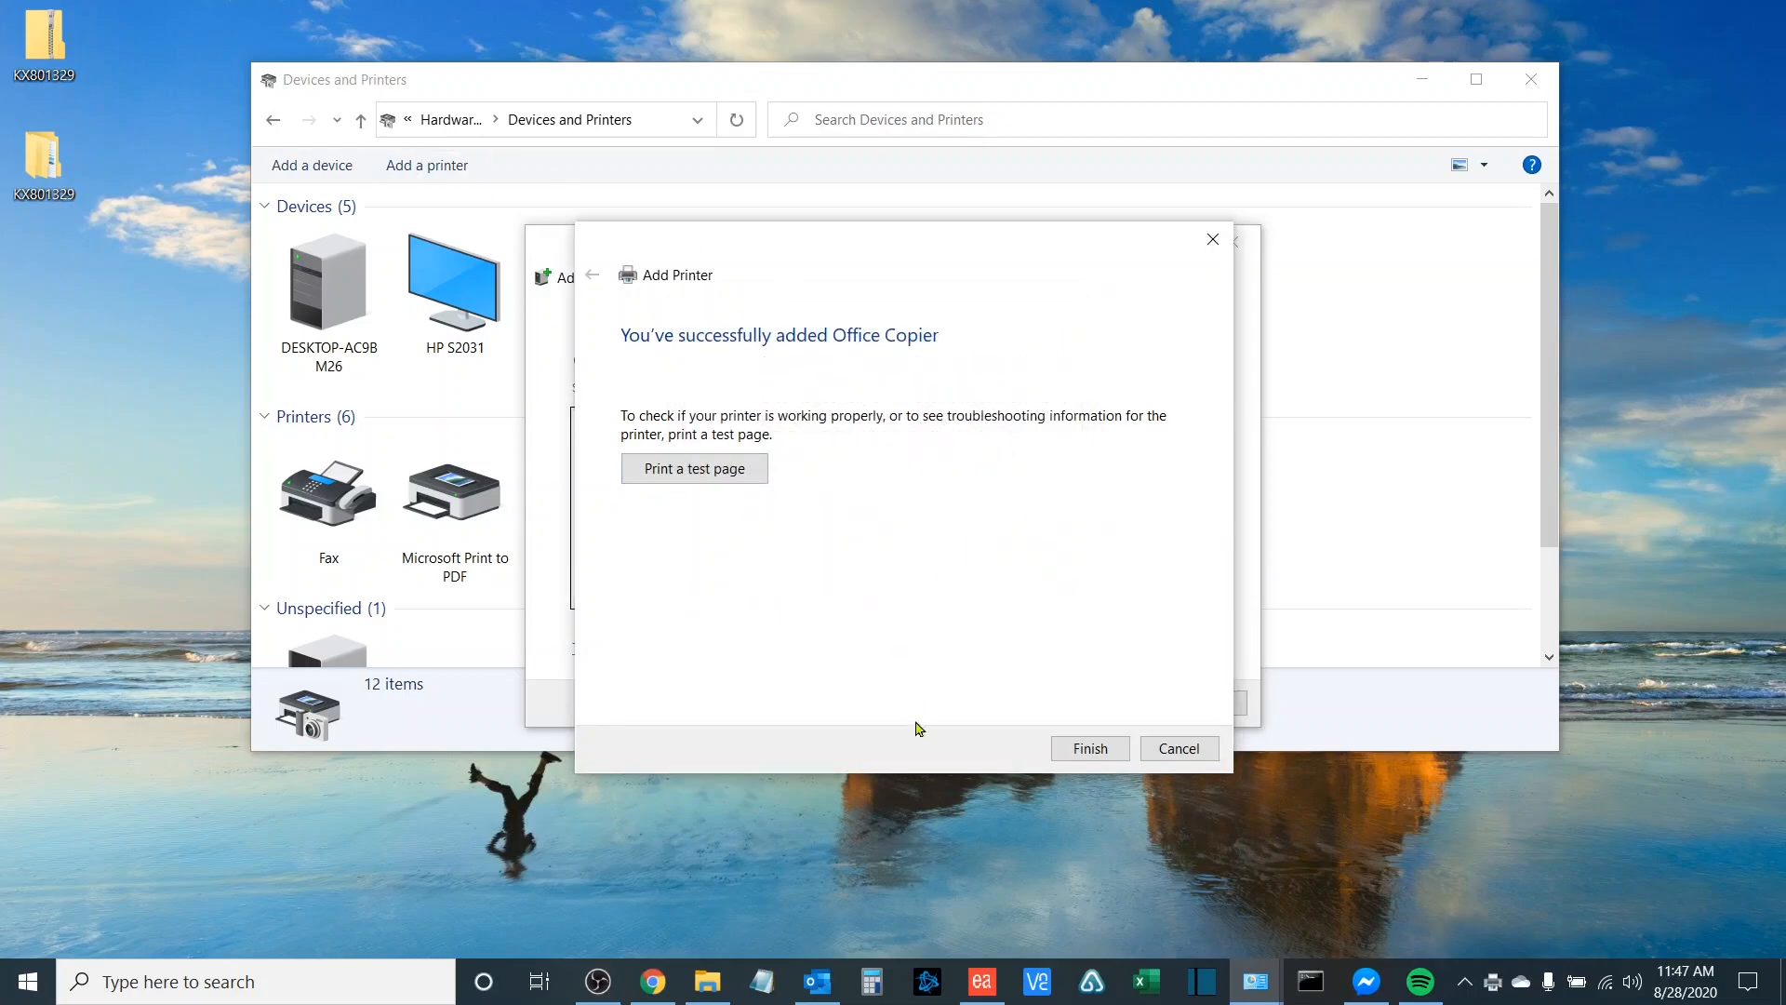
left_click(1088, 748)
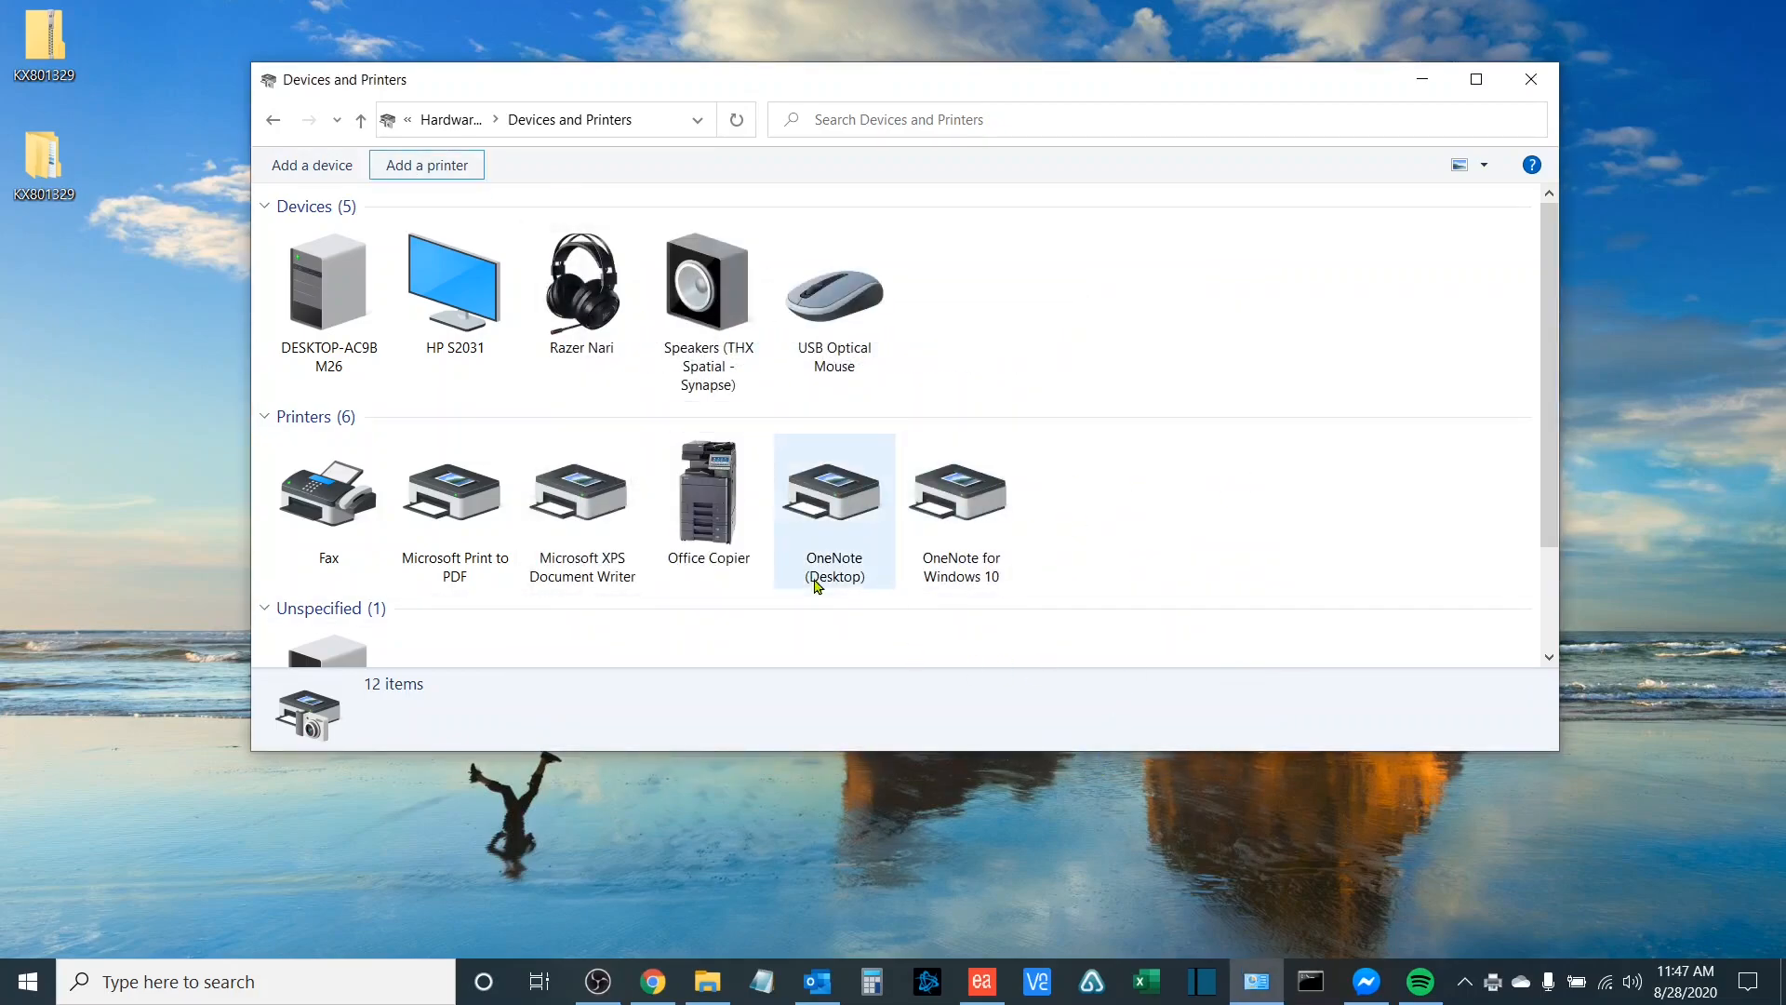
left_click(707, 501)
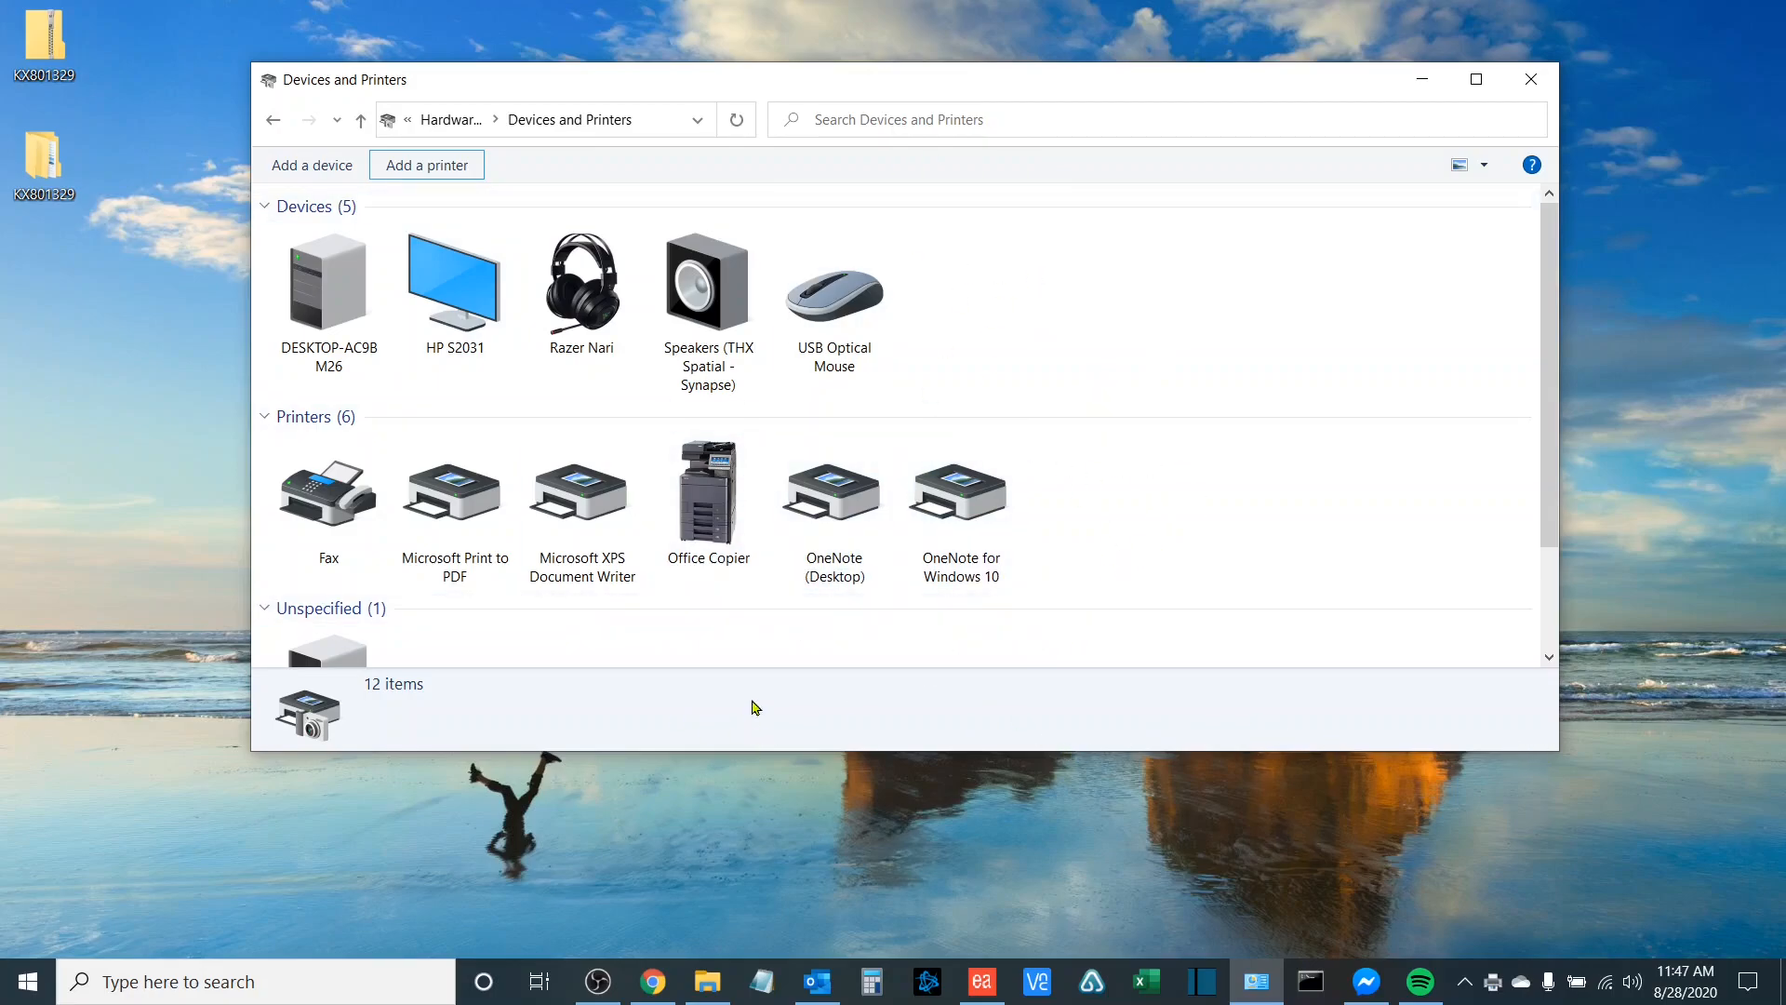
left_click(709, 484)
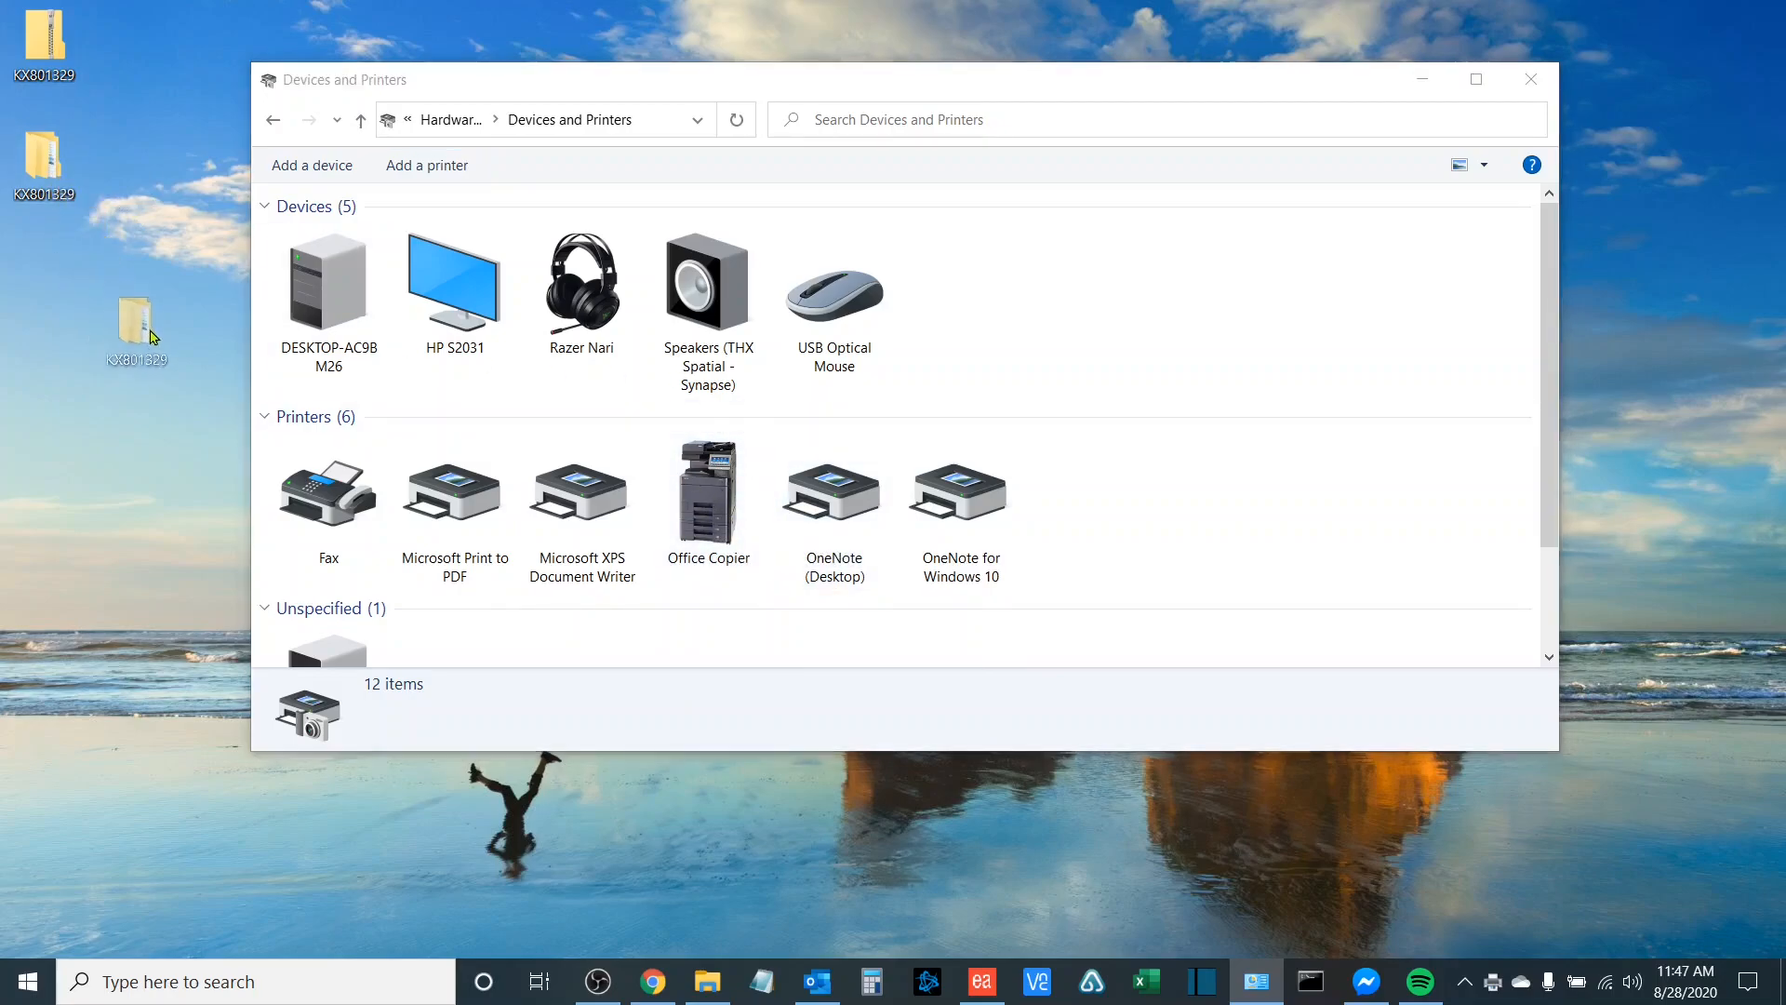
- Browse into KX801329 > KX801329 > en and select the KmInstall application
double_click(135, 318)
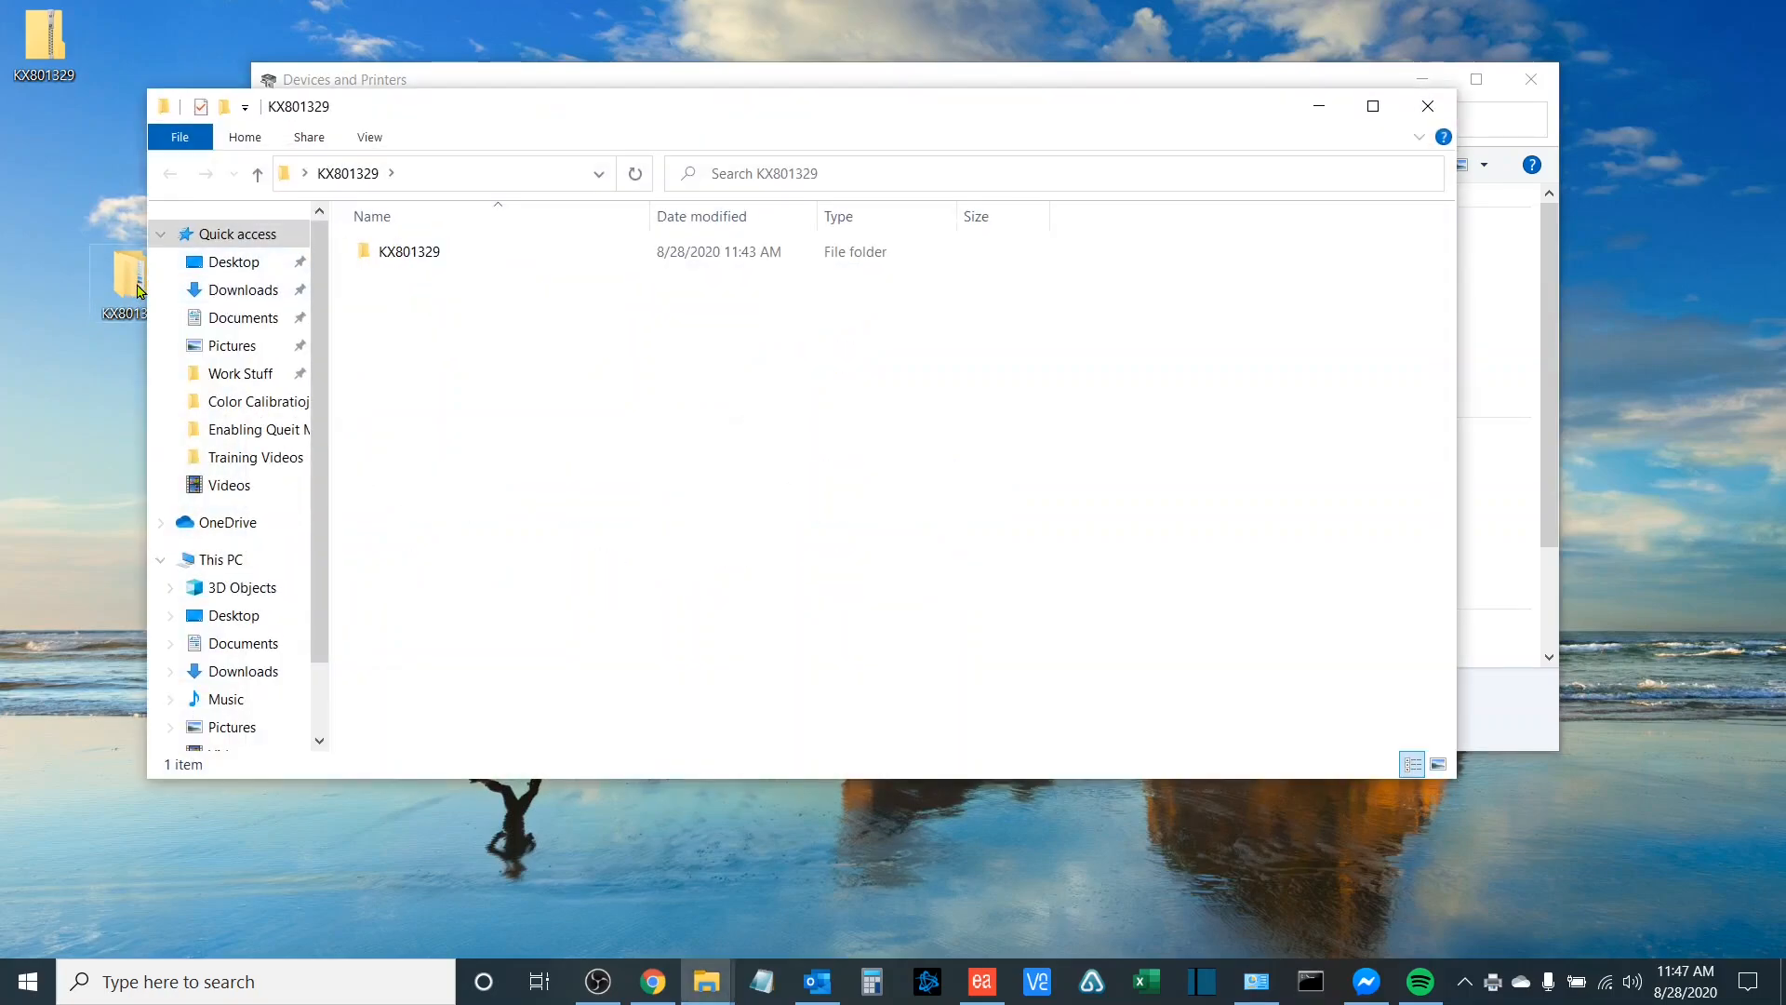
double_click(409, 251)
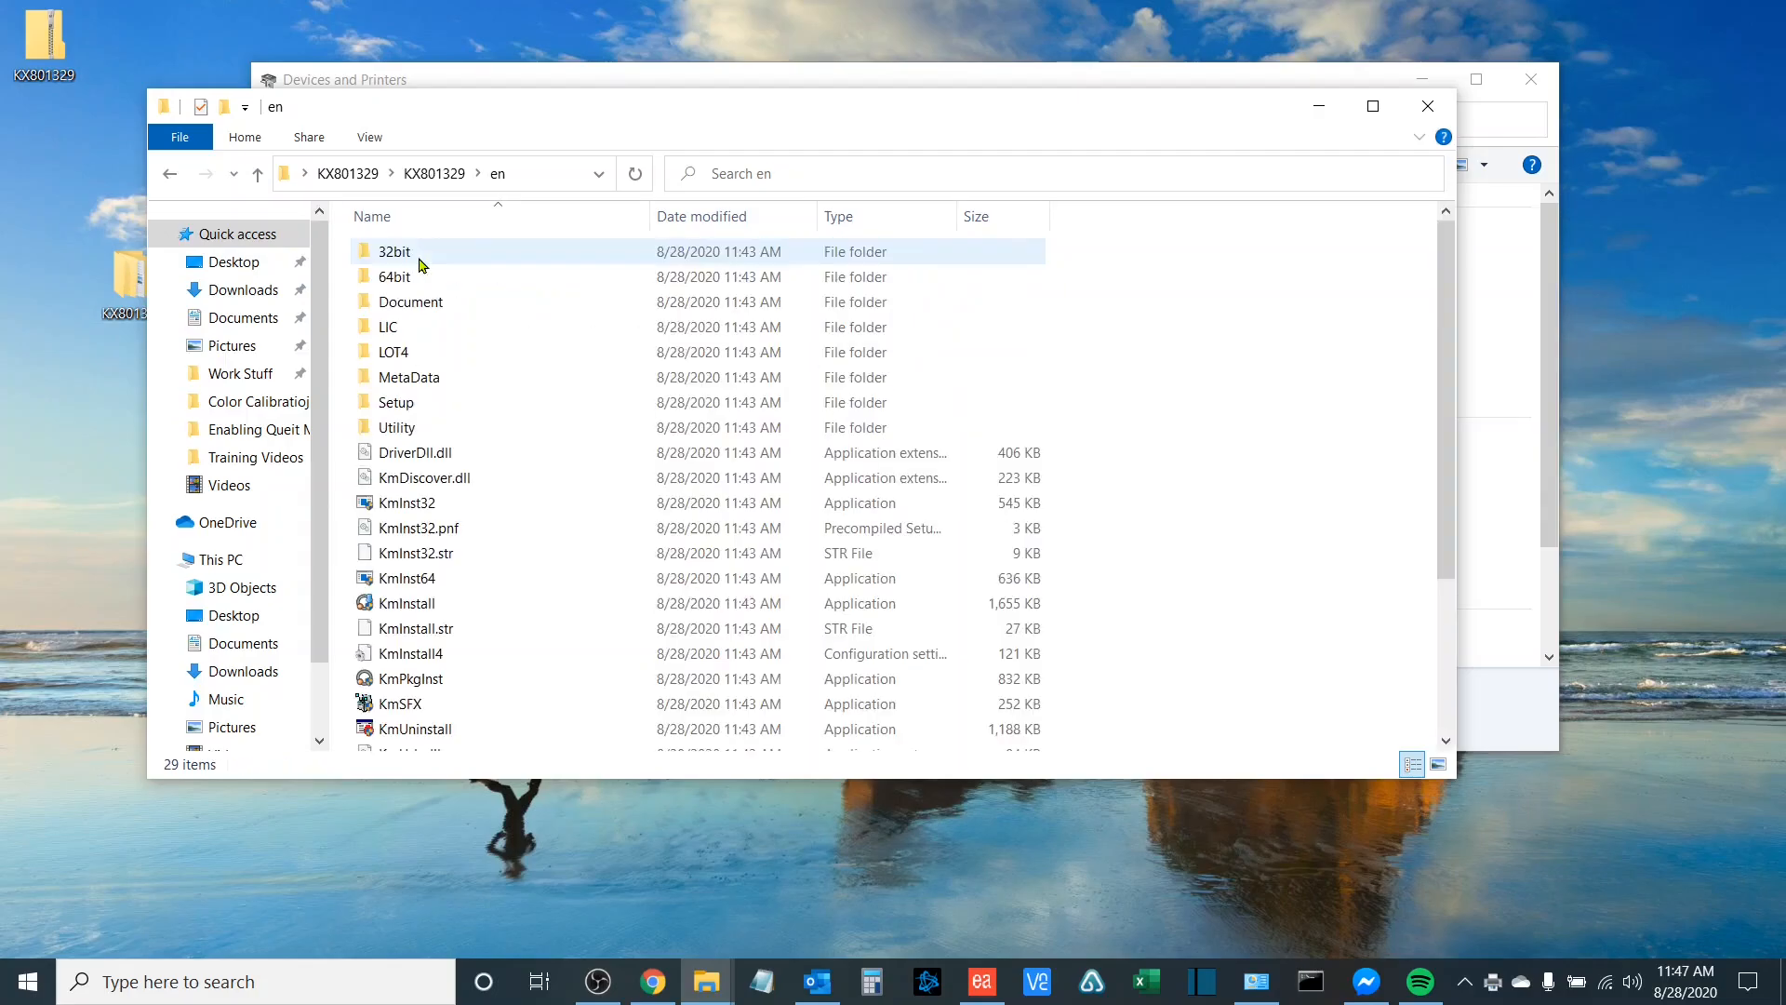
left_click(444, 627)
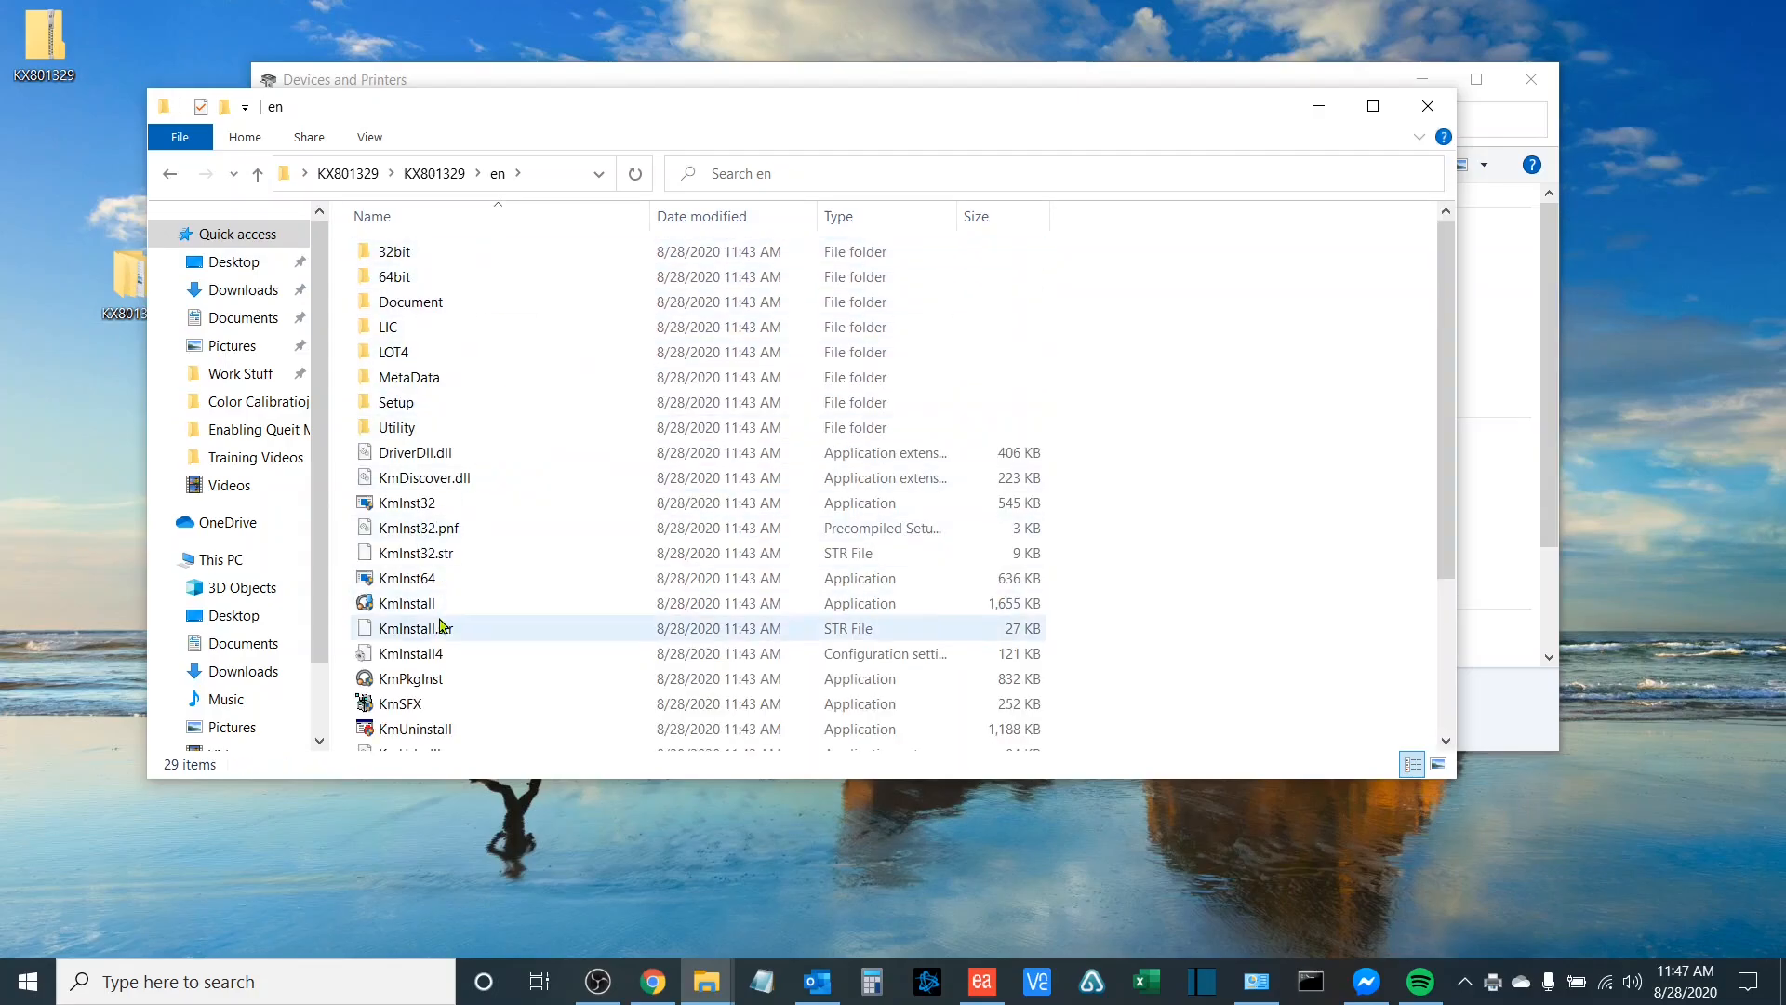
left_click(406, 603)
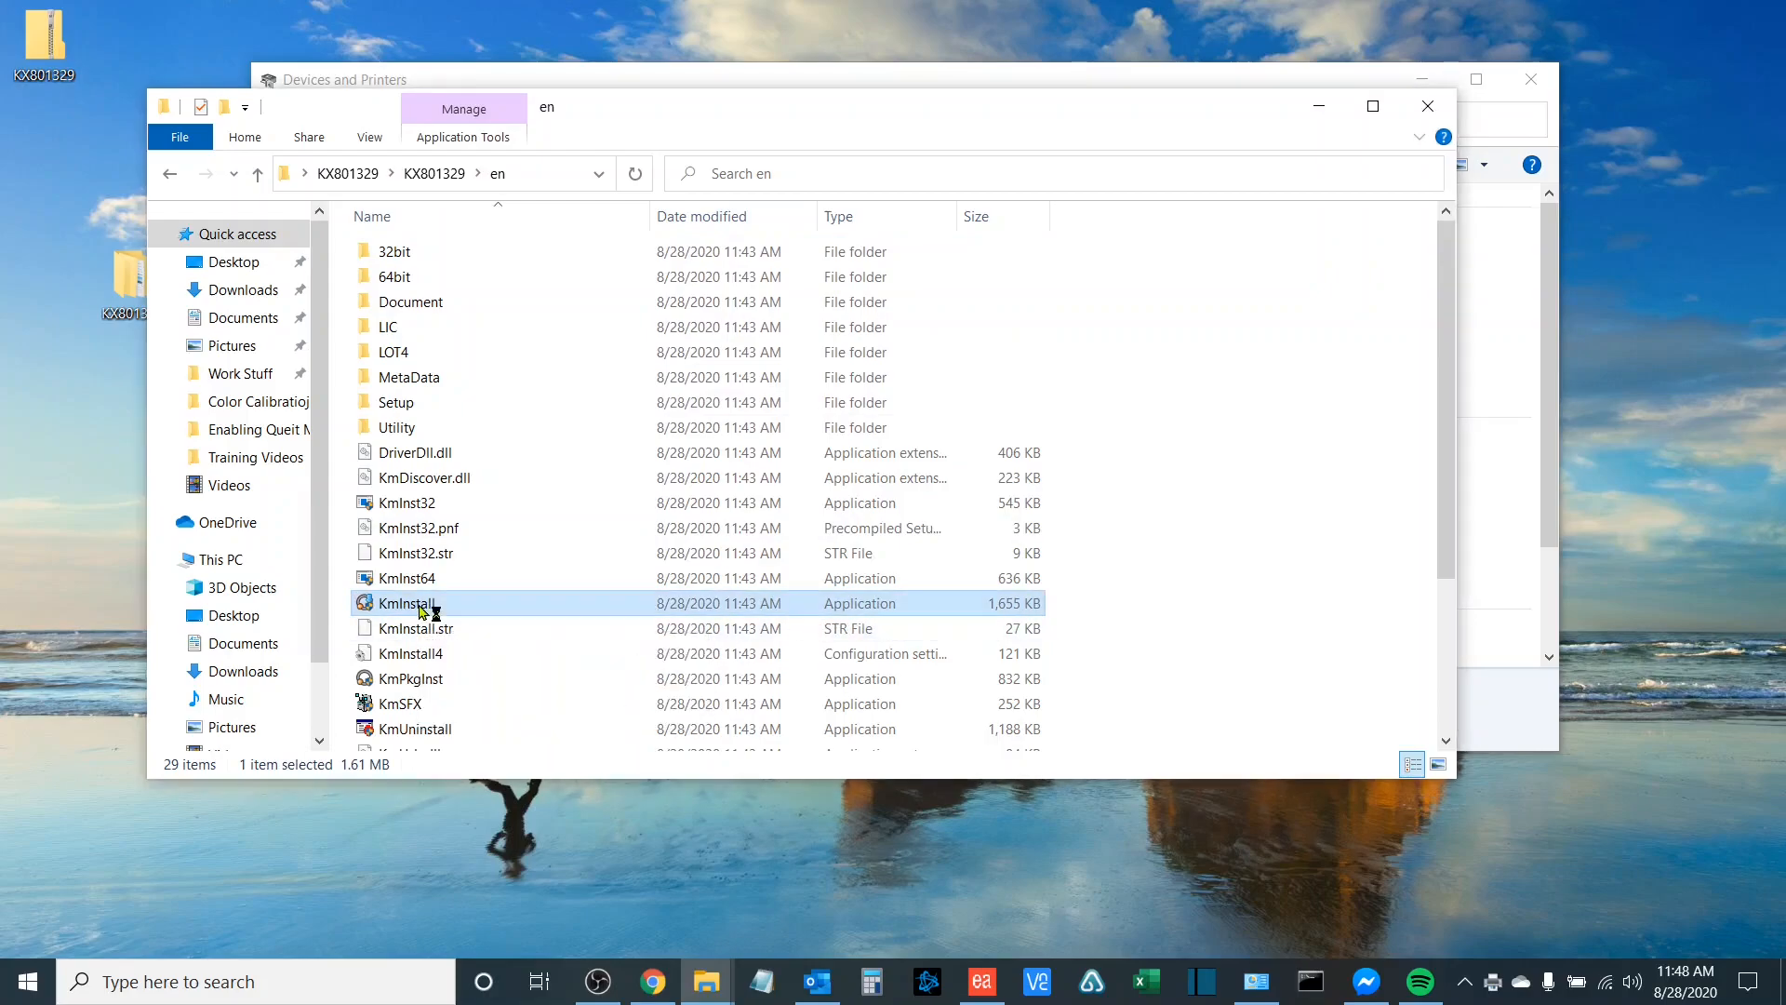
- Launch KmInstall, accept the license Notice and clear the Resource and Energy Saving dialog
double_click(405, 603)
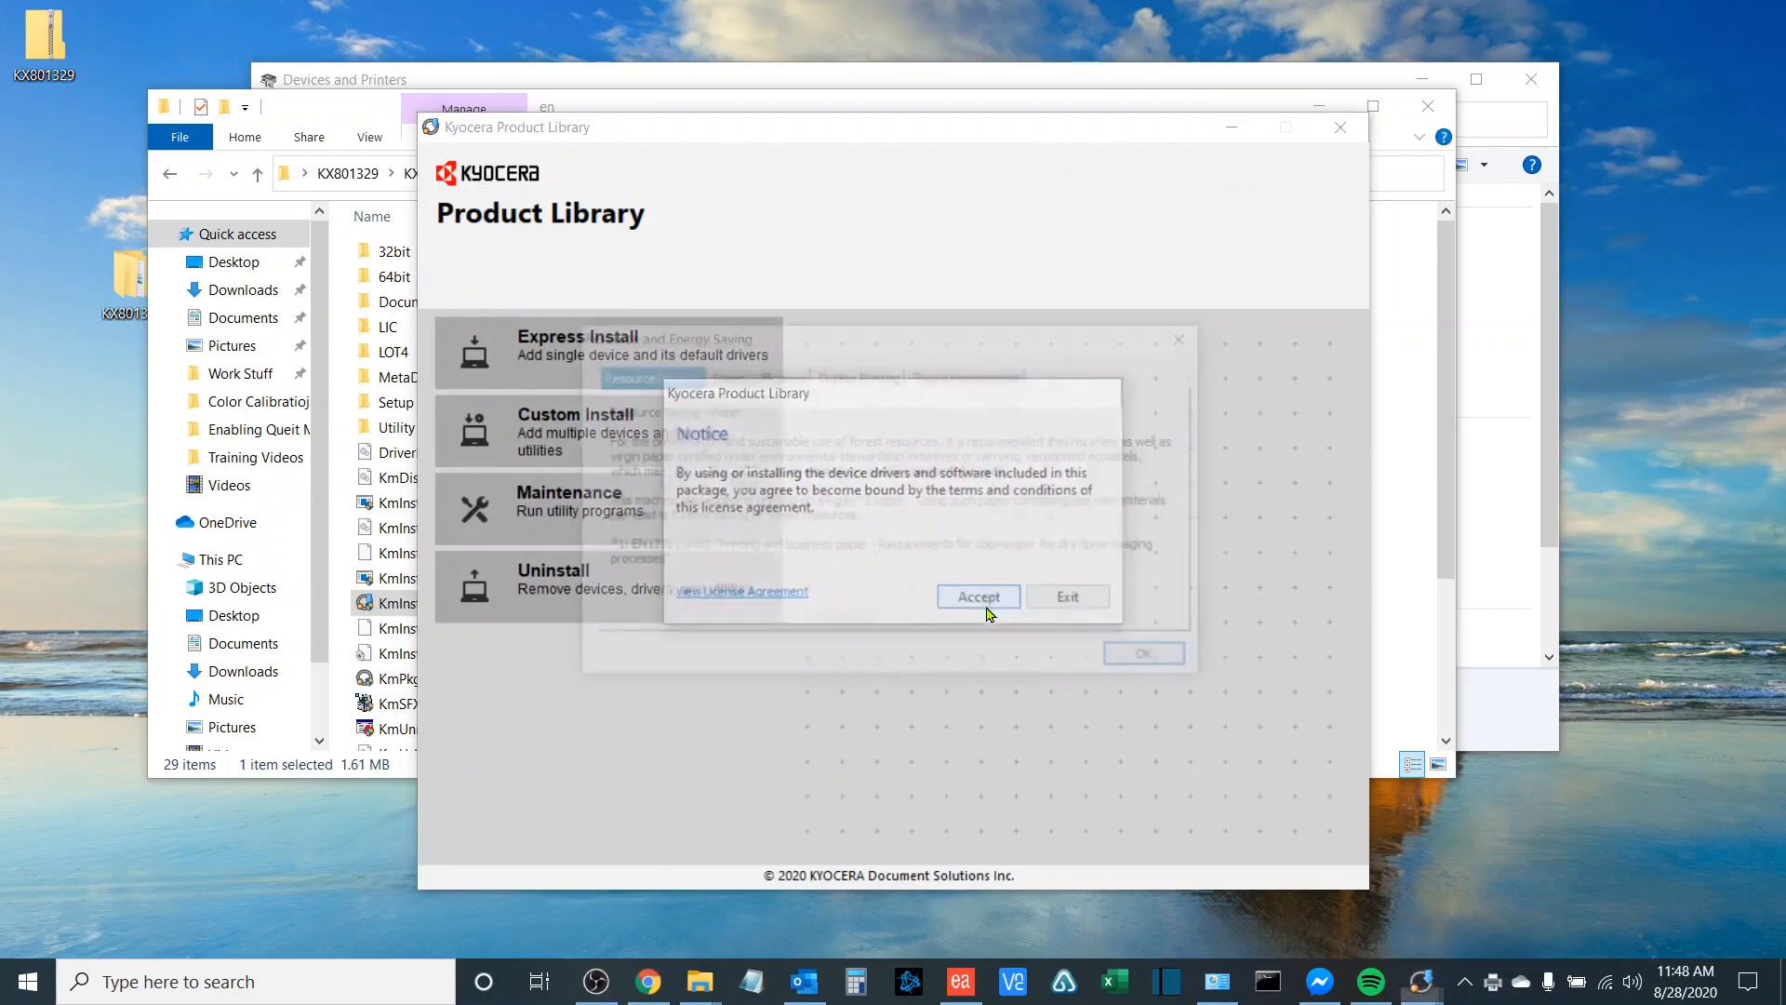
left_click(977, 595)
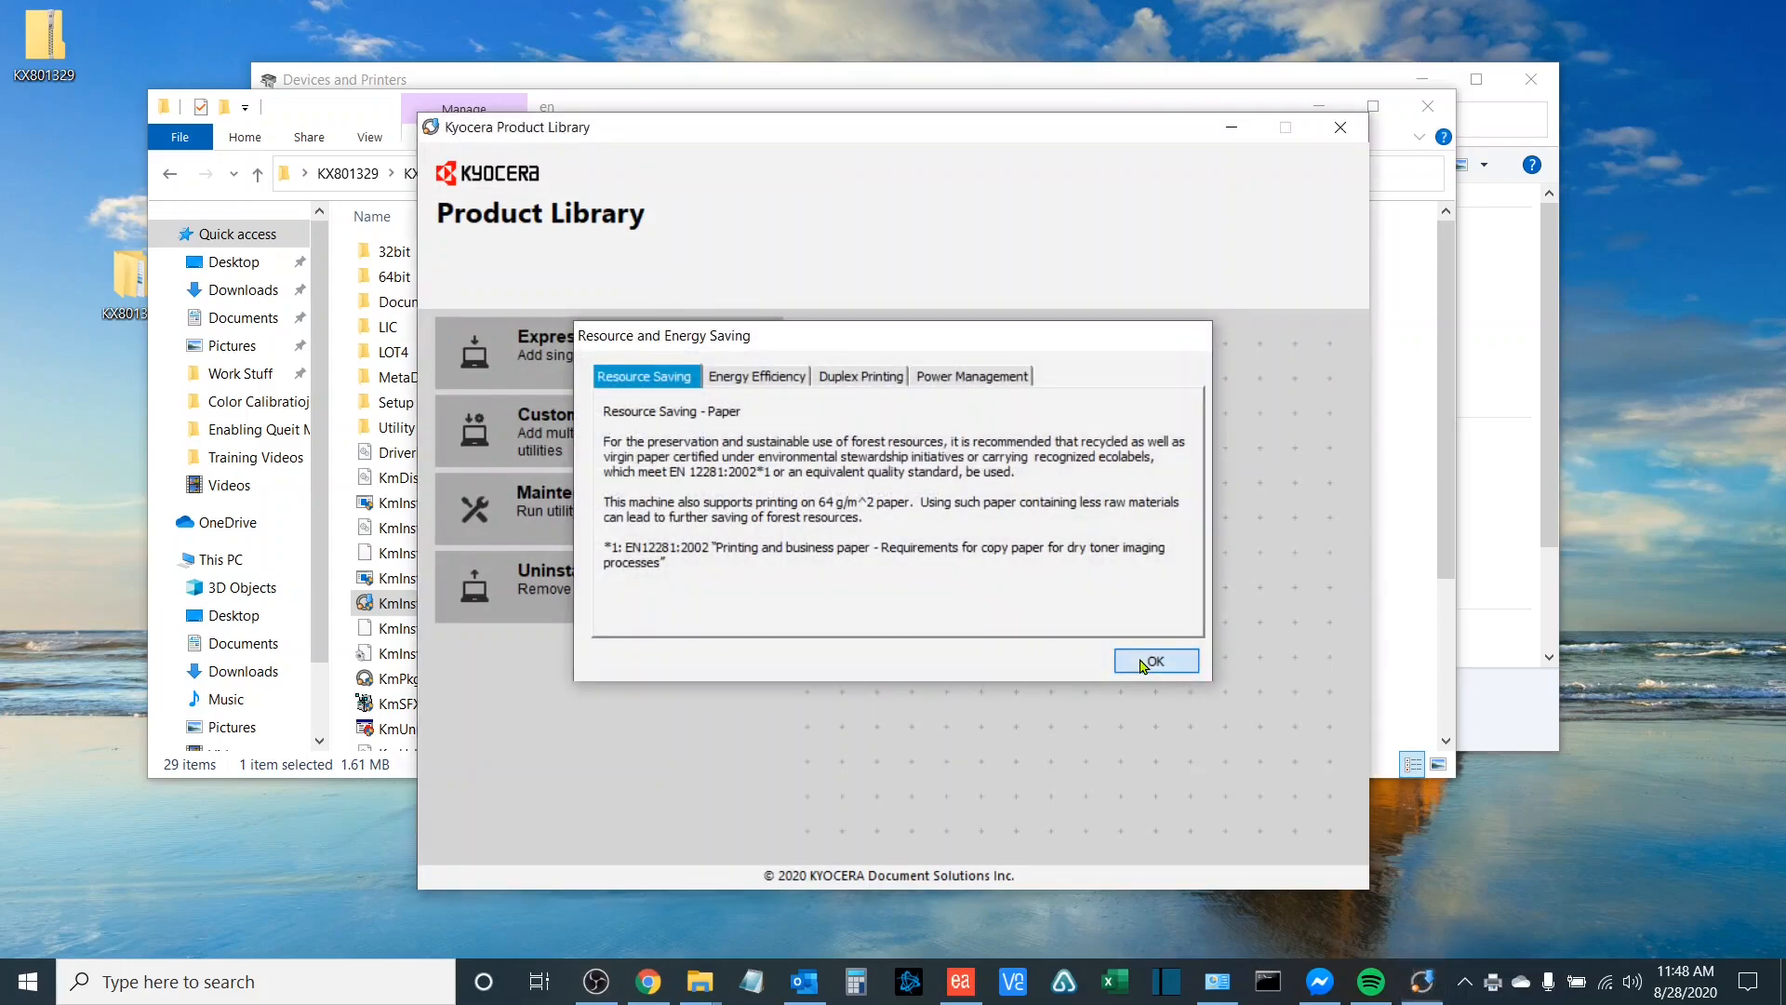
left_click(1154, 661)
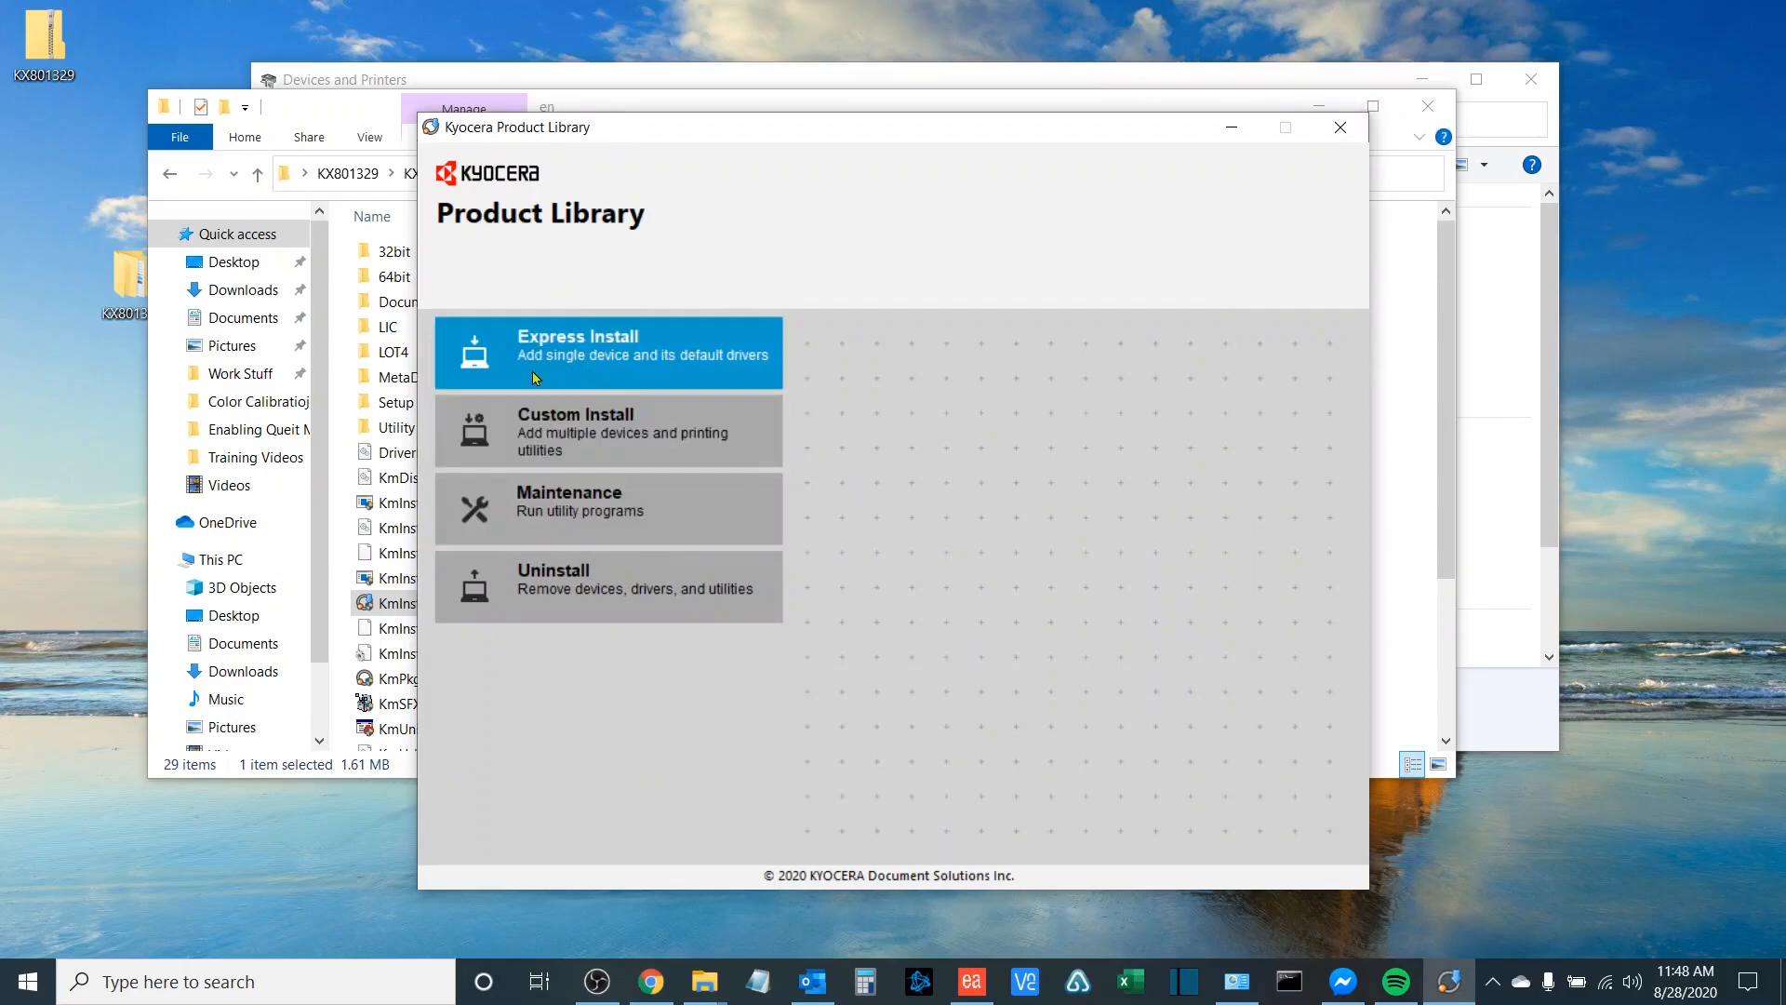
- In Express Install choose the TASKalfa 5052ci at 192.168.1.71 with KX DRIVER, FONTS and Status Monitor 5 checked
left_click(609, 352)
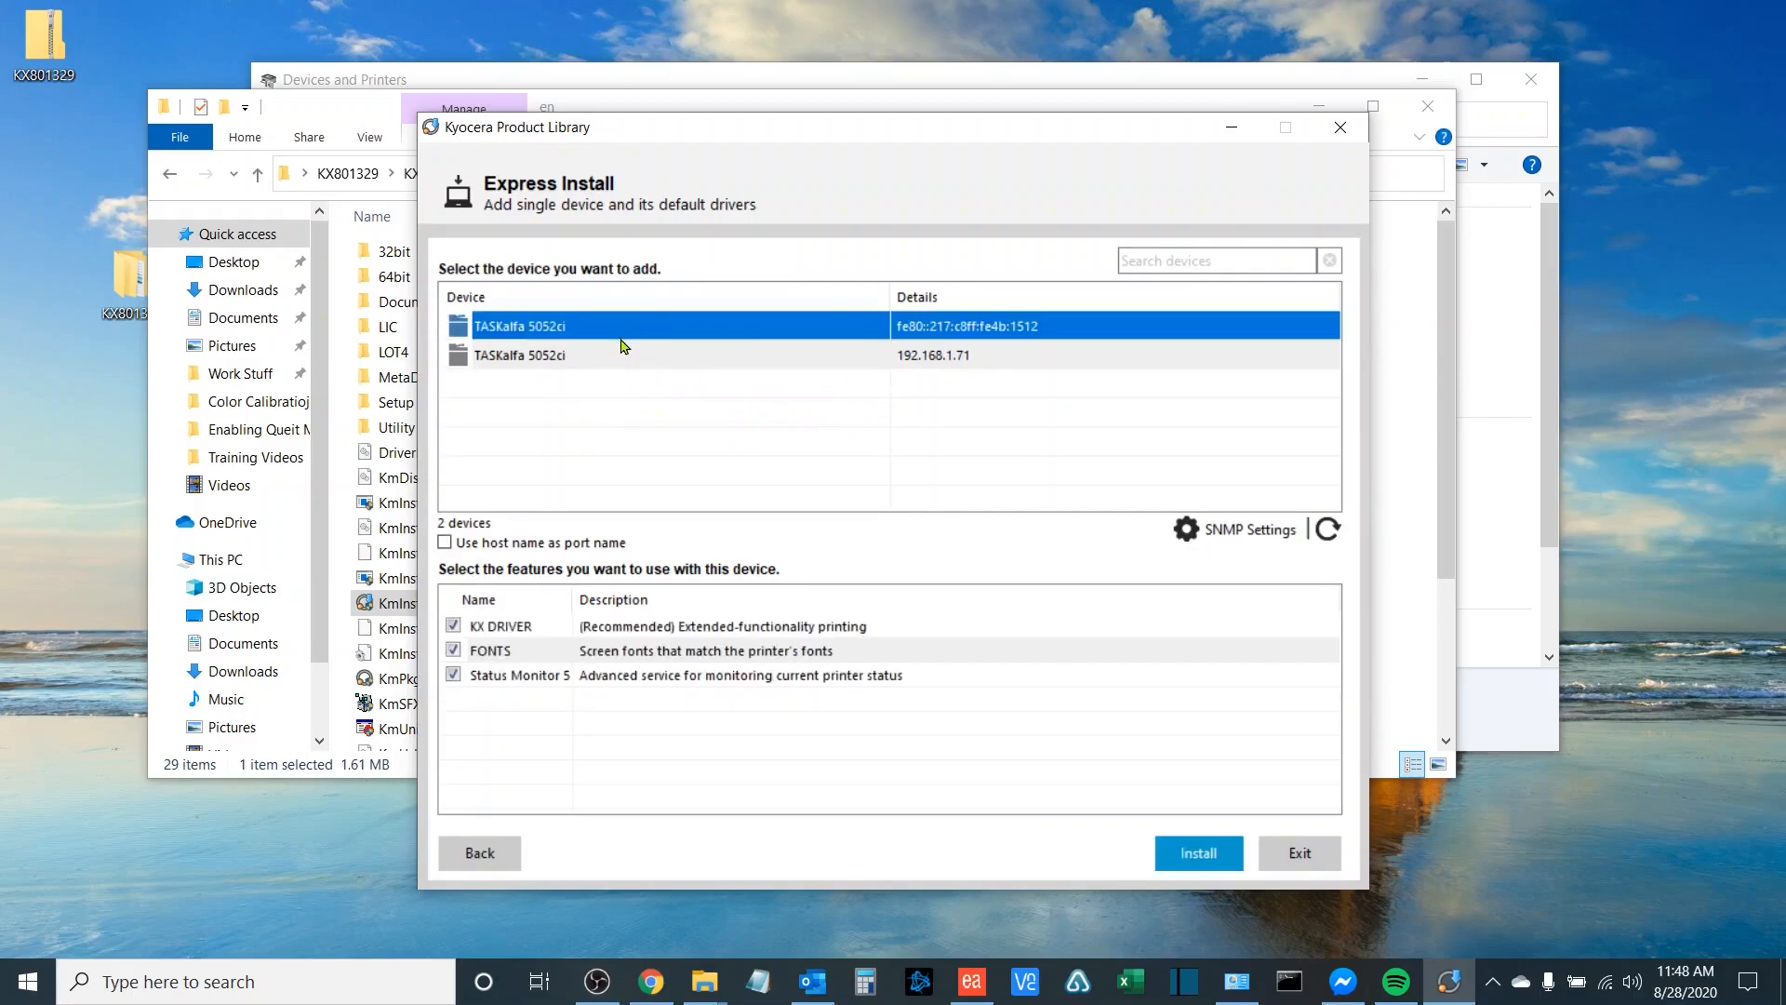
left_click(519, 354)
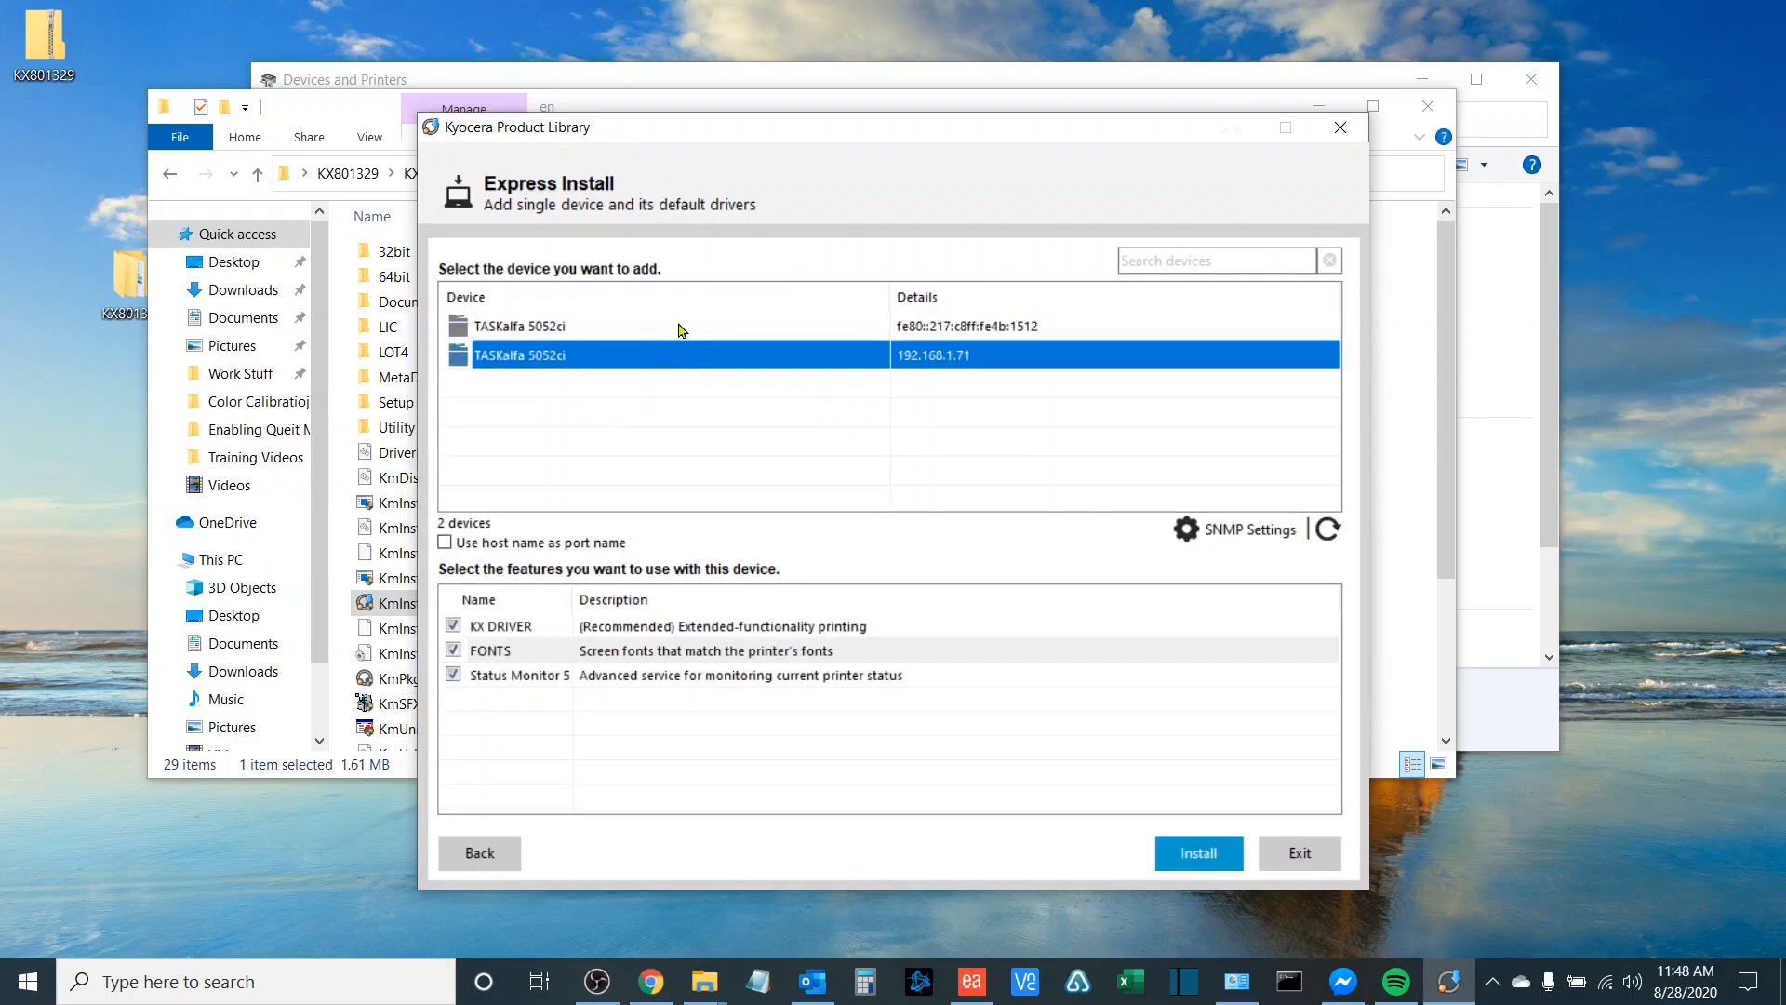
left_click(672, 325)
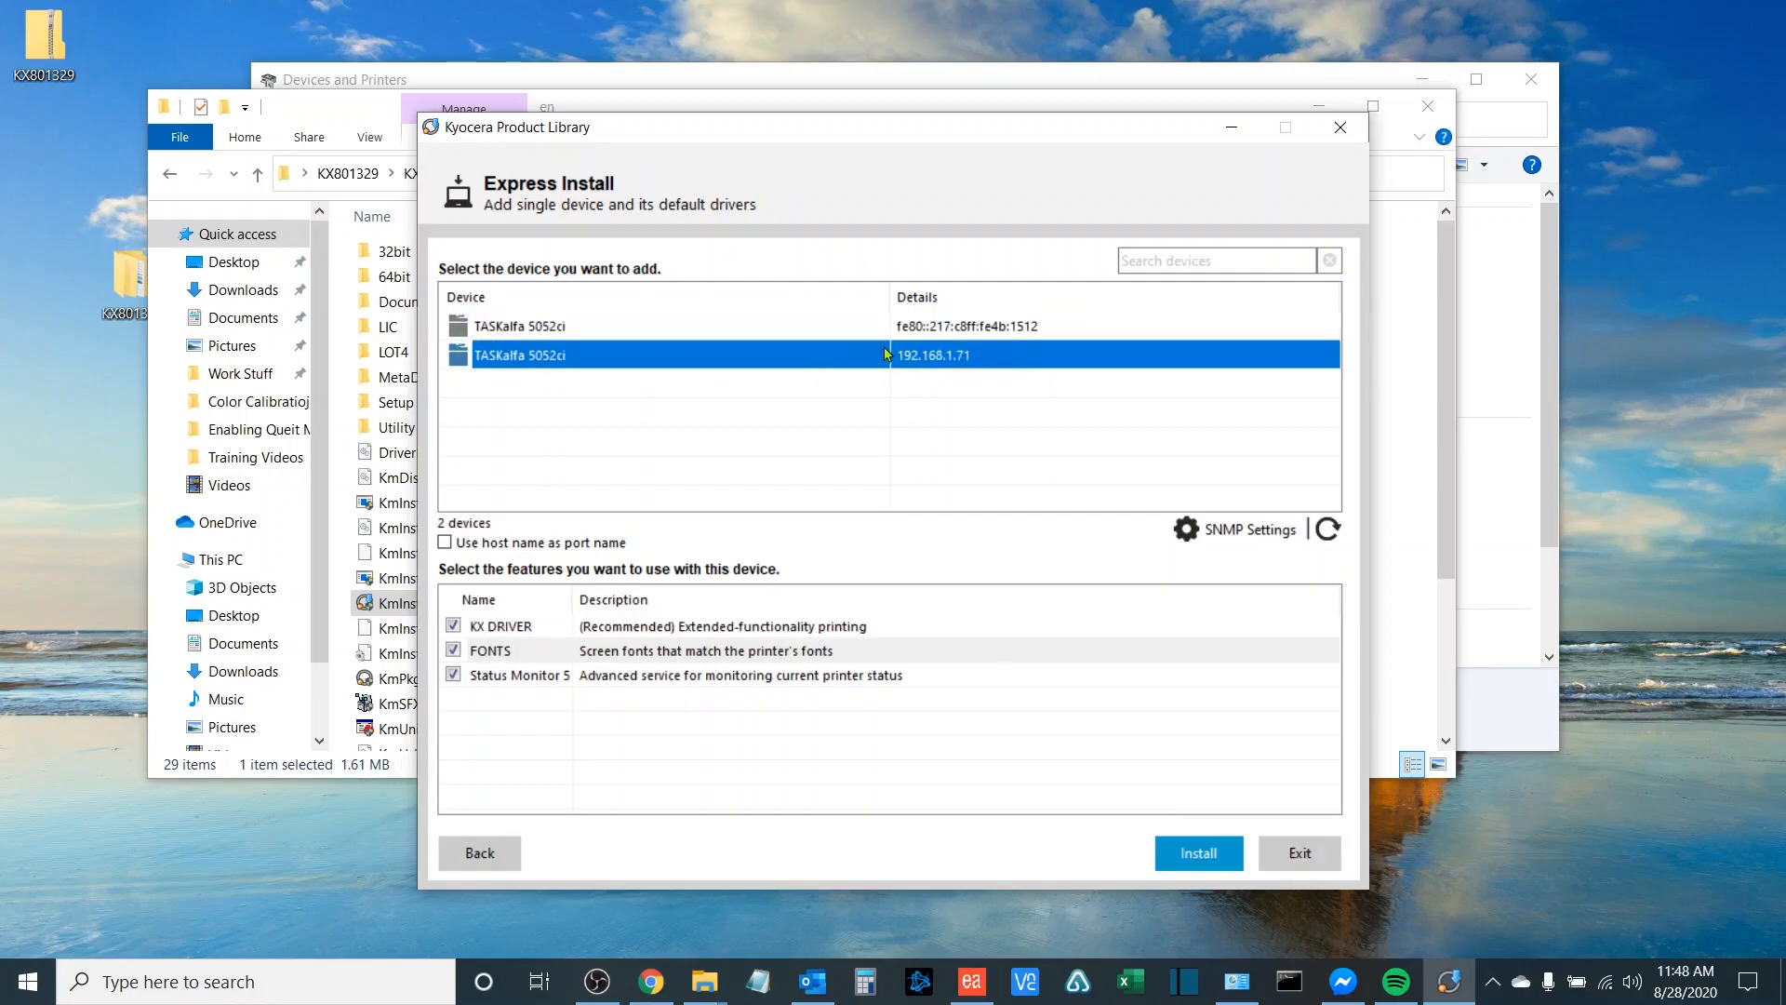
mouse_move(921, 369)
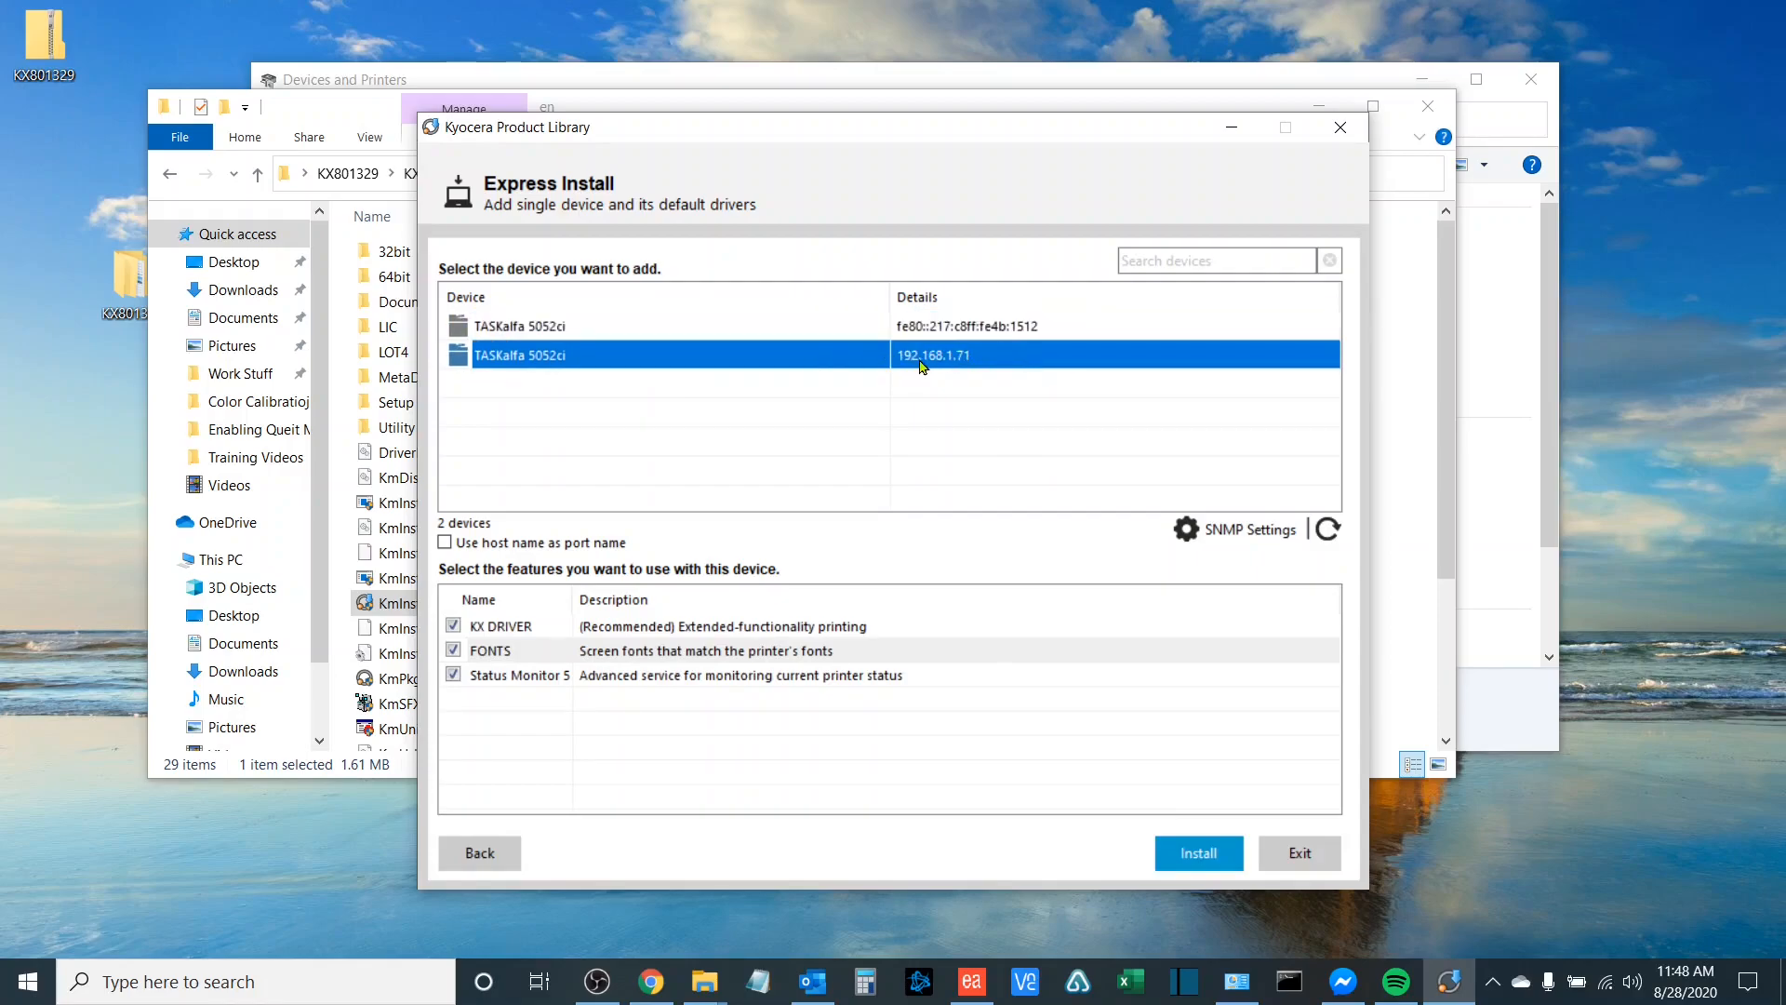
mouse_move(934, 389)
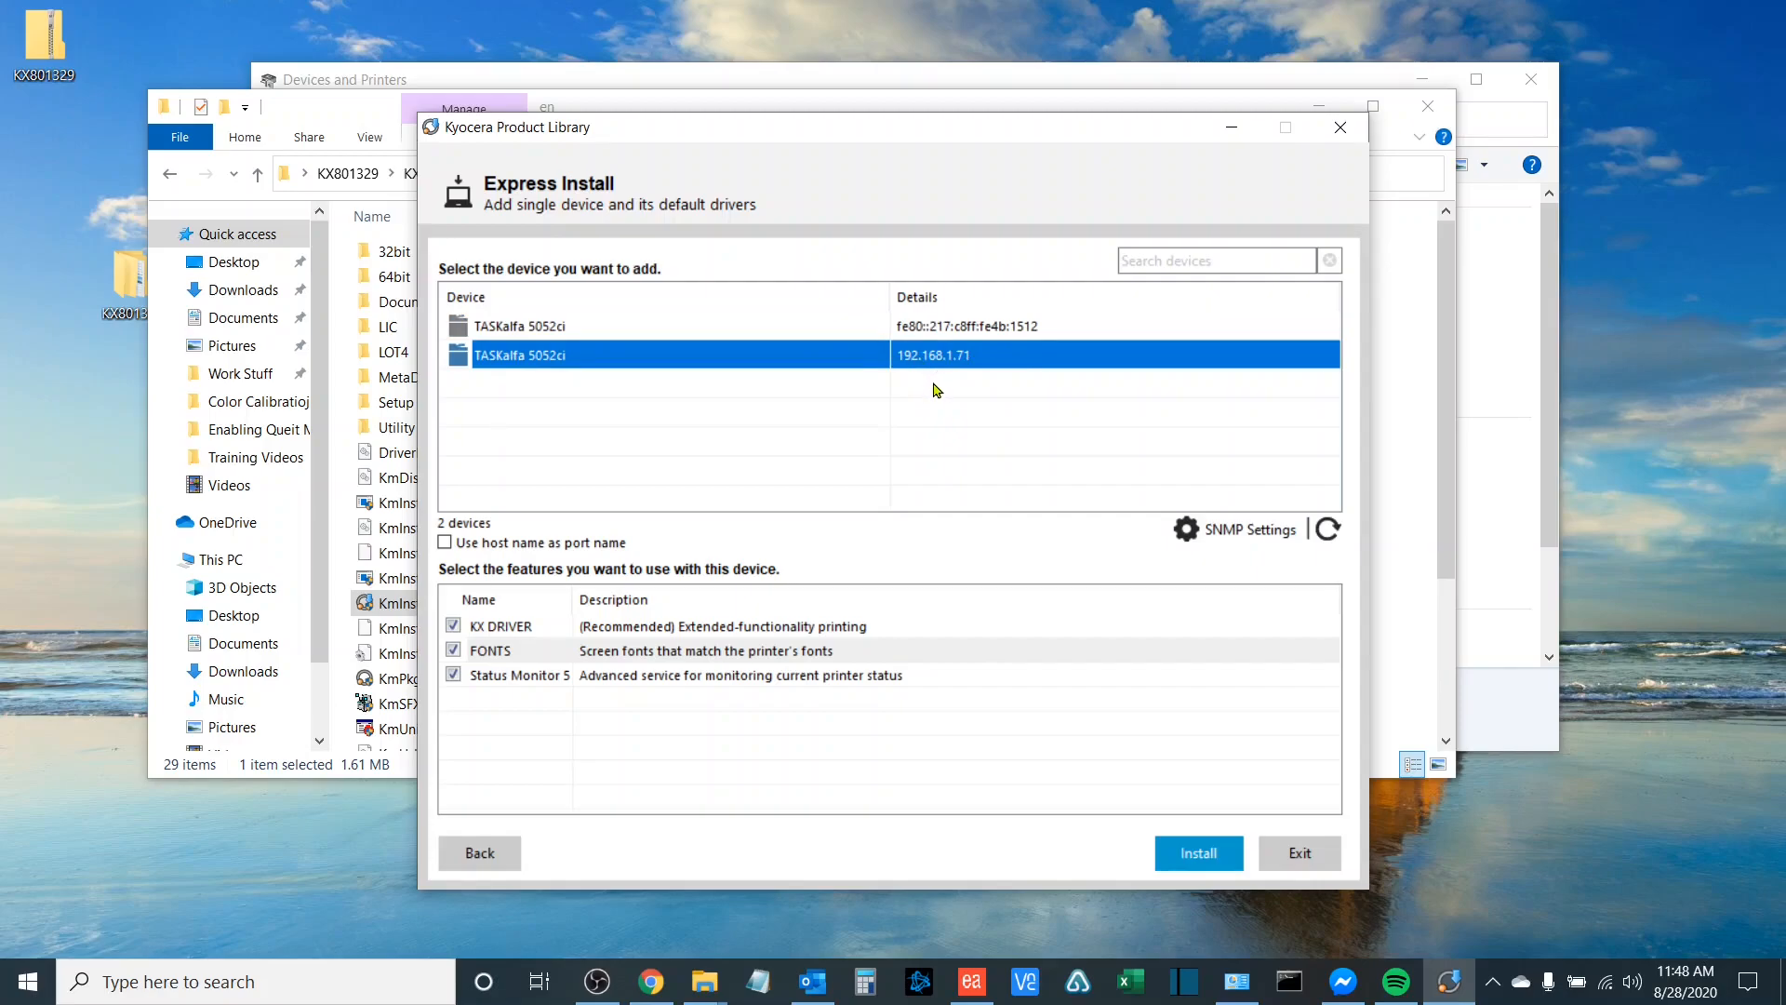
mouse_move(991, 363)
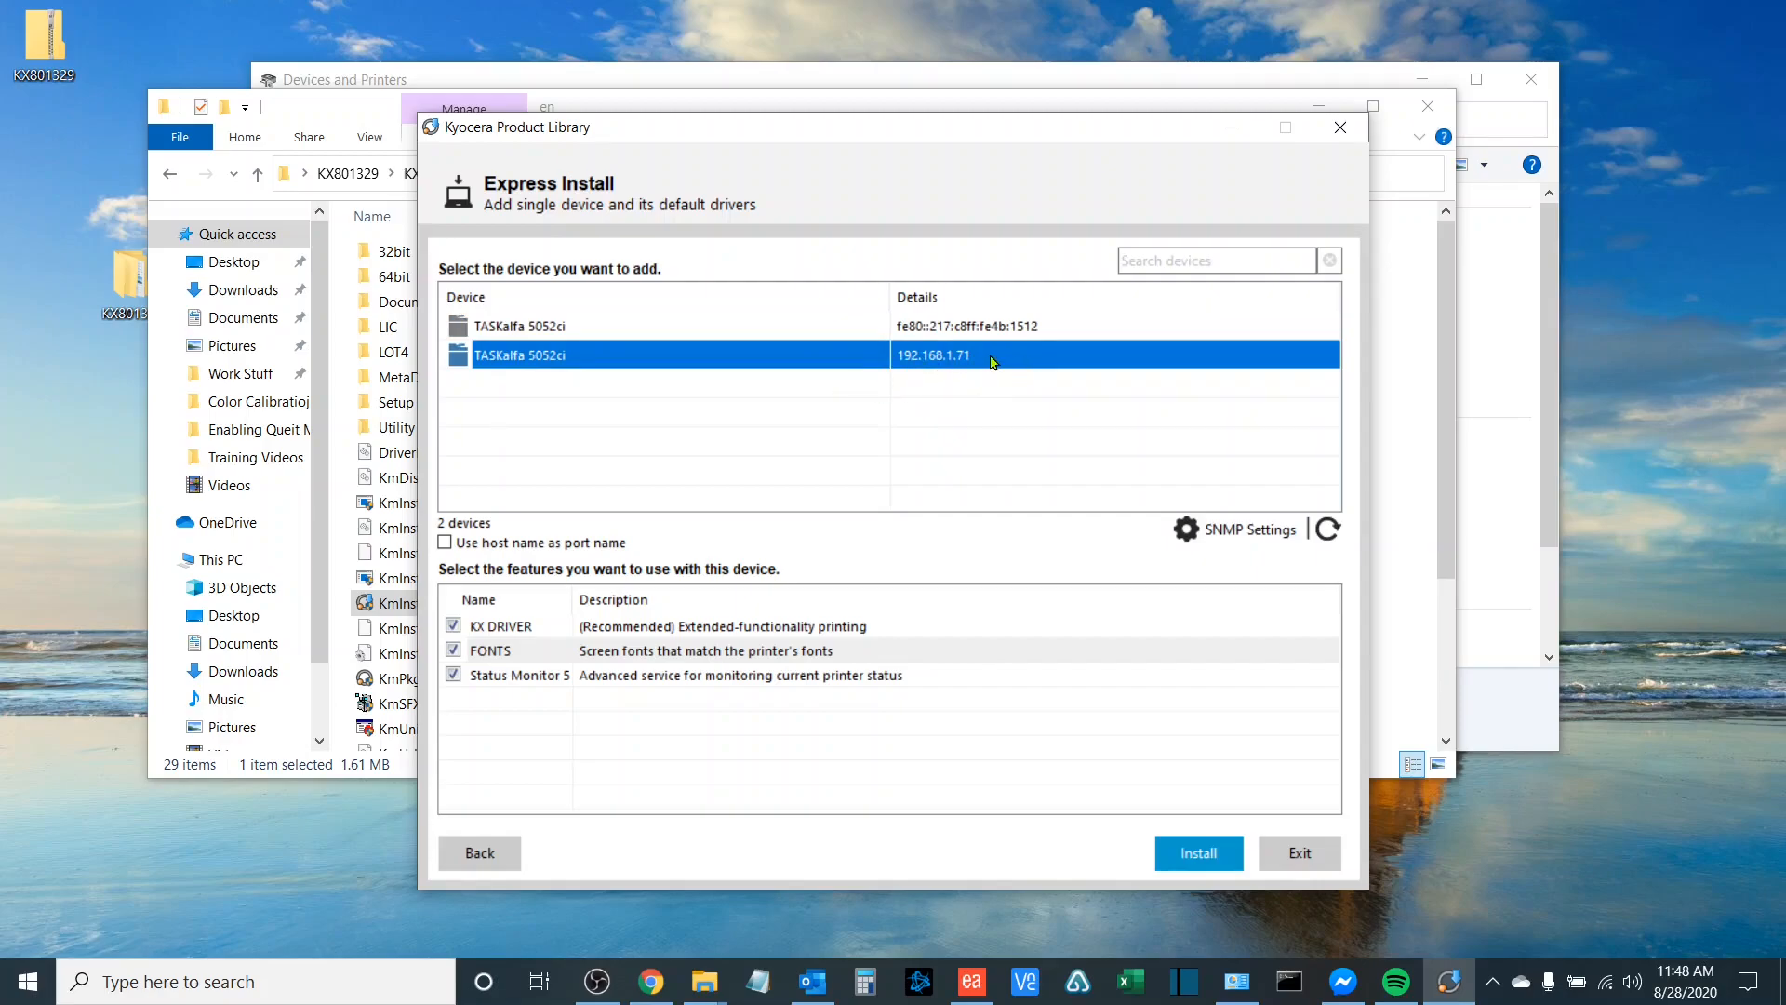
mouse_move(967, 365)
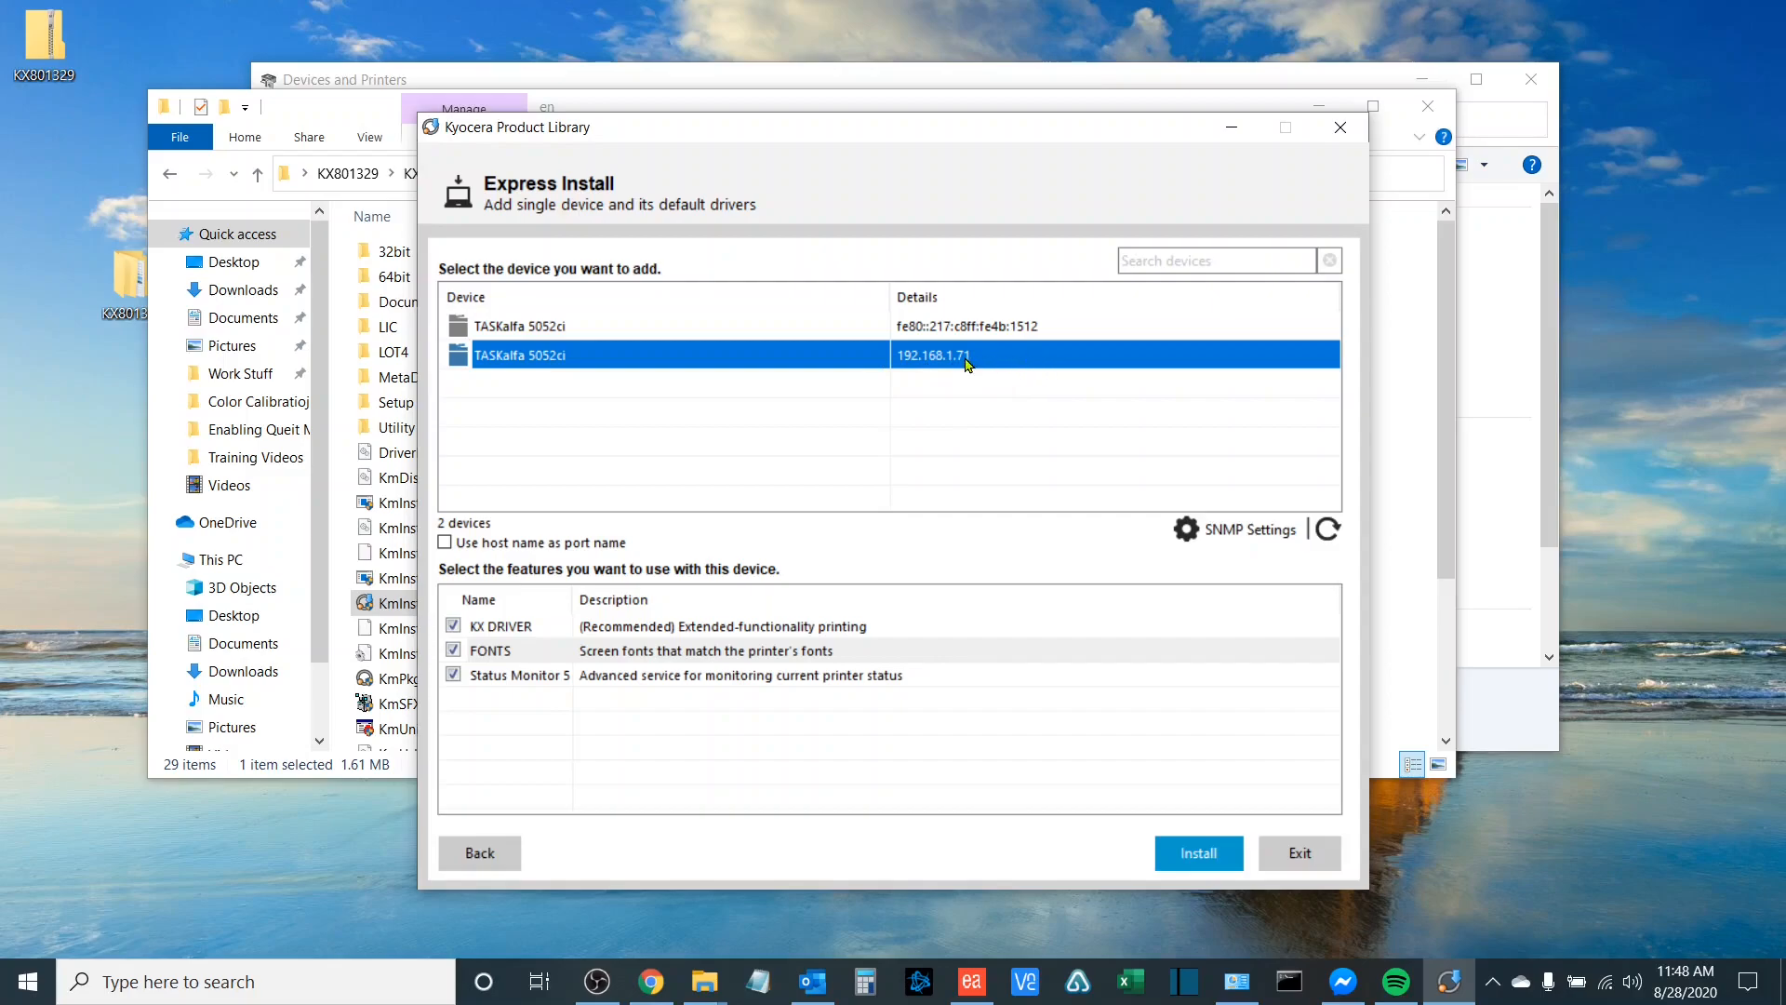
mouse_move(942, 352)
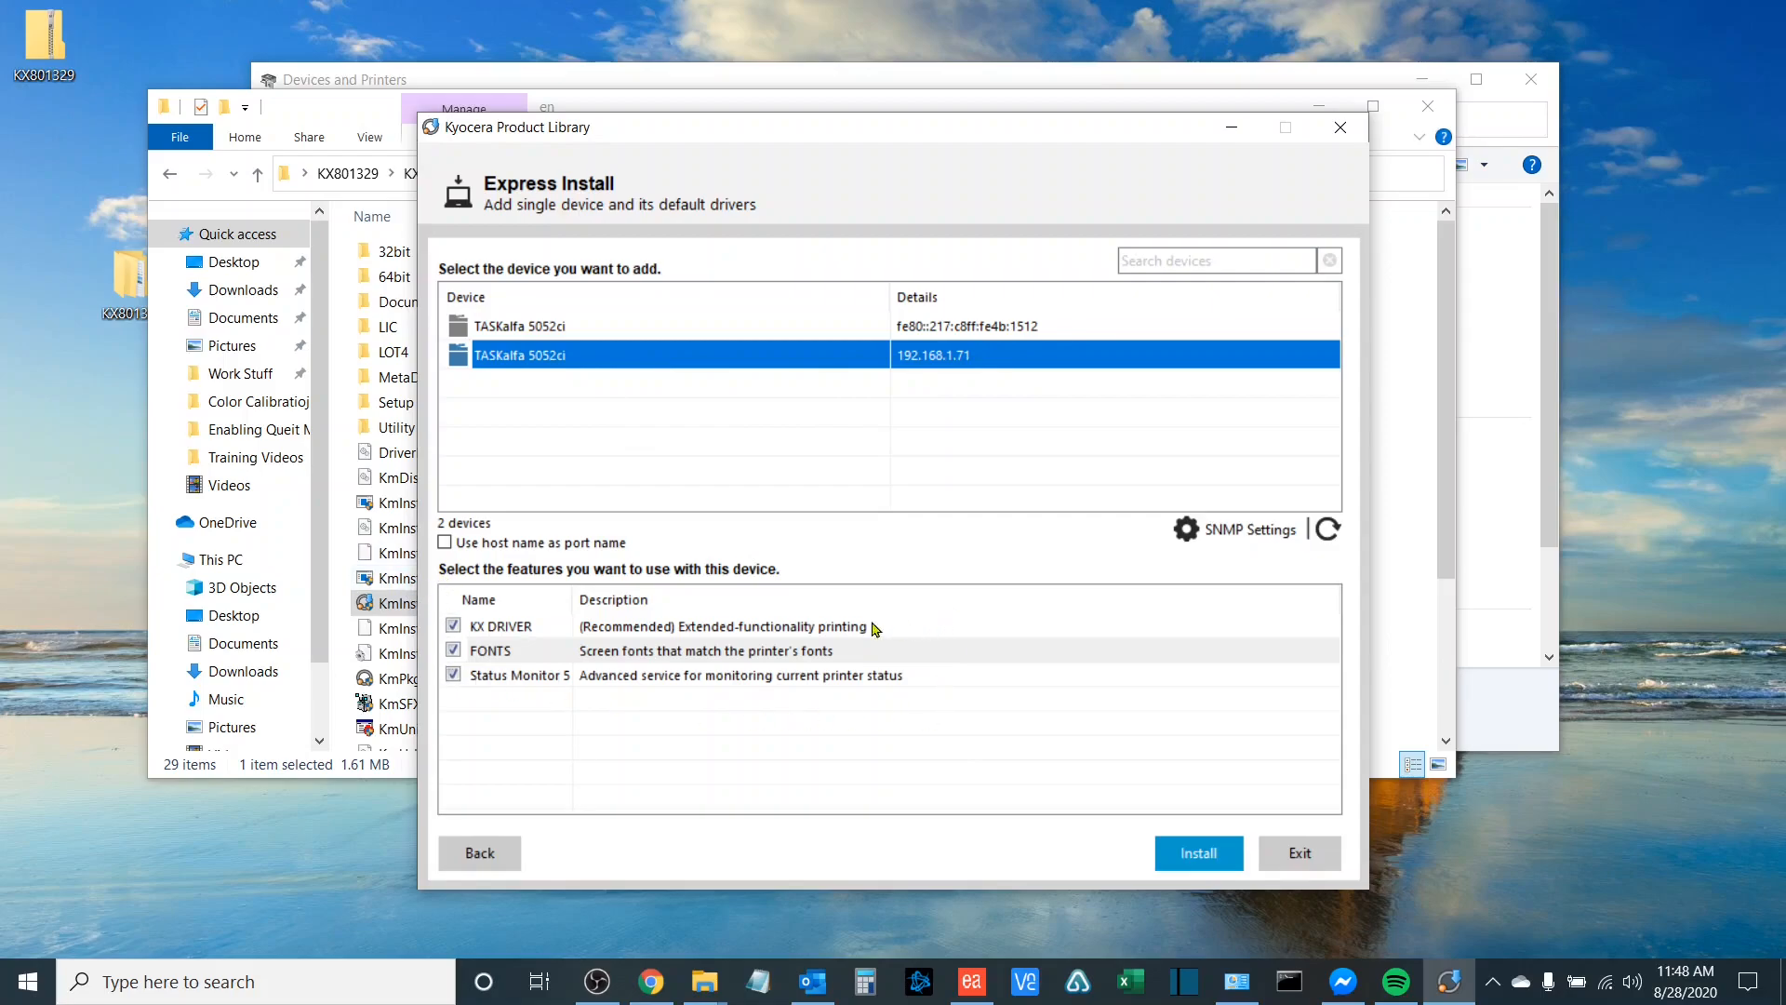
mouse_move(513, 629)
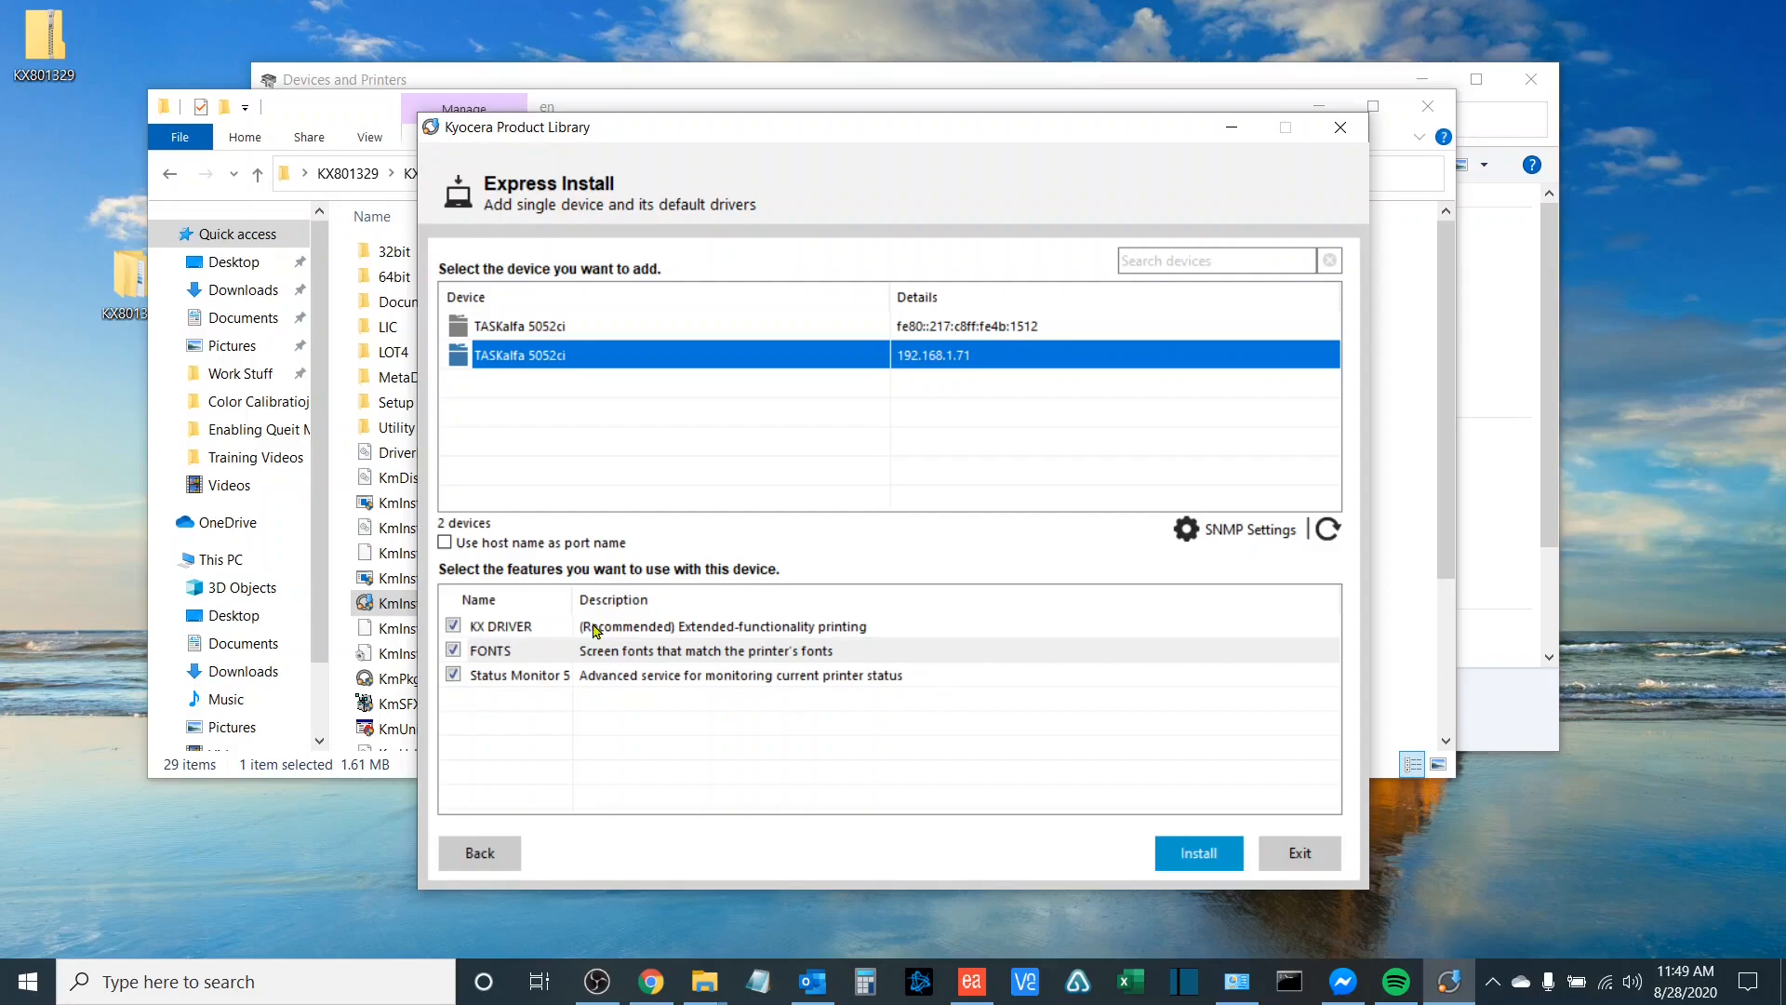
mouse_move(721, 644)
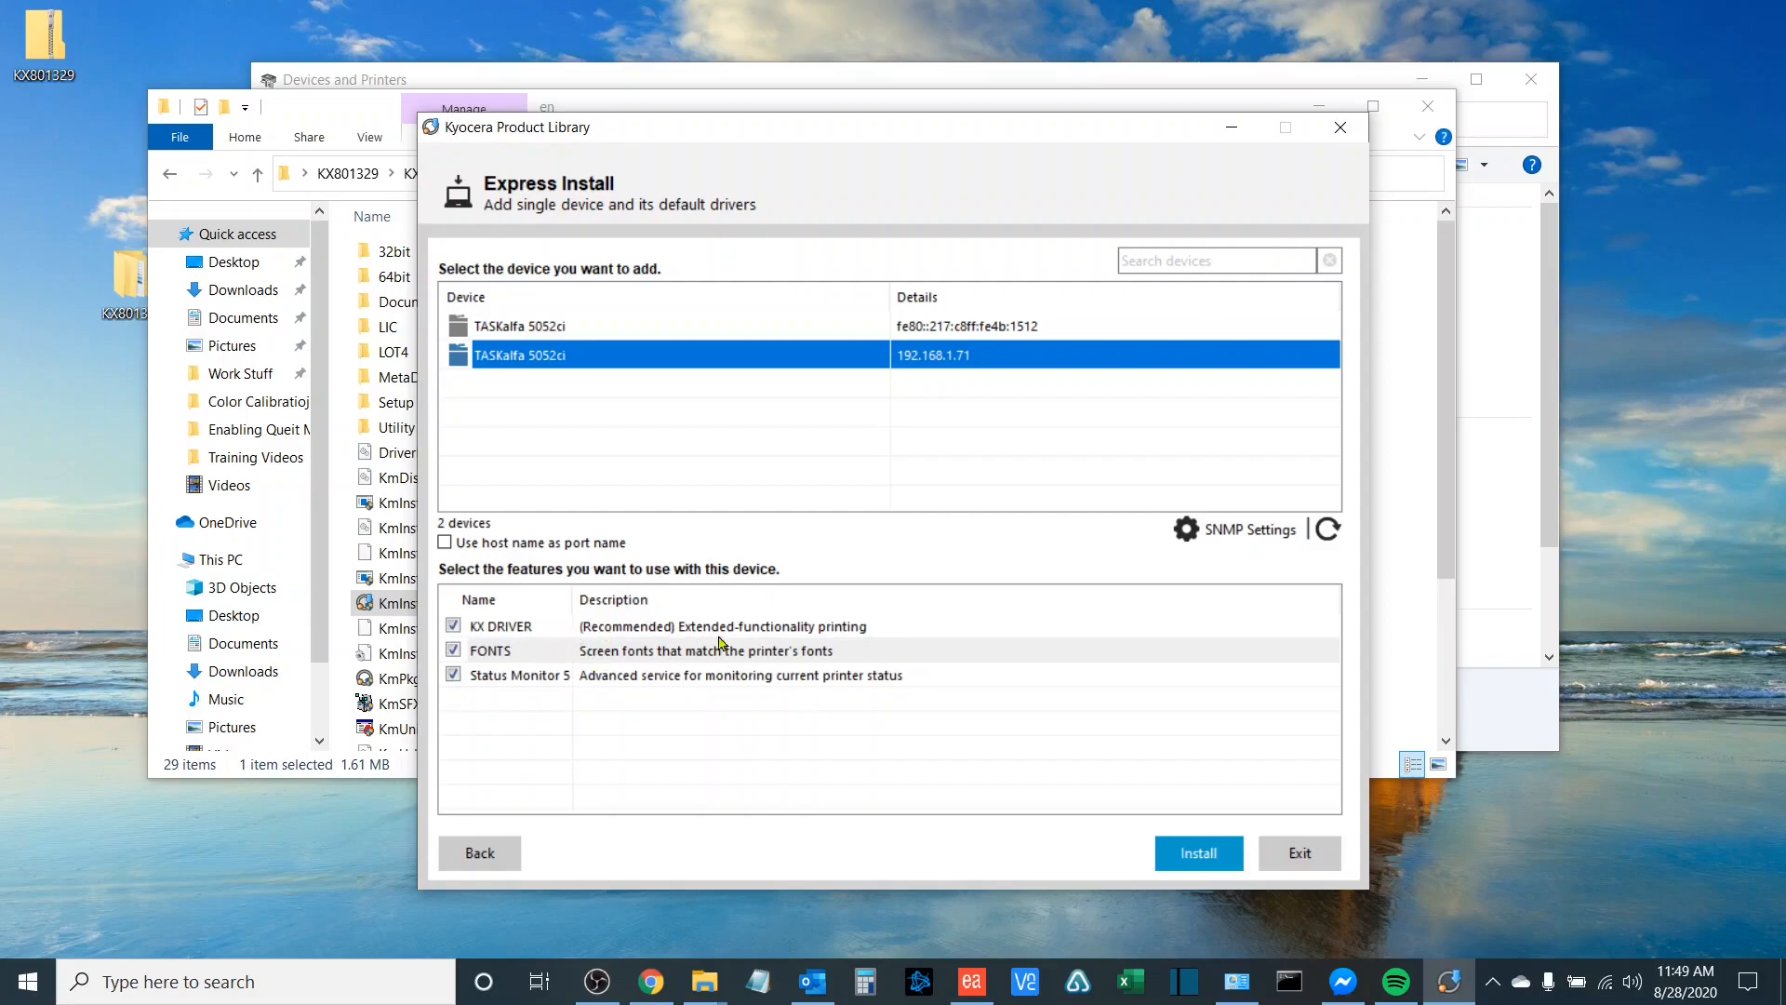
mouse_move(665, 731)
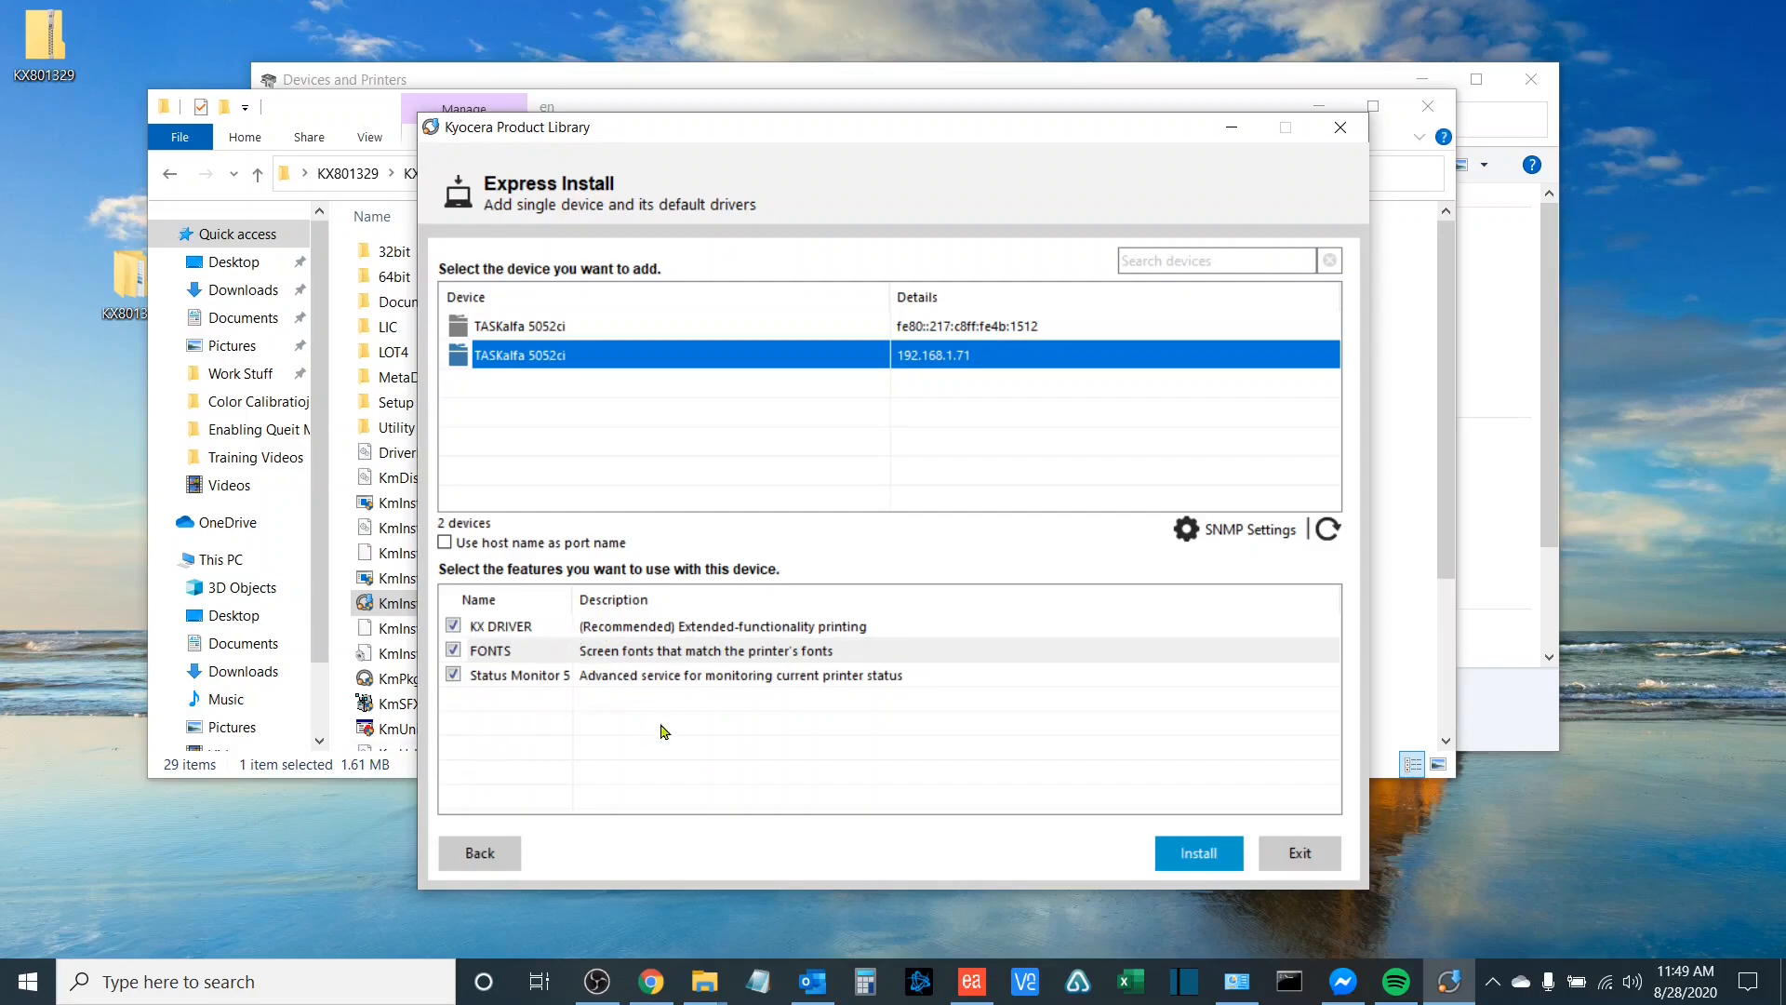
mouse_move(674, 711)
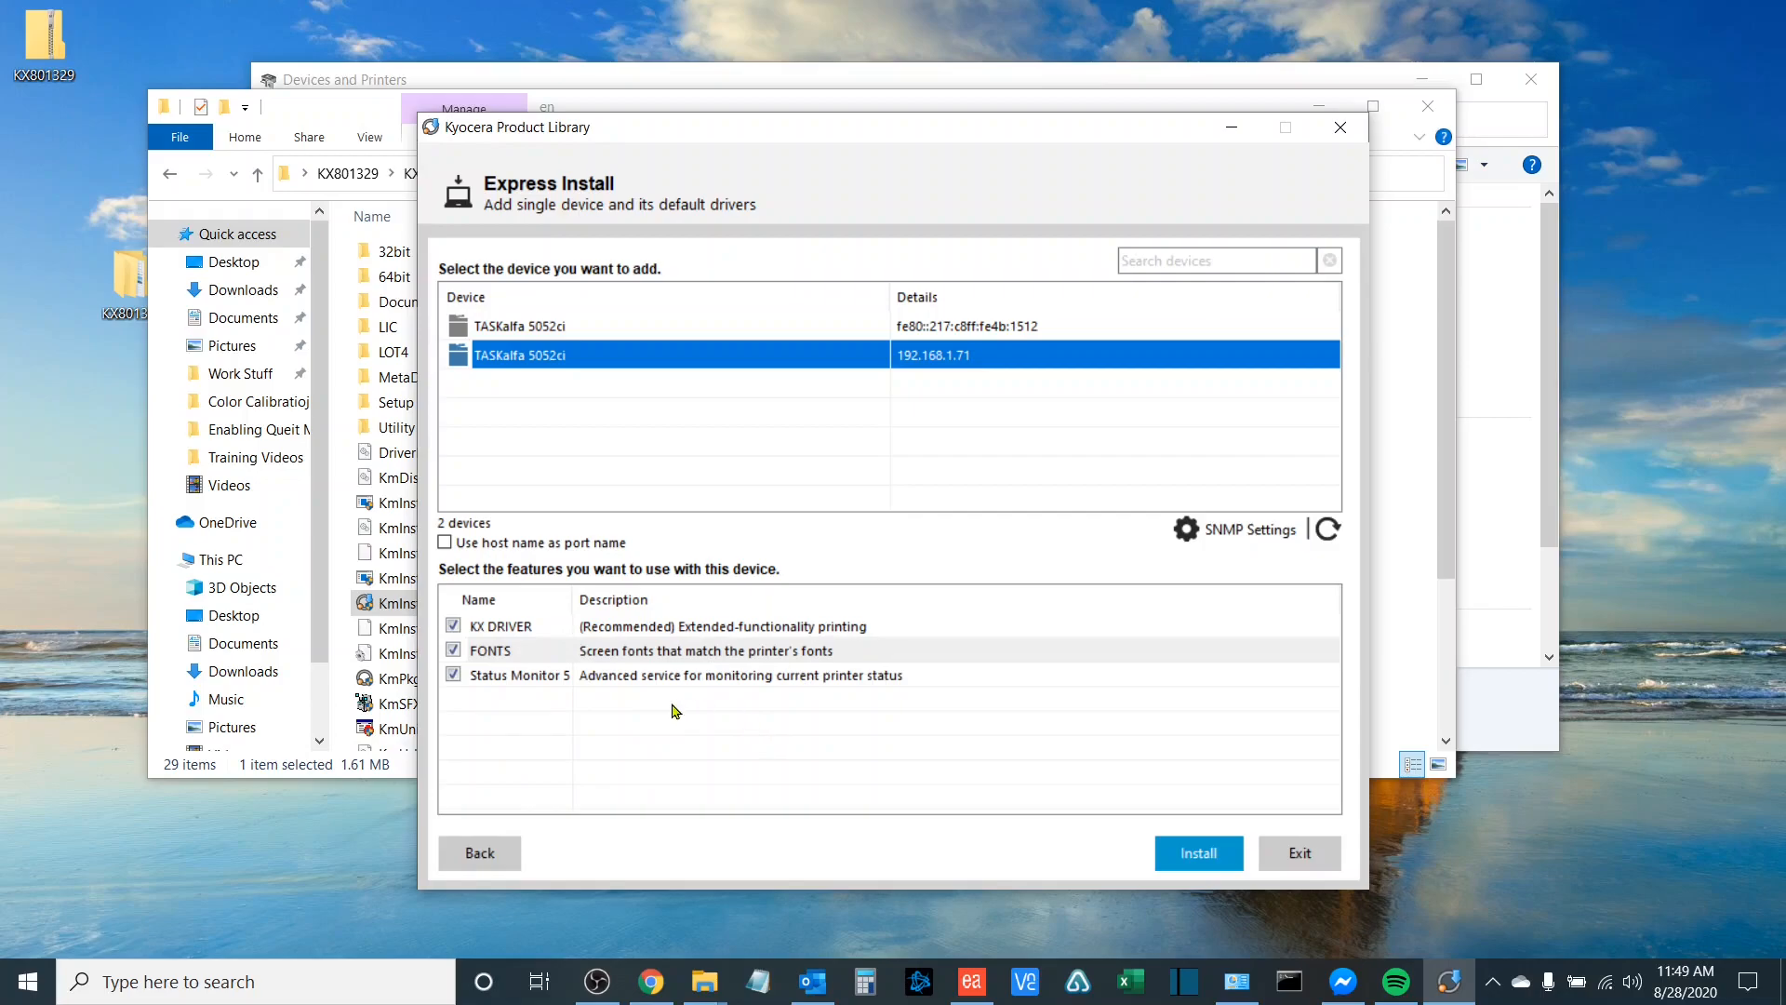
mouse_move(794, 701)
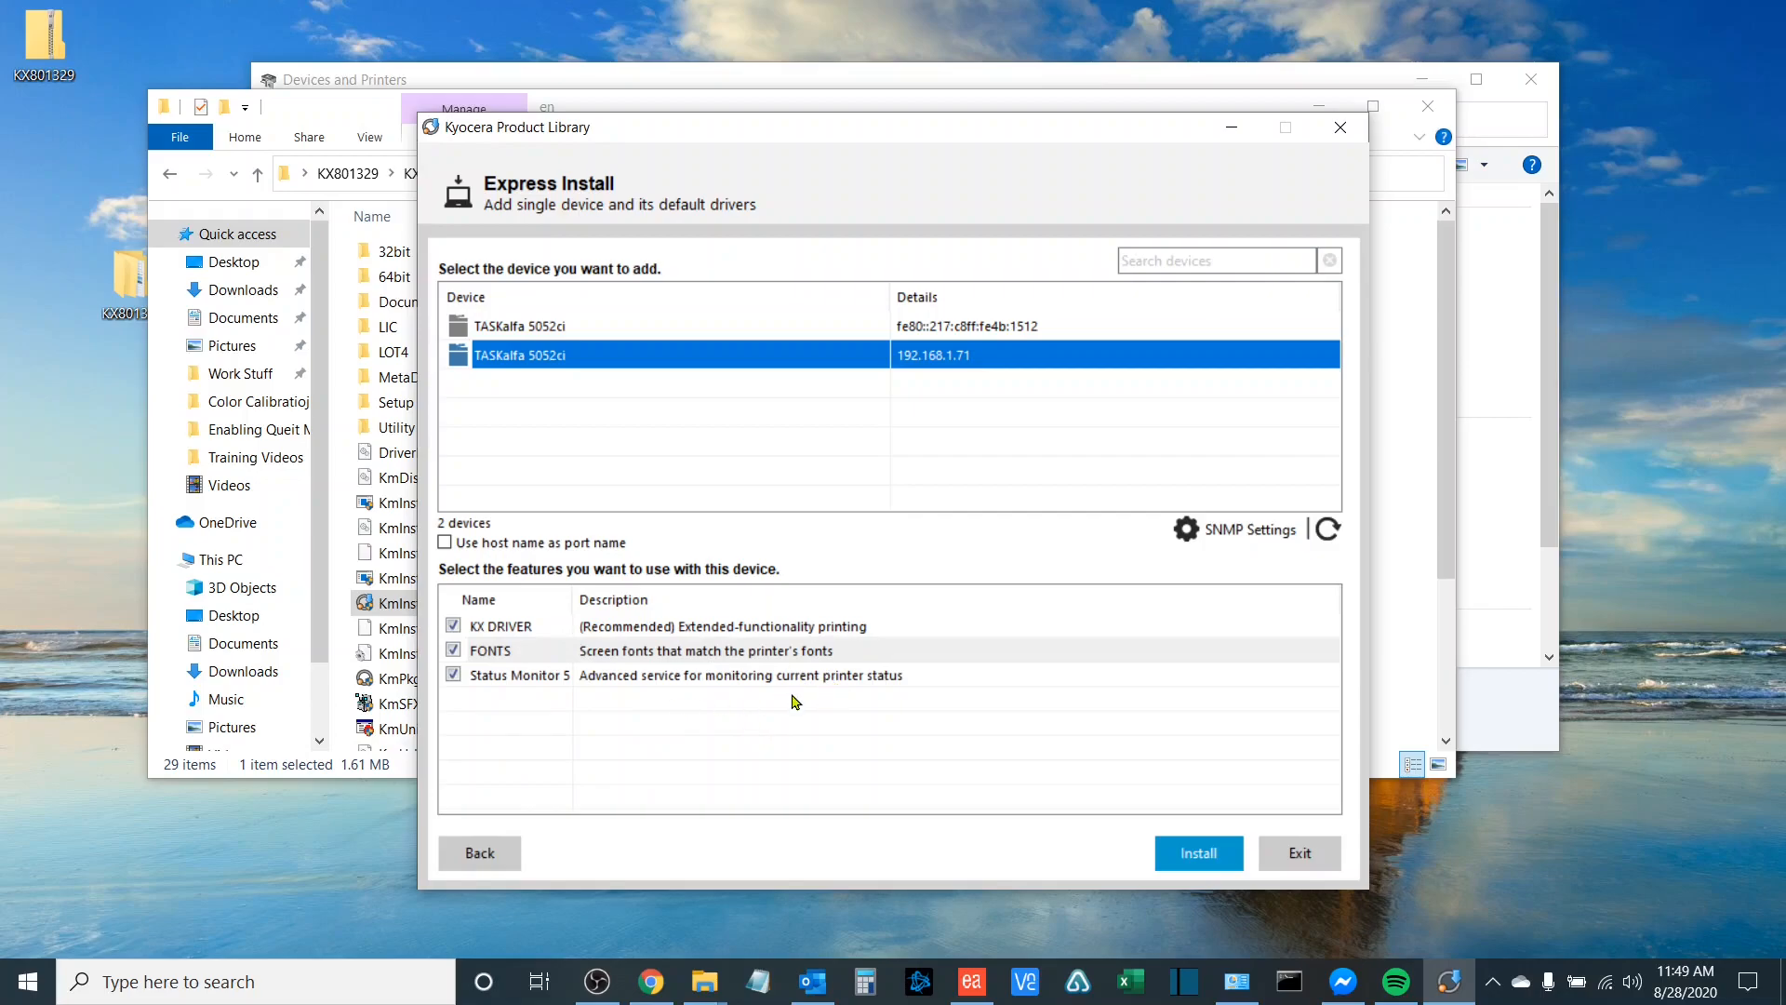
mouse_move(1016, 774)
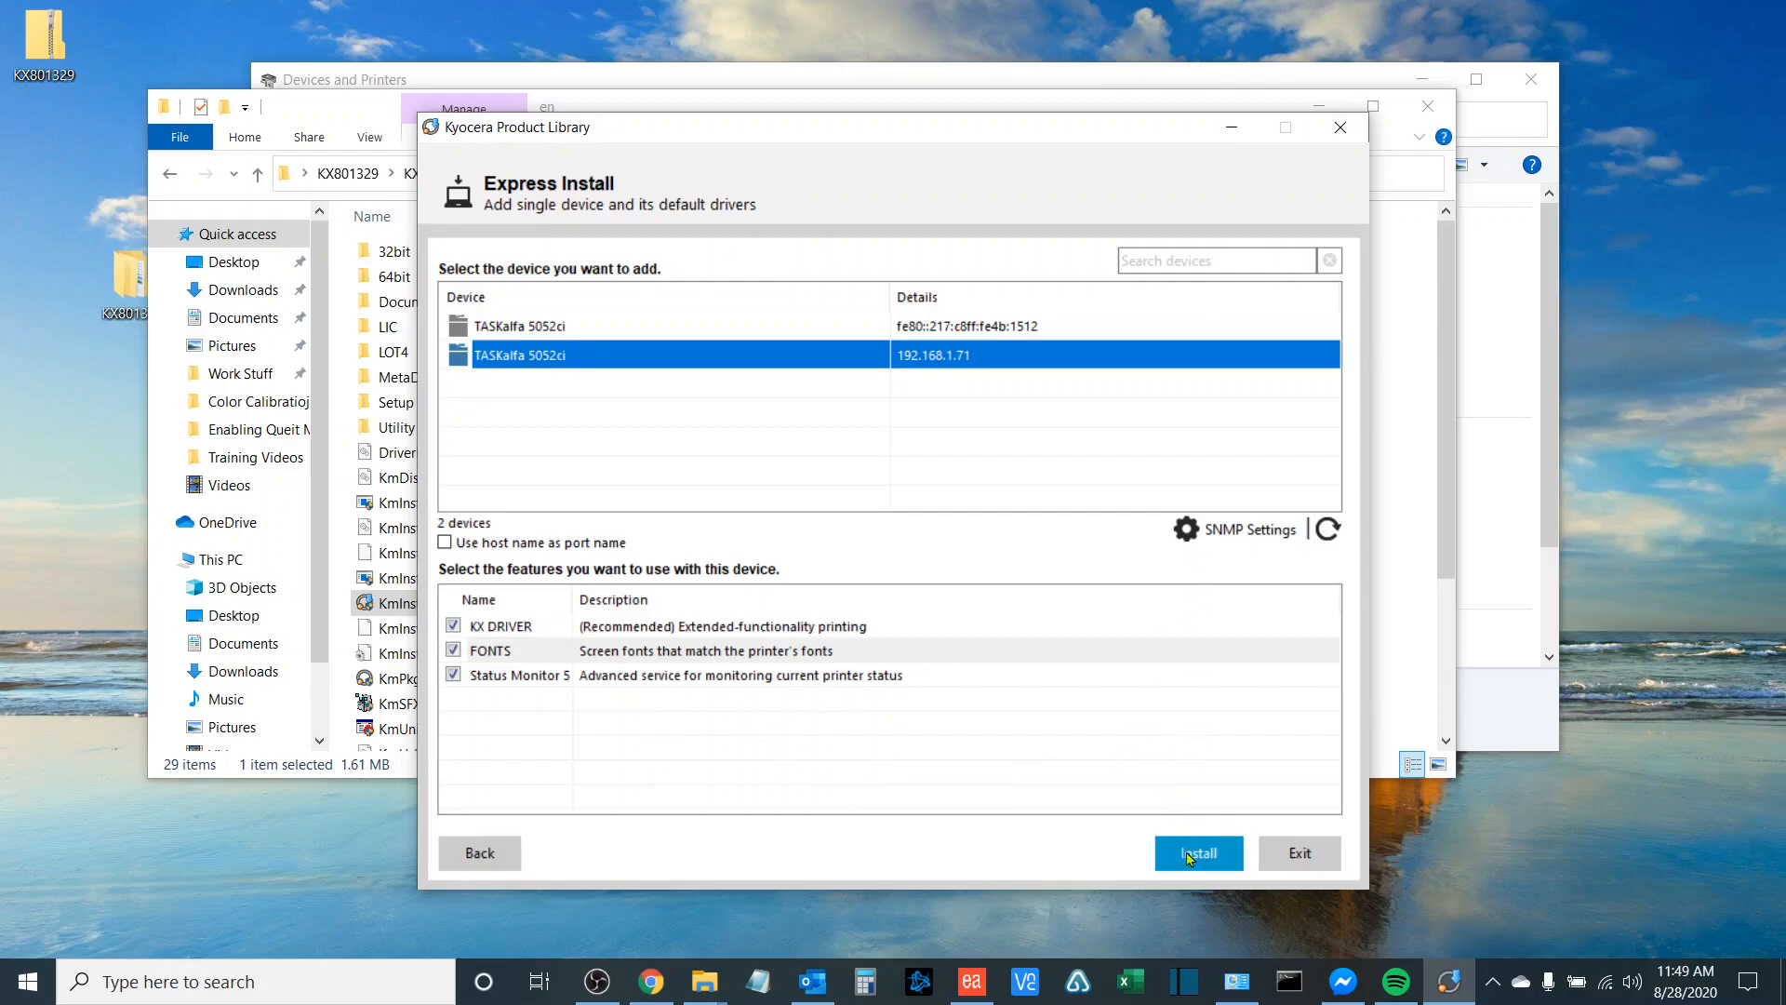
mouse_move(1287, 885)
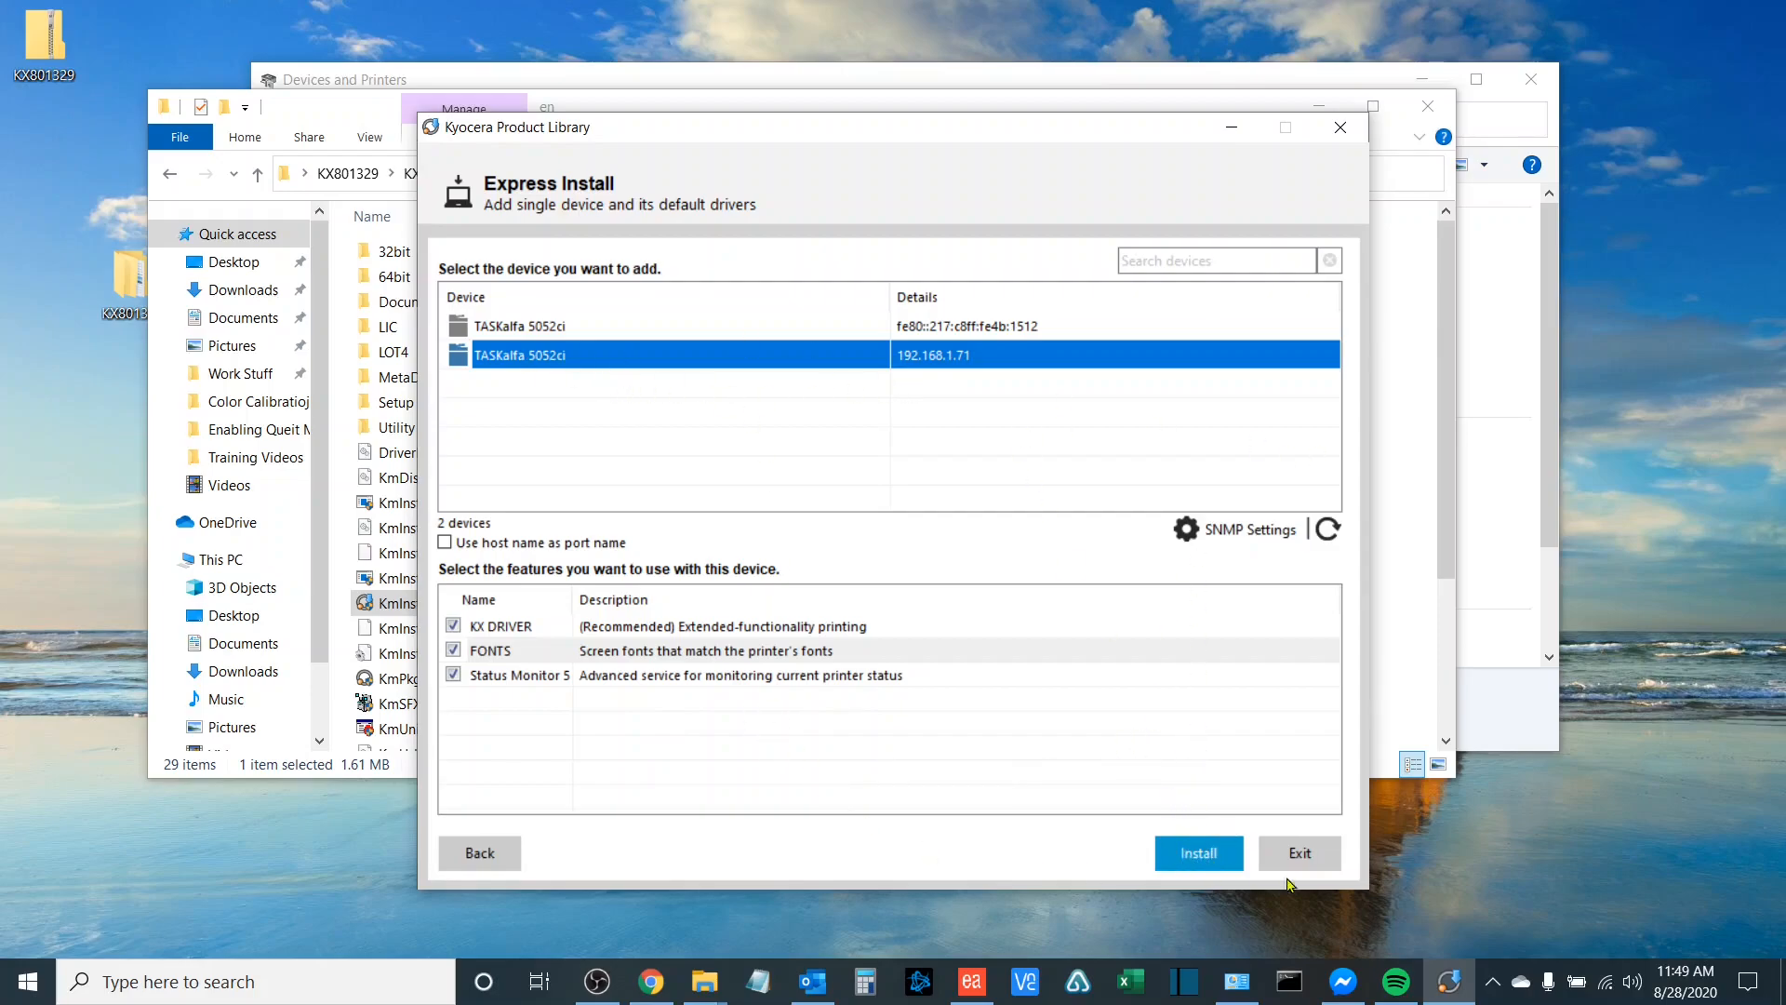
- Start the installation and decline the data collection with 'No, I do not wish to take part'
left_click(1196, 852)
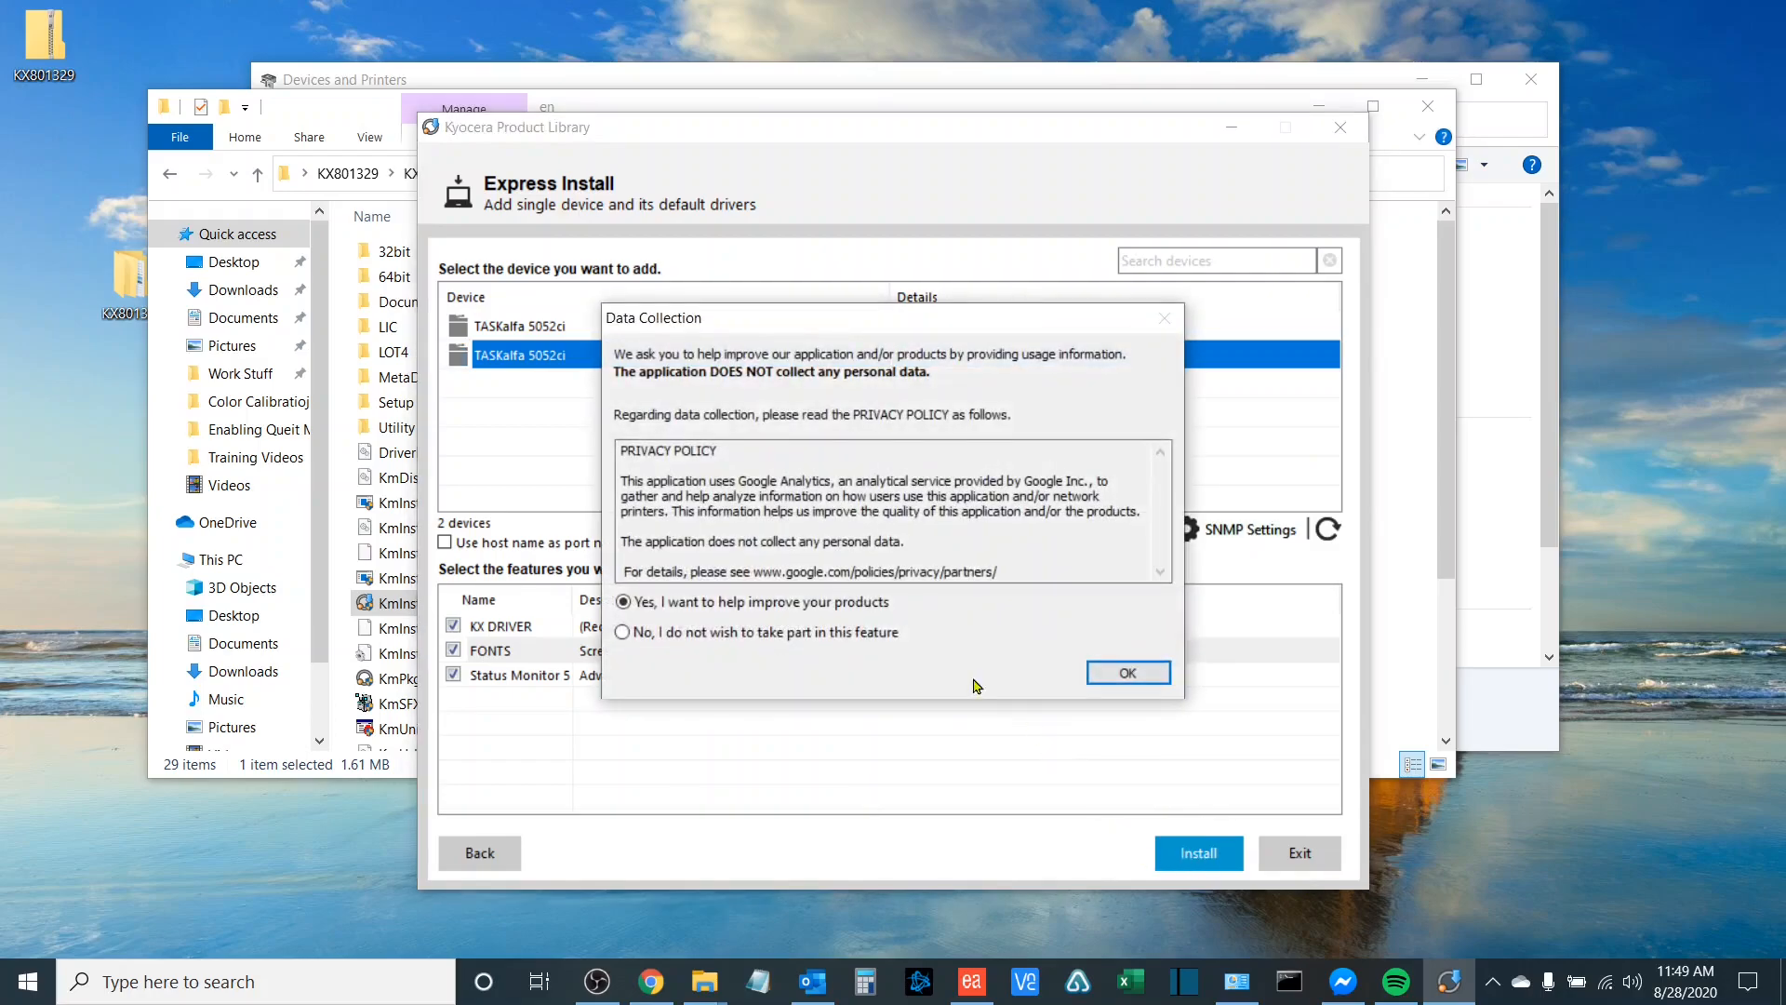
mouse_move(627, 364)
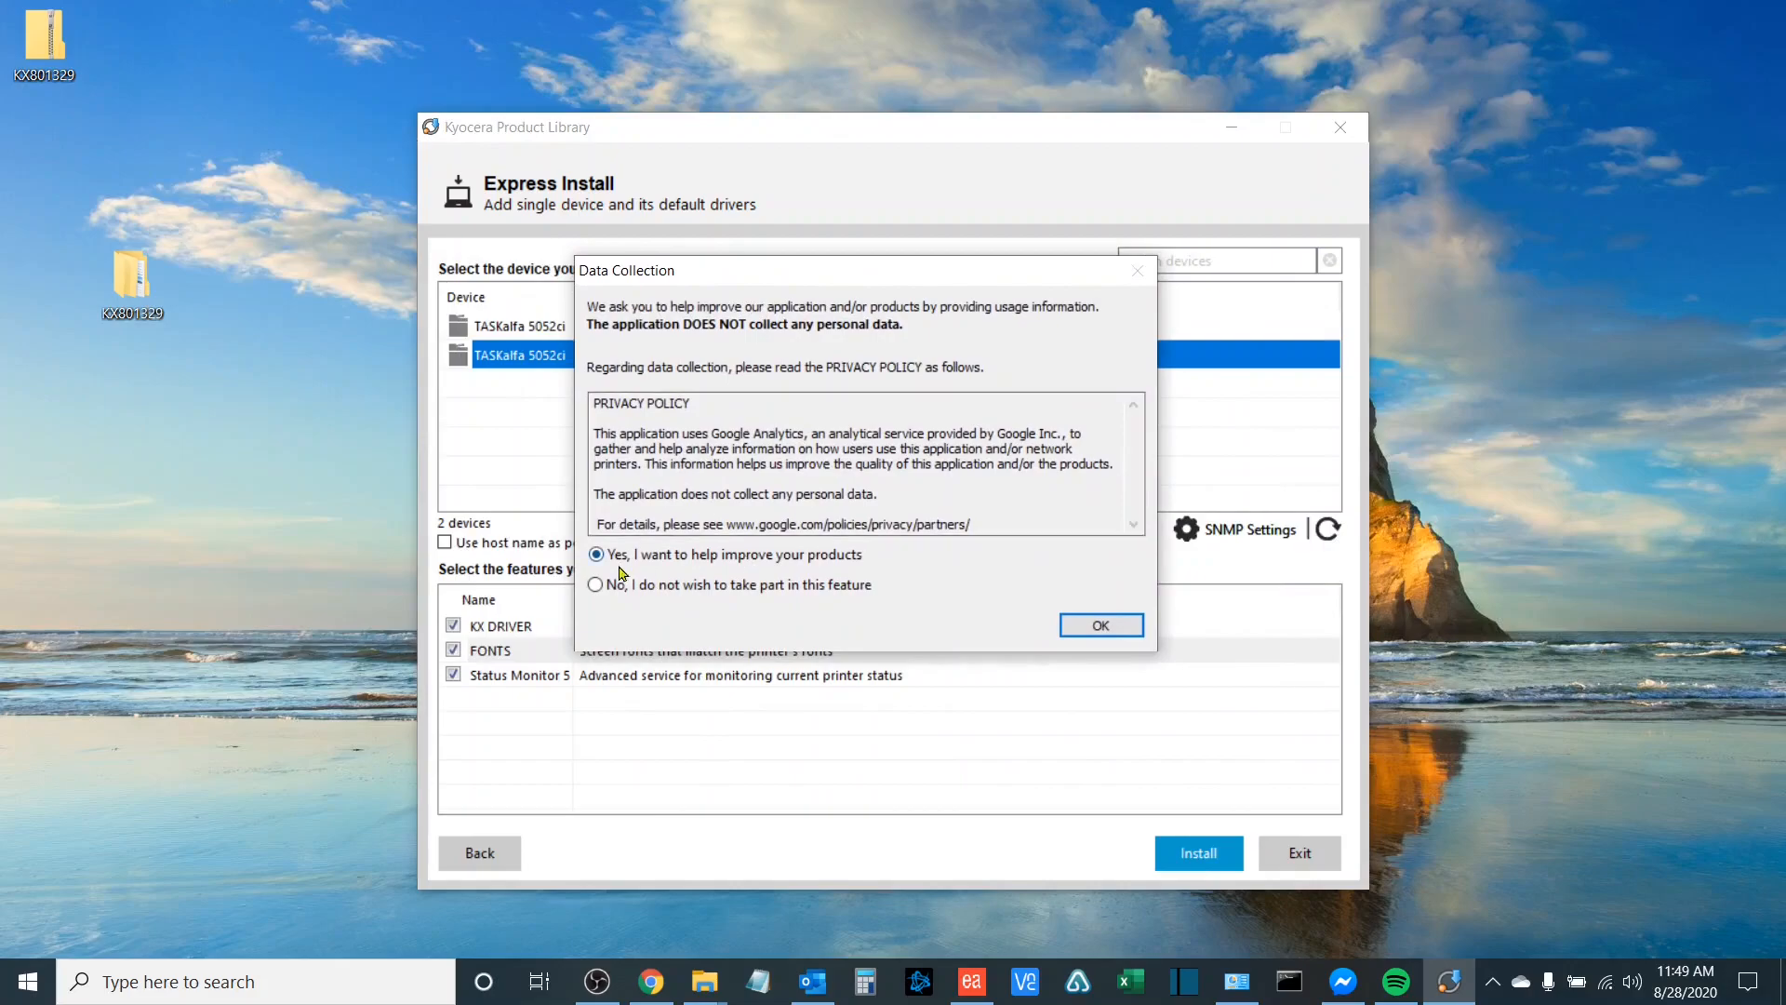
left_click(596, 585)
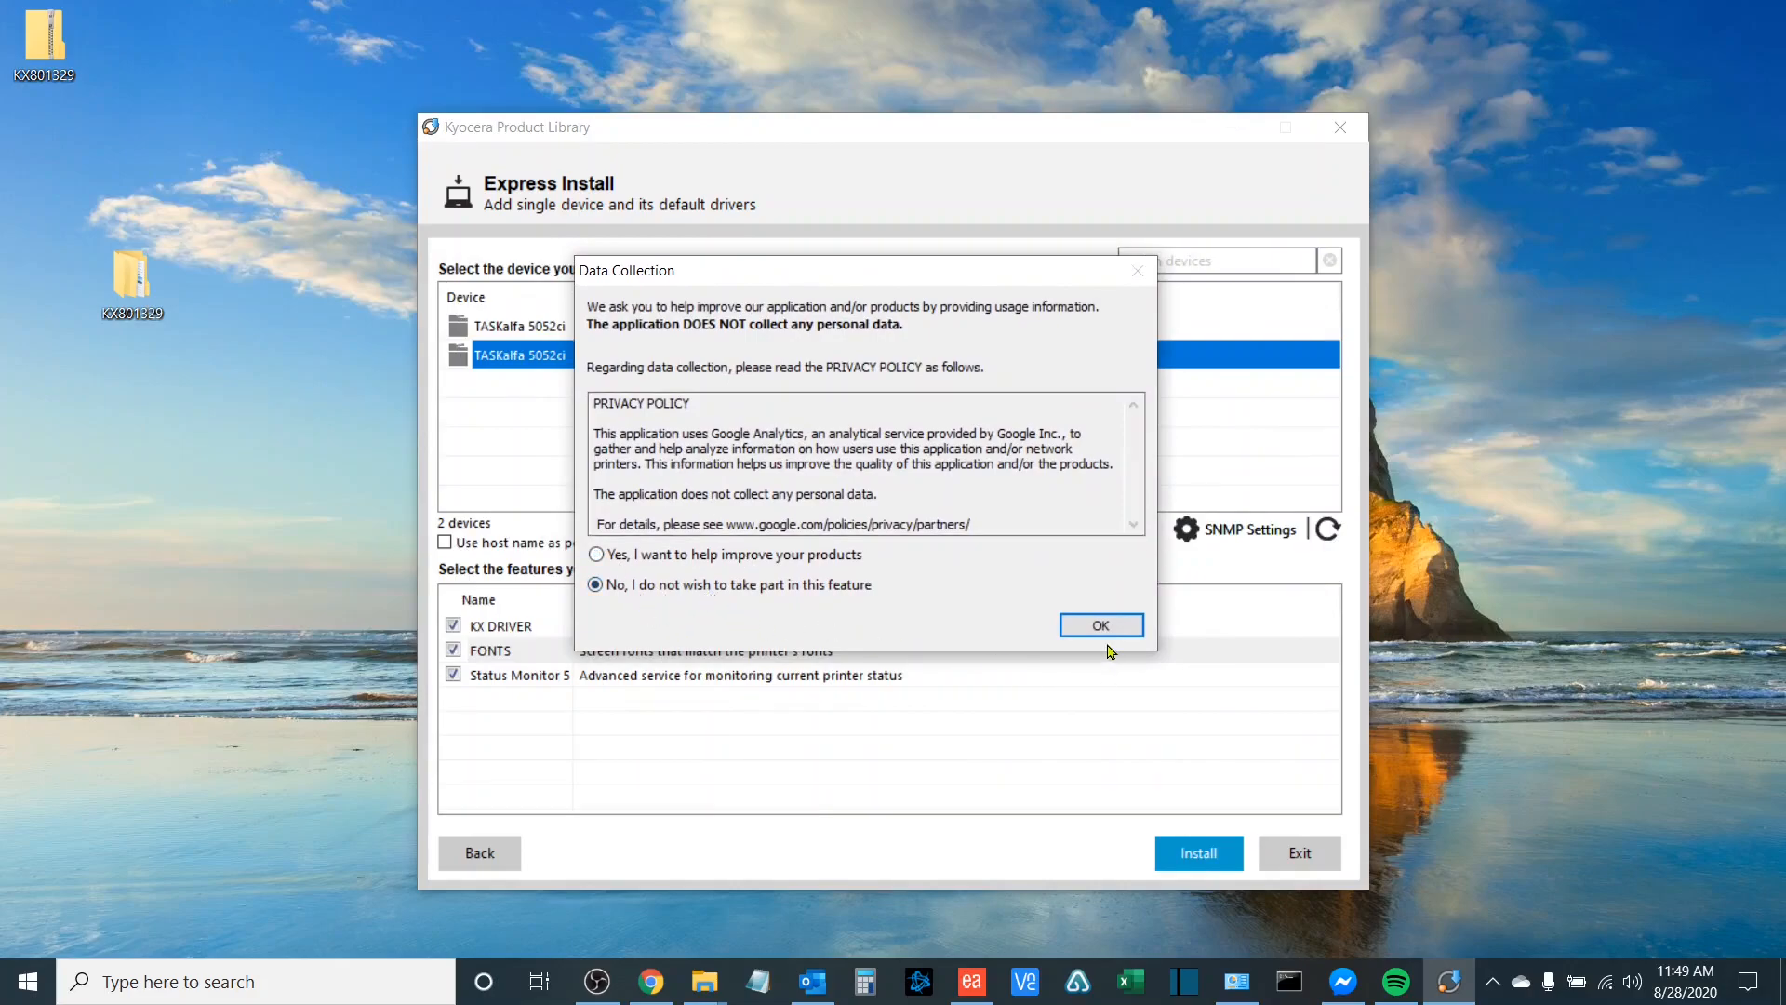
left_click(1099, 626)
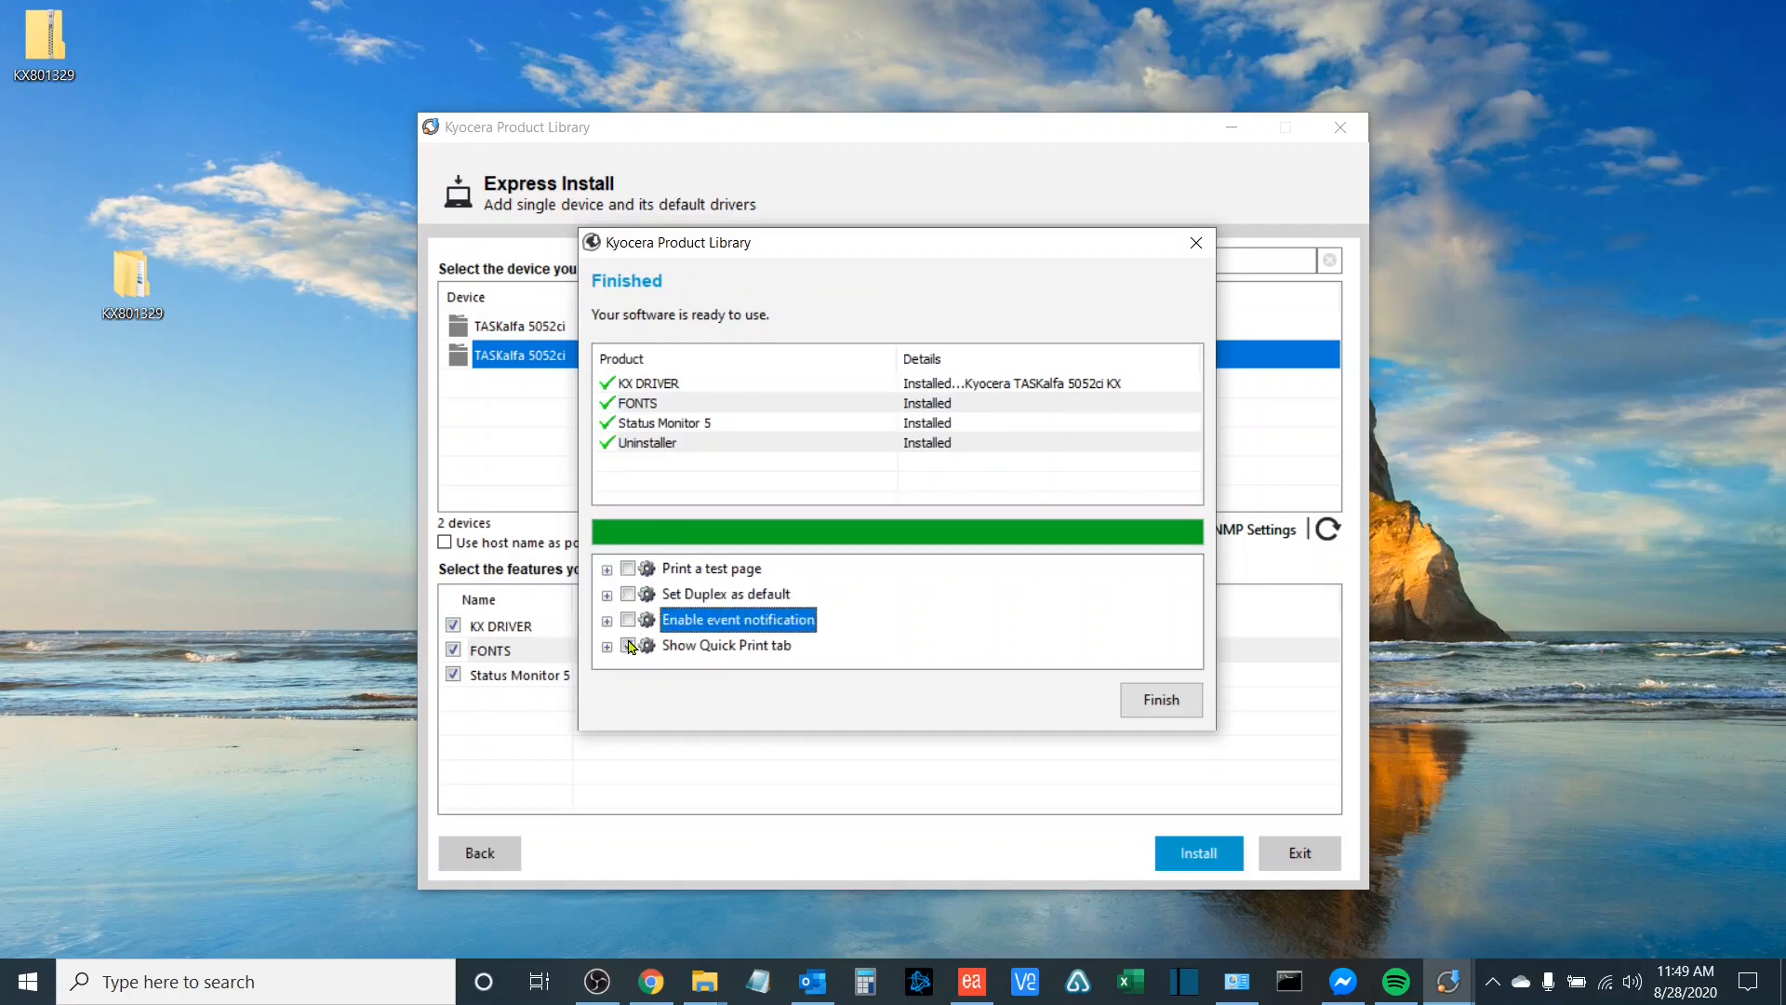
- Enable 'Print a test page' and finish the installation summary
left_click(709, 569)
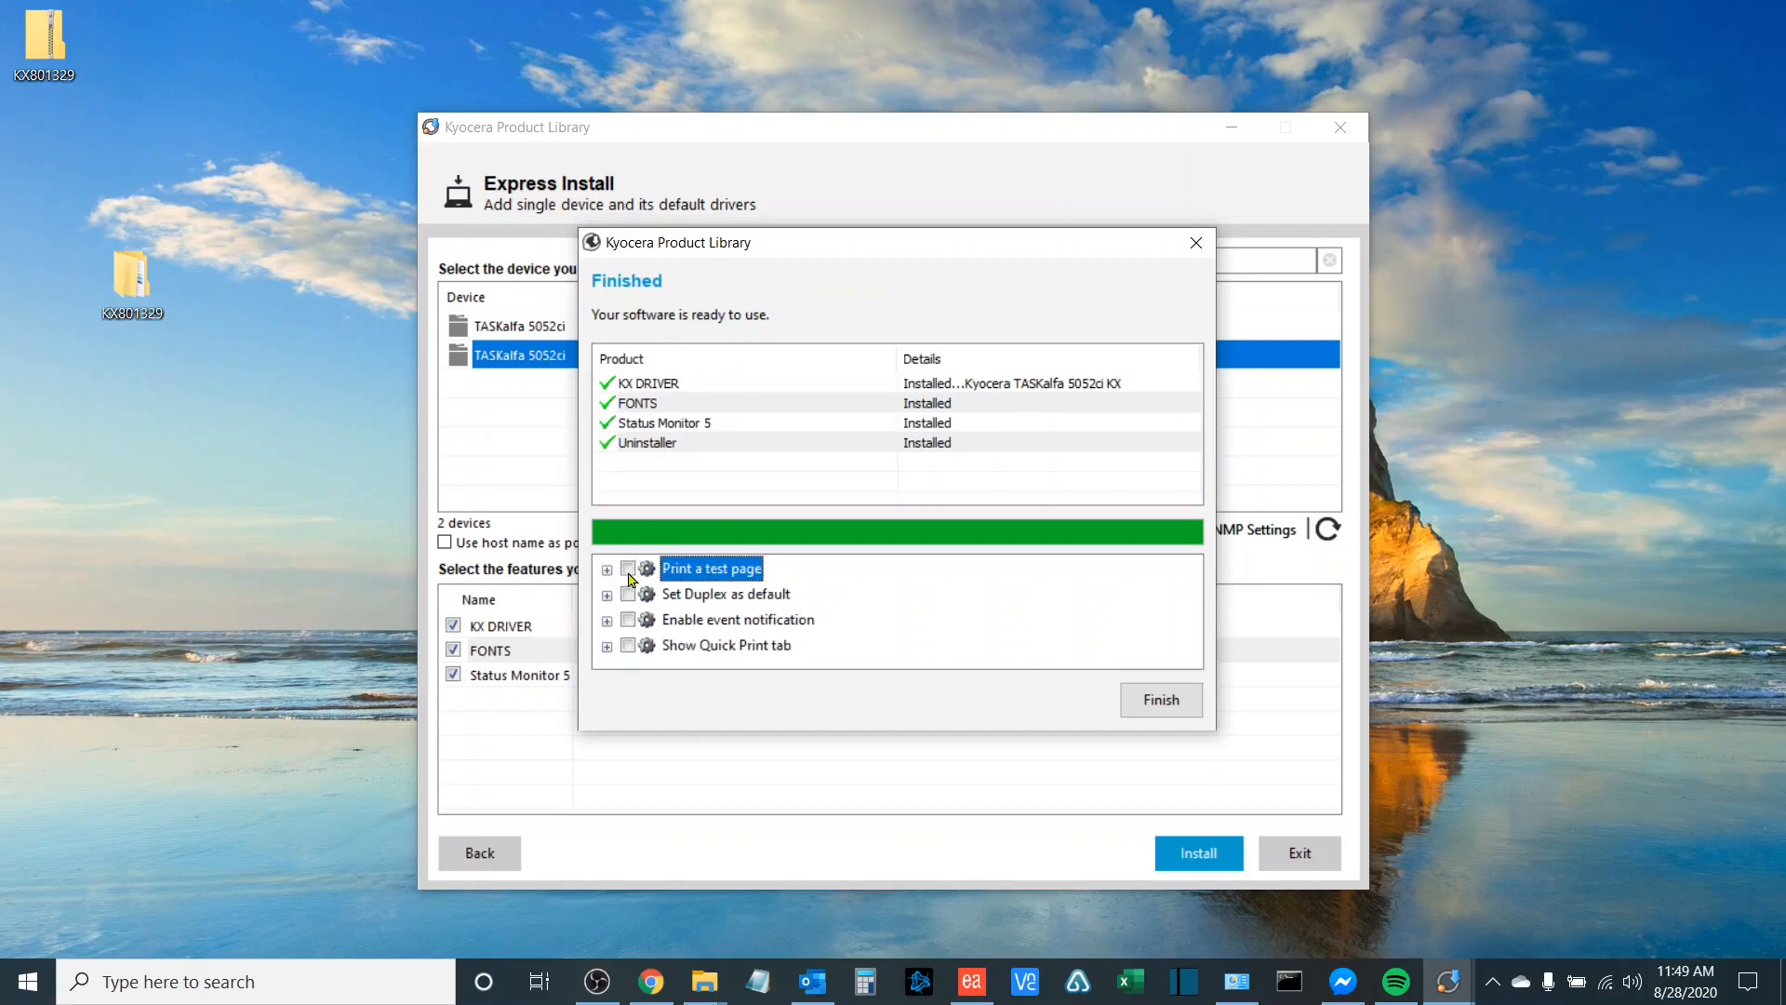
left_click(627, 569)
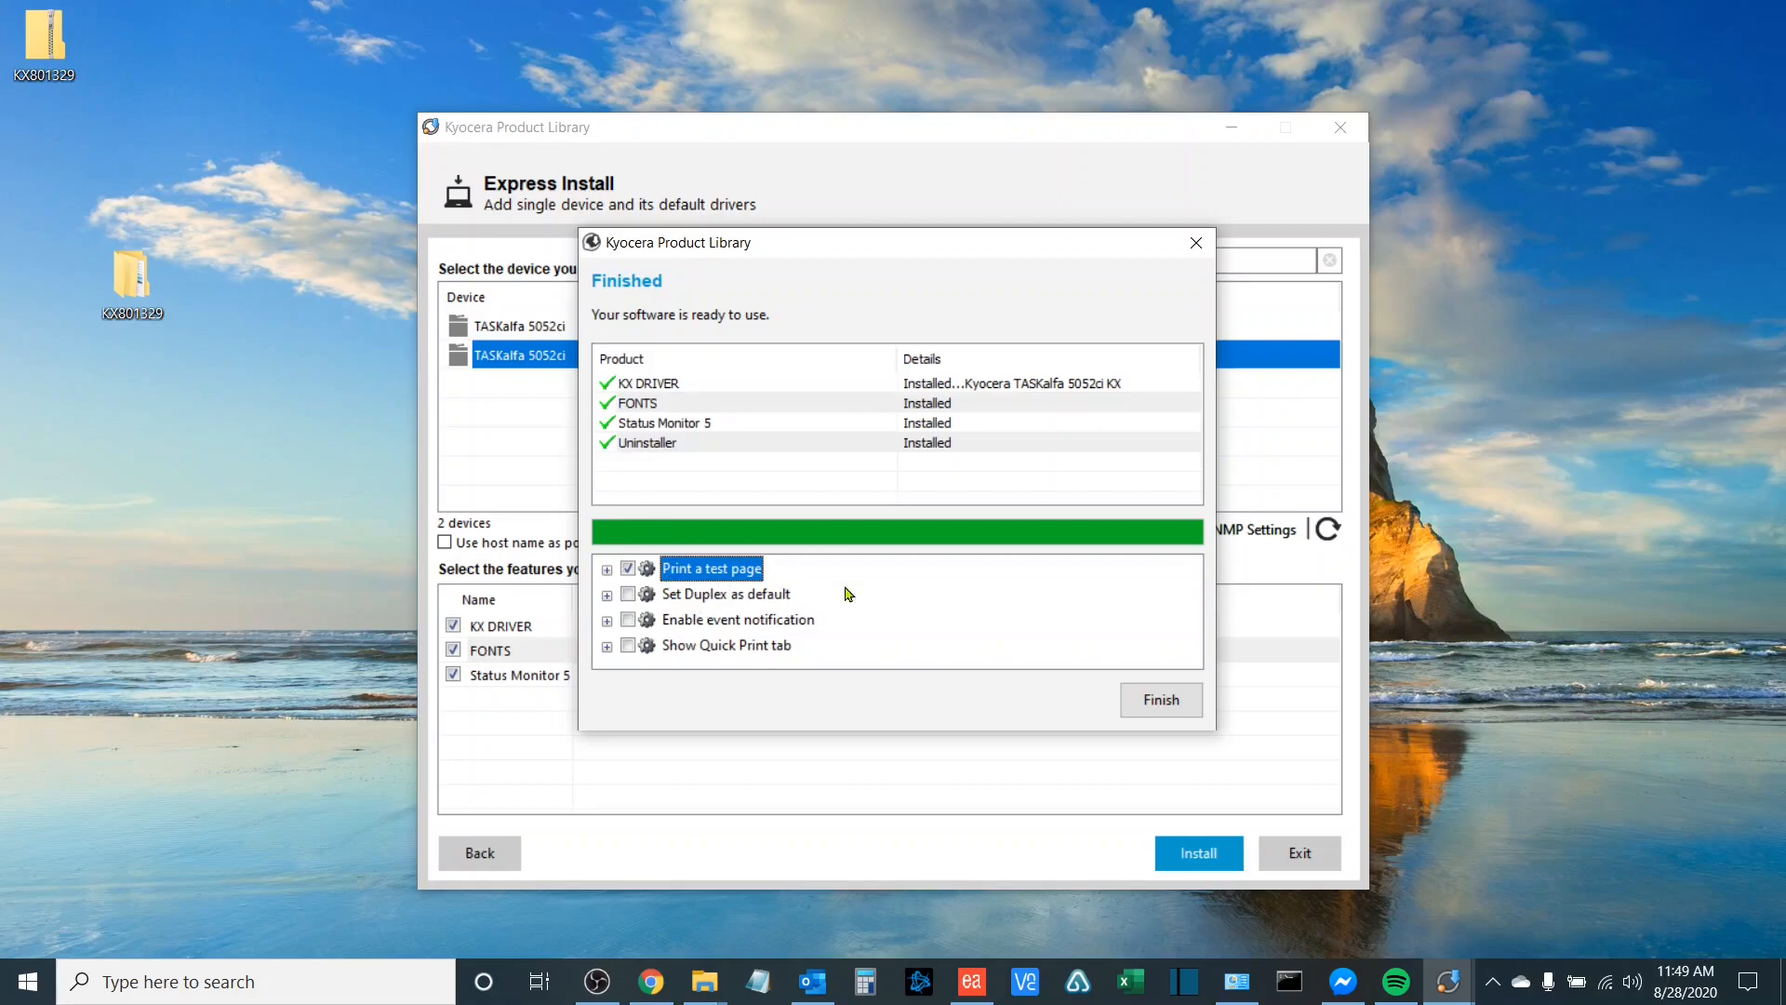
left_click(1159, 700)
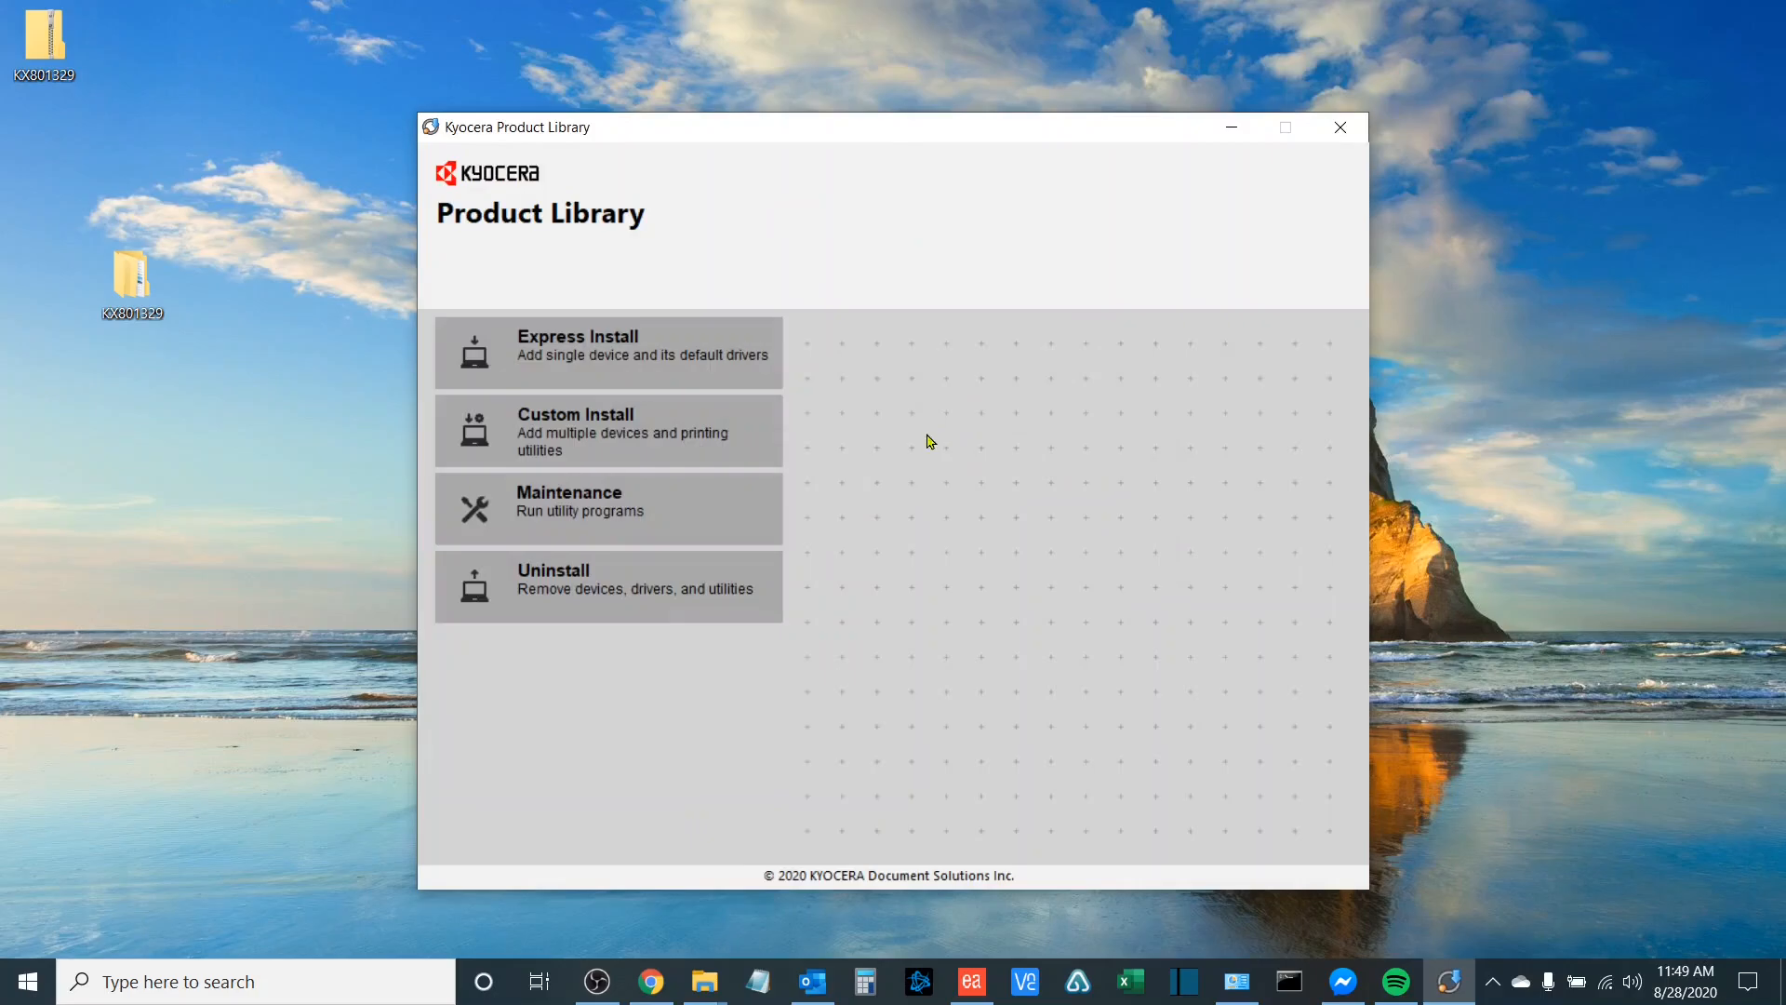
mouse_move(1339, 127)
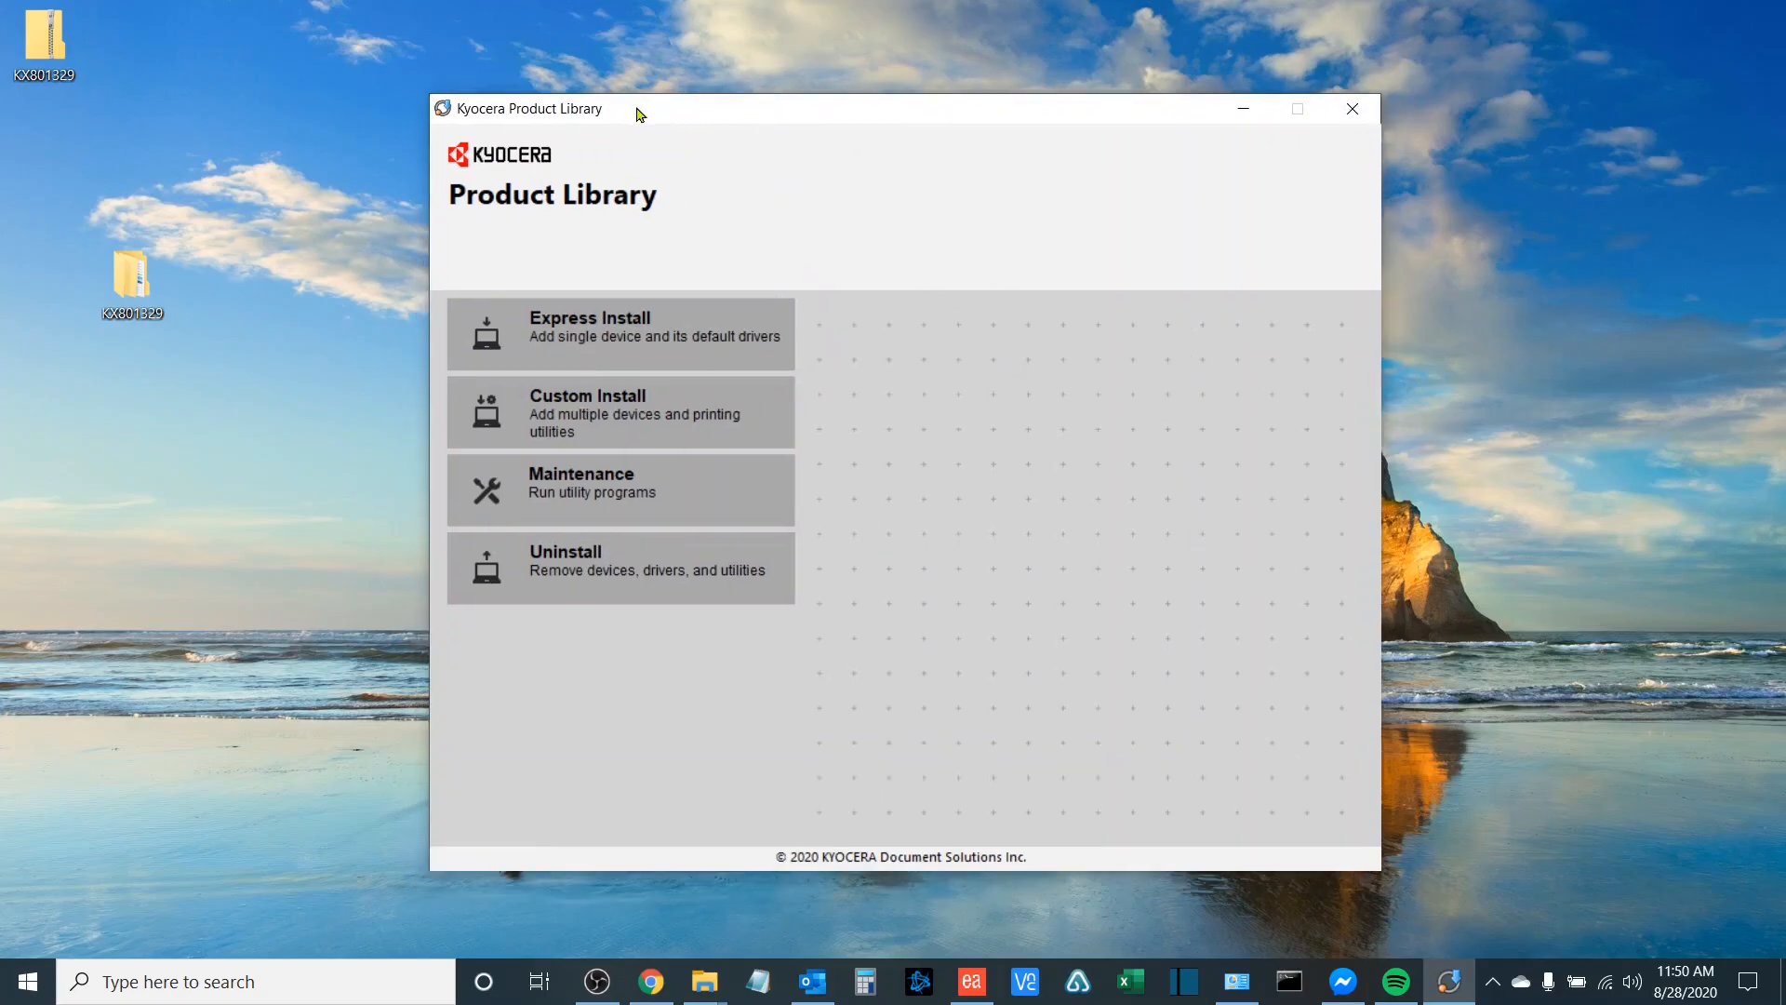
mouse_move(768, 121)
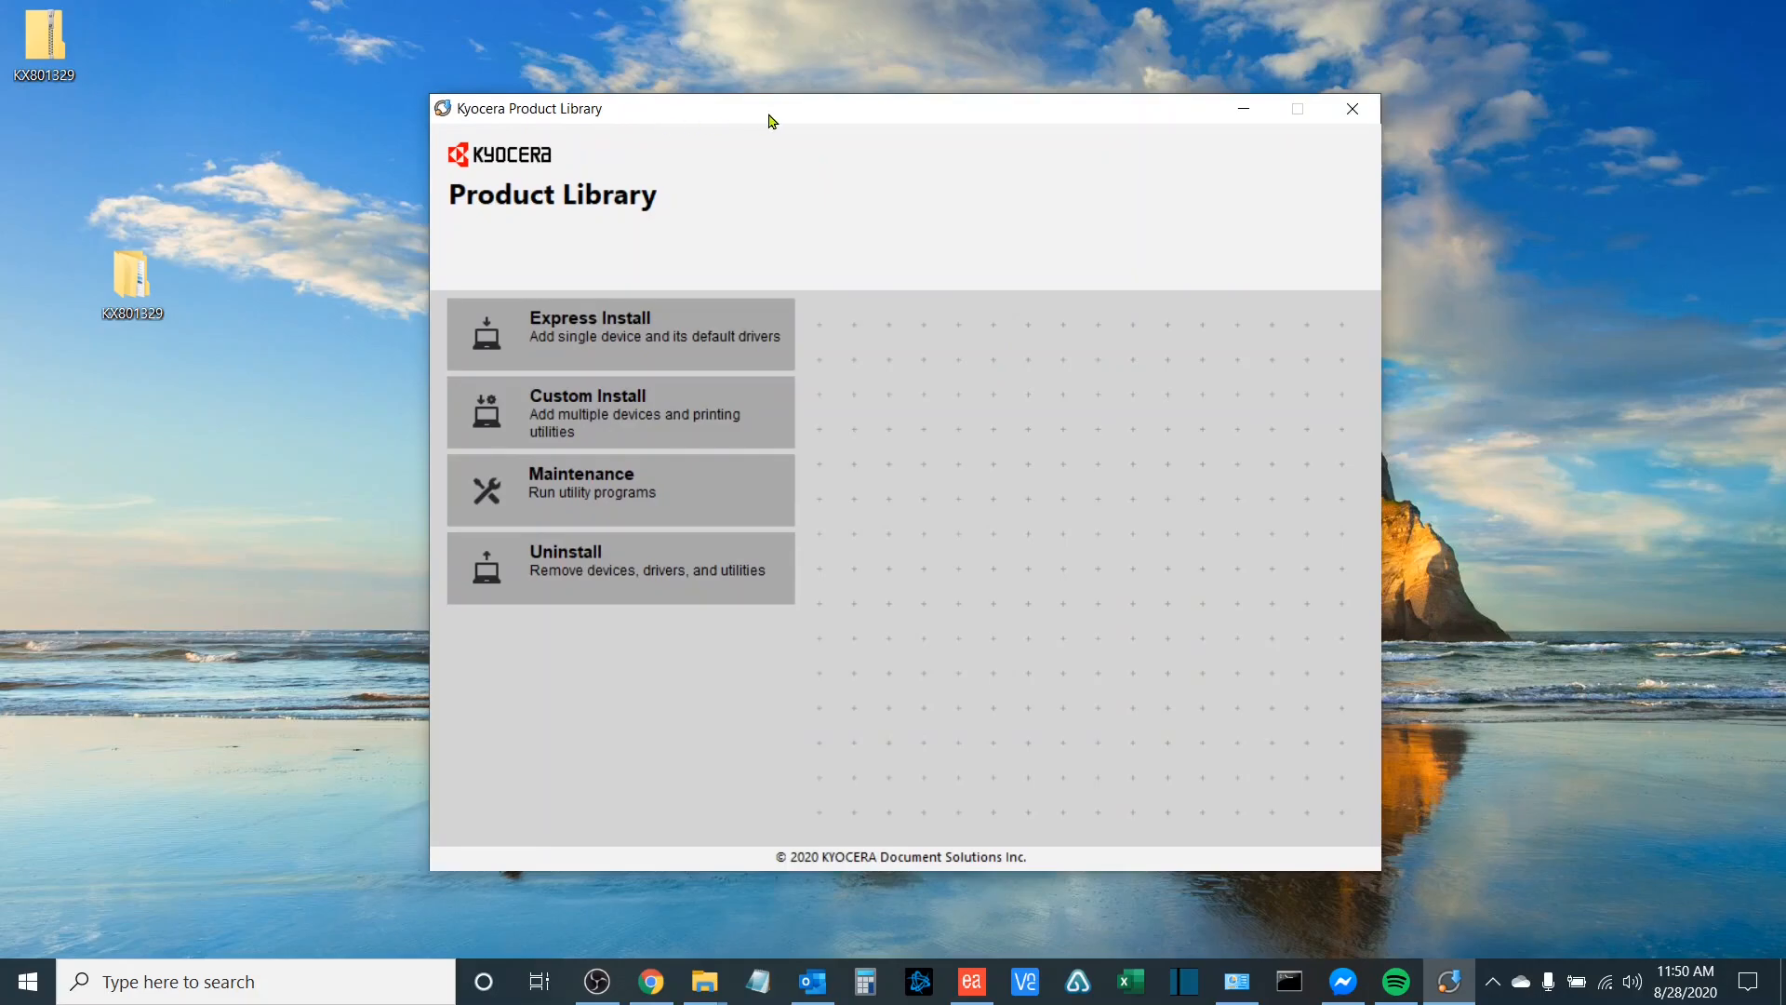
mouse_move(887, 209)
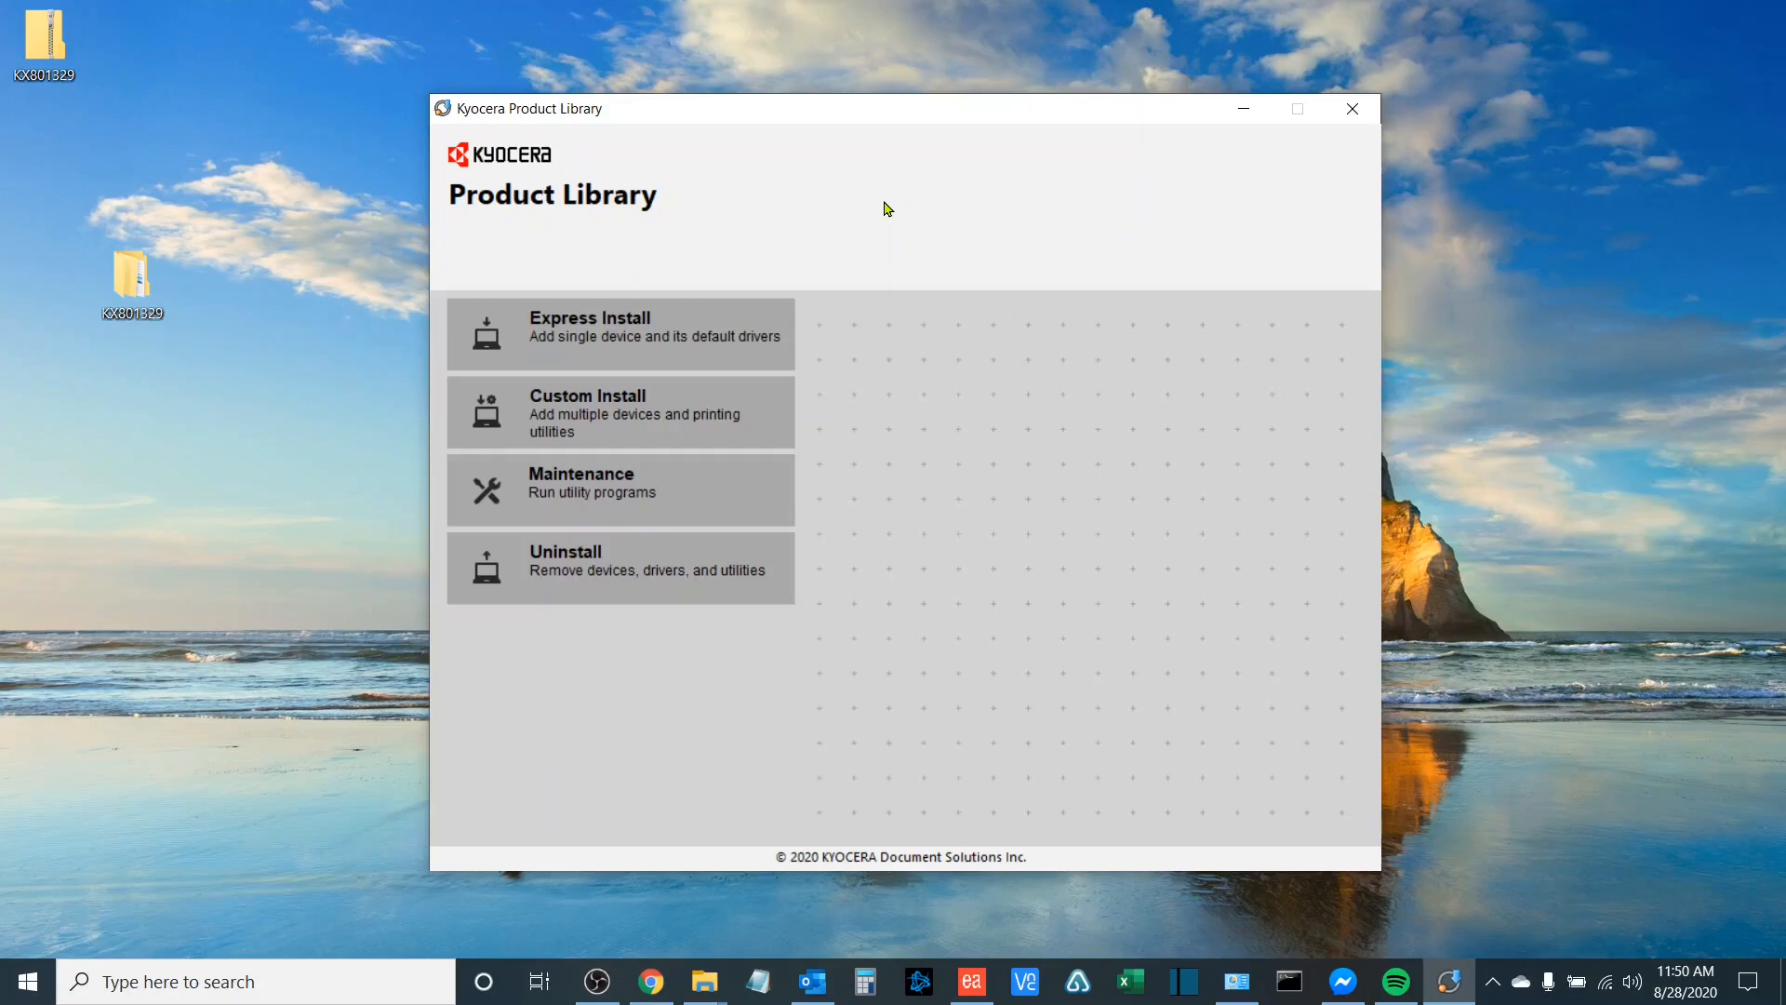
mouse_move(900, 481)
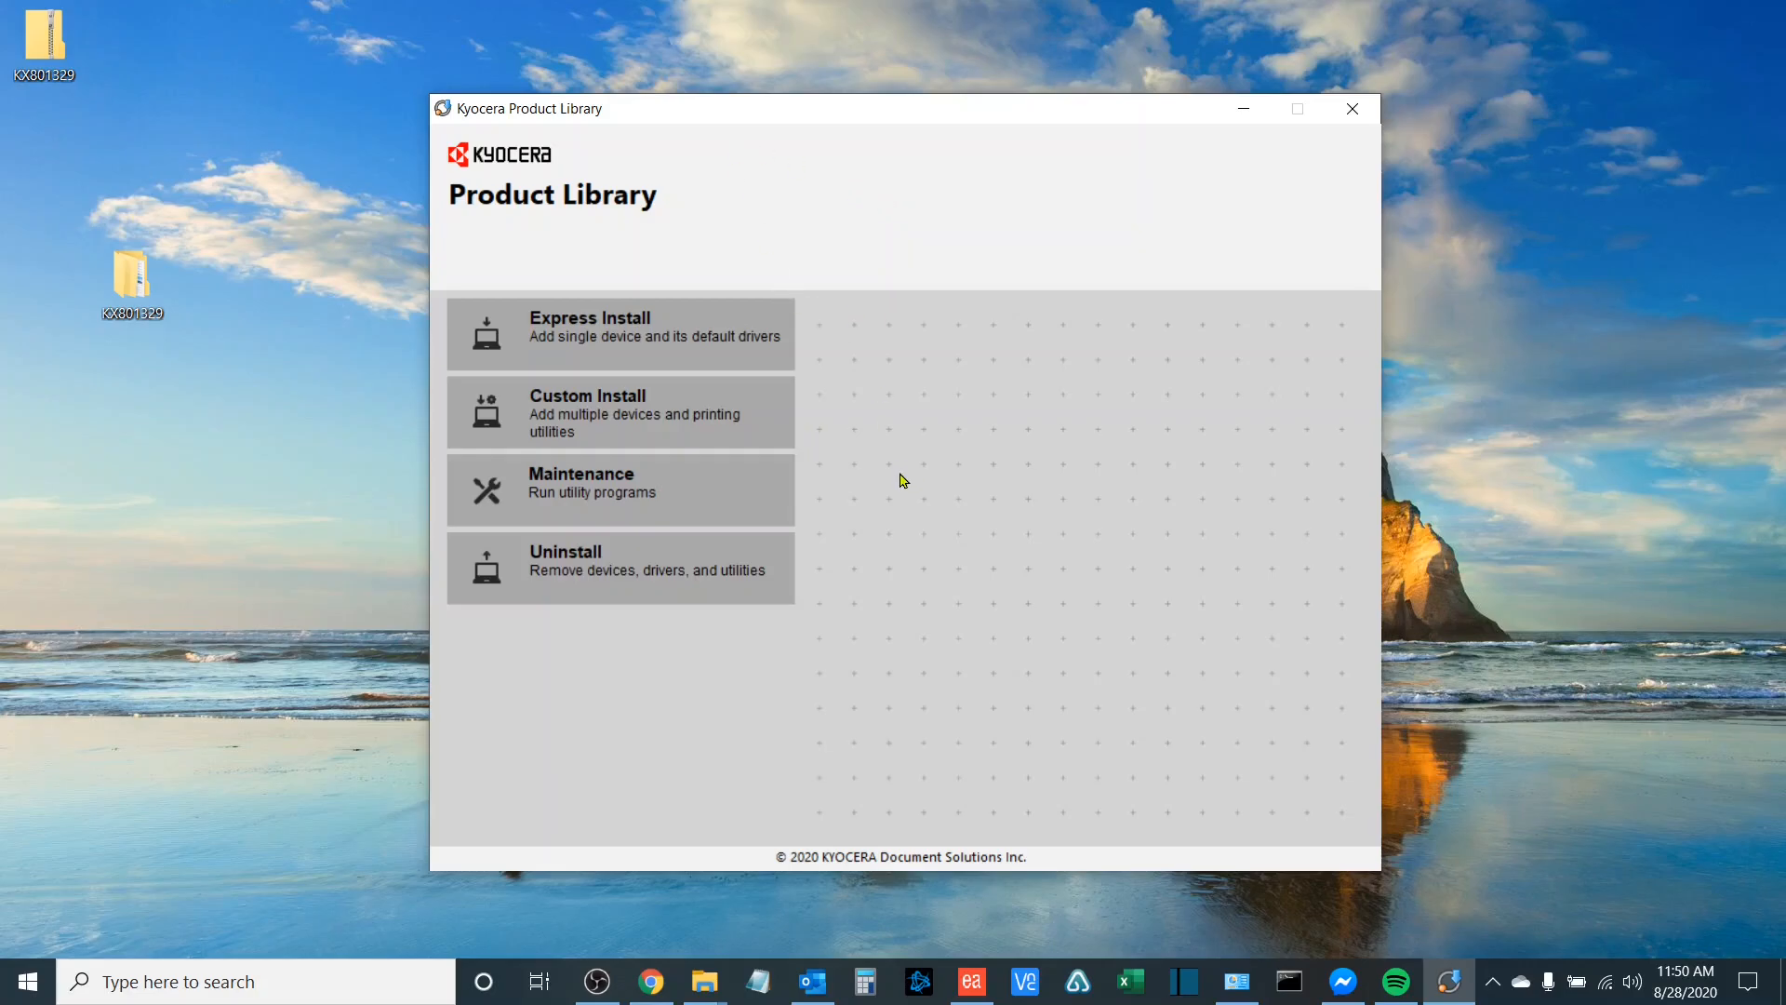
mouse_move(847, 417)
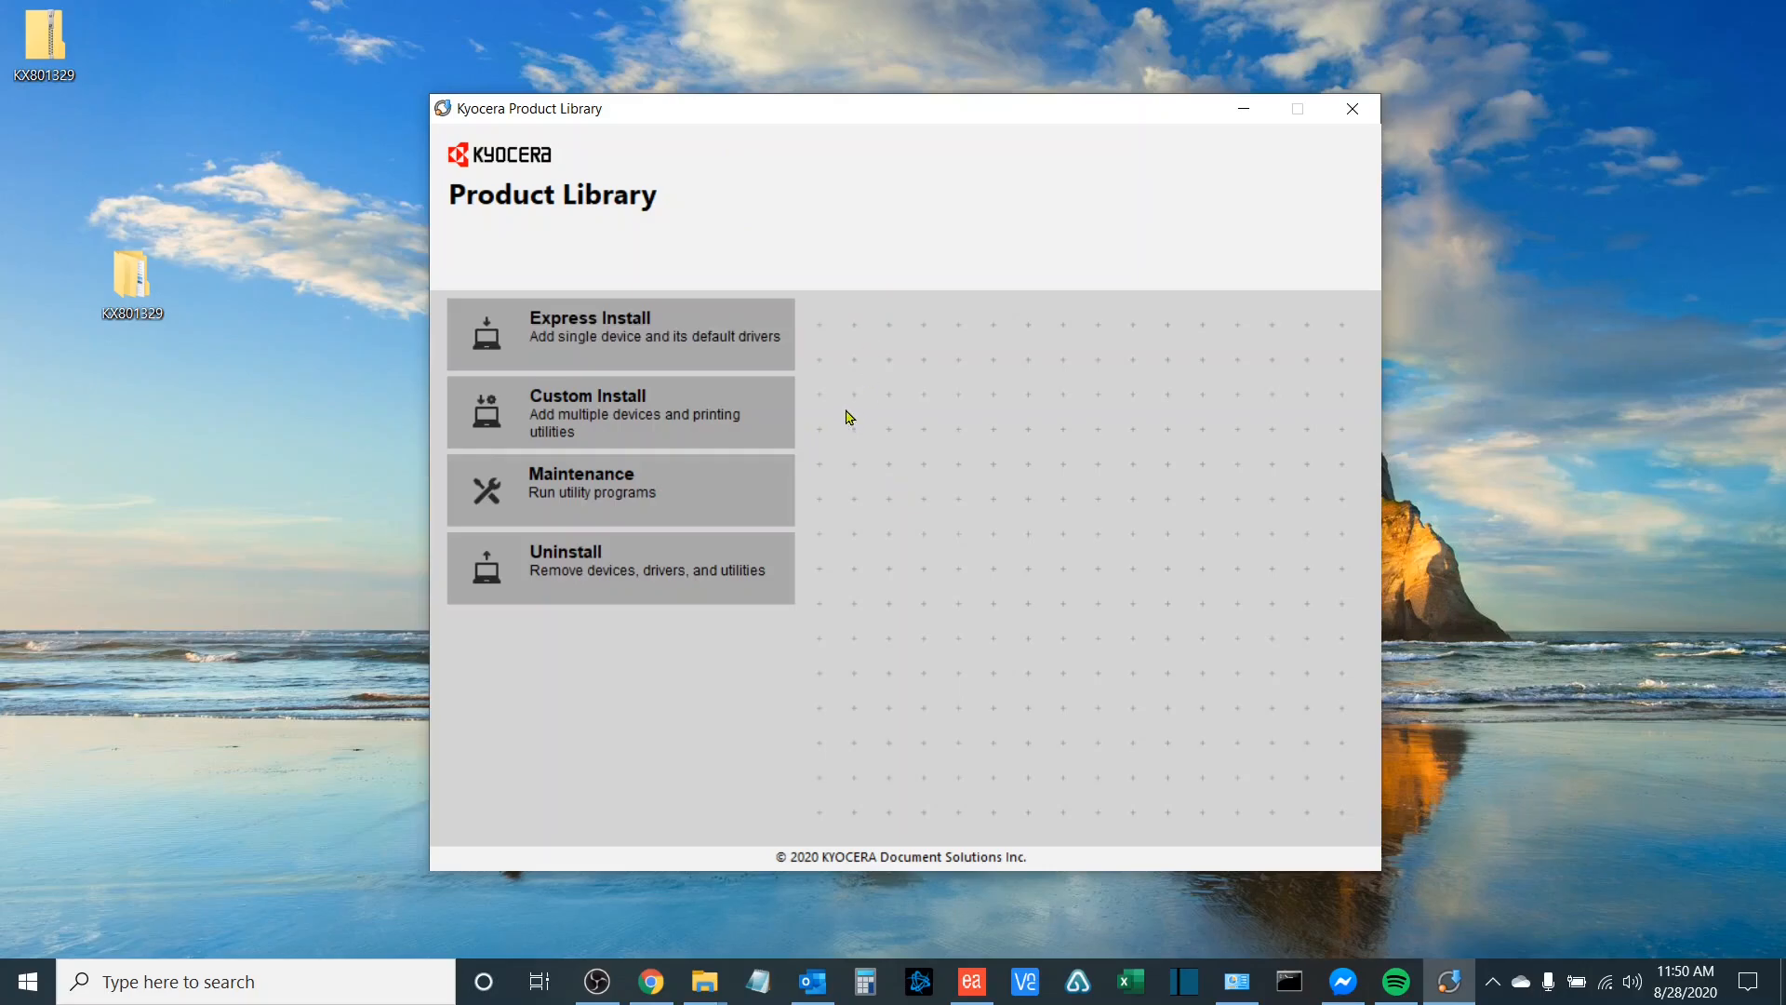
mouse_move(1181, 199)
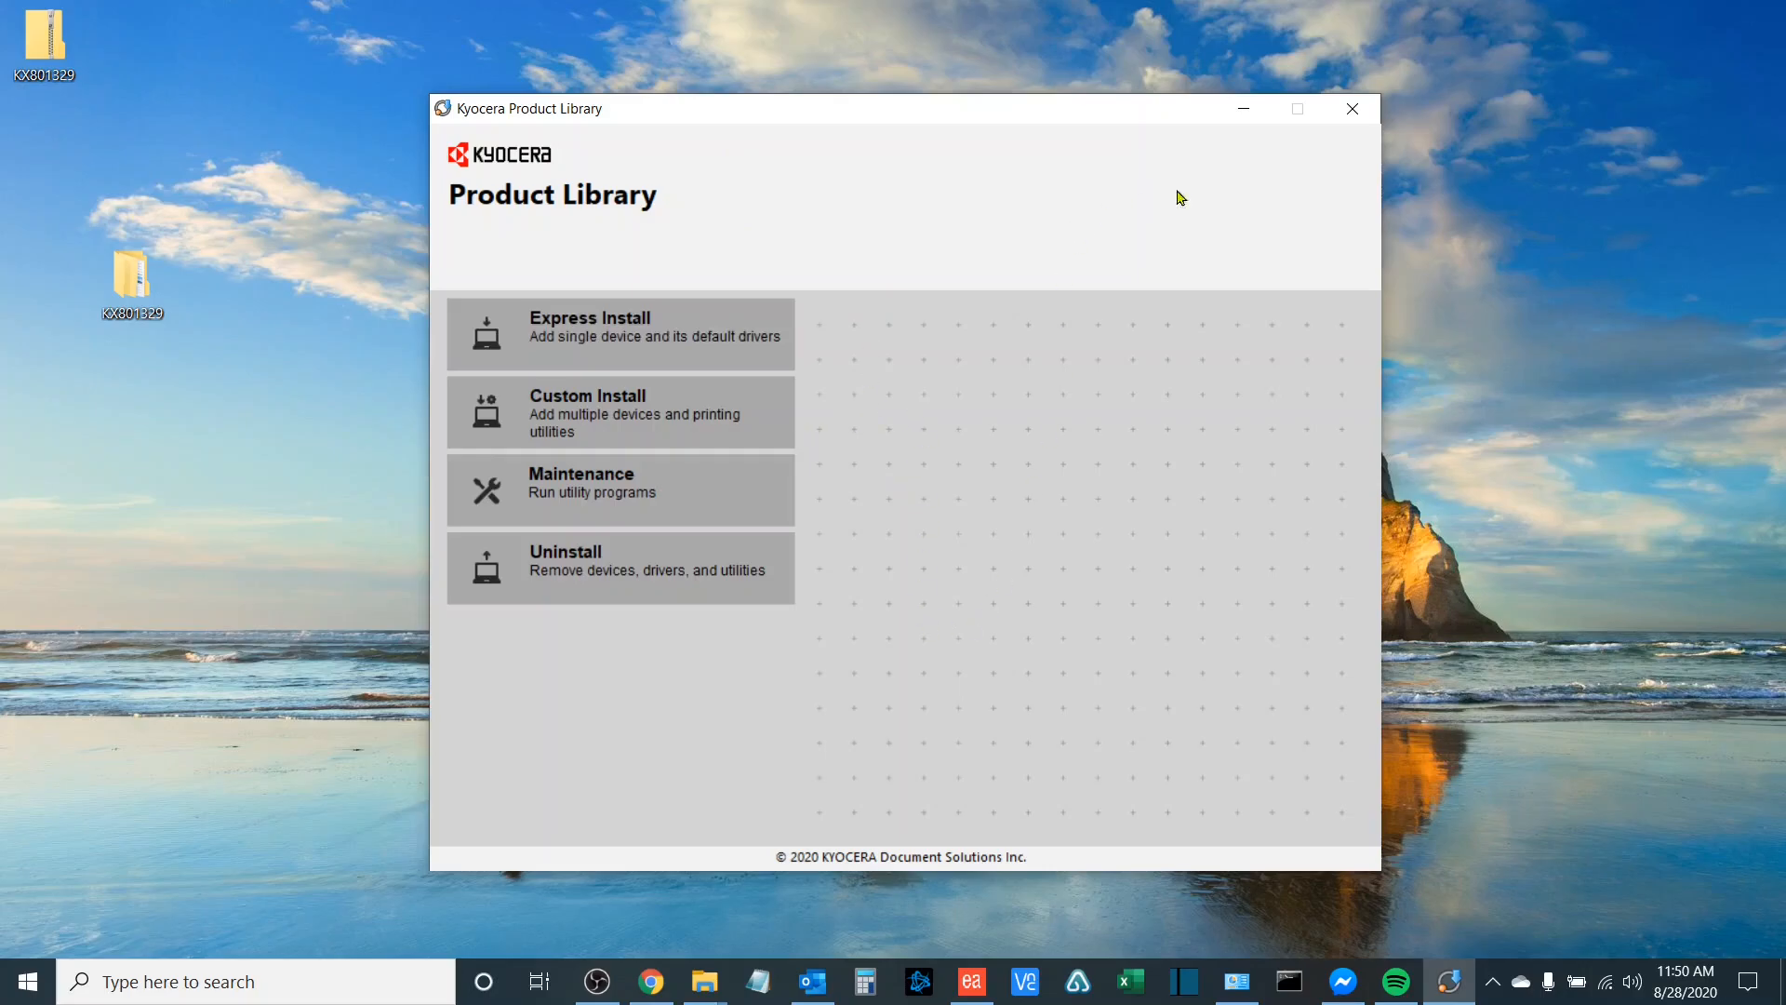
mouse_move(1209, 484)
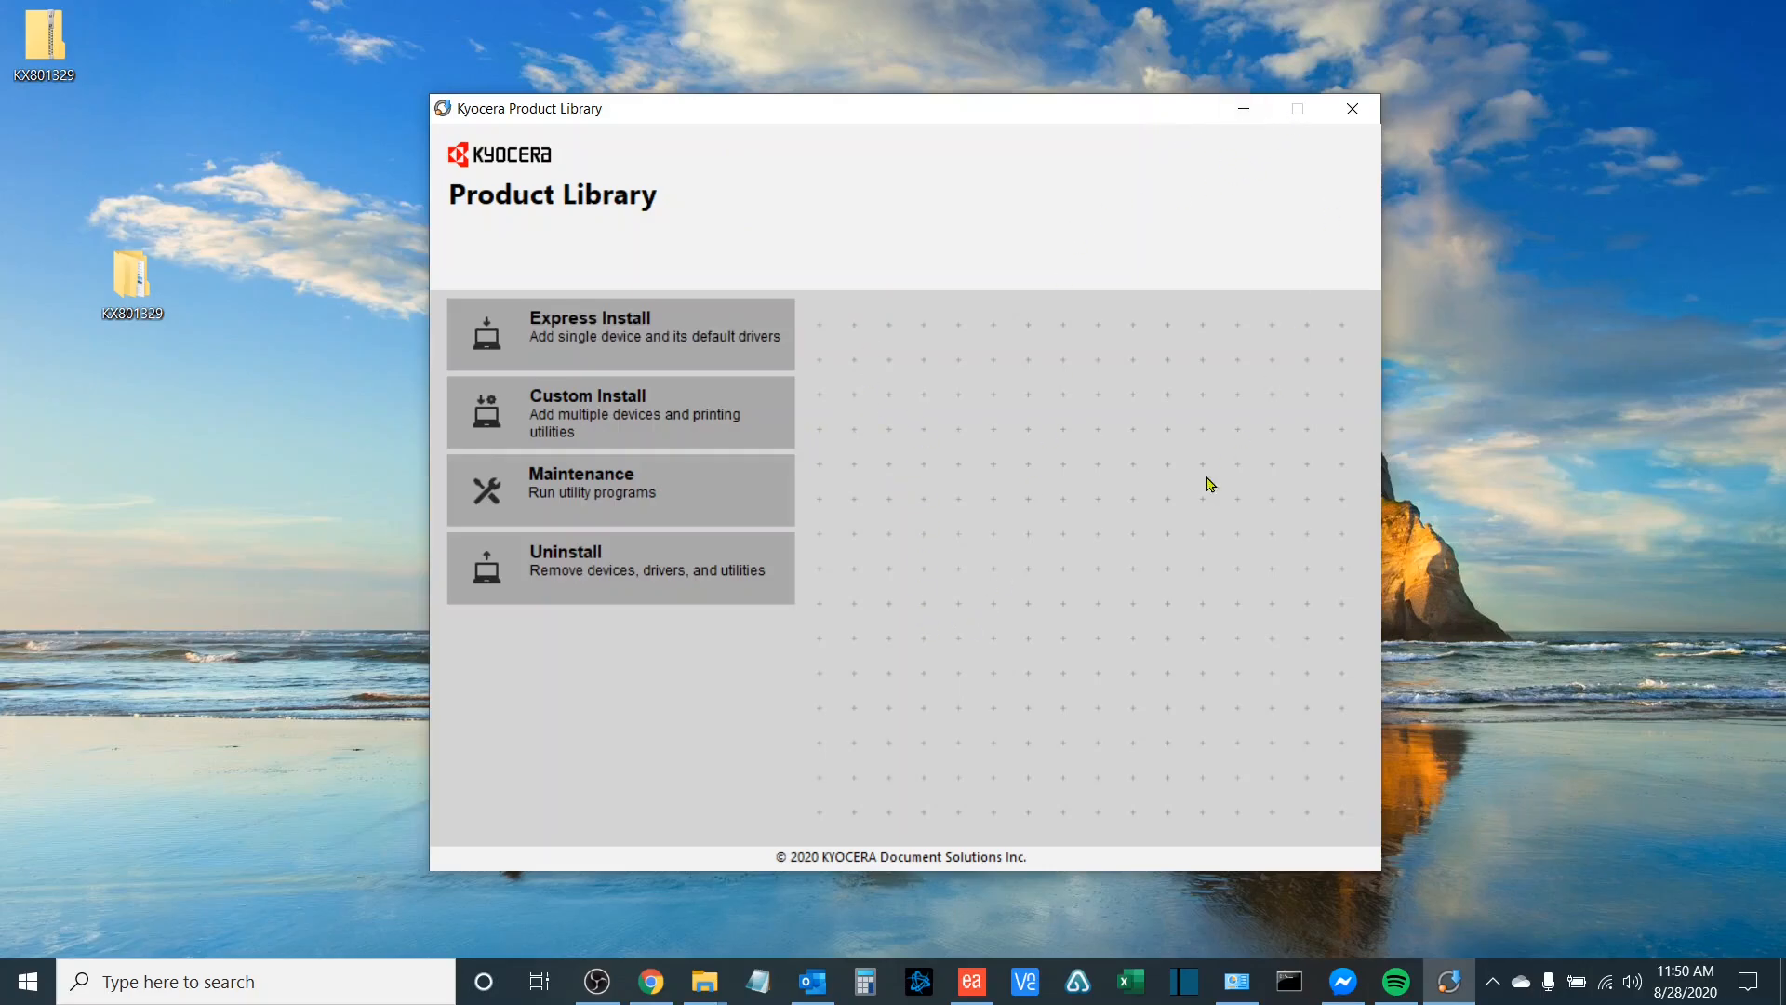